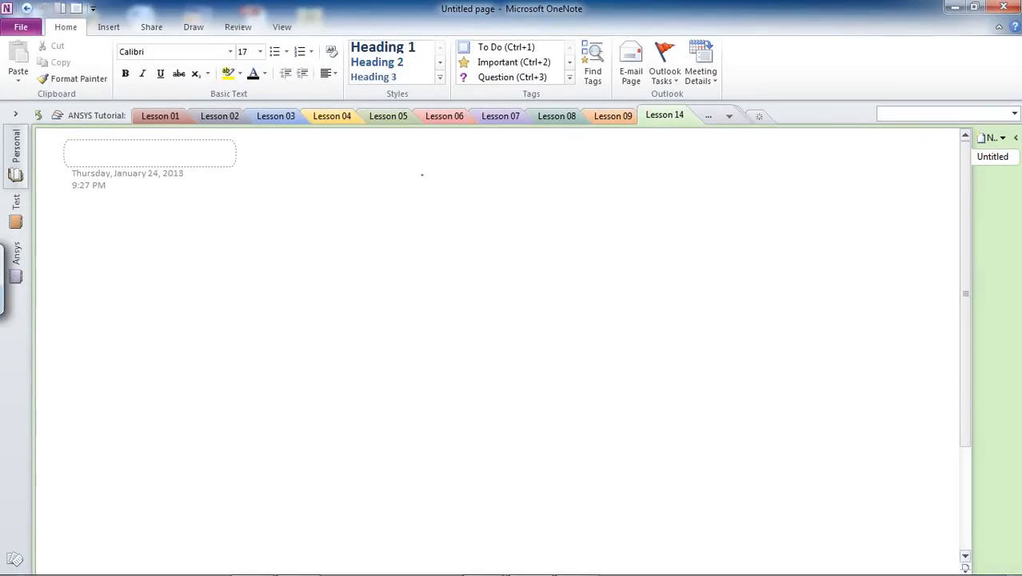
mouse_move(349, 237)
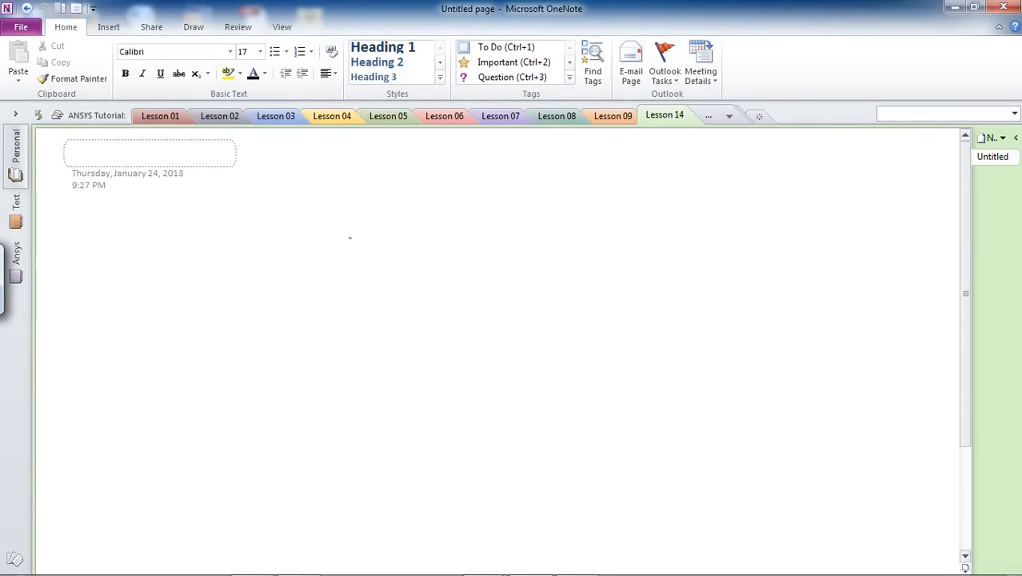
mouse_move(319, 185)
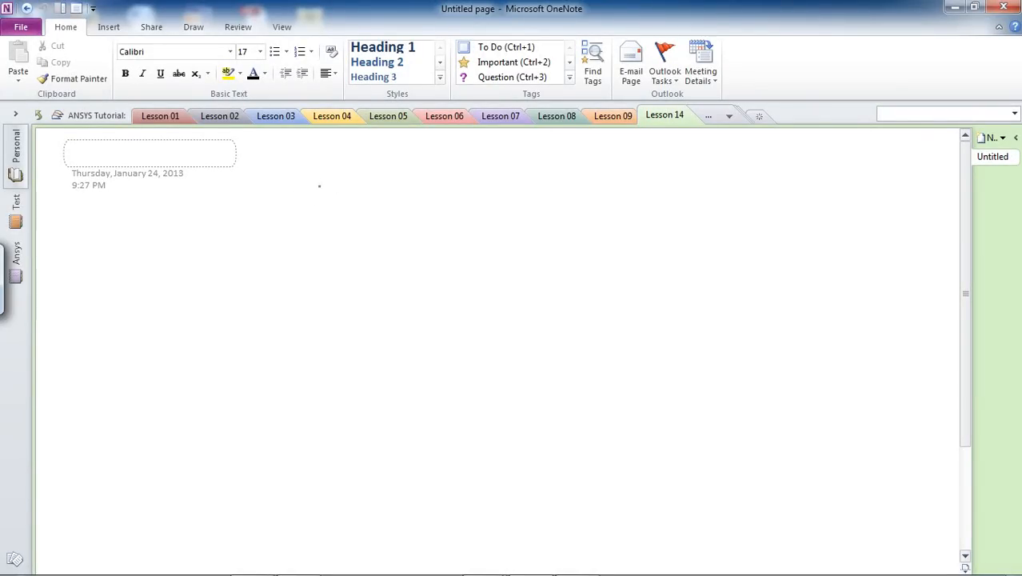
Sketch the rectangular plate outline, its central hole, and load arrows on top and bottom edges
left_click_drag(311, 187, 494, 199)
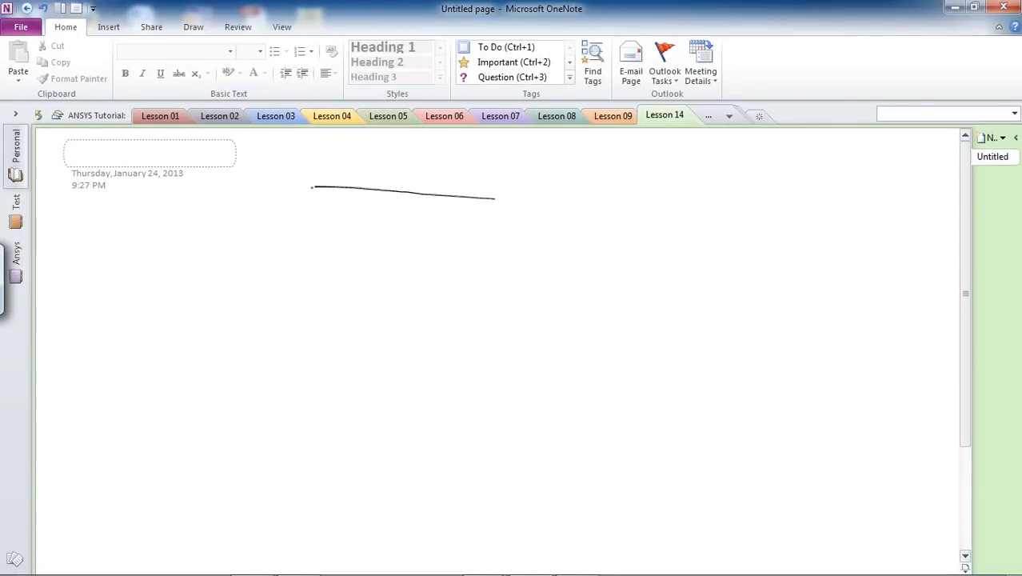
left_click_drag(314, 189, 312, 336)
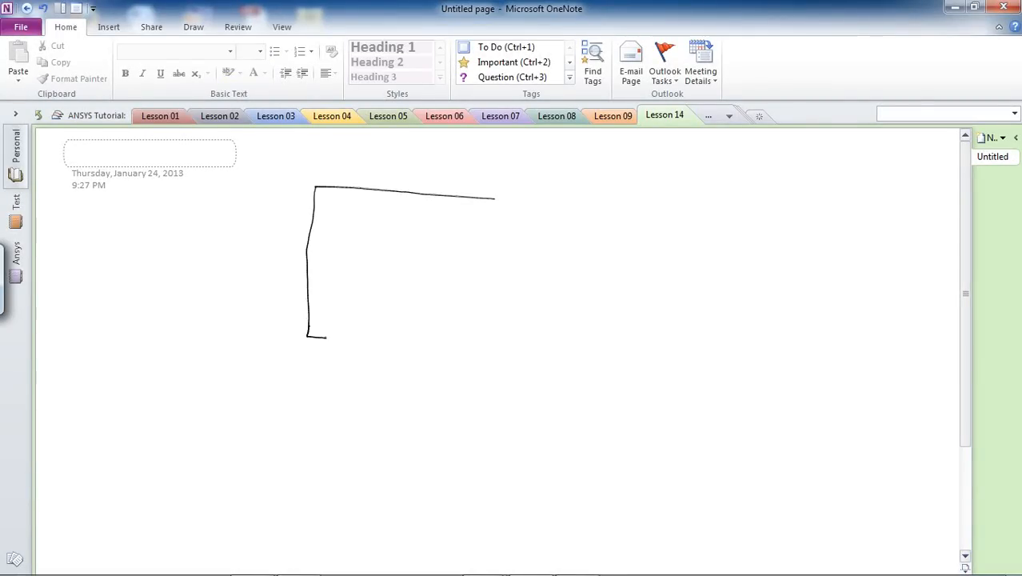
left_click_drag(308, 341, 494, 352)
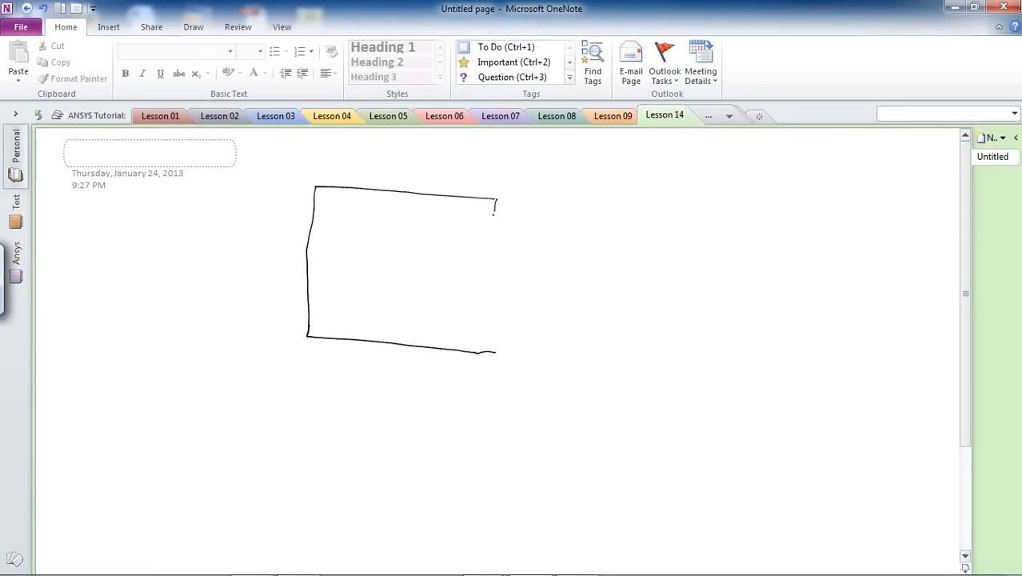
left_click_drag(494, 212, 478, 351)
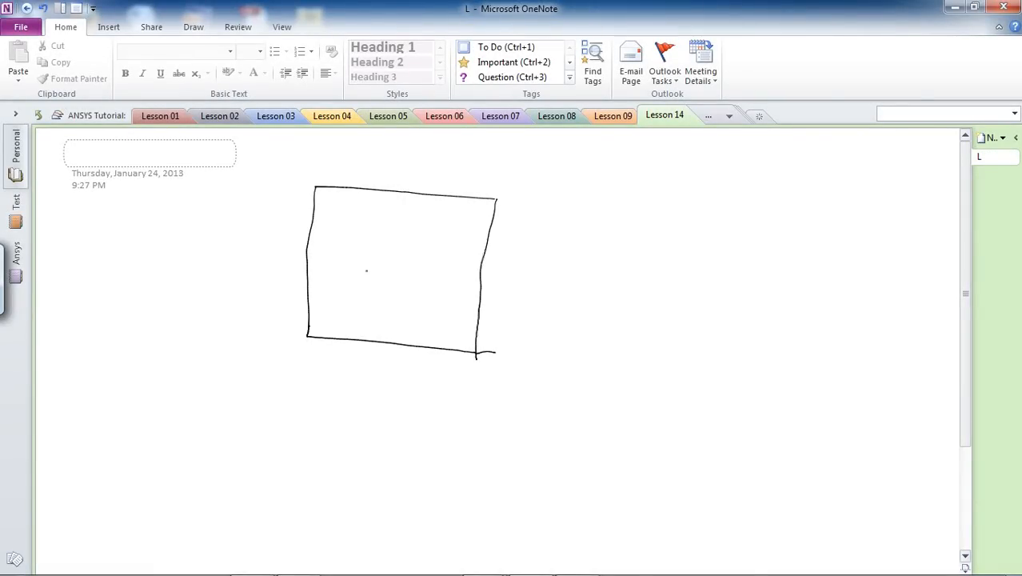
left_click_drag(366, 276, 414, 248)
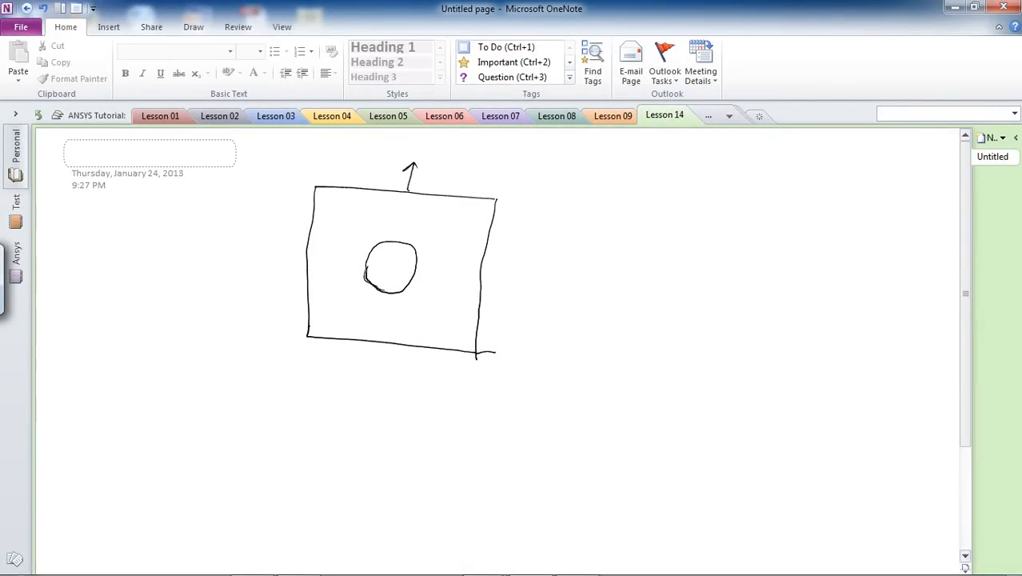
left_click_drag(328, 164, 416, 168)
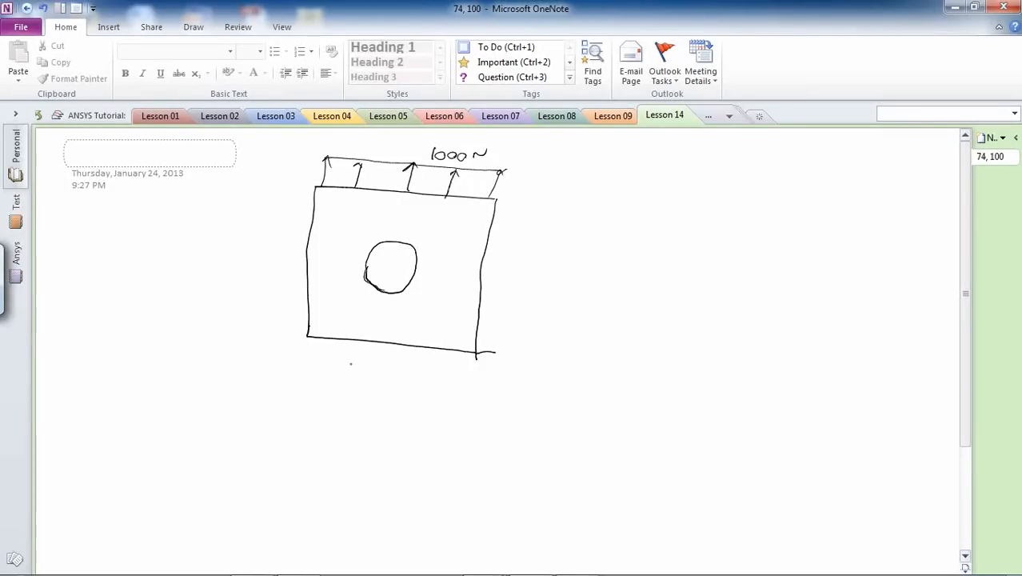
left_click_drag(310, 339, 306, 368)
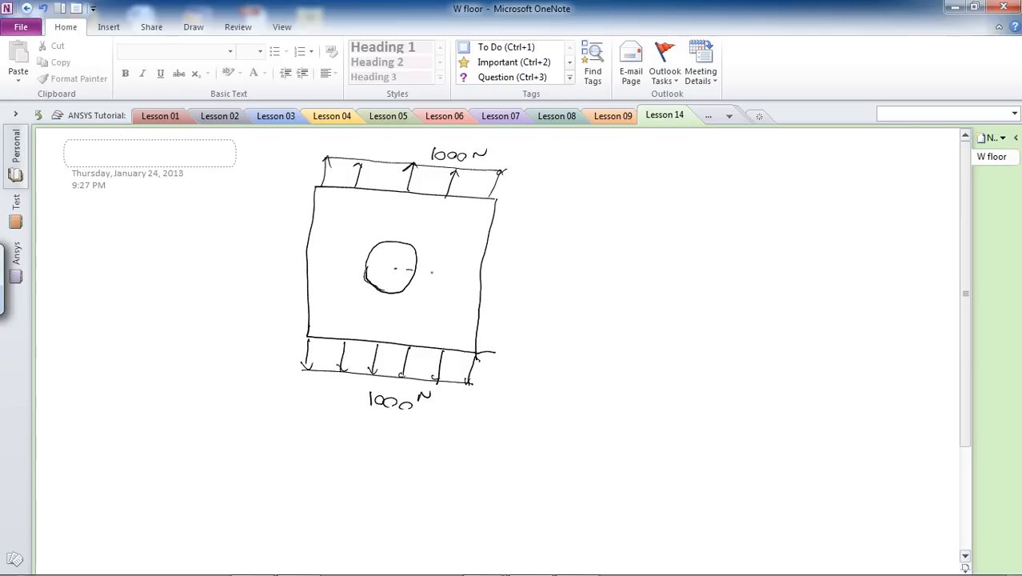
Draw 30 mm height dimensions on the right, a 50 mm width dimension below, and centre lines
left_click_drag(508, 208, 504, 284)
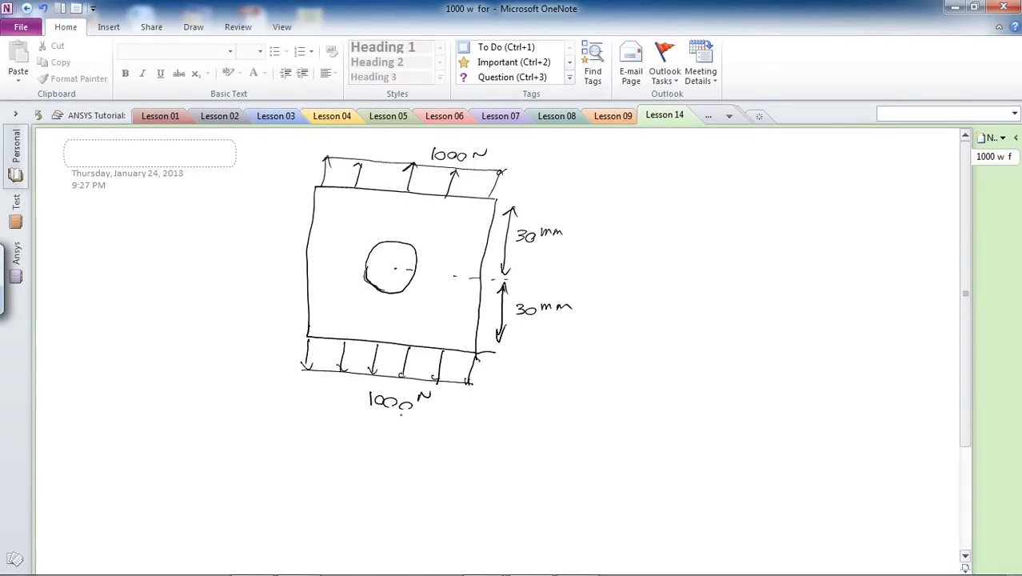
left_click_drag(464, 439, 470, 423)
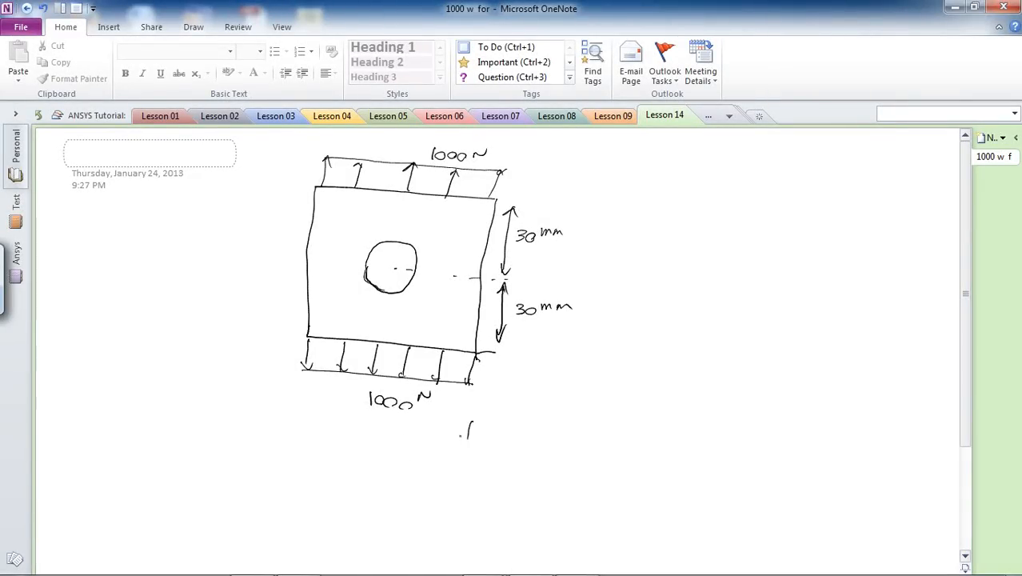
left_click_drag(471, 429, 312, 430)
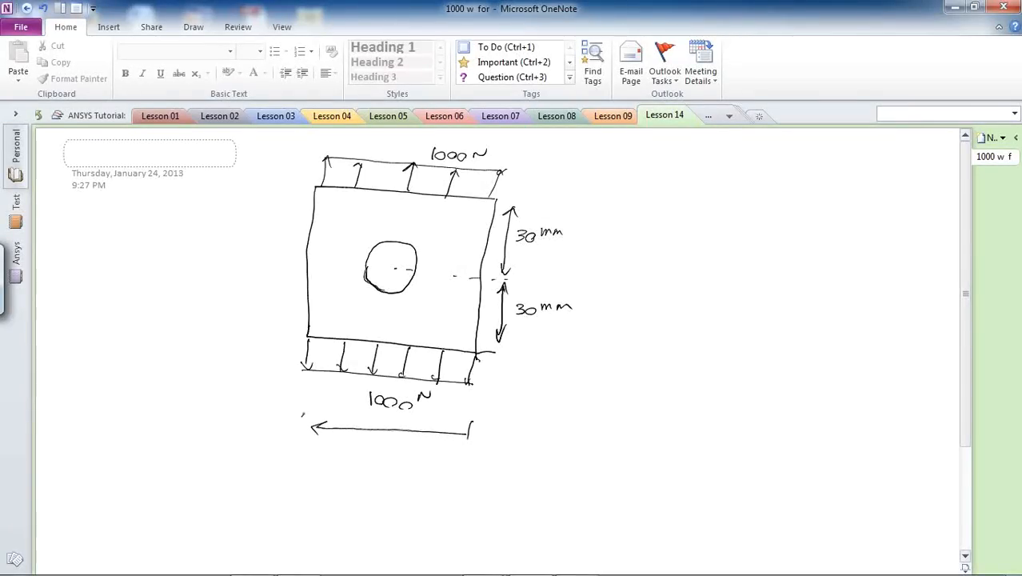
left_click_drag(302, 424, 472, 436)
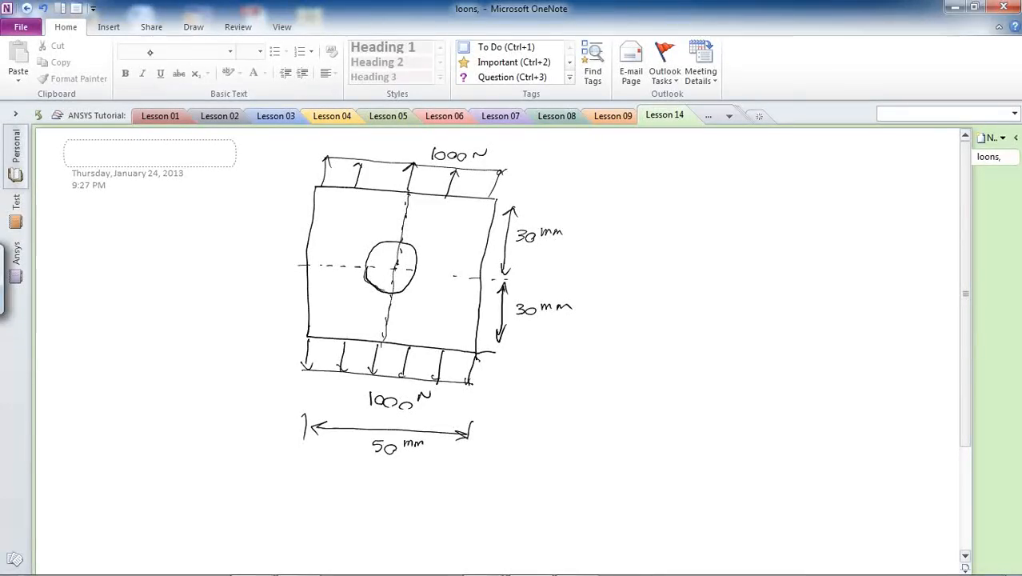
Trace the vertical symmetry line in red, the horizontal line and hatching in blue, then circle the load in red
left_click(194, 27)
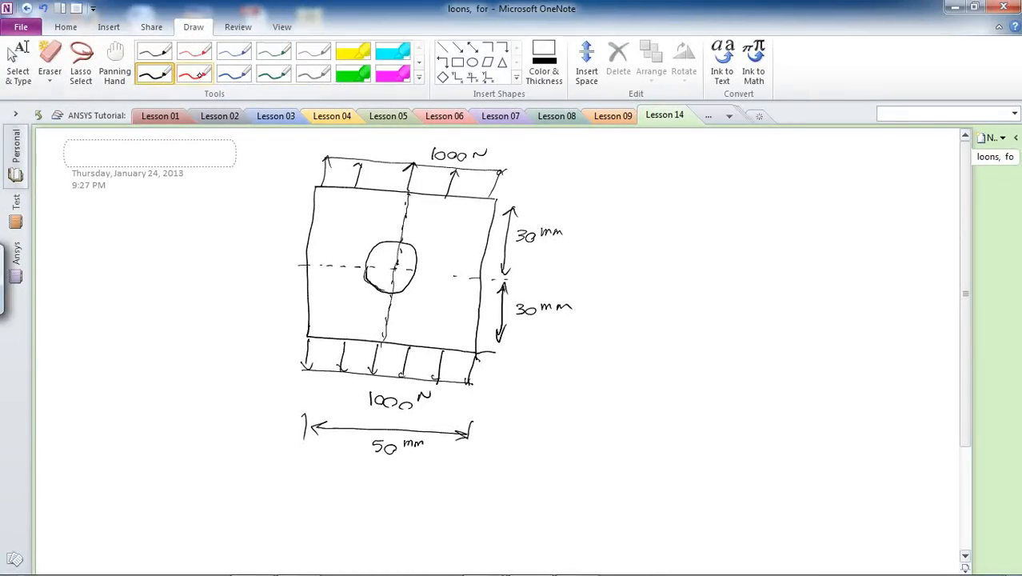
left_click(195, 73)
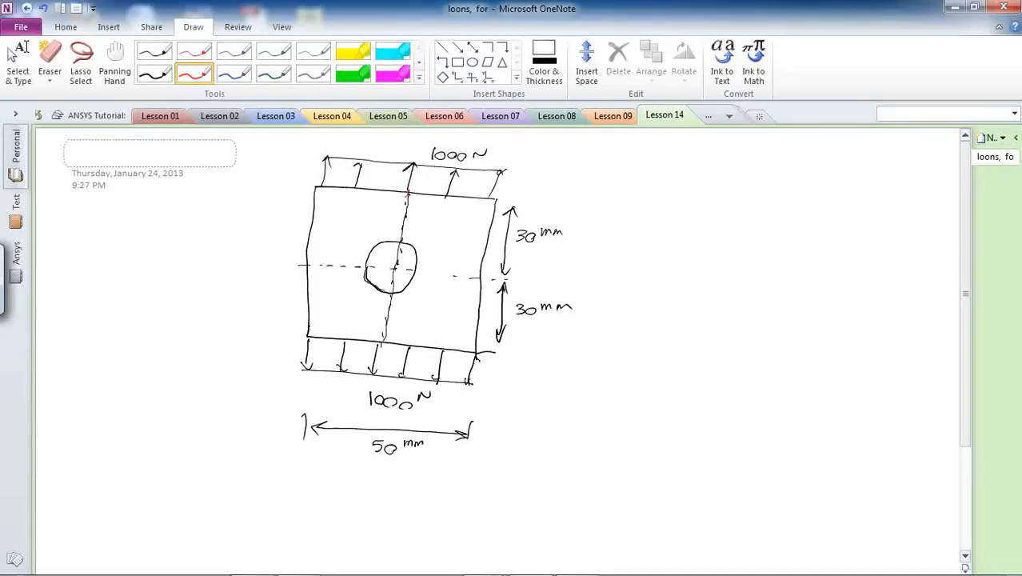
left_click_drag(407, 196, 380, 344)
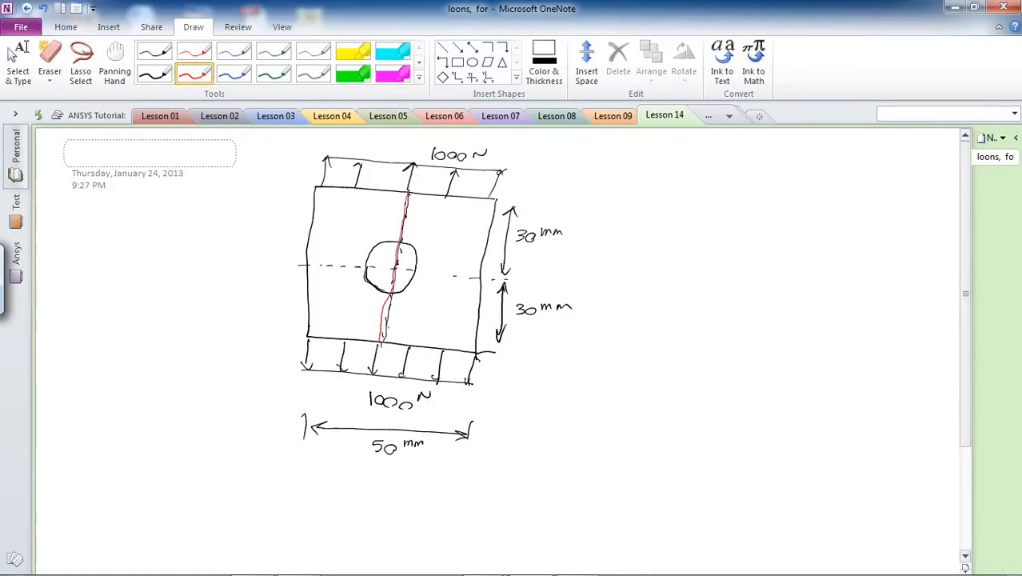
left_click(234, 74)
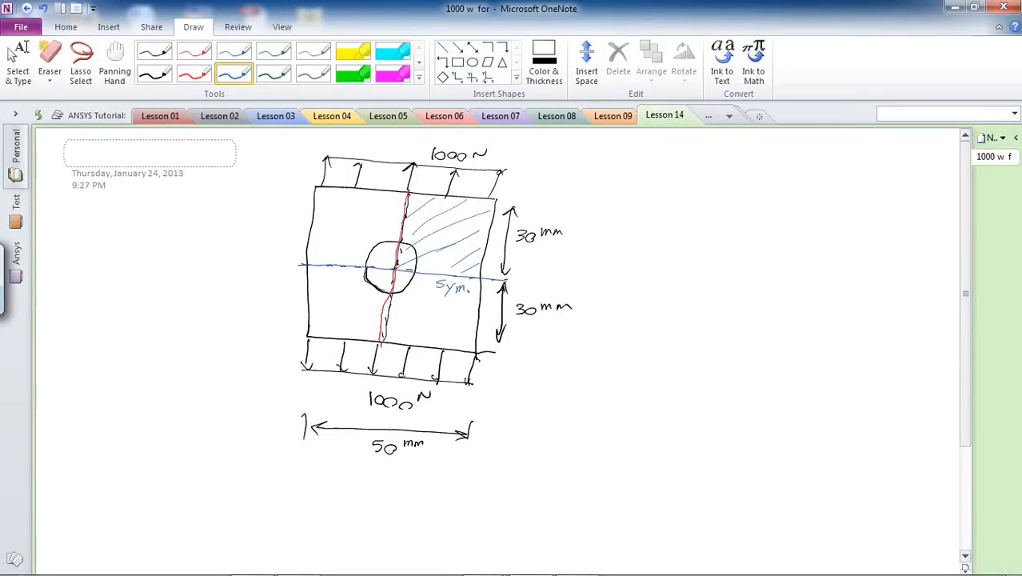
left_click(194, 74)
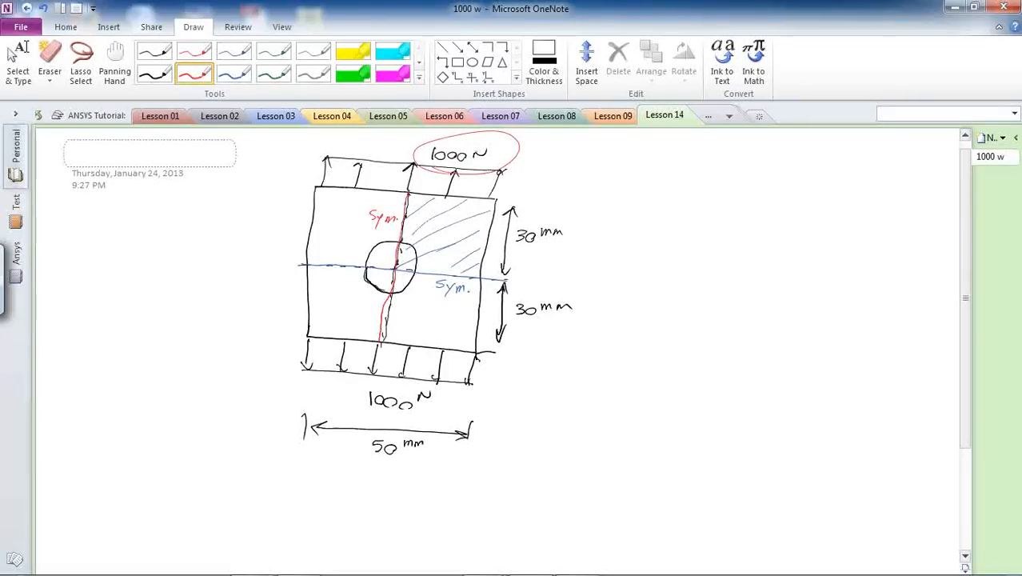
In black, draw the quarter-model outline with the hole notch and top edge
left_click(153, 73)
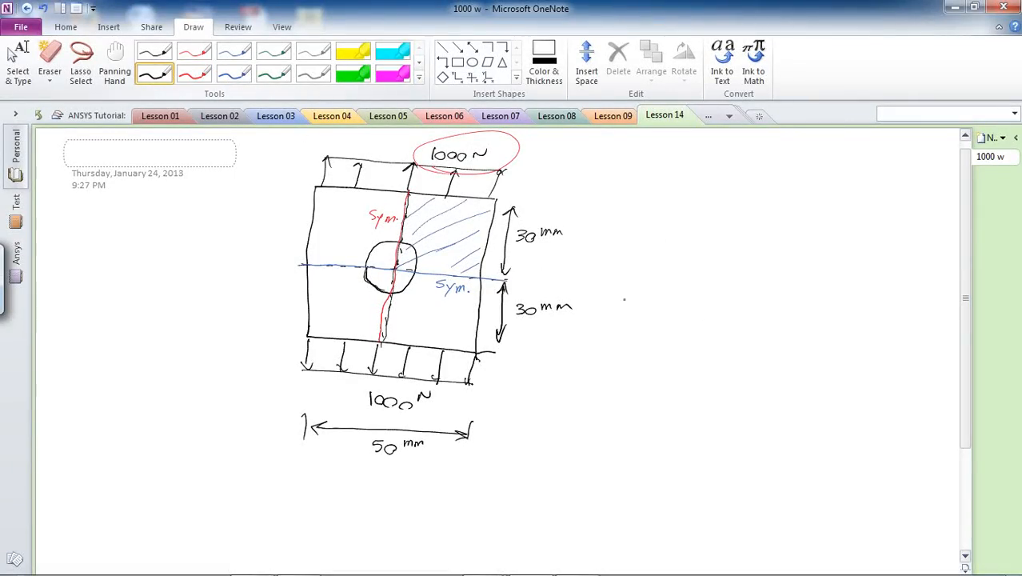
left_click_drag(662, 198, 658, 240)
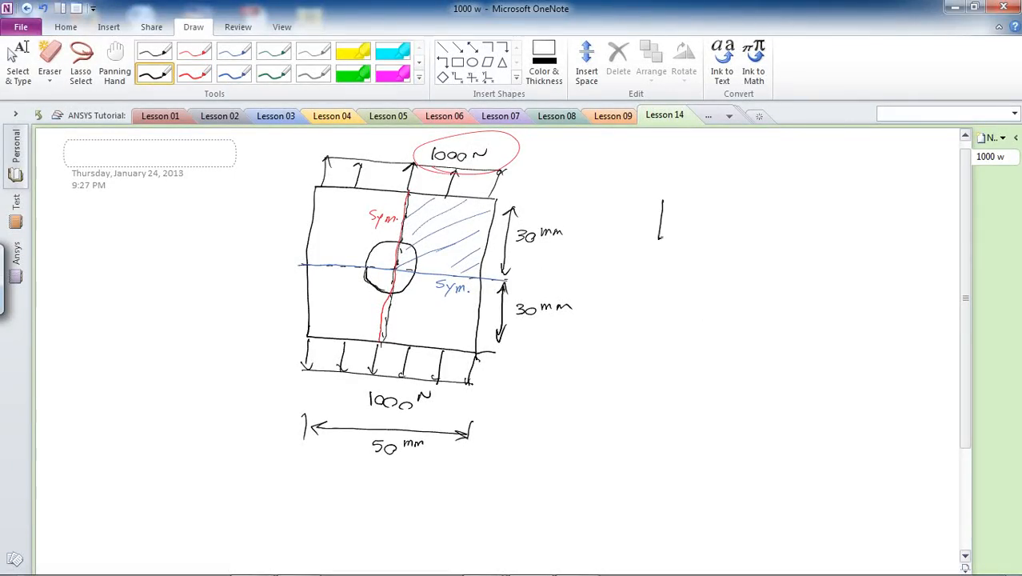
left_click_drag(659, 204, 739, 264)
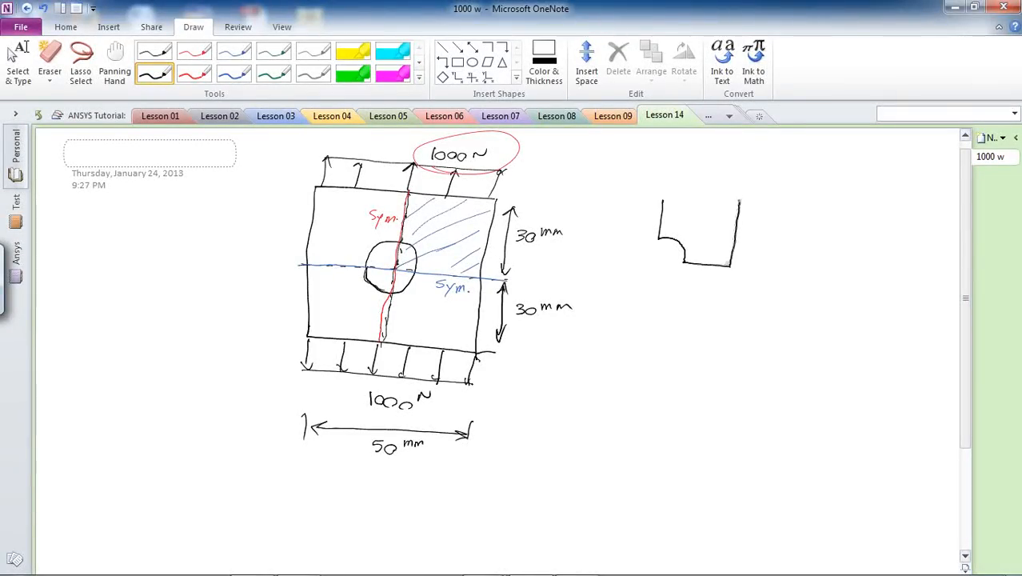
left_click_drag(662, 199, 744, 199)
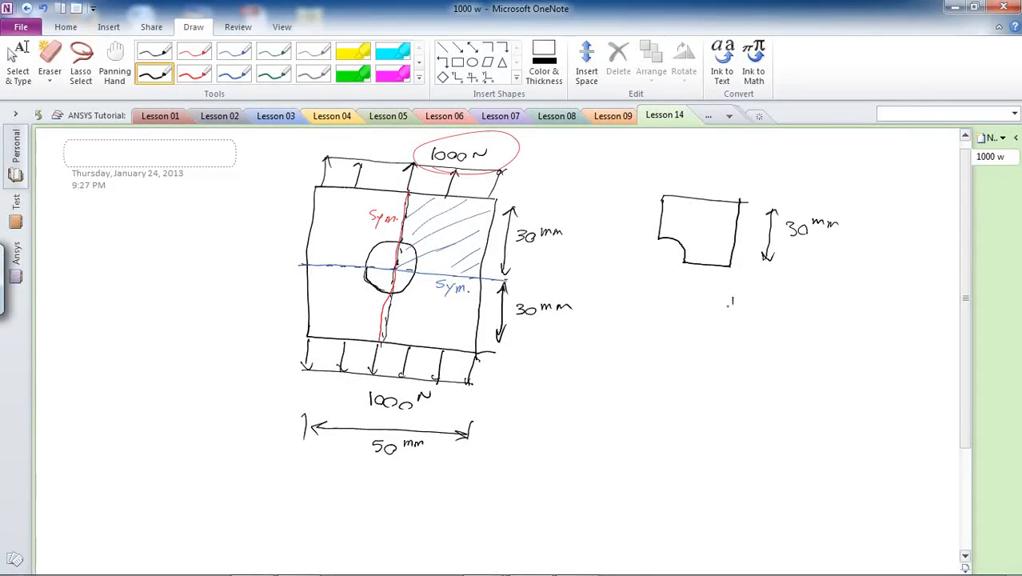
Annotate the quarter model with 25 mm width, R=10 mm radius, top load and symmetry labels
left_click_drag(664, 303, 727, 303)
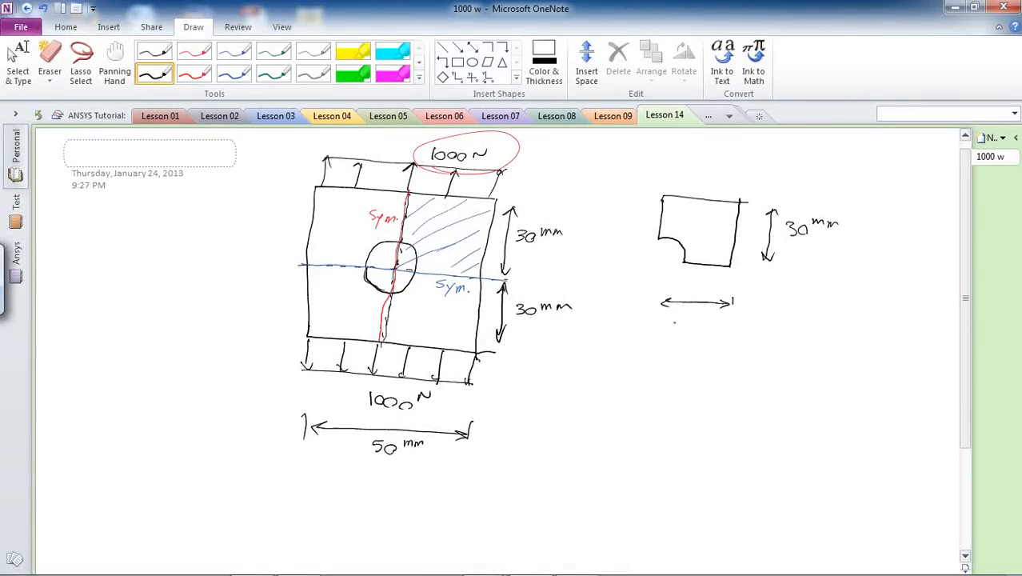
left_click_drag(675, 327, 719, 324)
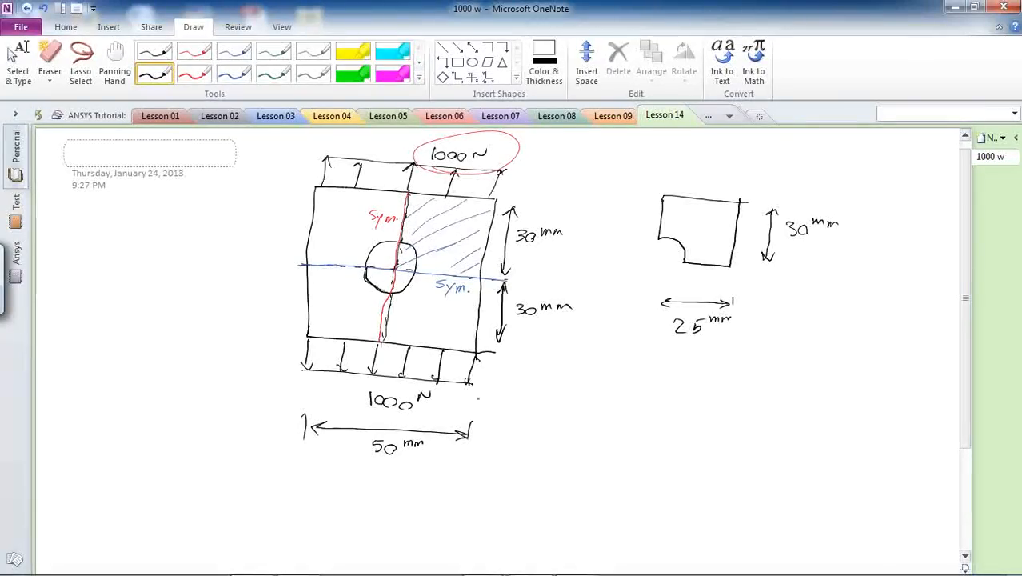
left_click_drag(635, 264, 679, 248)
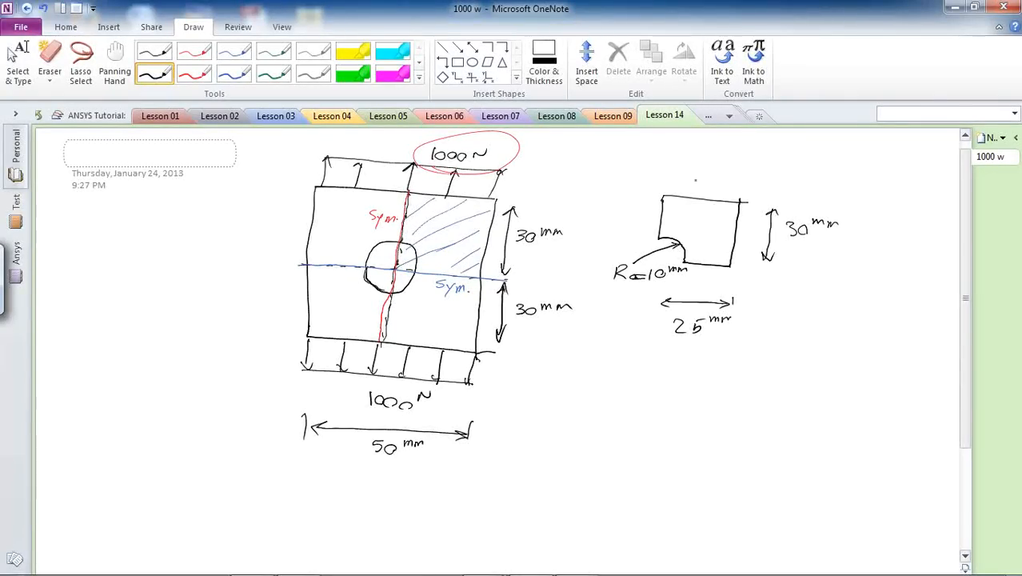
left_click_drag(680, 192, 708, 180)
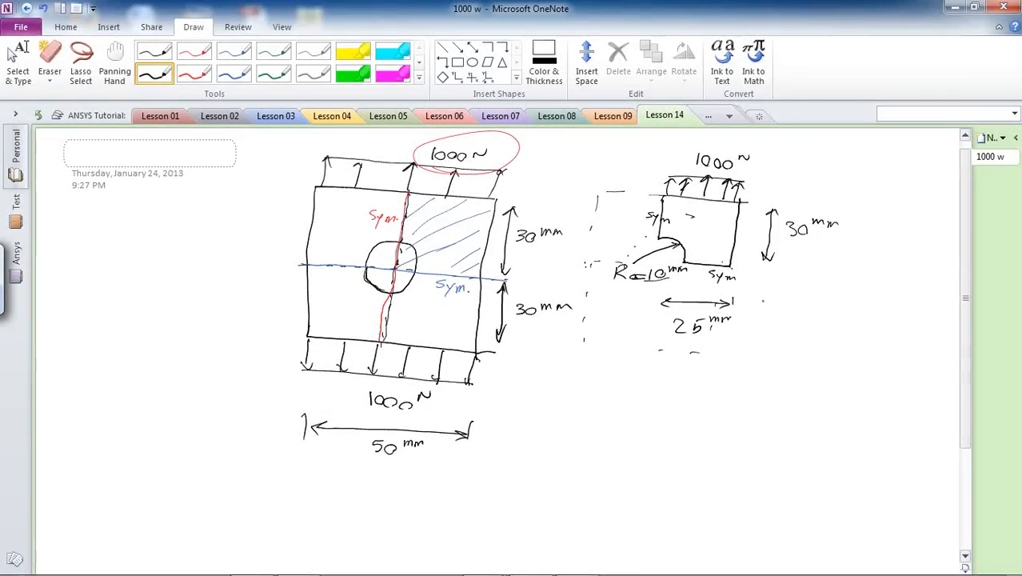
Handwrite 'E = 200 GPa' and 'ν = 0.3' under the quarter model, then switch to ANSYS
left_click_drag(792, 302, 780, 318)
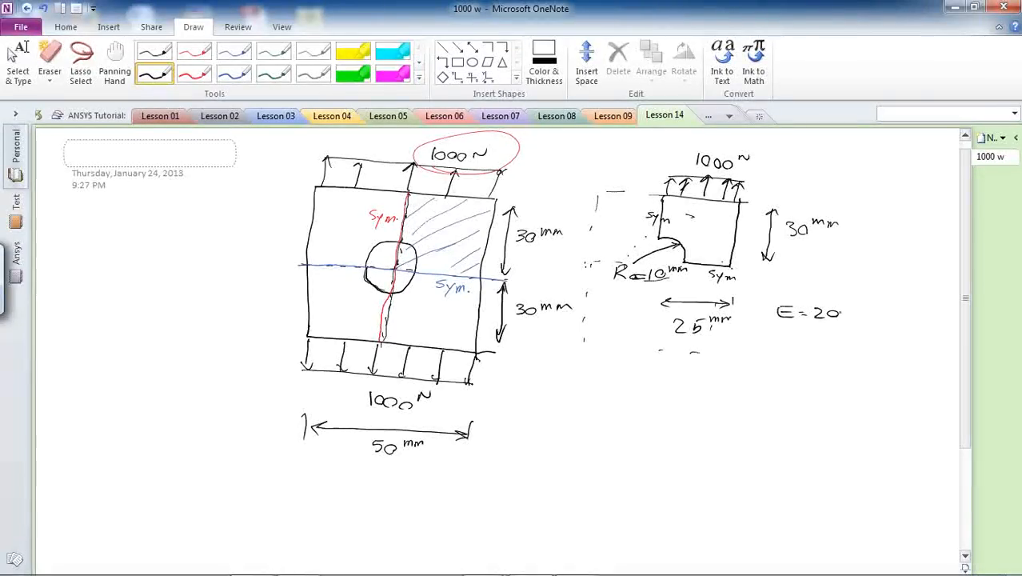
type("0 GPa")
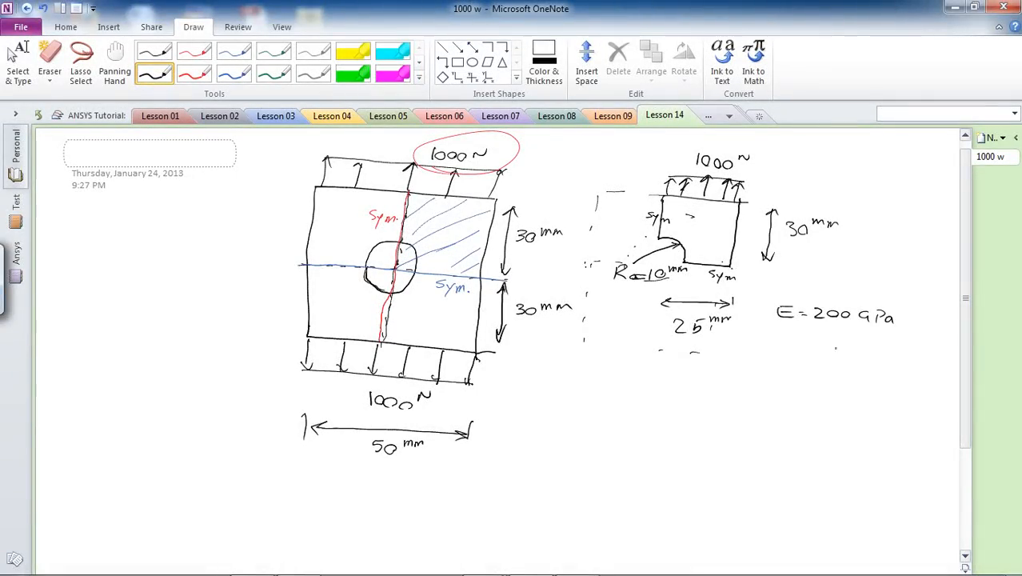
left_click_drag(780, 335, 800, 344)
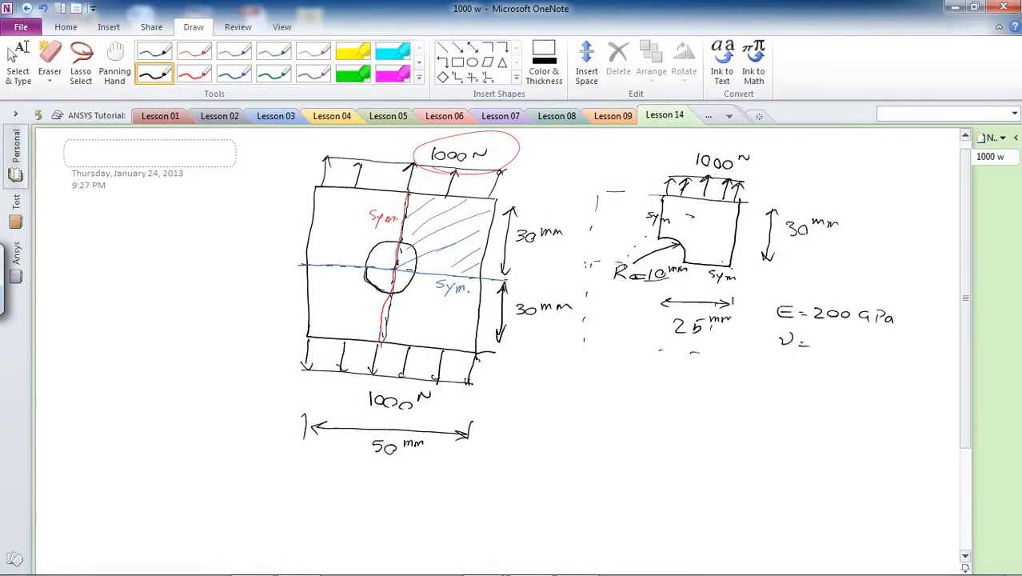
type("=0.3")
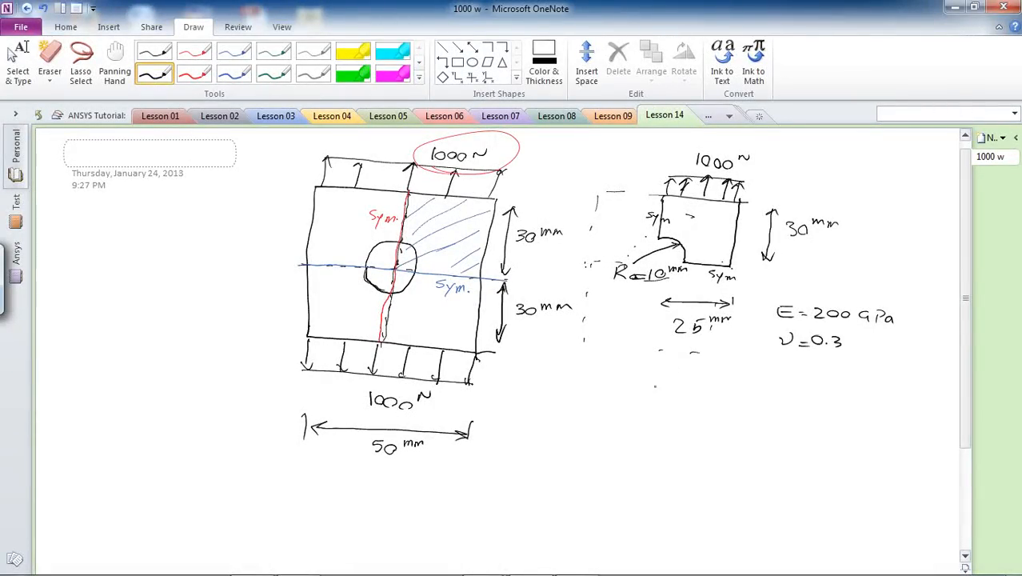
type("Plo")
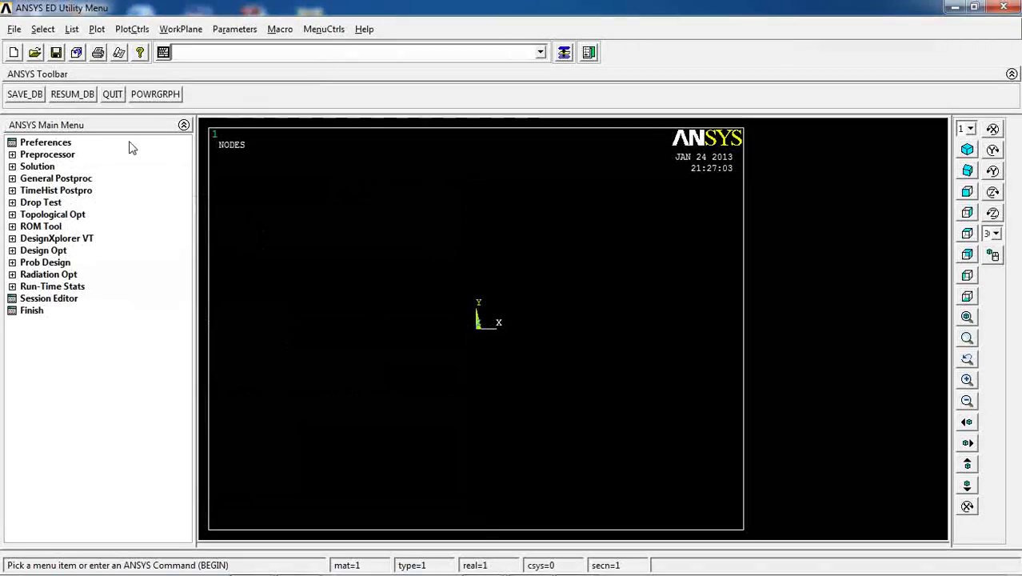
Filter the ANSYS preferences to Structural disciplines only
left_click(45, 142)
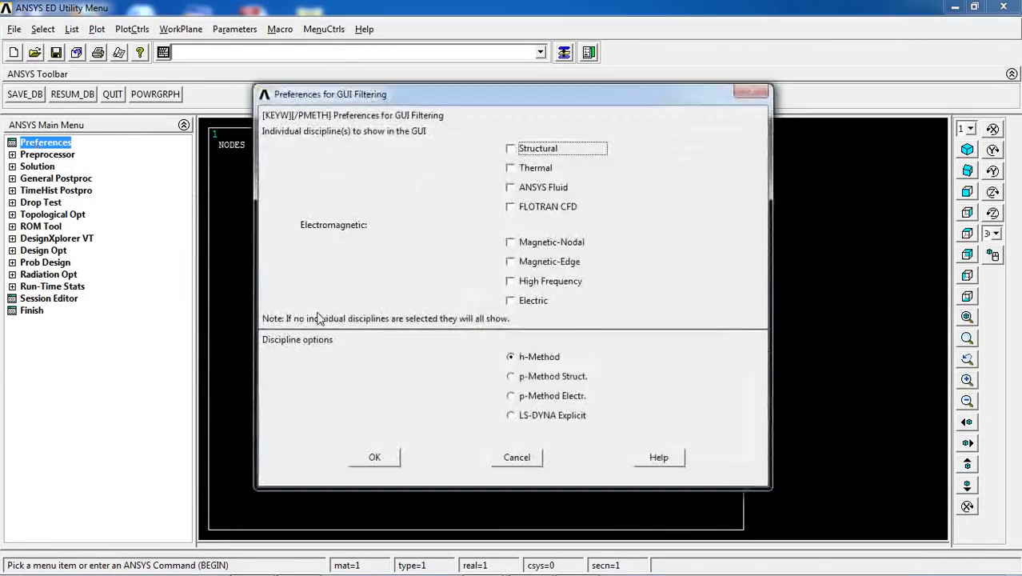
left_click(509, 148)
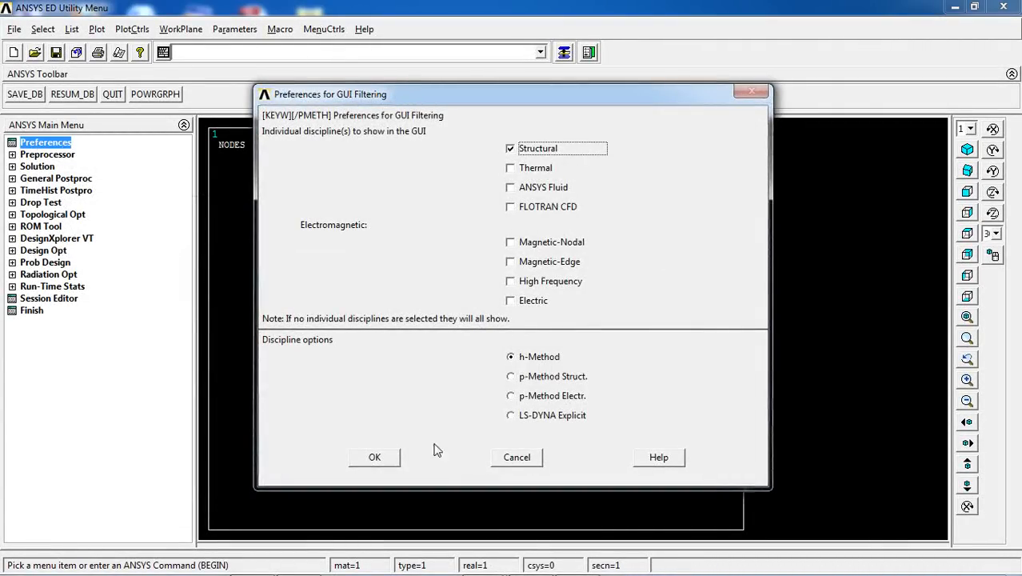
left_click(375, 457)
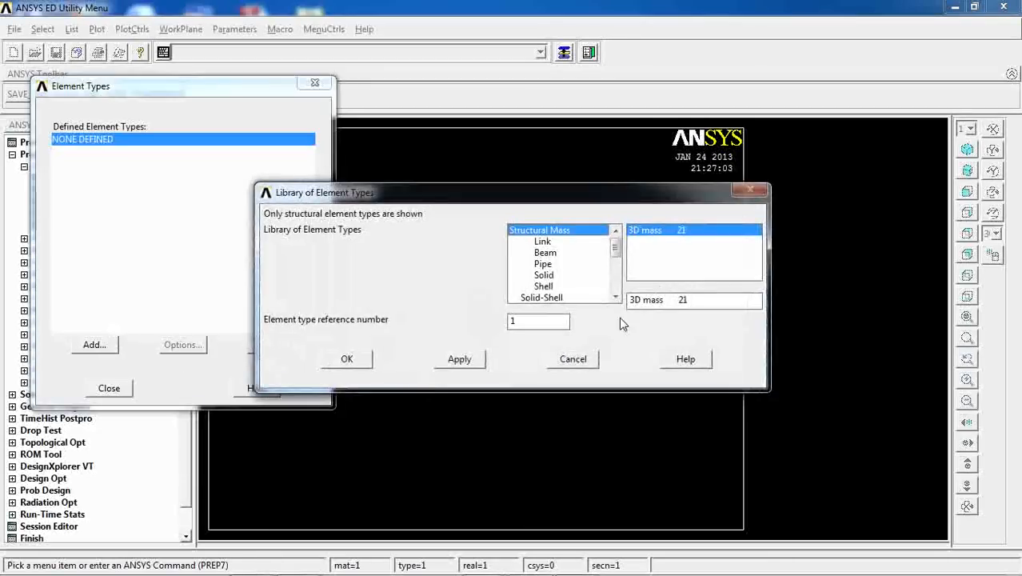
Add the Solid 8-node PLANE183 element as element type 1
left_click(544, 274)
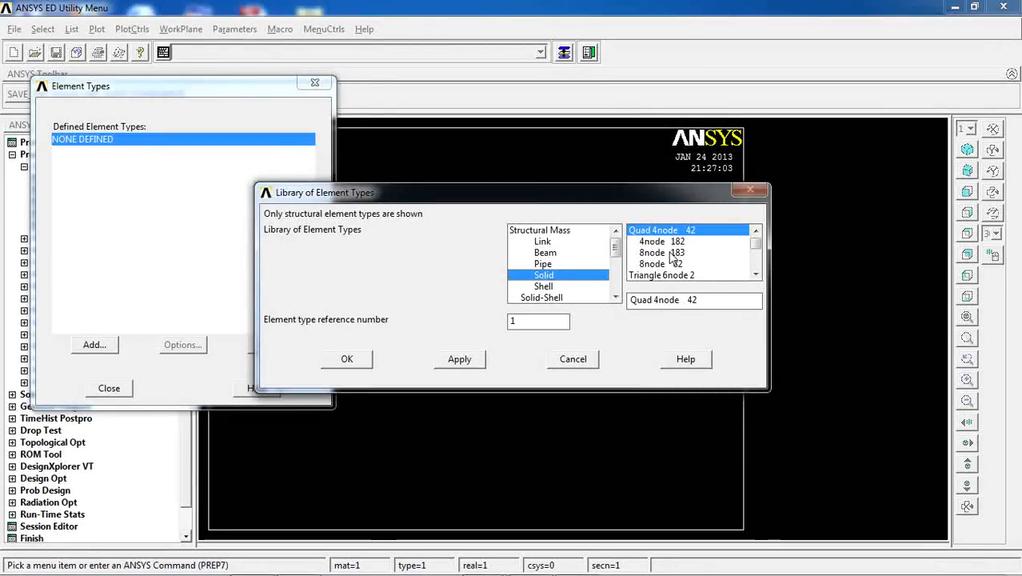
left_click(661, 252)
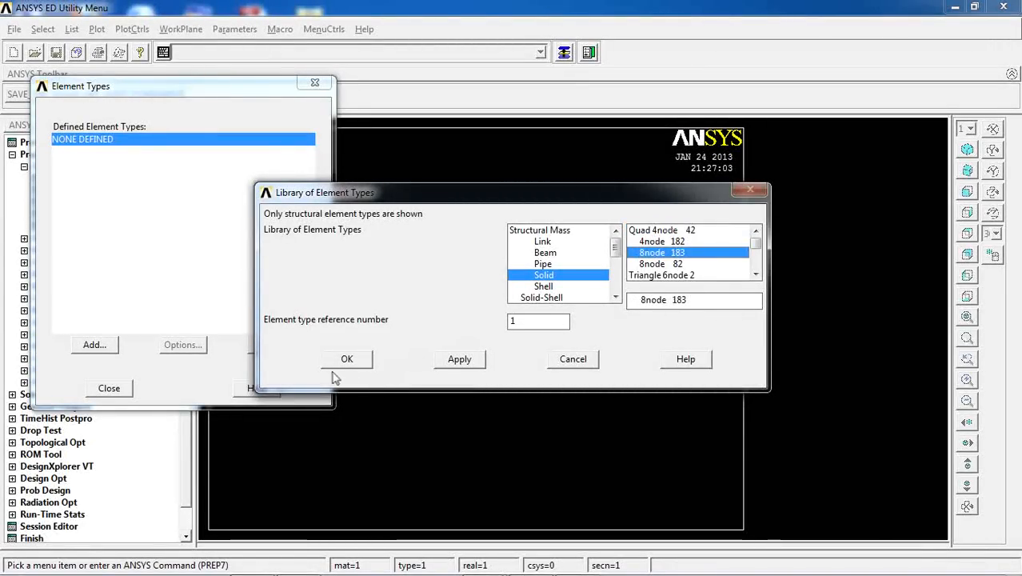
left_click(346, 358)
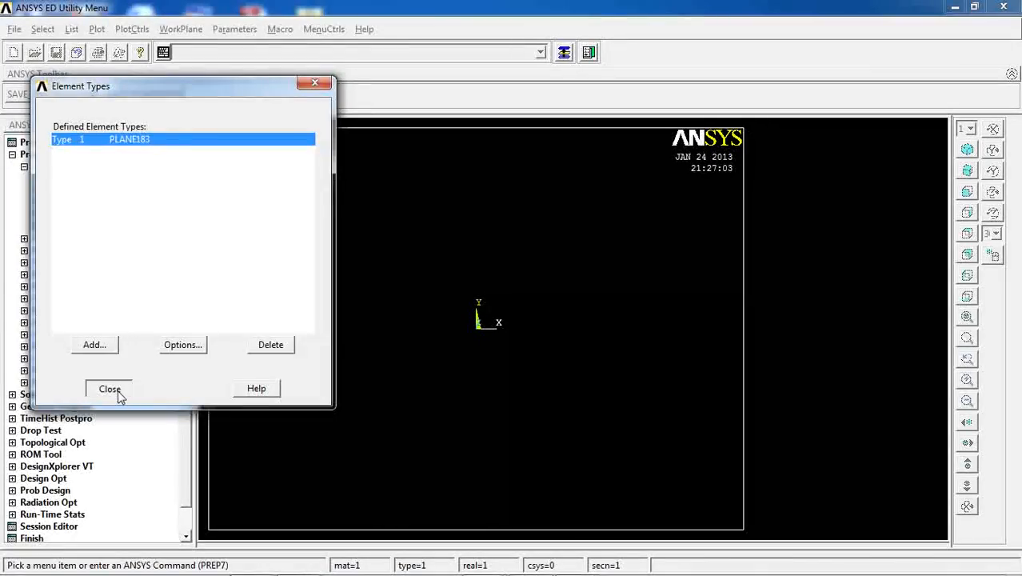
left_click(109, 388)
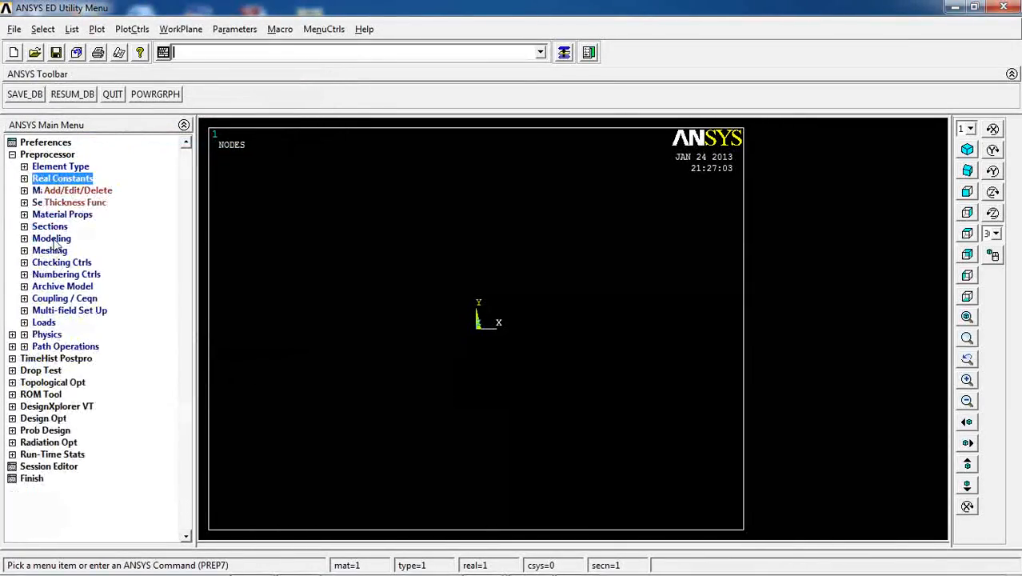
Confirm PLANE183 needs no real constants and set its element behaviour K3 to plane strain
left_click(62, 177)
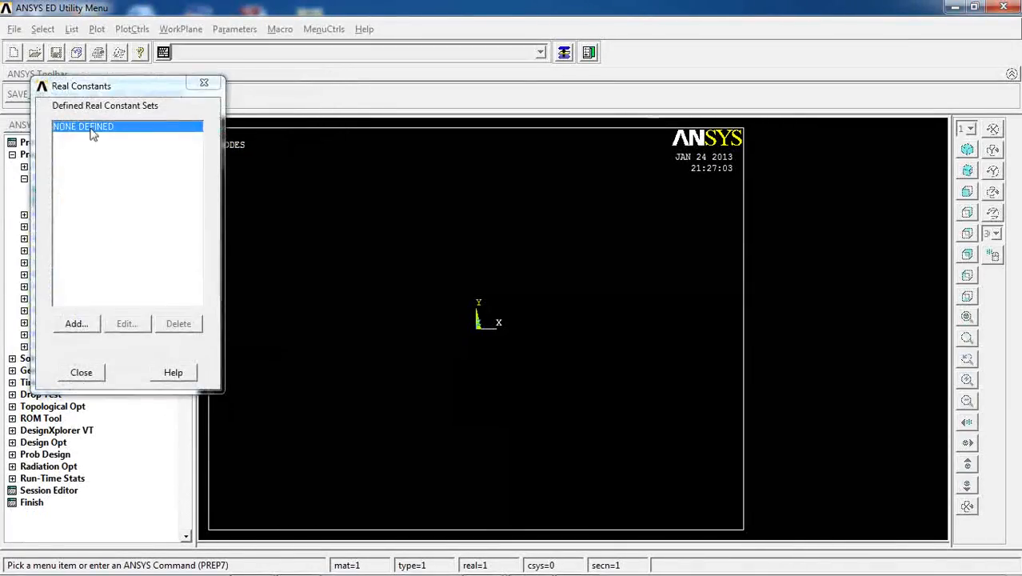
left_click(76, 323)
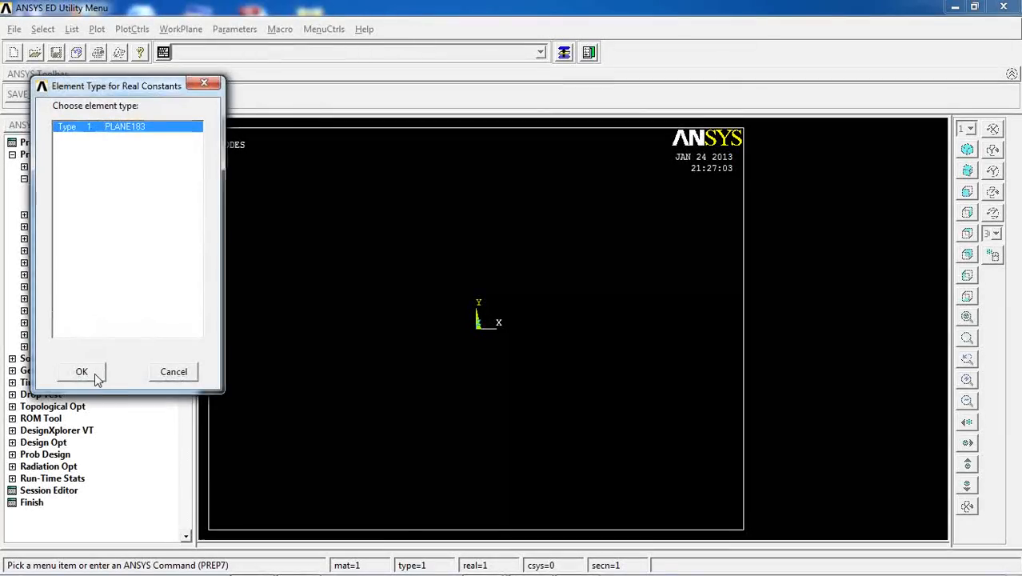
left_click(81, 371)
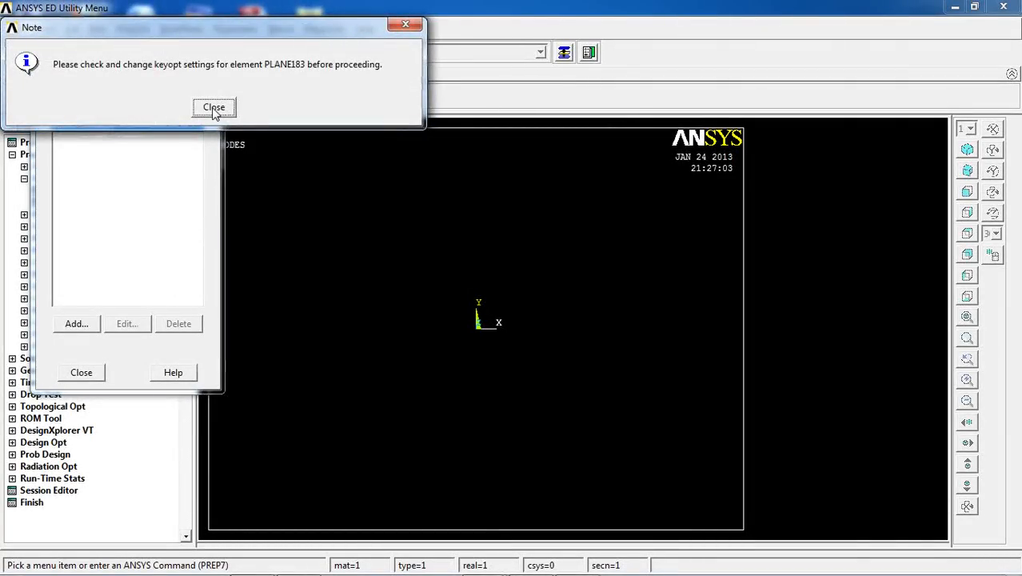
left_click(214, 107)
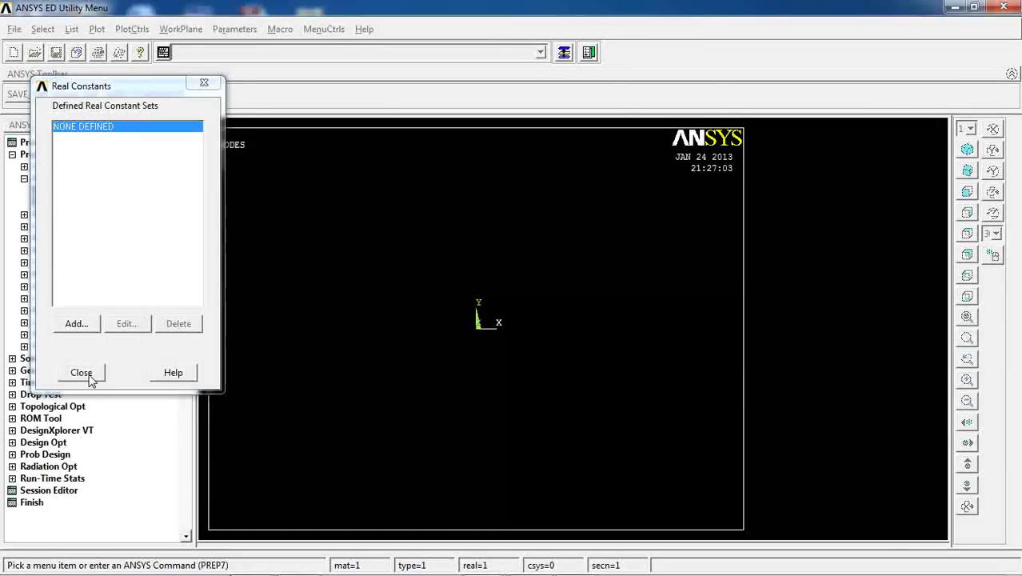
left_click(81, 372)
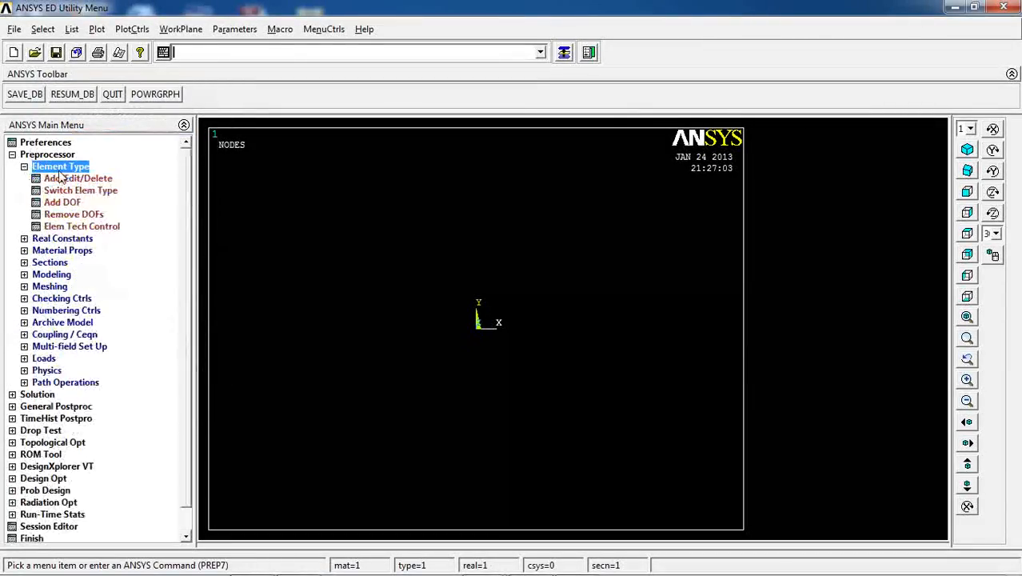
left_click(182, 343)
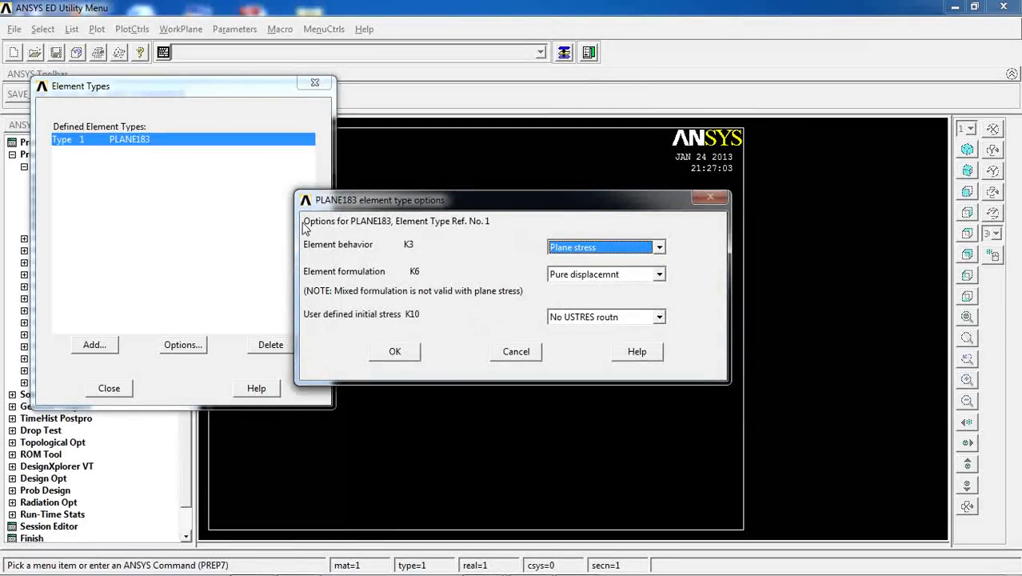
mouse_move(571, 256)
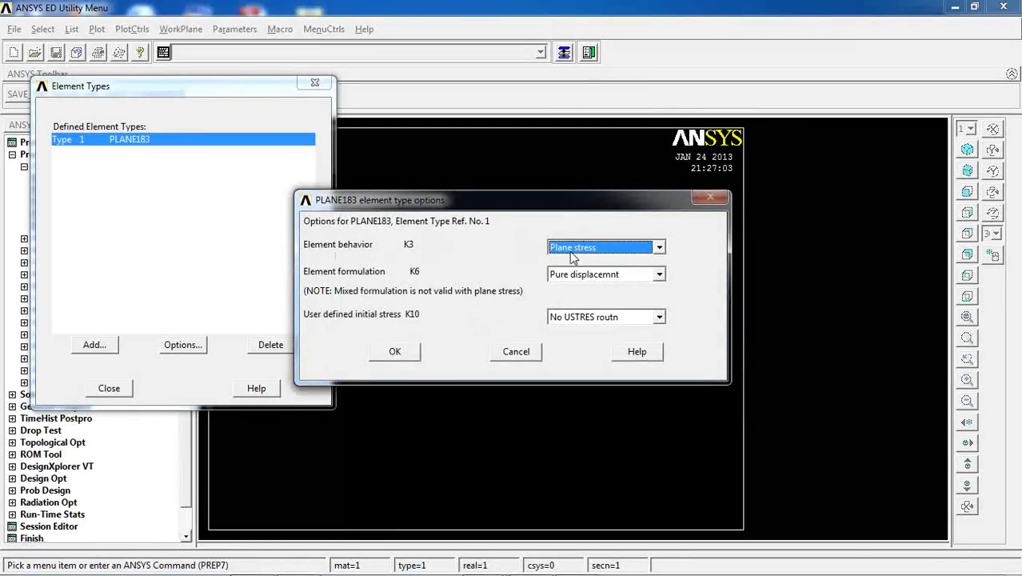
left_click(658, 246)
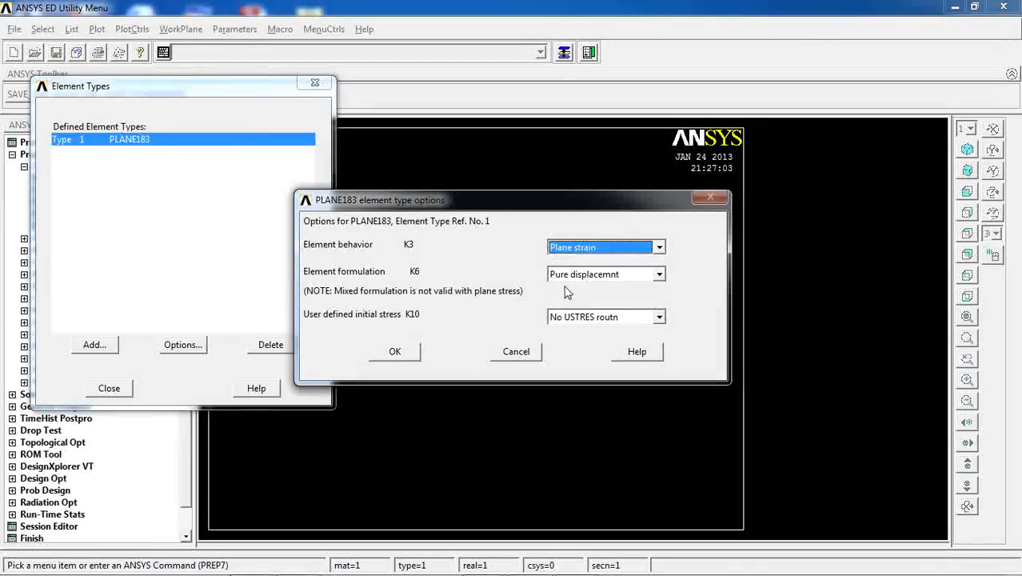
mouse_move(392, 355)
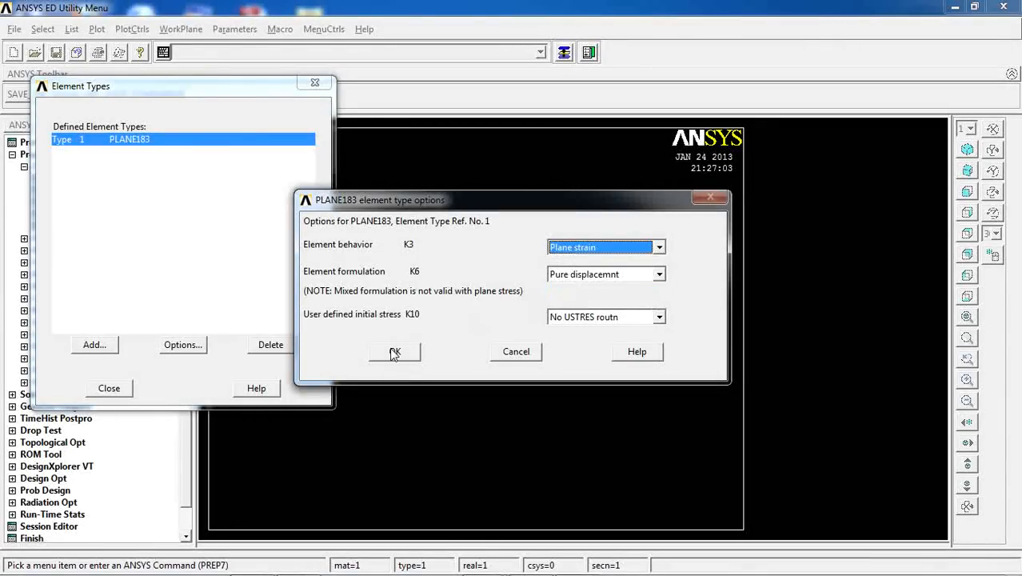
Accept plane strain and assign material 1 linear isotropic EX 2e11, PRXY 0.3
left_click(394, 353)
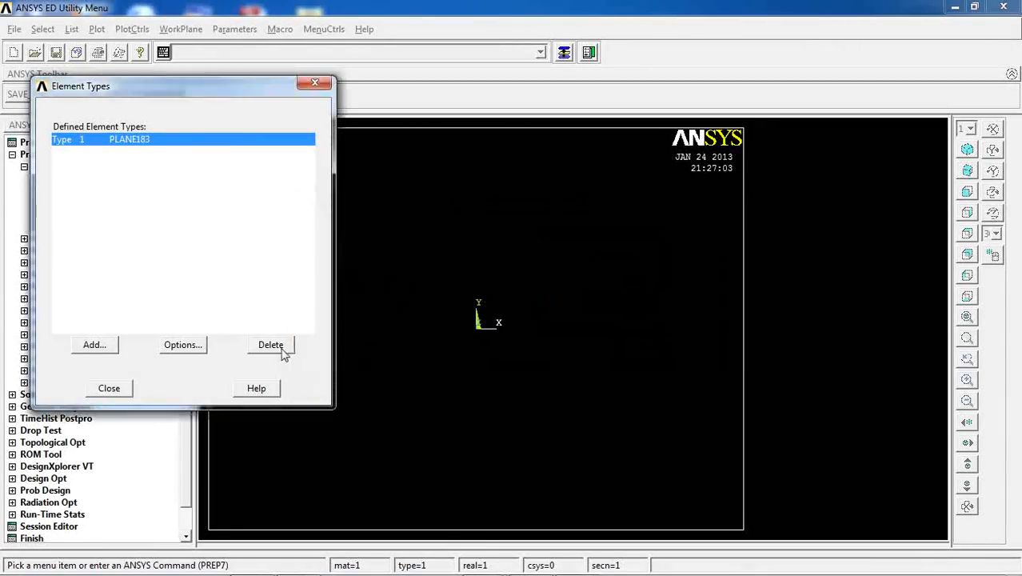
left_click(108, 387)
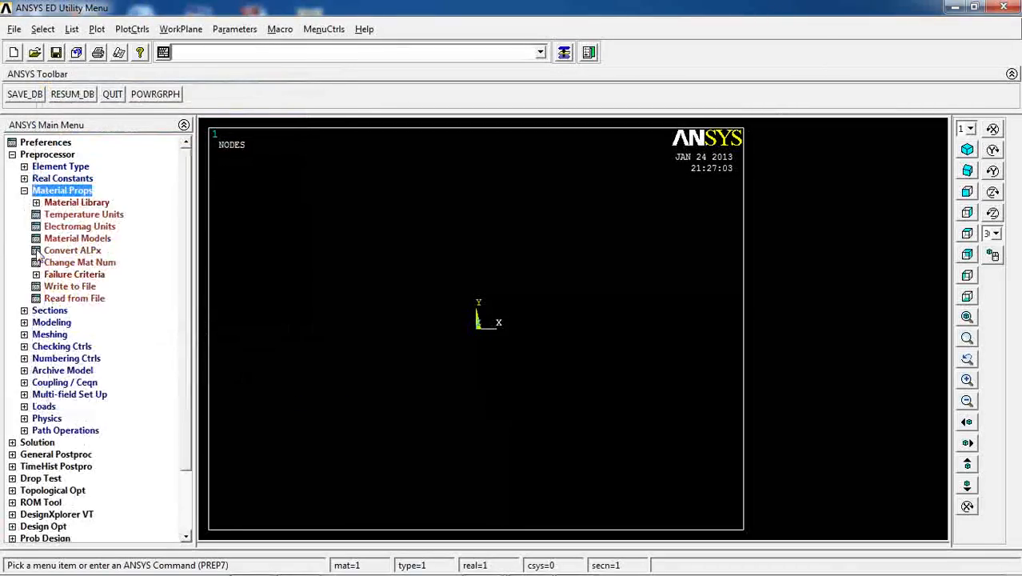
left_click(77, 238)
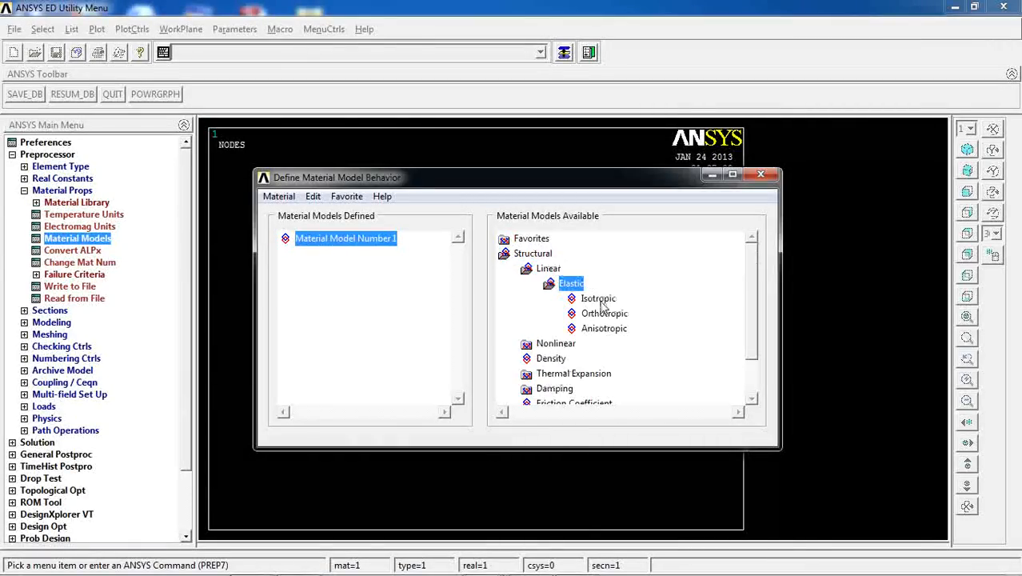
double_click(598, 297)
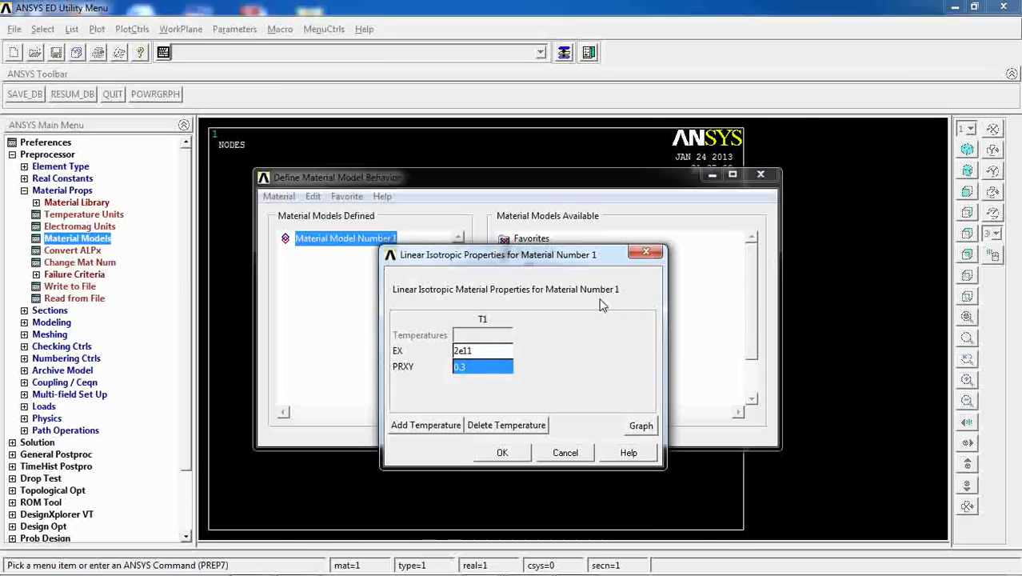
left_click(502, 451)
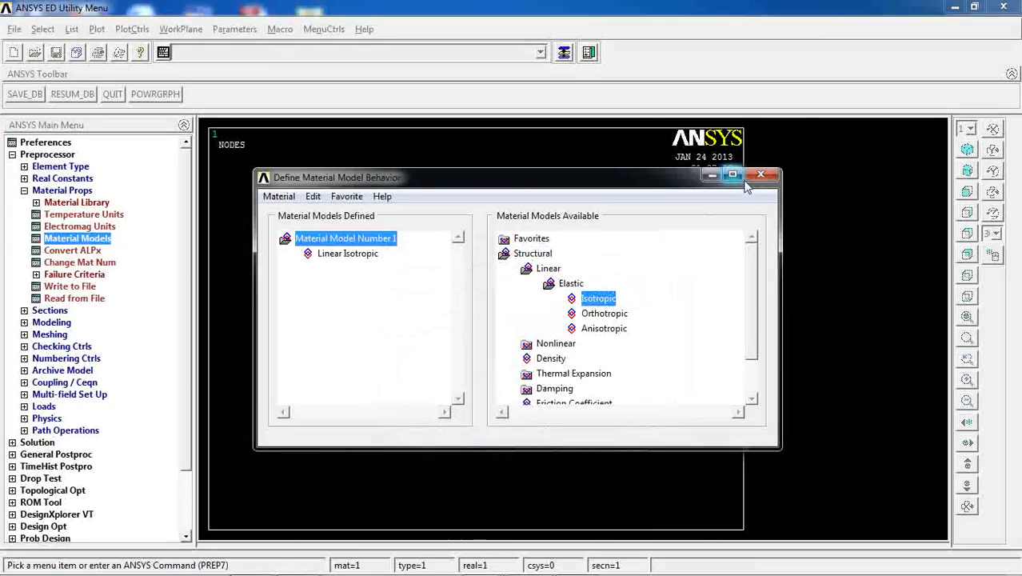
left_click(760, 175)
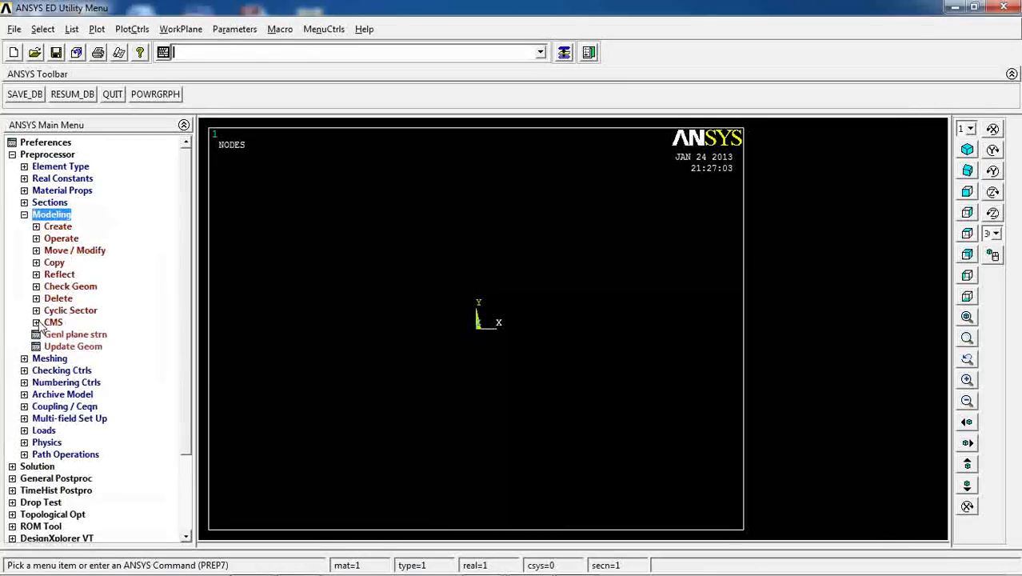
Create keypoints in the active CS at (10,0), (25,0), (25,30) and (0,15)
left_click(58, 226)
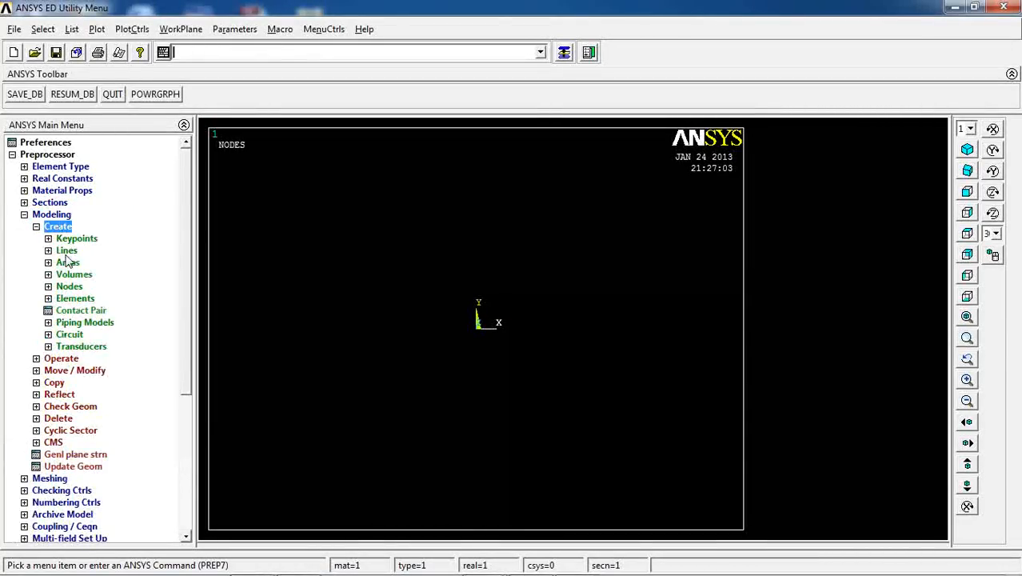
left_click(76, 237)
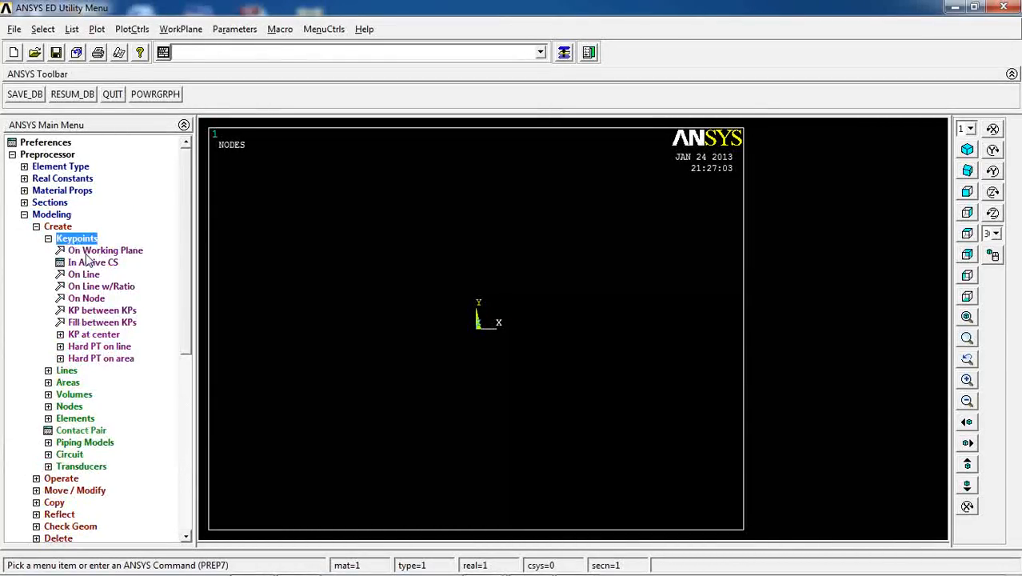
left_click(93, 262)
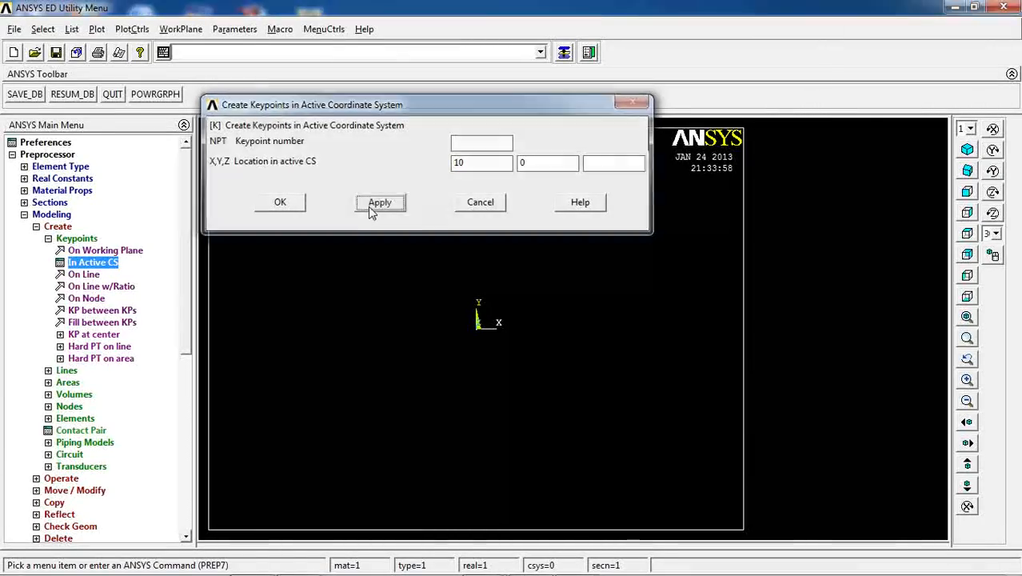
left_click(379, 201)
type("25")
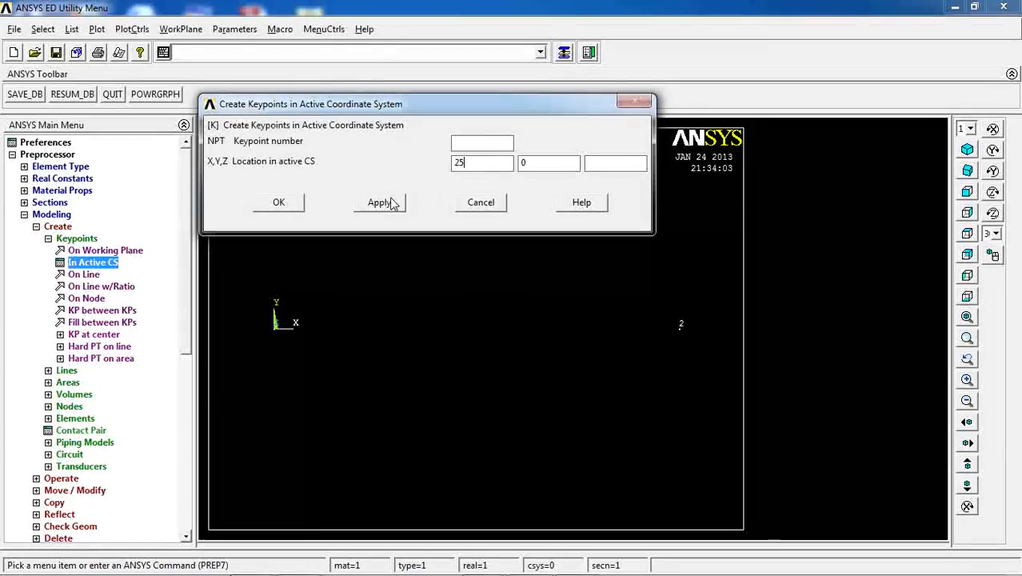
left_click(378, 202)
type("30")
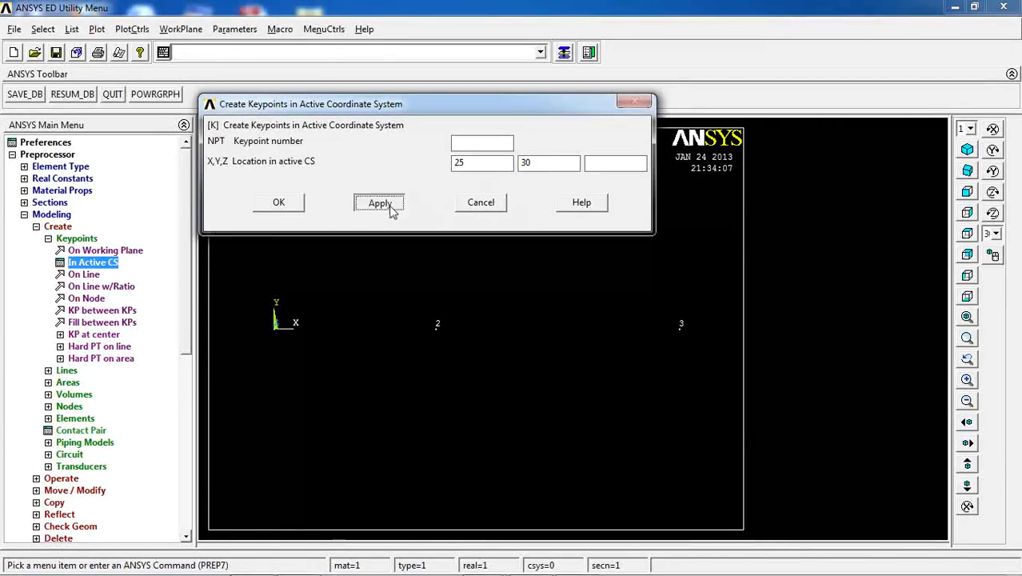
left_click(379, 202)
type("15")
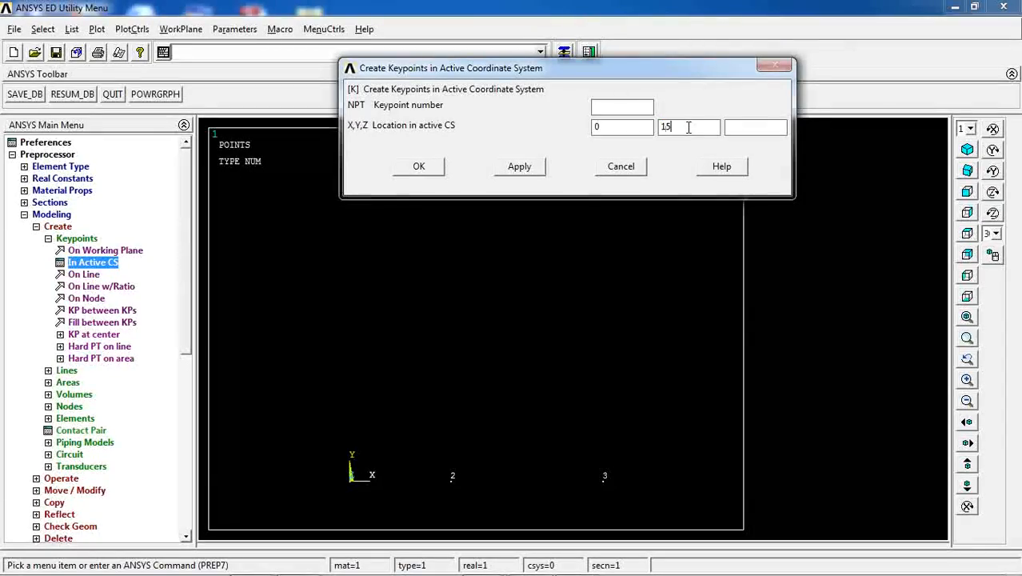
left_click(418, 166)
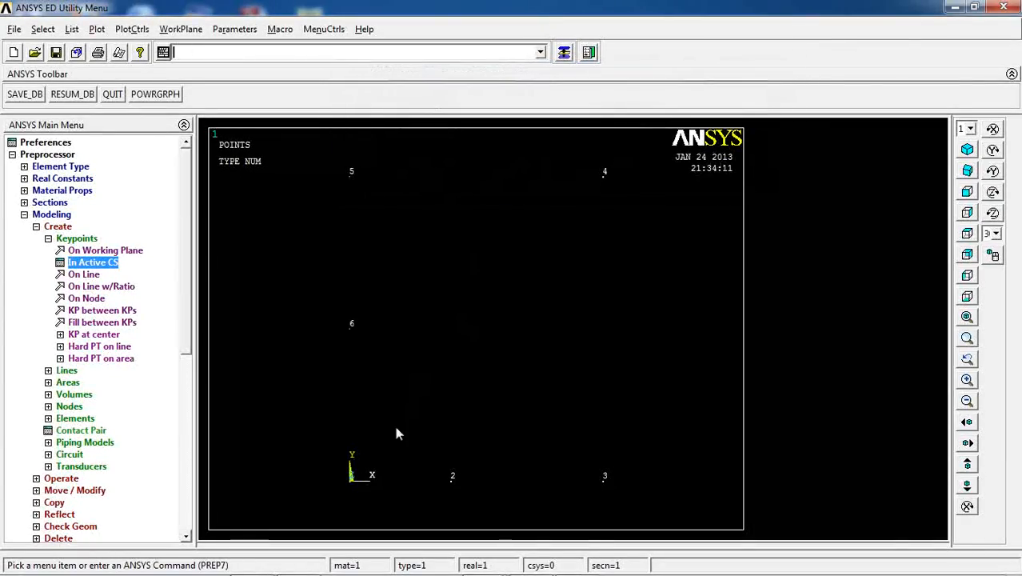
mouse_move(136, 312)
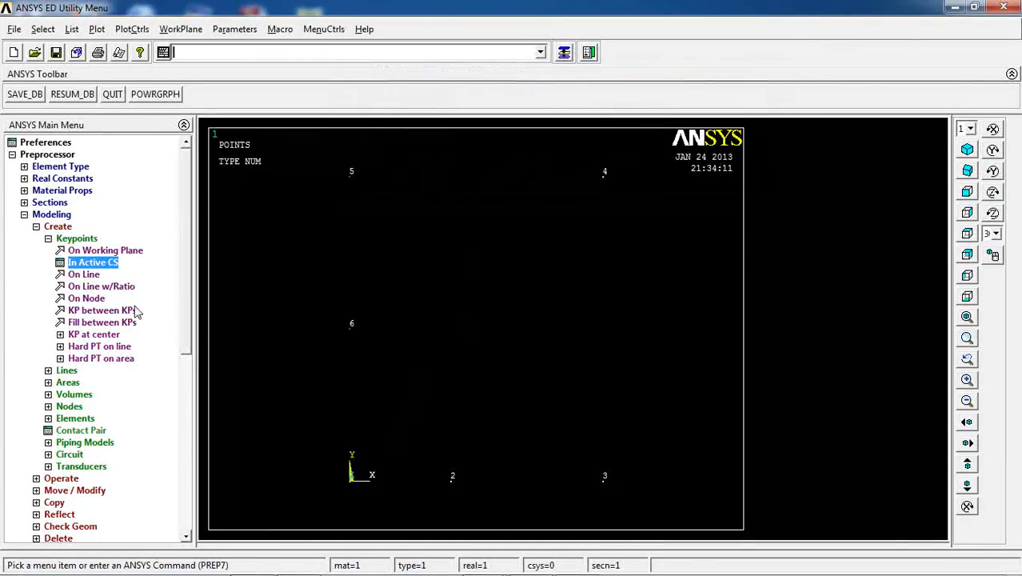
scroll("down", 3)
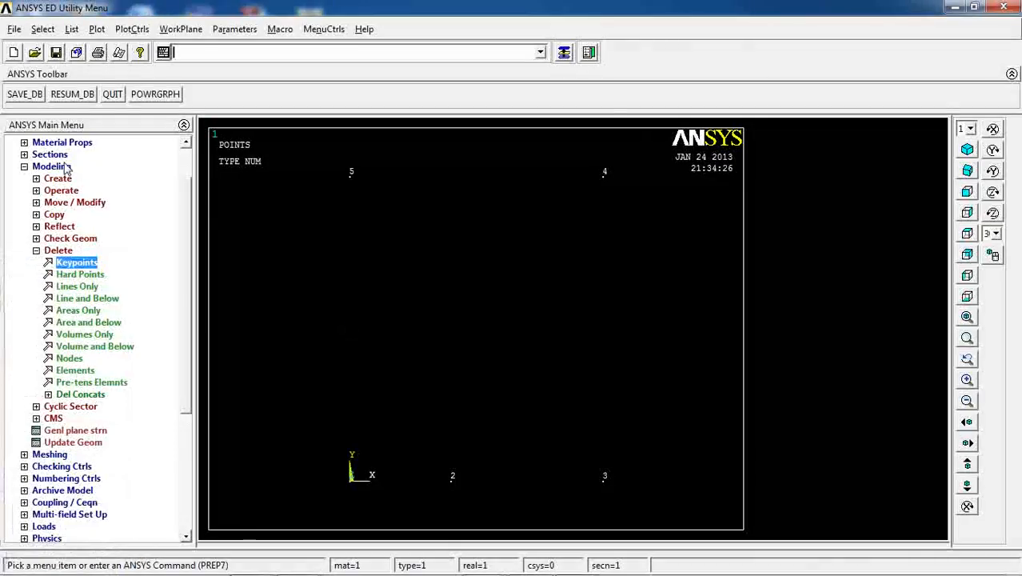
Recreate keypoint 6 at X 0, Y 10 on the left edge
left_click(58, 178)
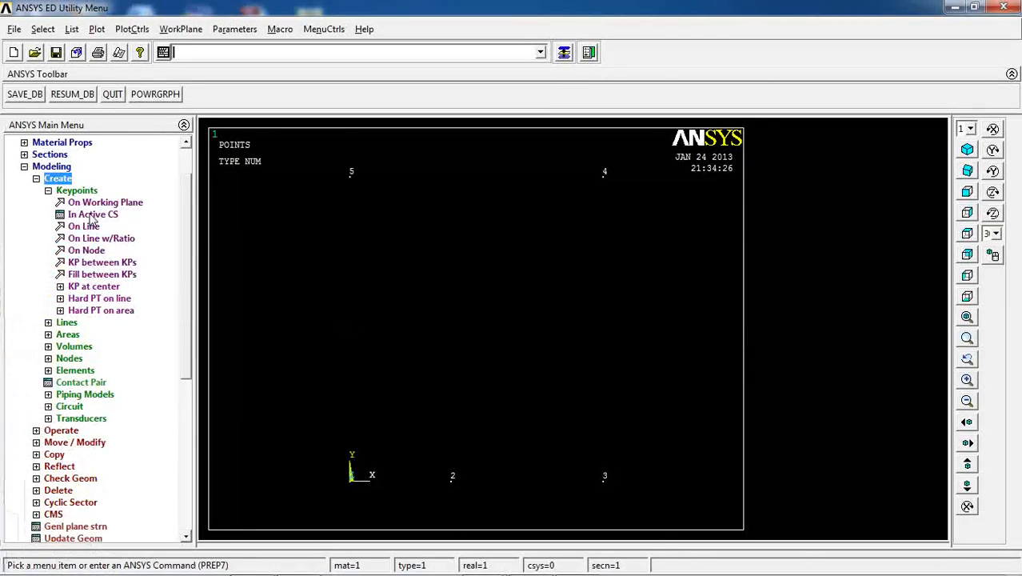
left_click(93, 214)
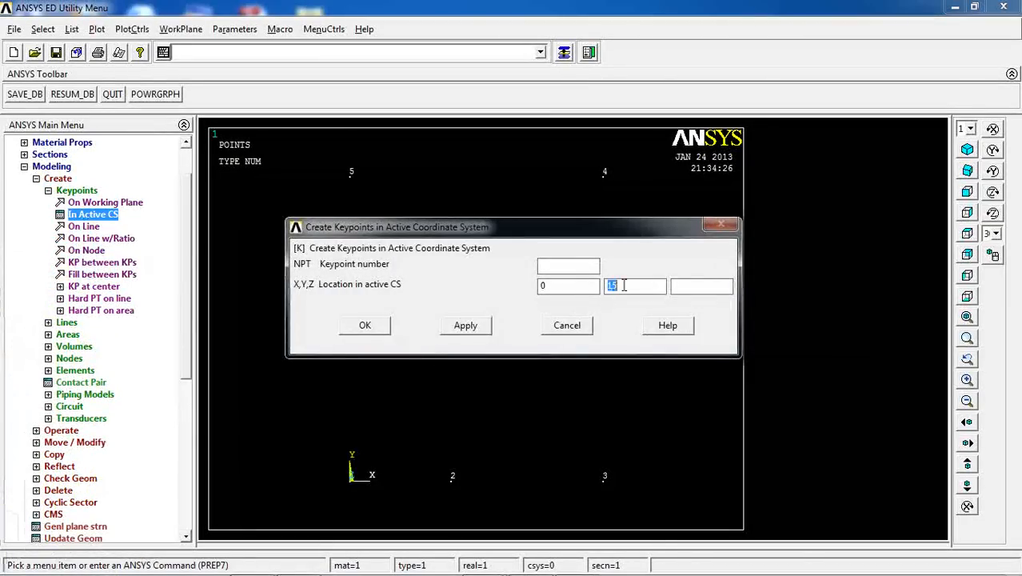
type("10")
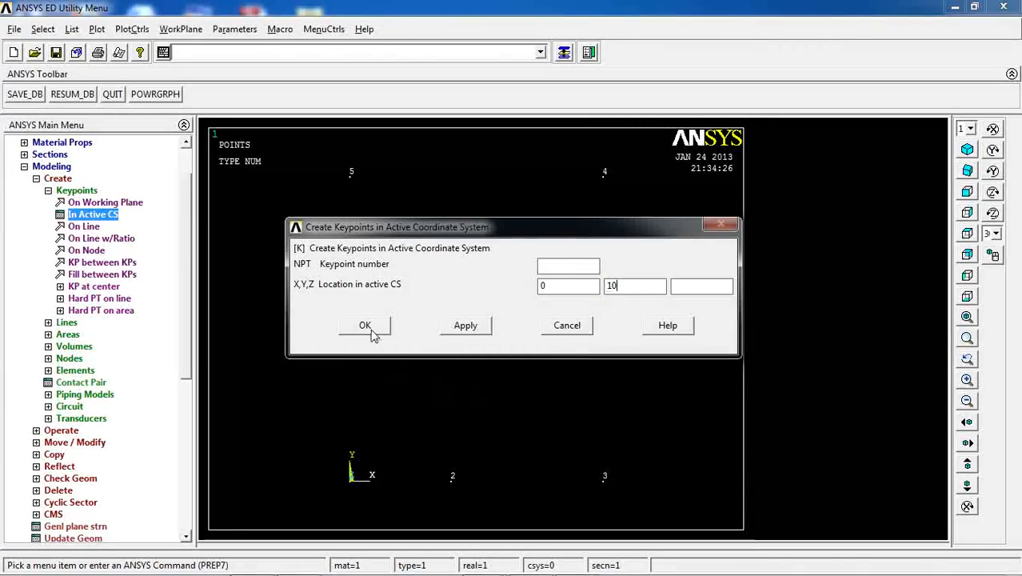
left_click(365, 325)
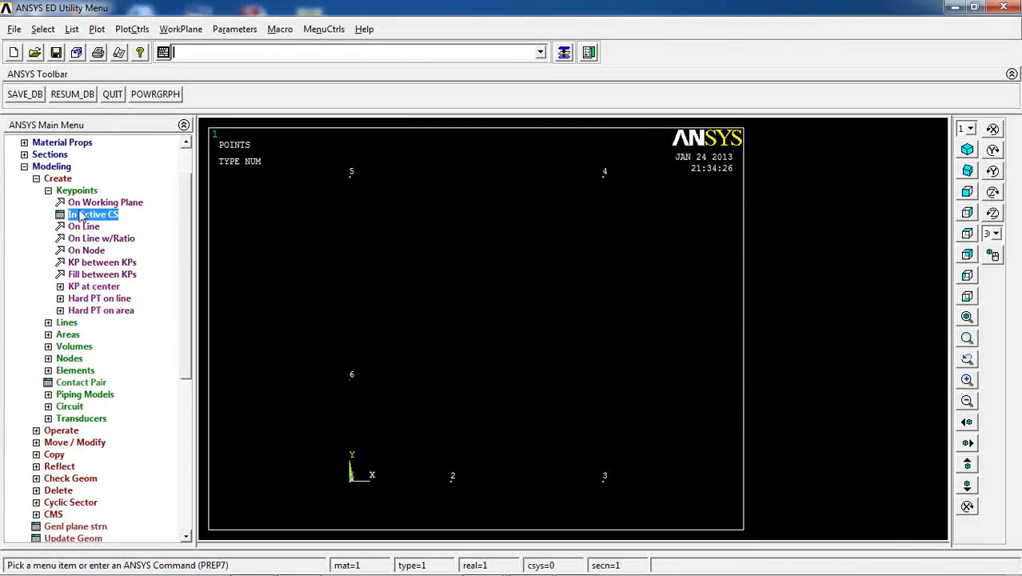
Draw straight lines joining keypoint pairs 2-3, 3-4, 4-5 and 5-6
left_click(48, 190)
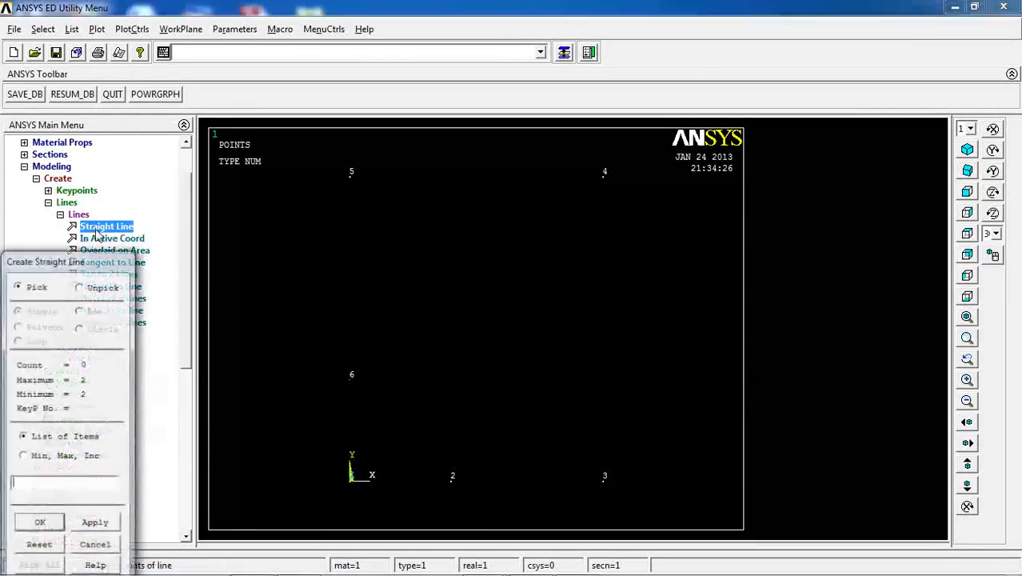
left_click(605, 476)
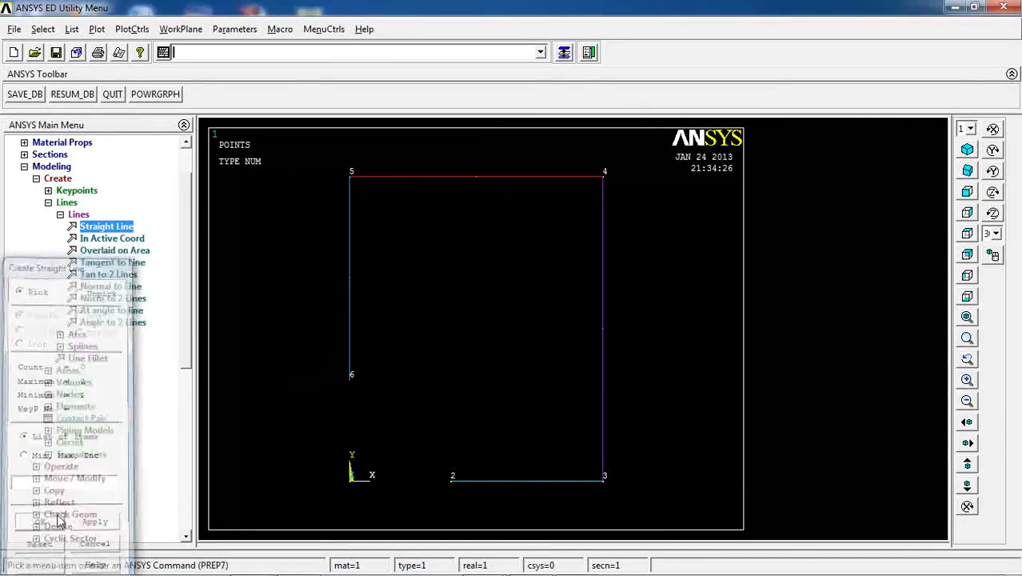
left_click(76, 226)
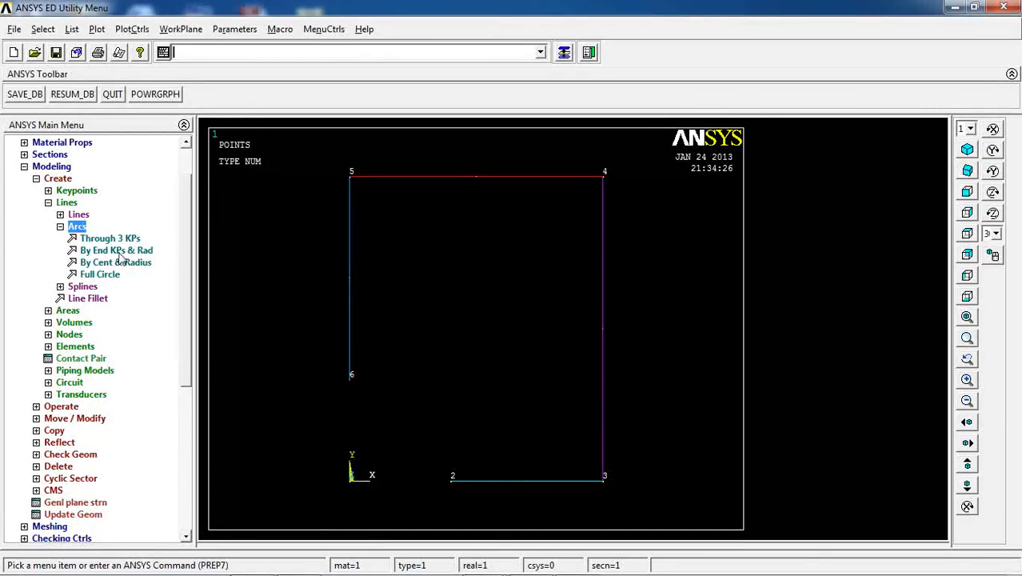
Create a radius-10 arc from keypoint 6 to keypoint 2 around centre keypoint 1
left_click(116, 249)
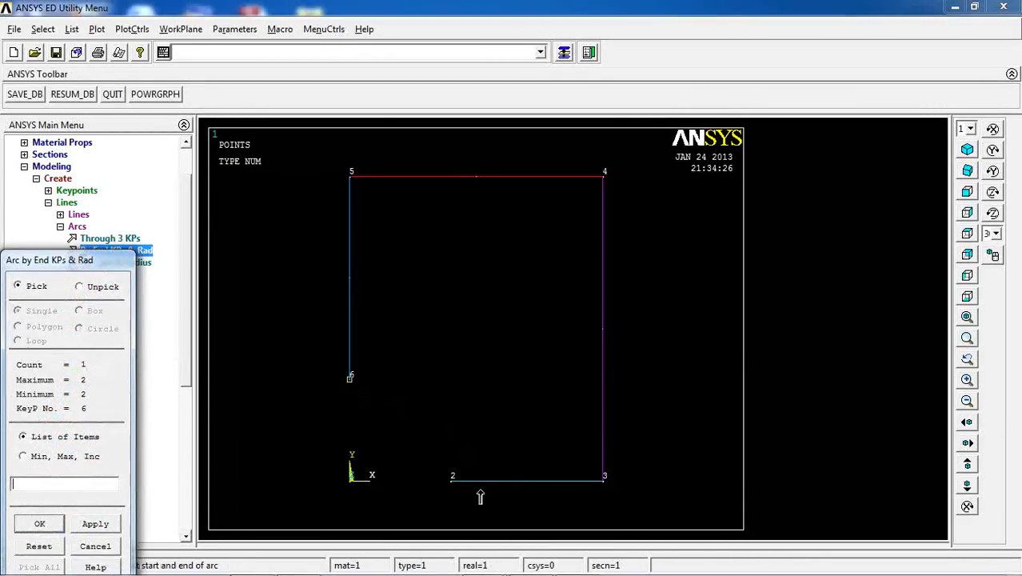
left_click(451, 478)
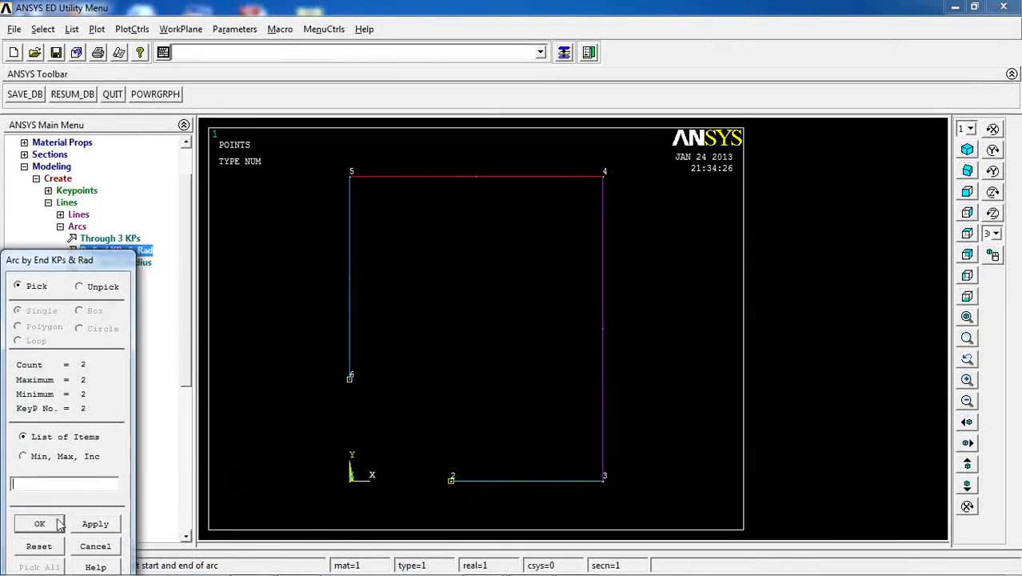
left_click(350, 479)
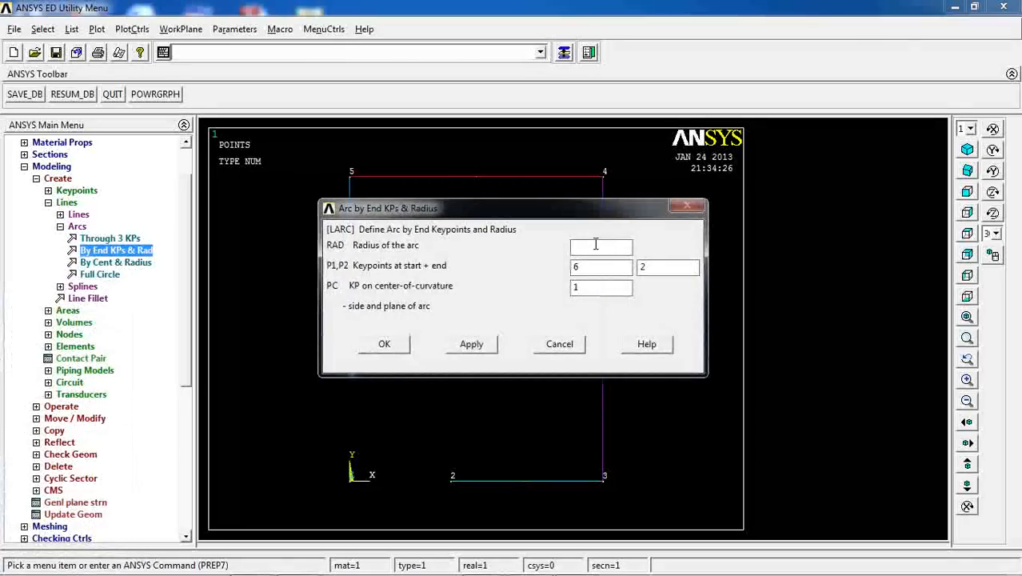
type("10")
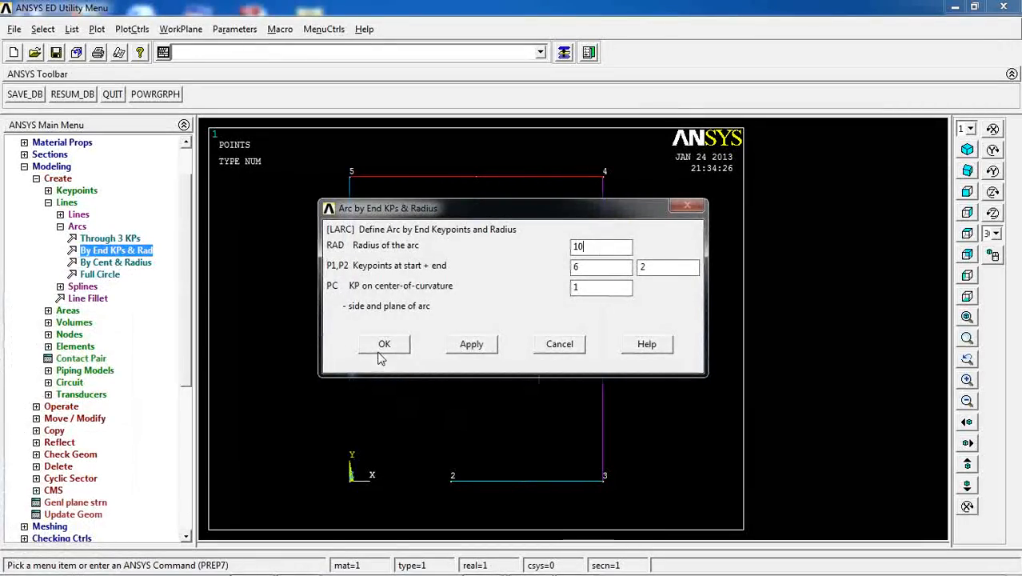
left_click(384, 343)
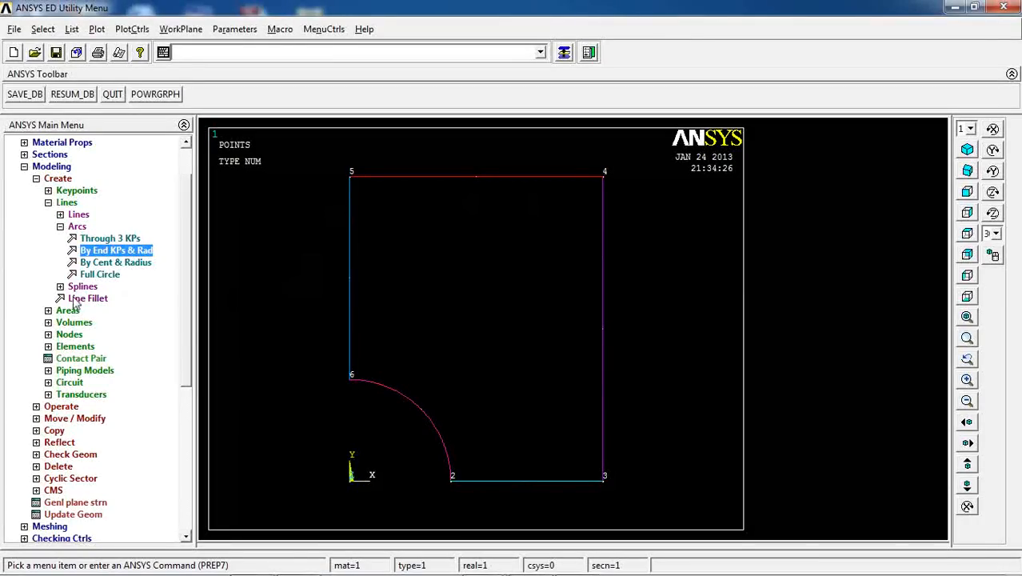
left_click(61, 226)
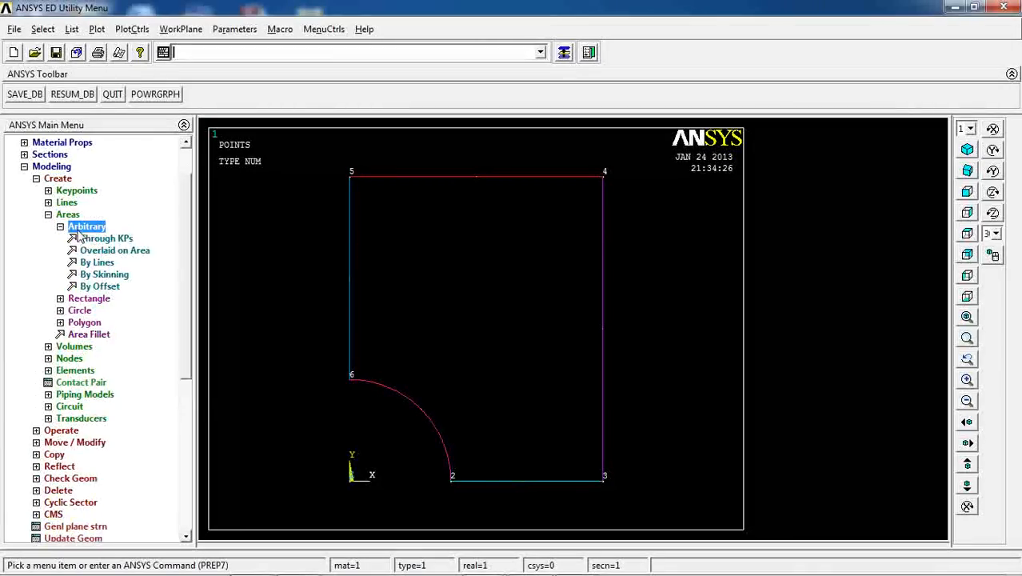
Build an arbitrary area from the four straight lines plus the hole arc
left_click(96, 262)
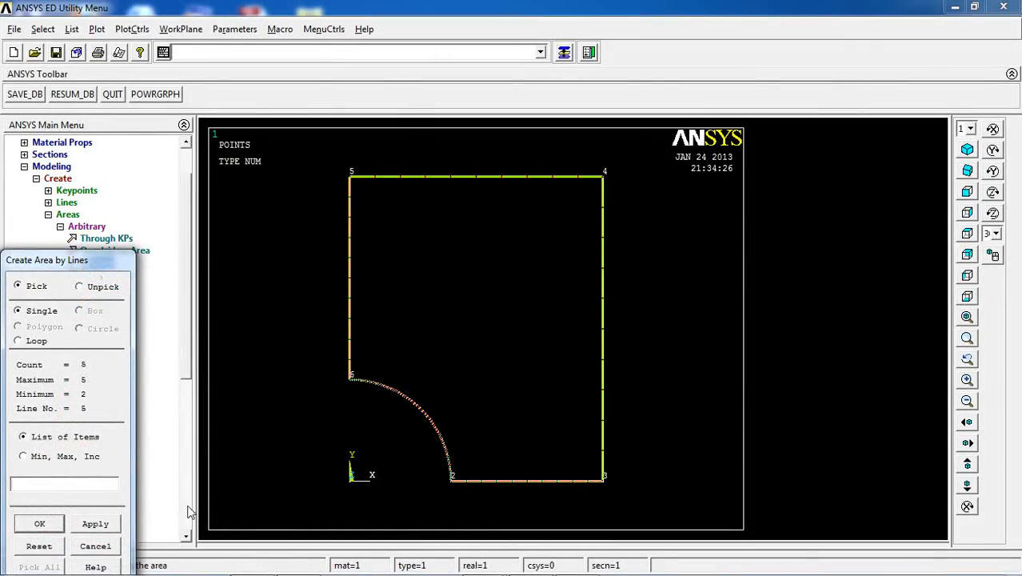
left_click(39, 523)
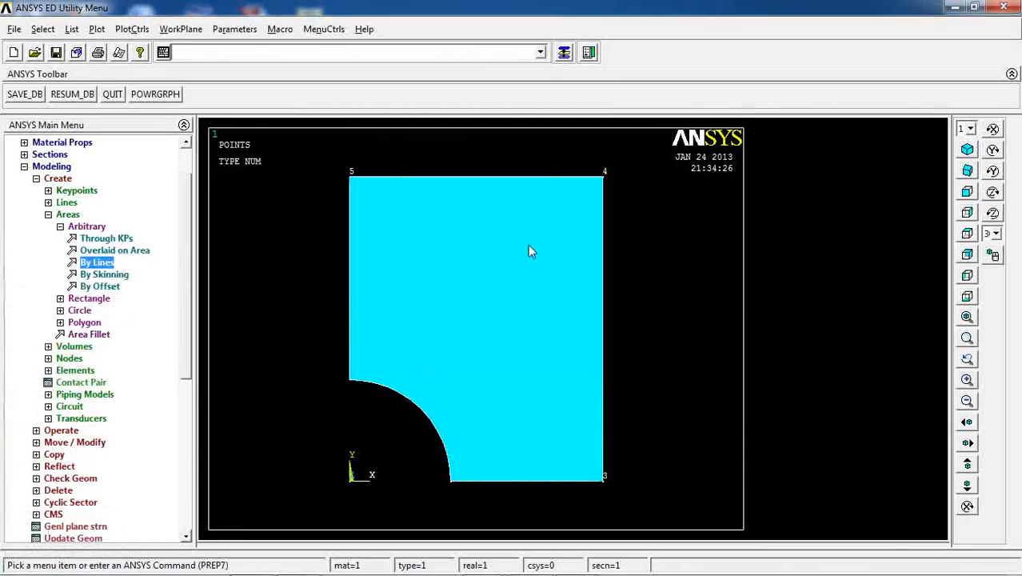
left_click(58, 178)
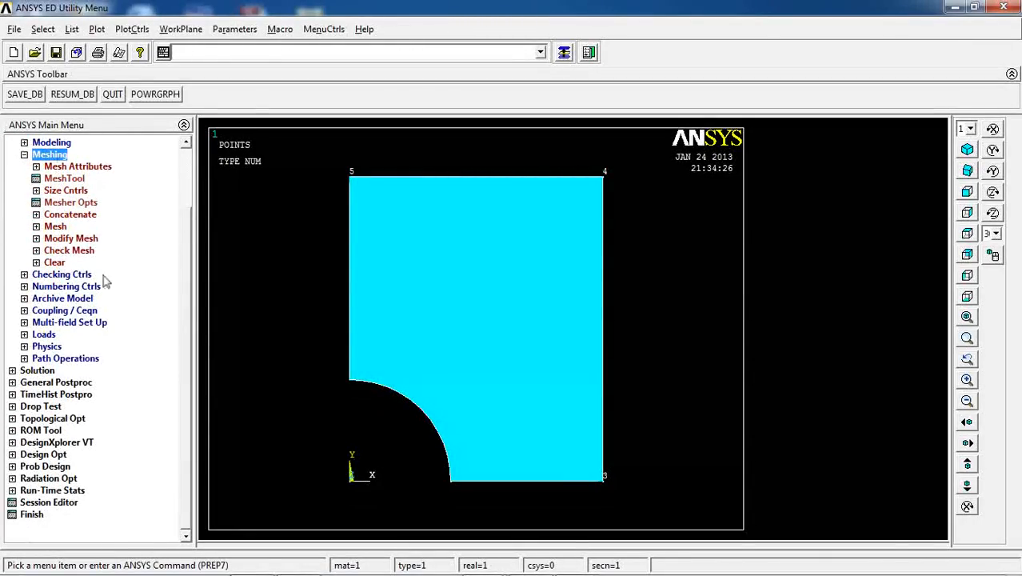
mouse_move(56, 222)
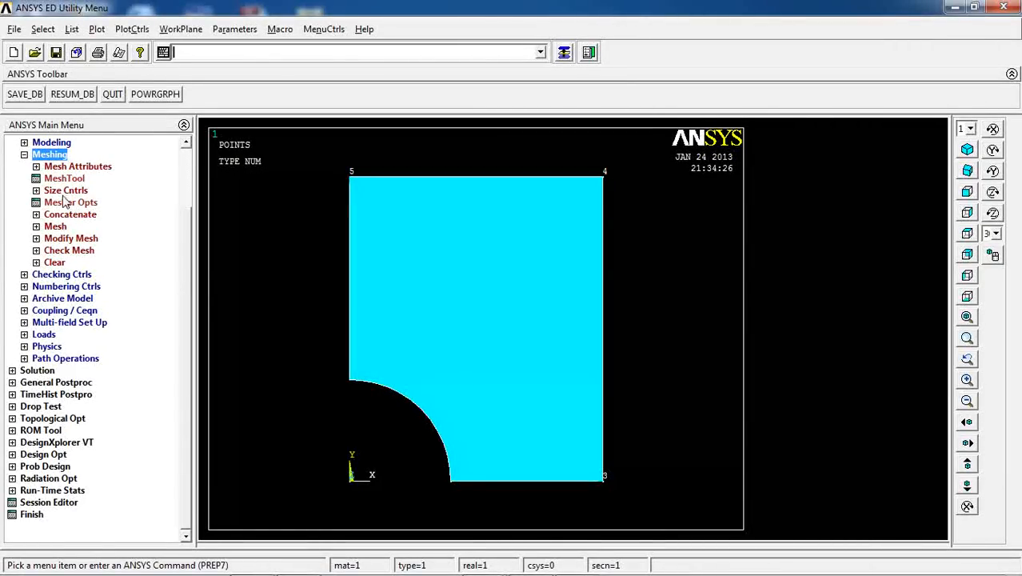
mouse_move(622, 462)
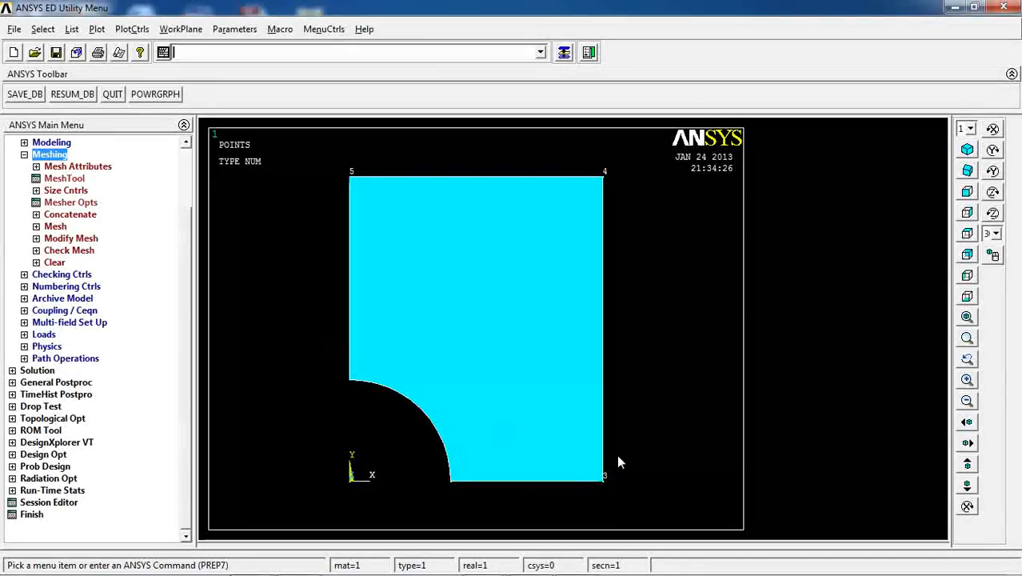
mouse_move(480, 486)
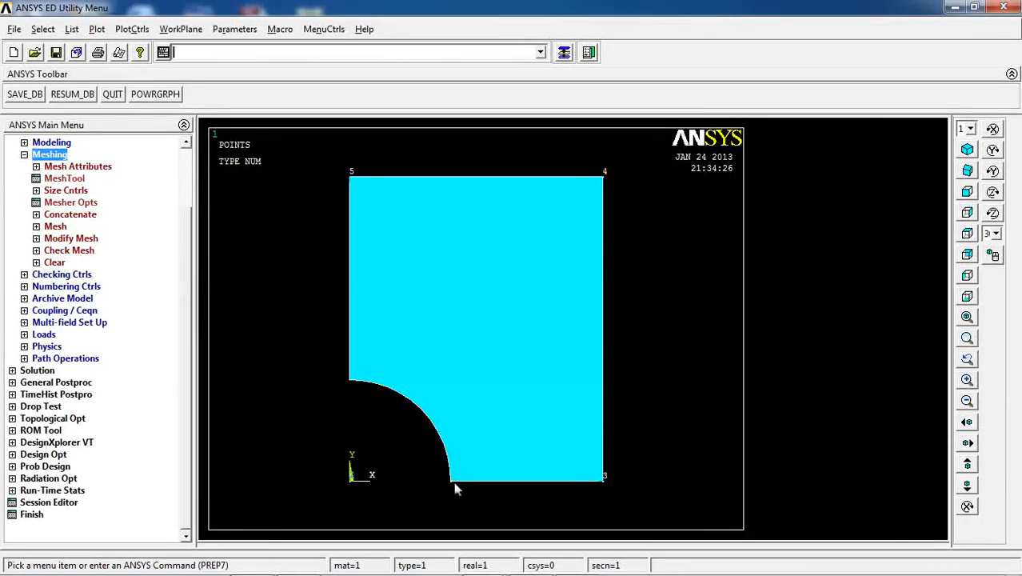
mouse_move(624, 492)
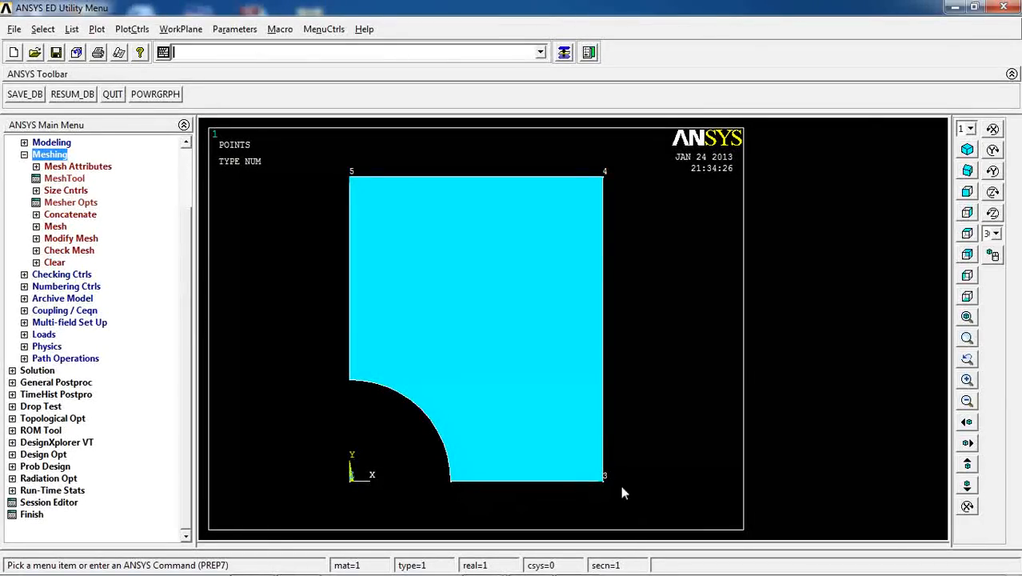
mouse_move(606, 489)
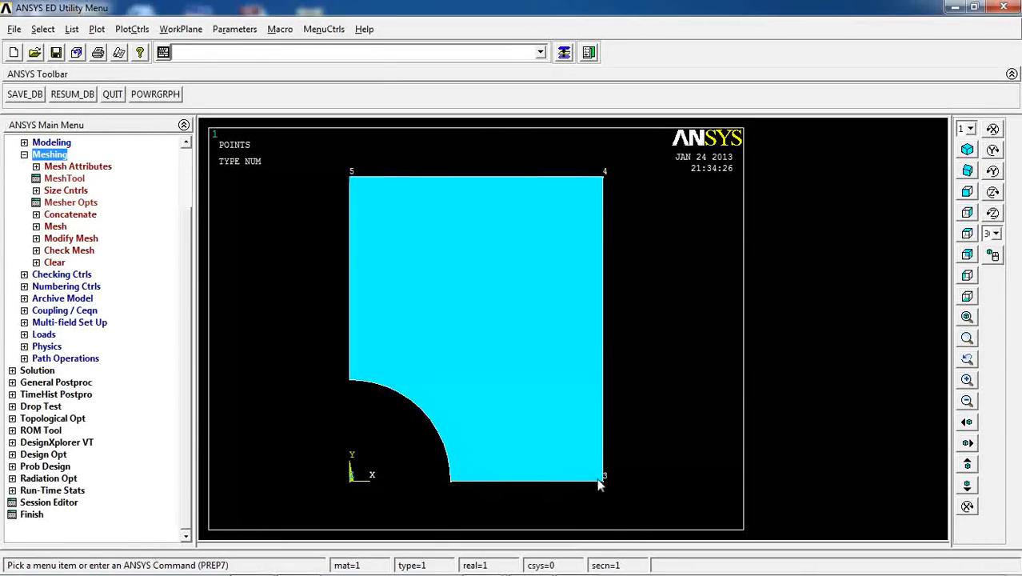
mouse_move(456, 490)
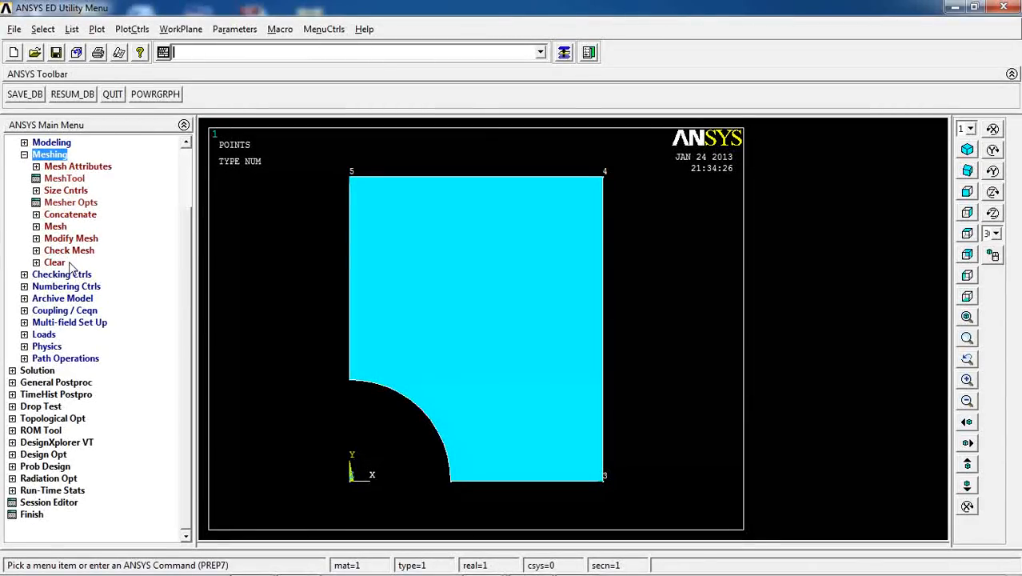
scroll("up", 3)
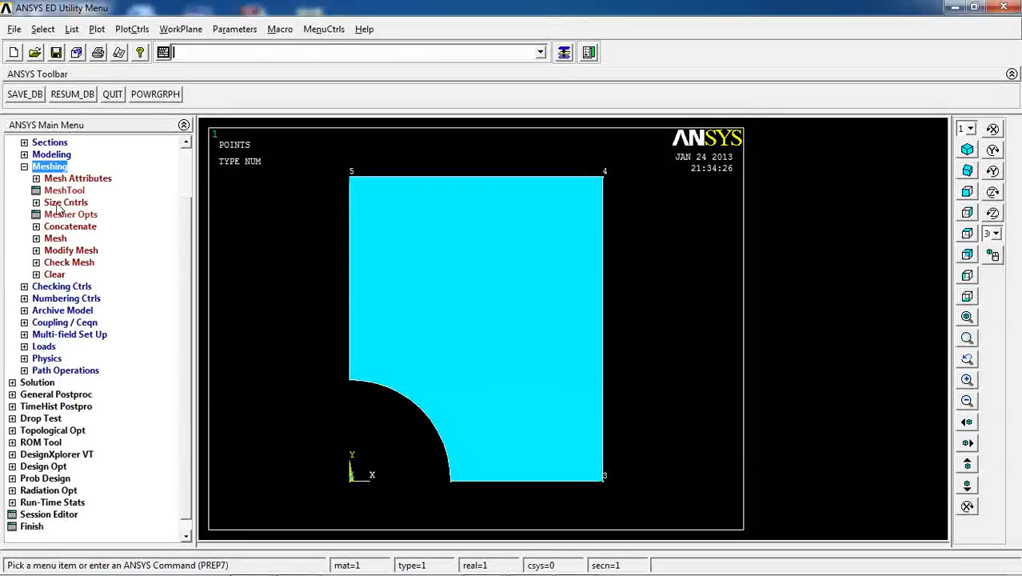
Assign 10 divisions with a 0.2 spacing ratio to the picked plate lines
left_click(66, 202)
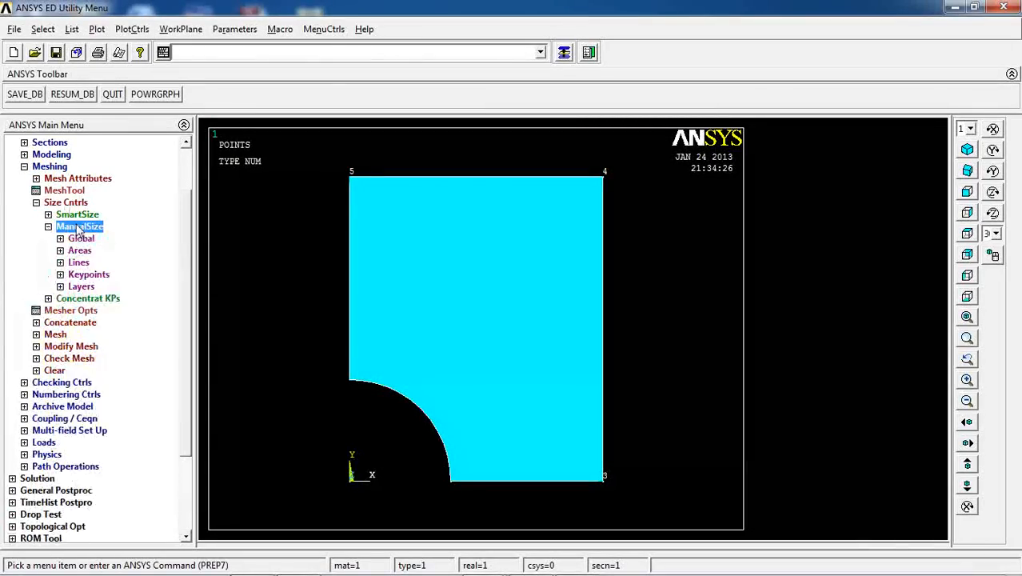
left_click(79, 262)
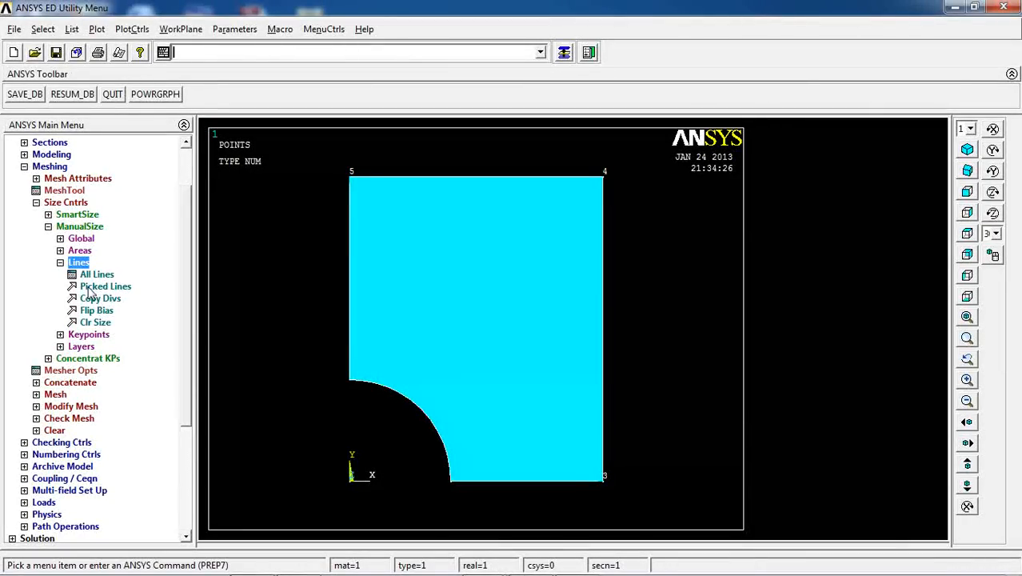
left_click(105, 285)
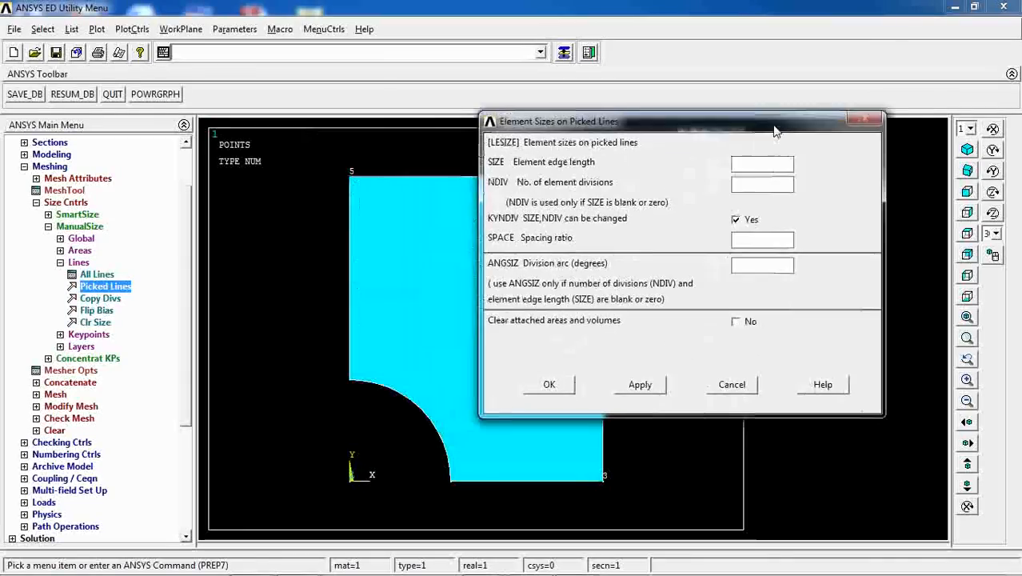
left_click_drag(683, 120, 727, 93)
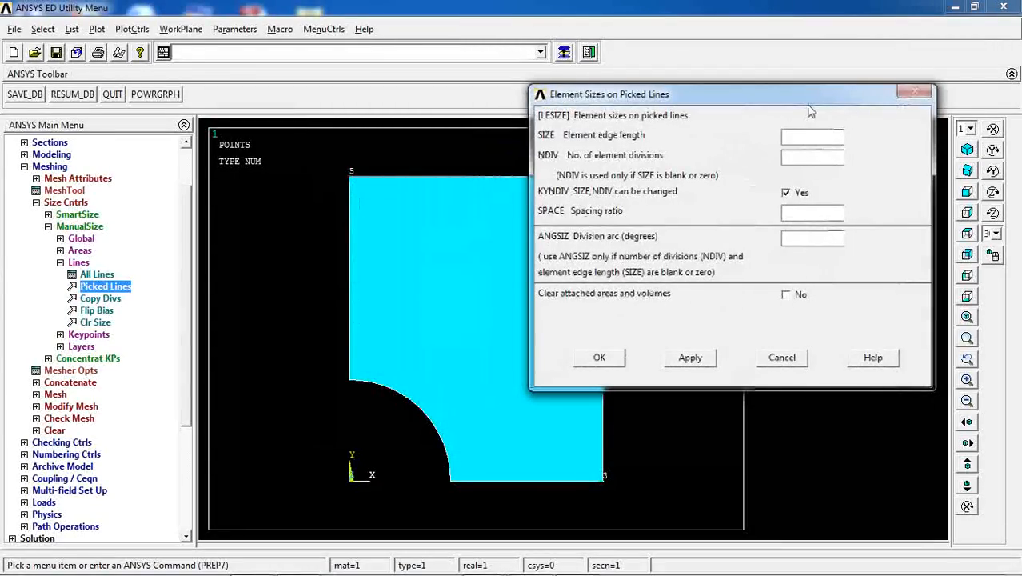
type("10")
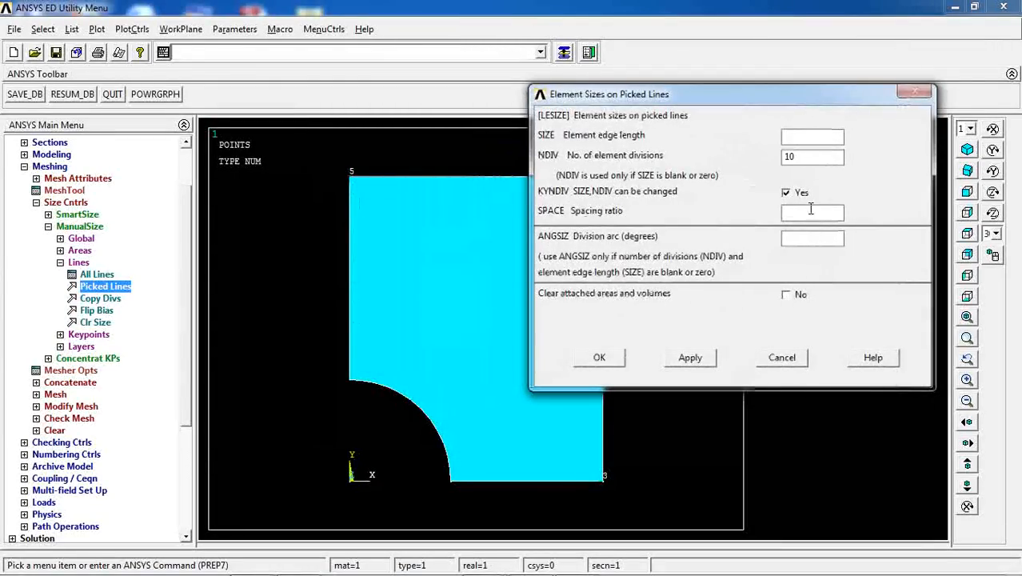
type("0.2")
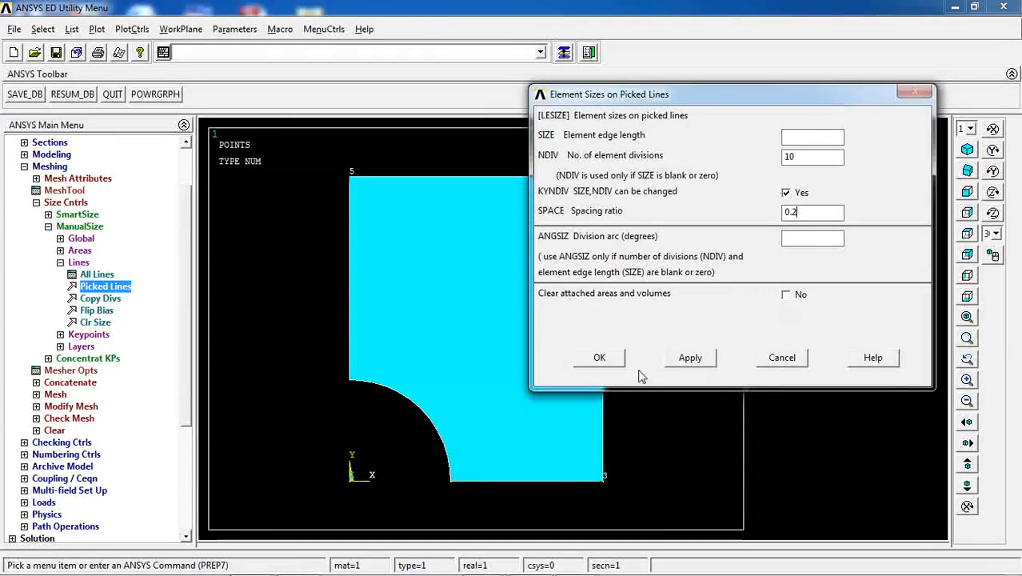
left_click(599, 357)
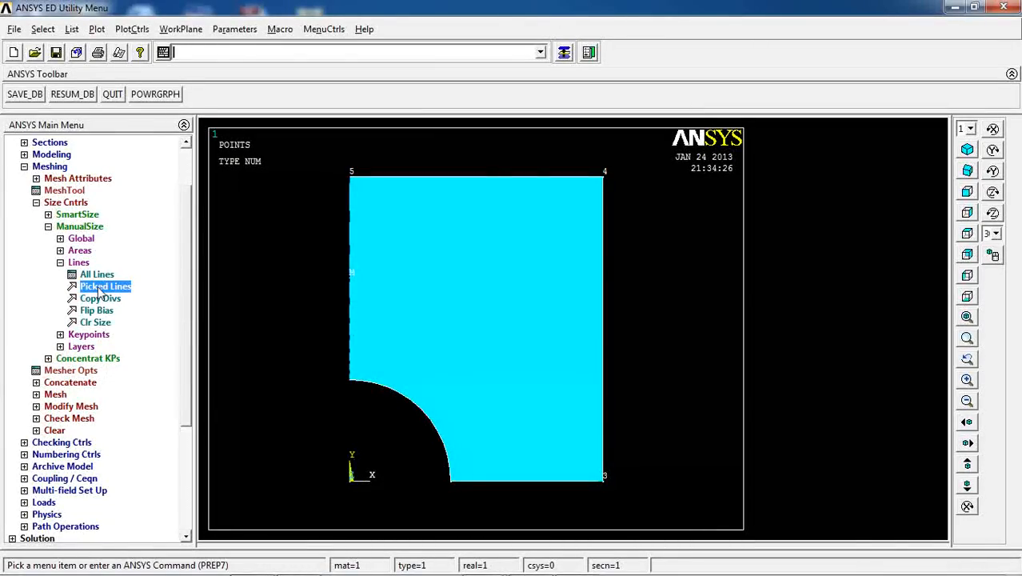
Give another edge 8 divisions, then reassign 10 divisions to the picked straight edges
left_click(104, 286)
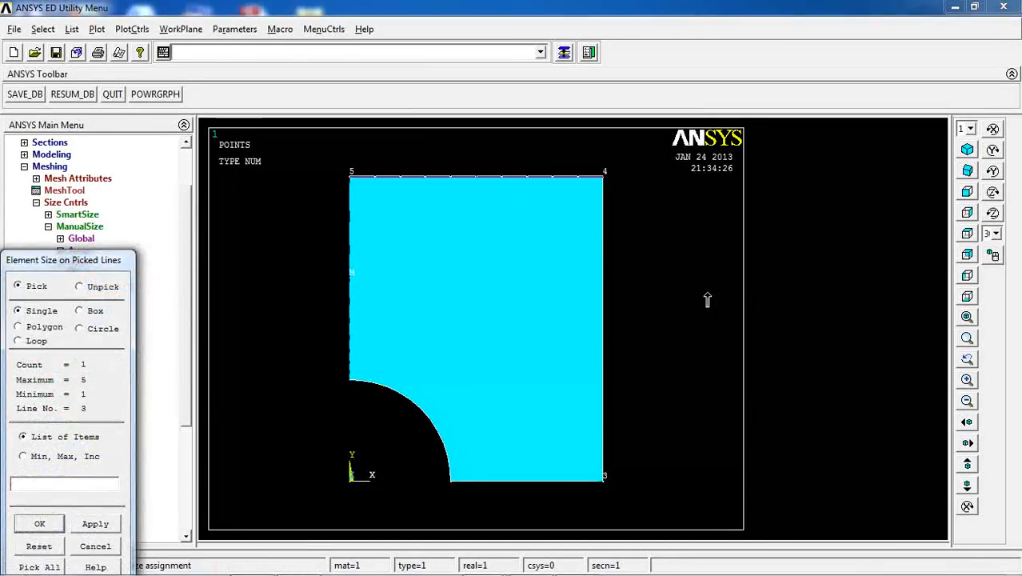
left_click(39, 522)
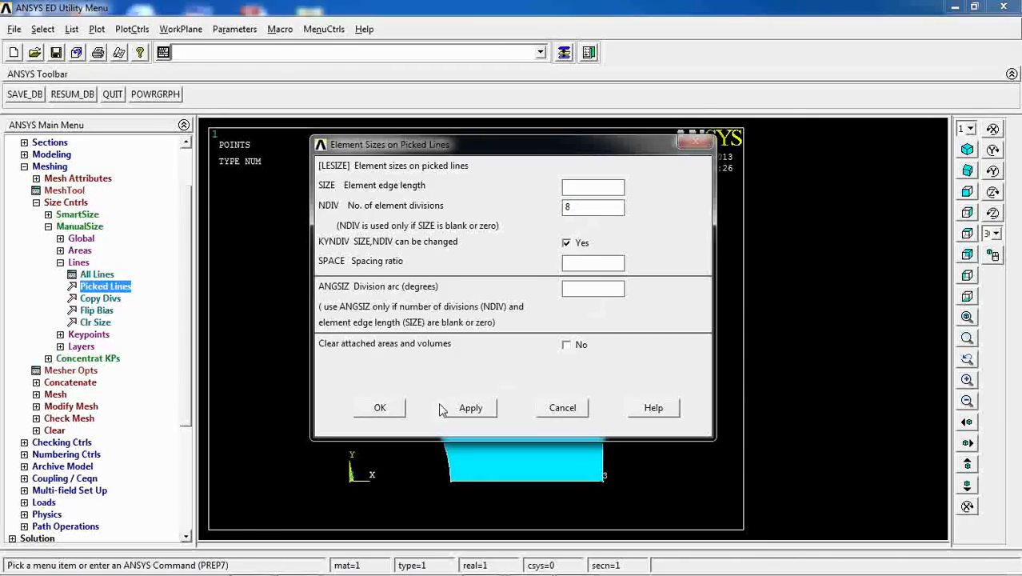
left_click(380, 406)
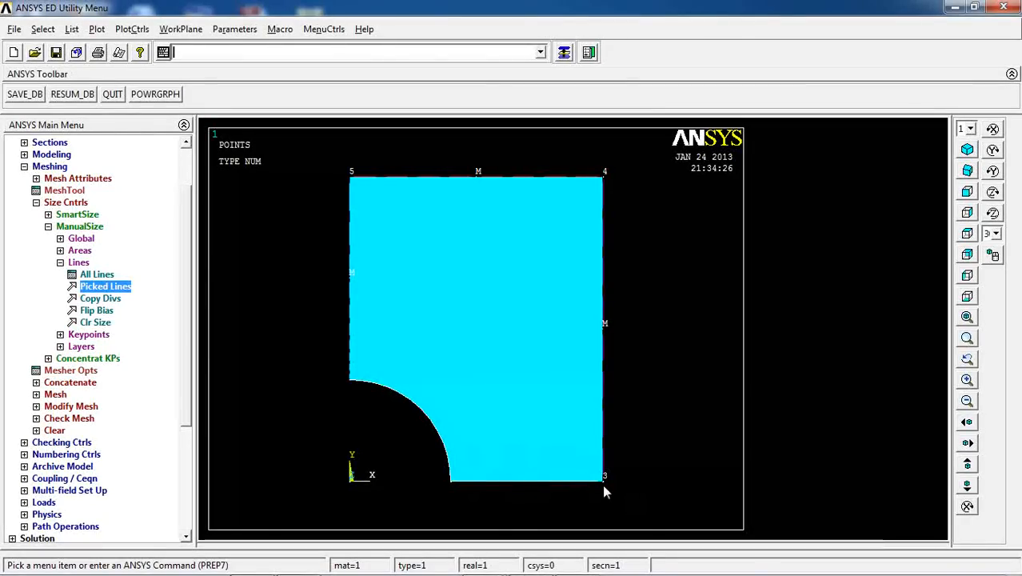
mouse_move(453, 491)
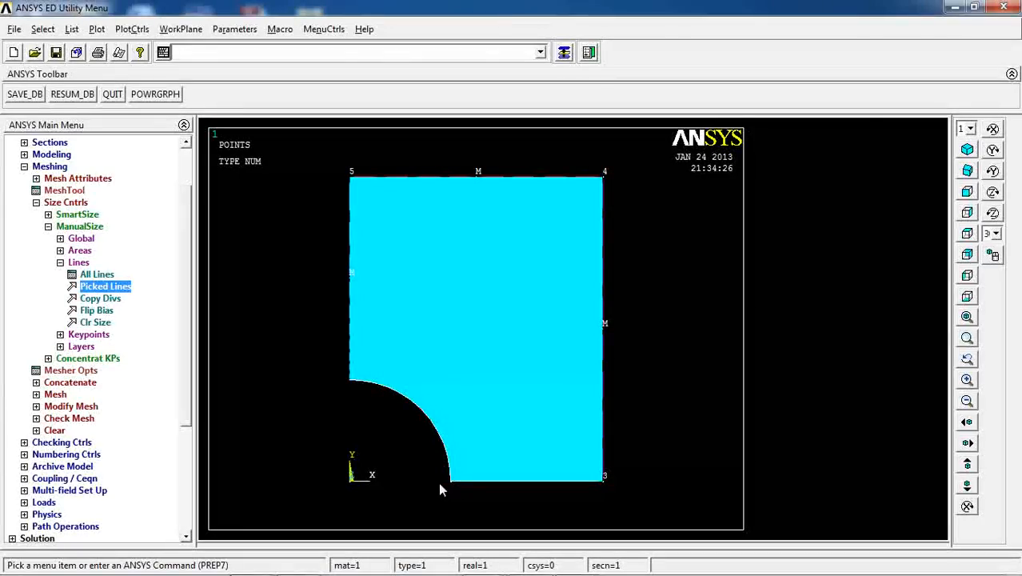
left_click(105, 285)
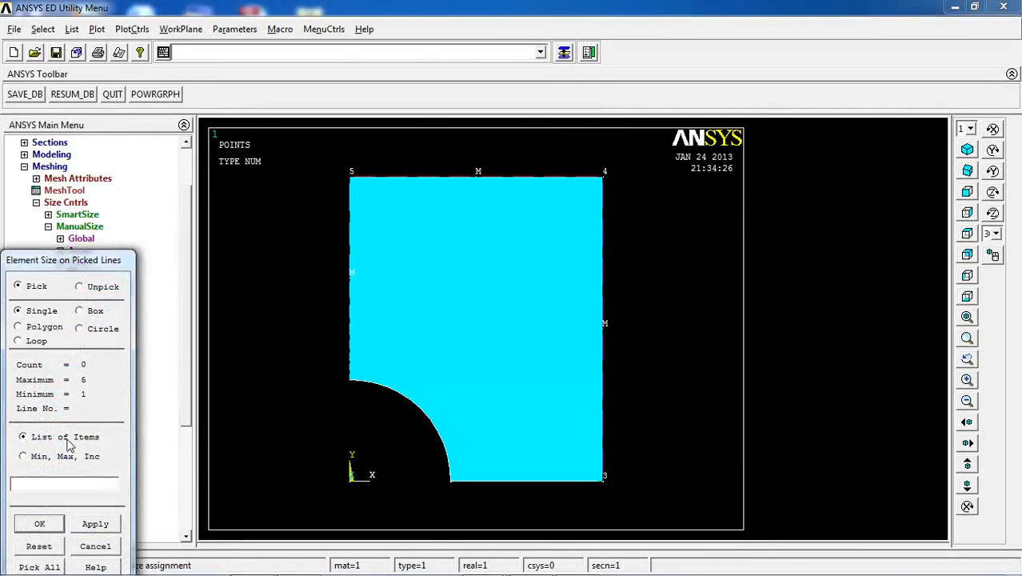
left_click(39, 523)
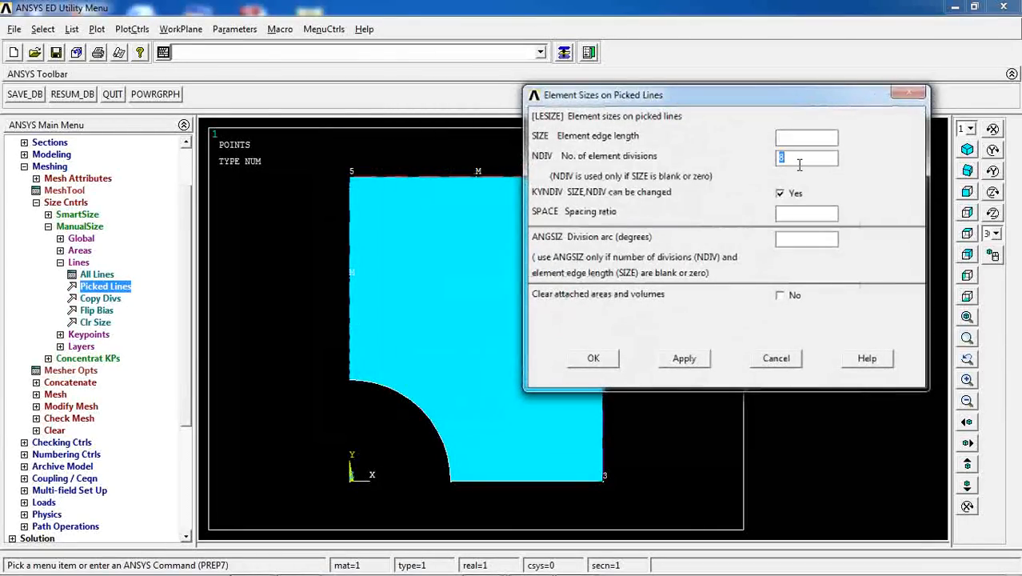
type("10")
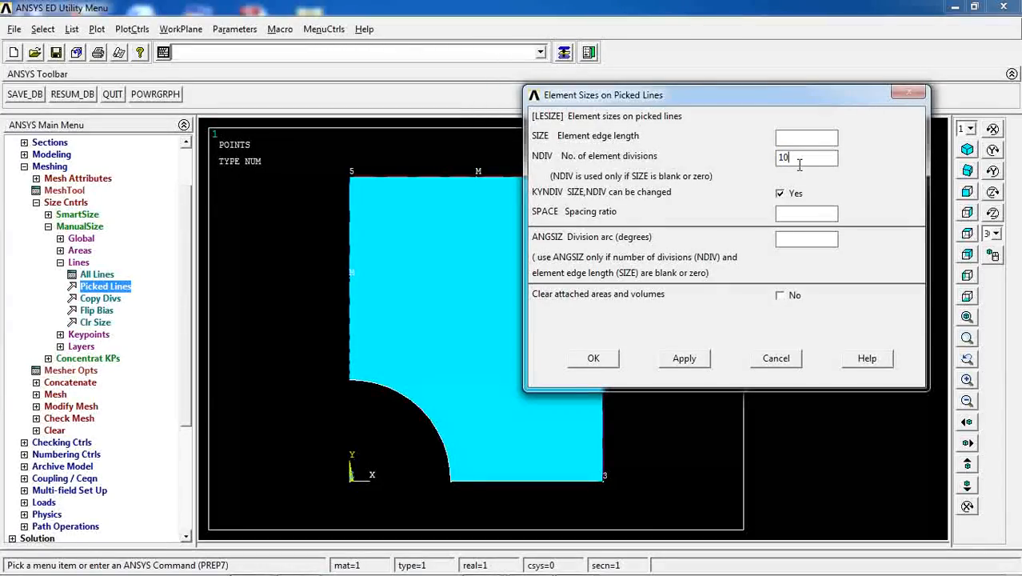
mouse_move(638, 217)
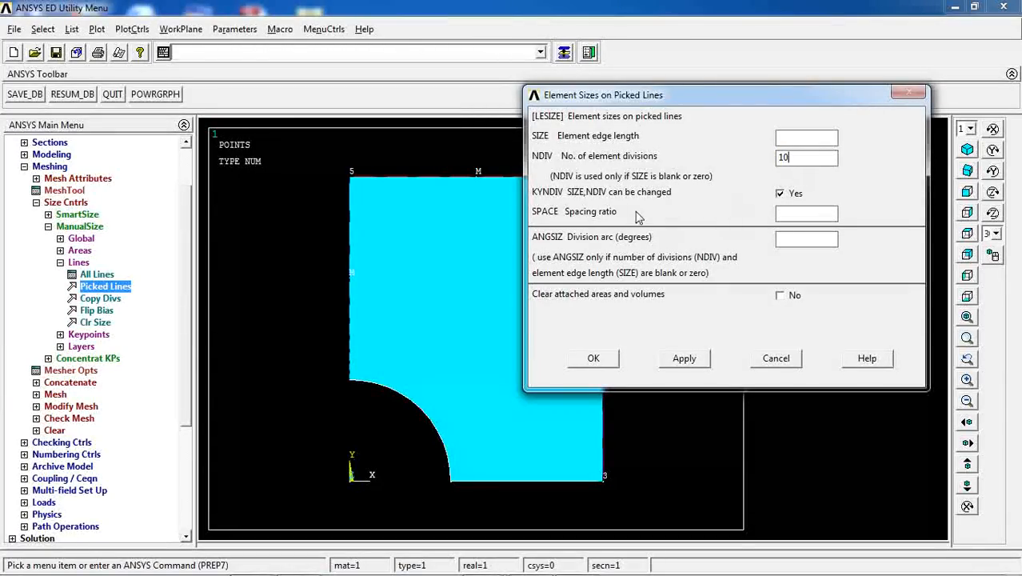
mouse_move(460, 488)
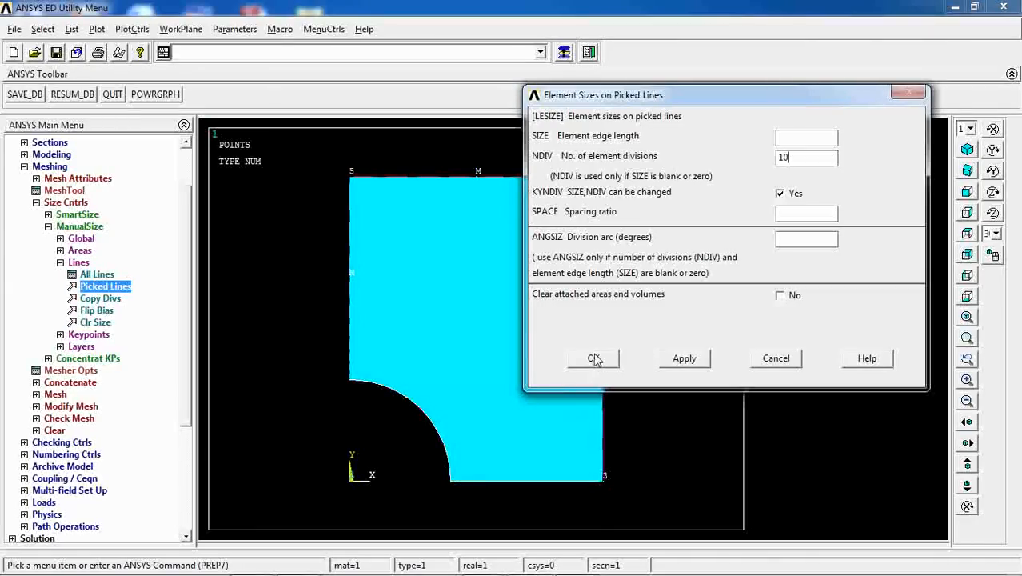
left_click(593, 357)
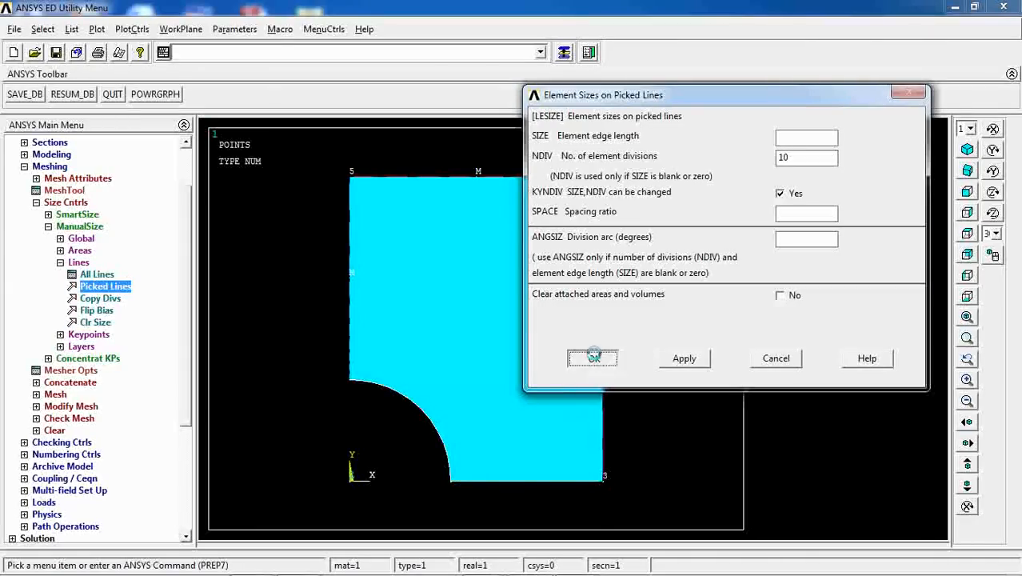
left_click(592, 357)
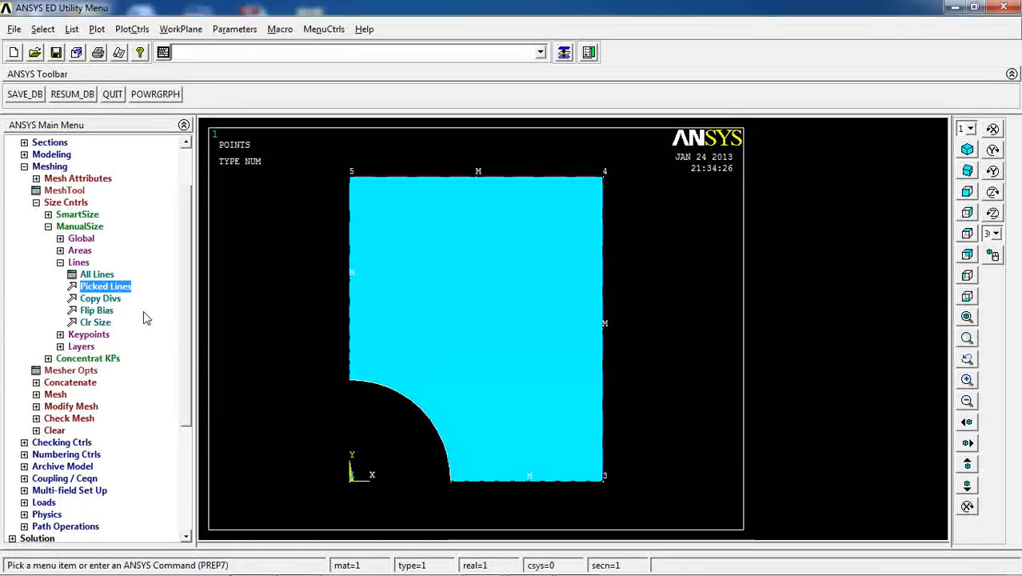
Mesh the plate area with quadrilaterals, clear that mesh, and replot the bare area
left_click(79, 262)
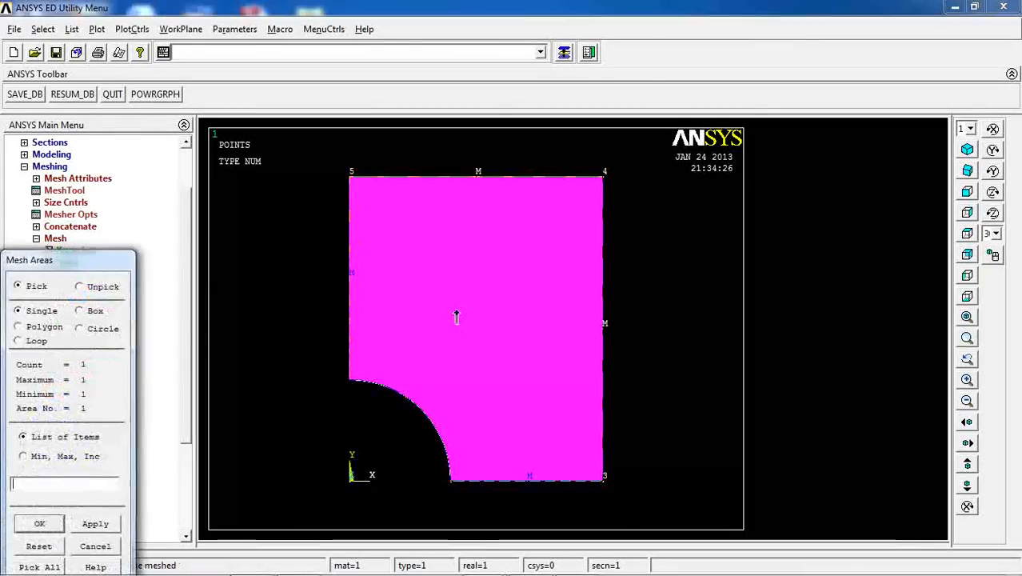
left_click(39, 523)
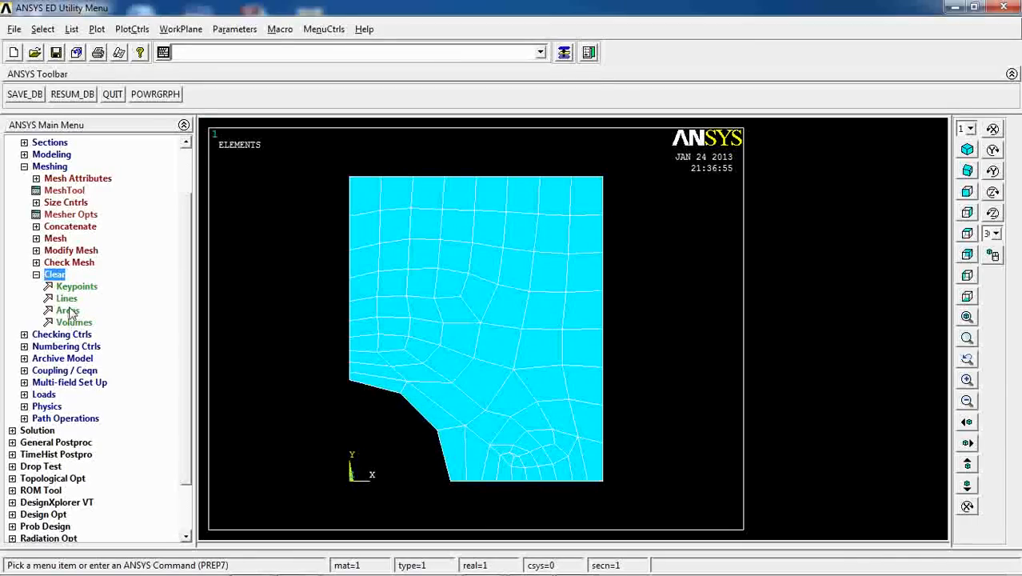
left_click(68, 310)
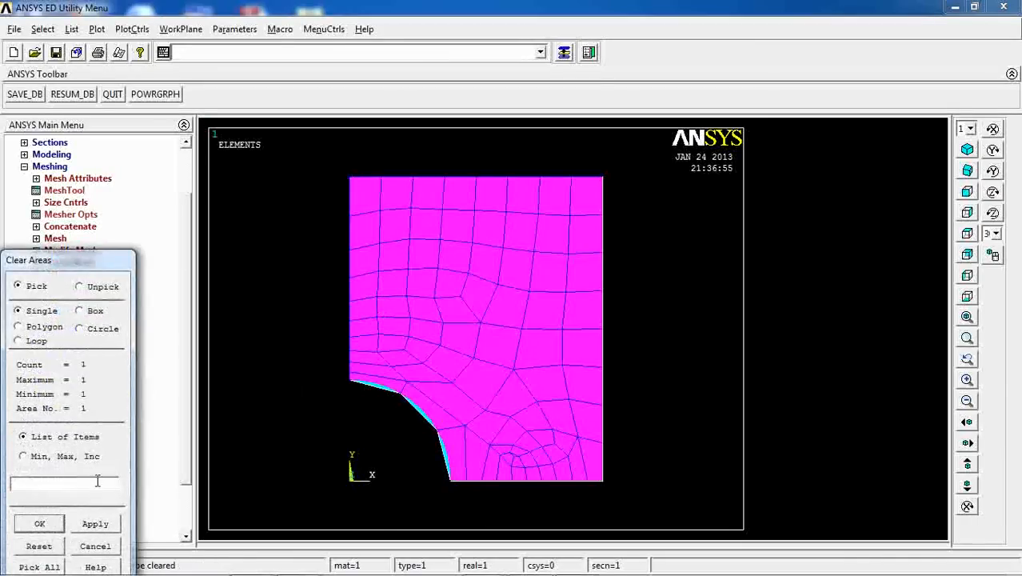
left_click(38, 523)
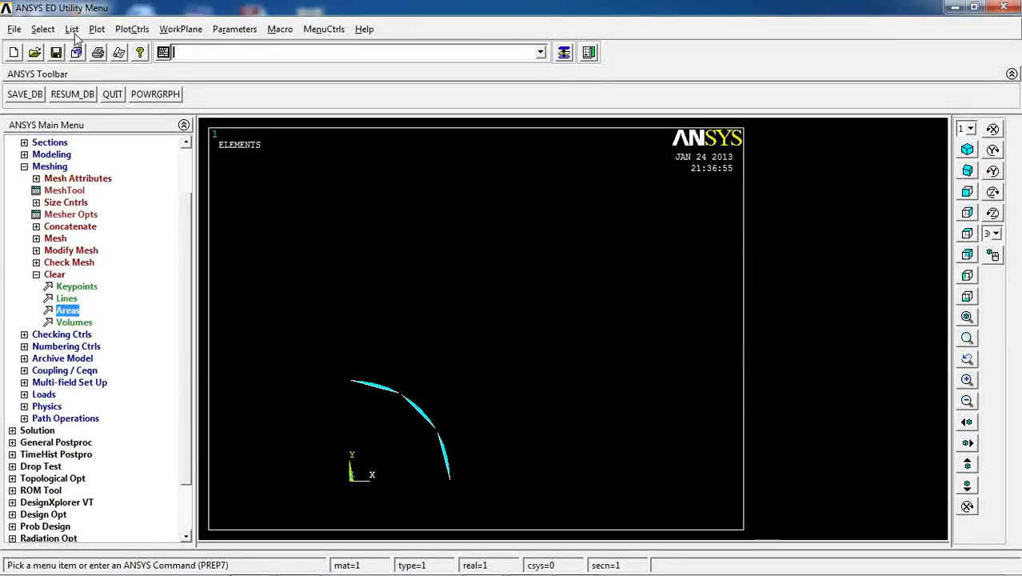
left_click(96, 29)
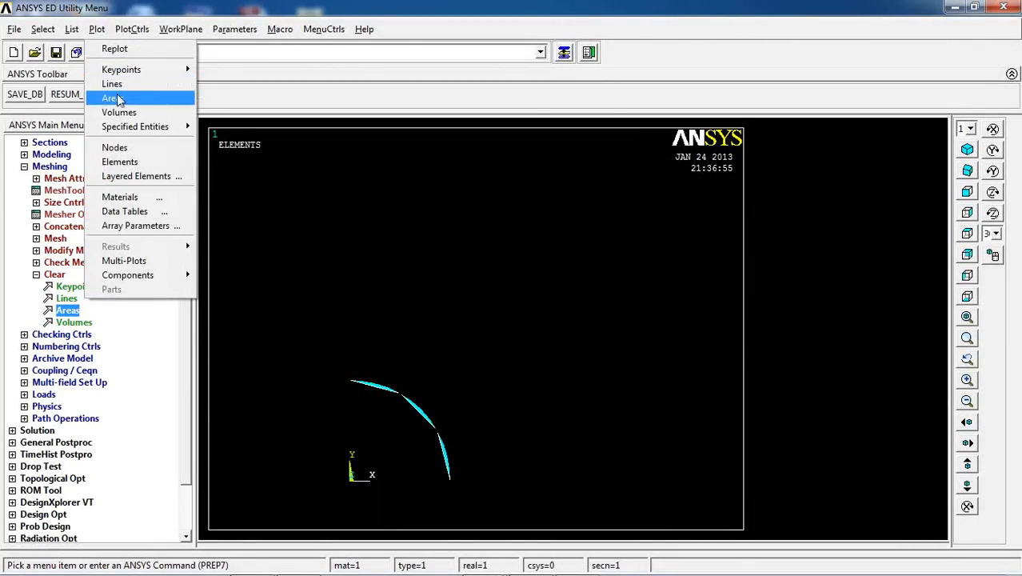
left_click(110, 98)
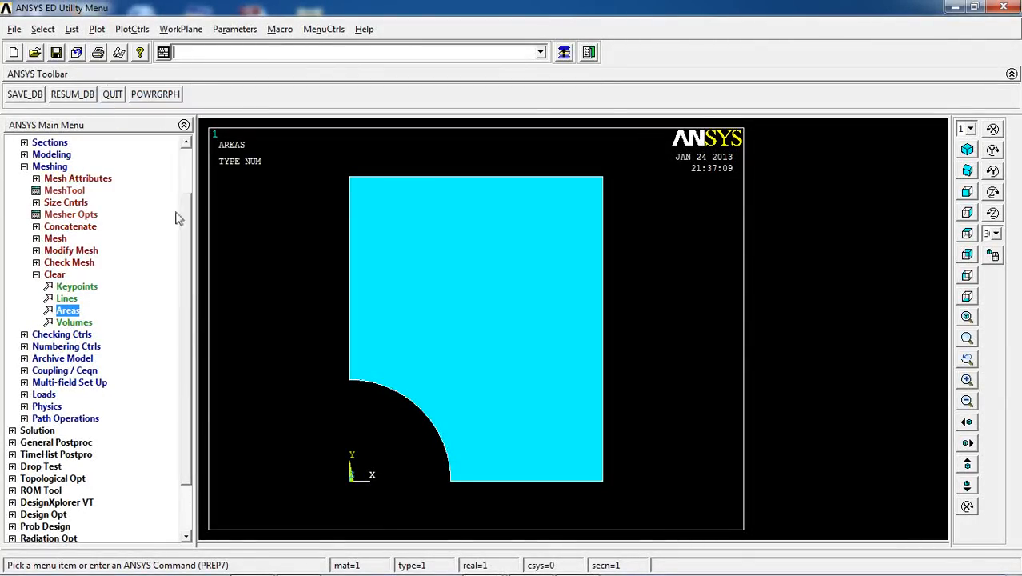
Remesh the plate area with Smart Size enabled and the slider moved toward Fine
scroll("up", 3)
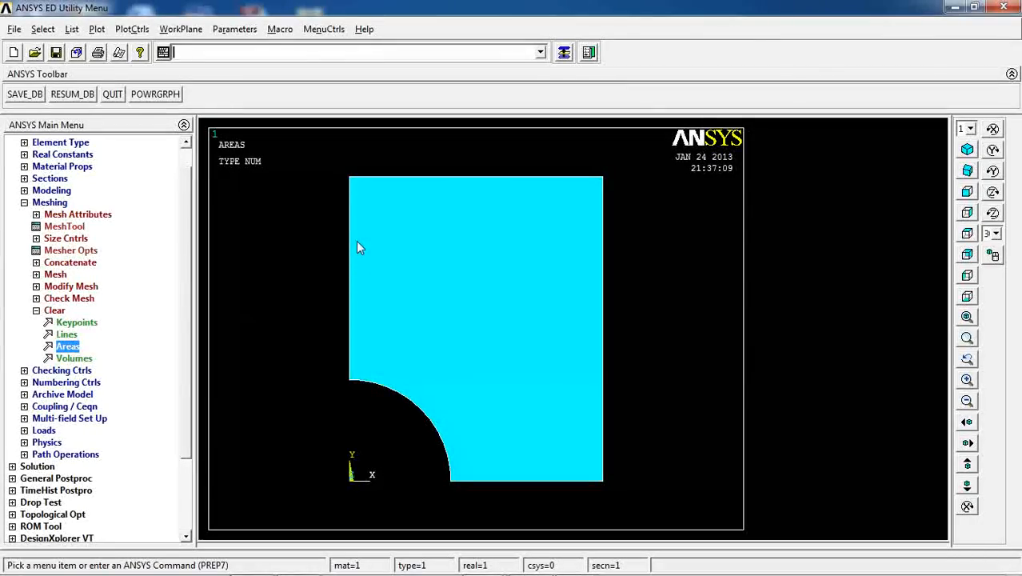
mouse_move(55, 275)
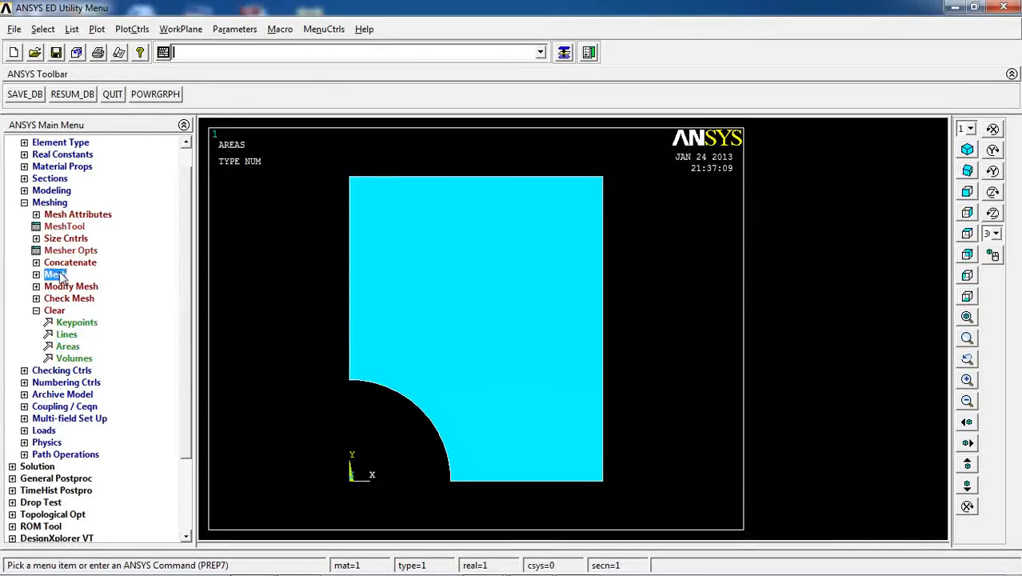
left_click(55, 274)
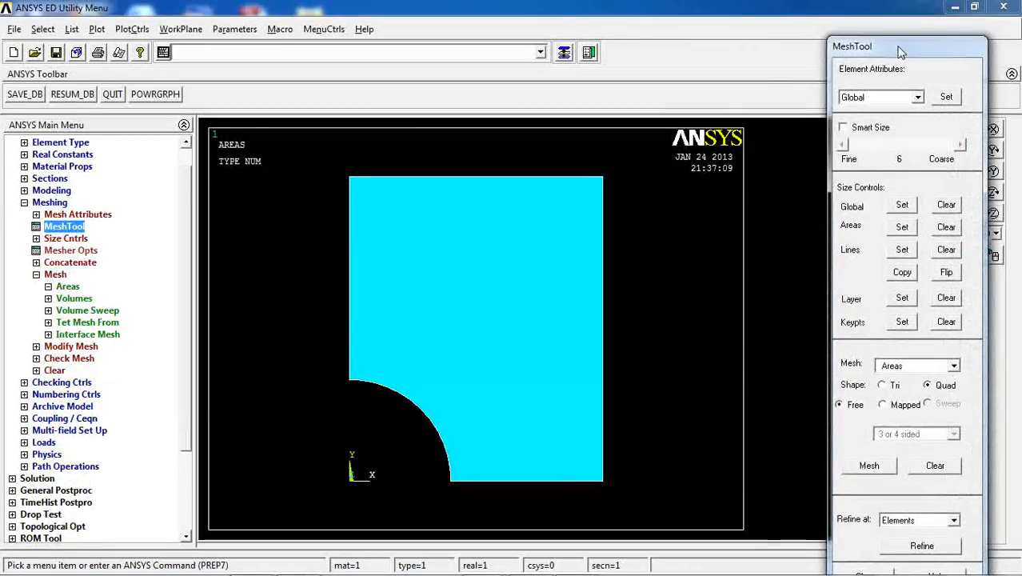
left_click(845, 114)
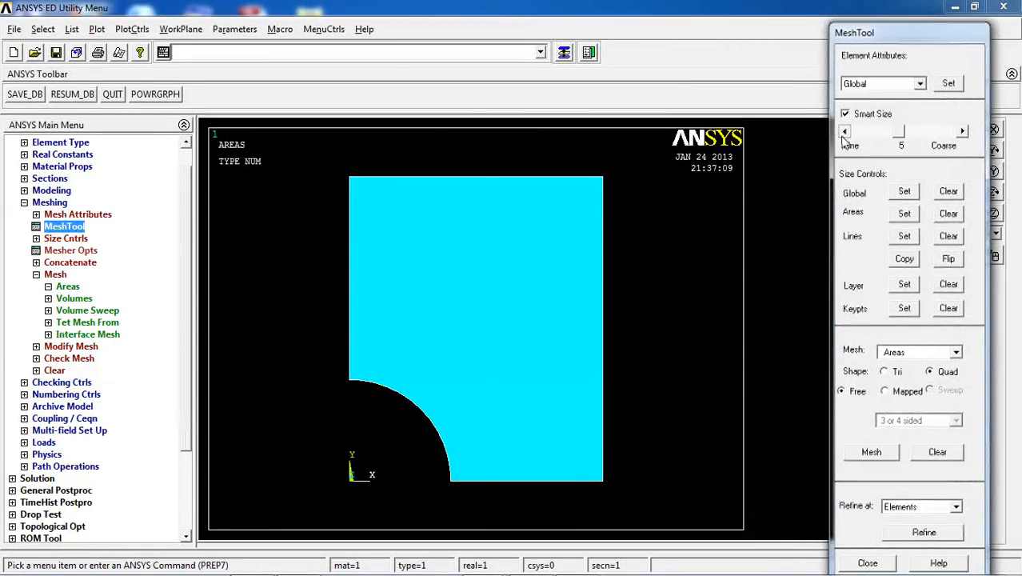
left_click(871, 452)
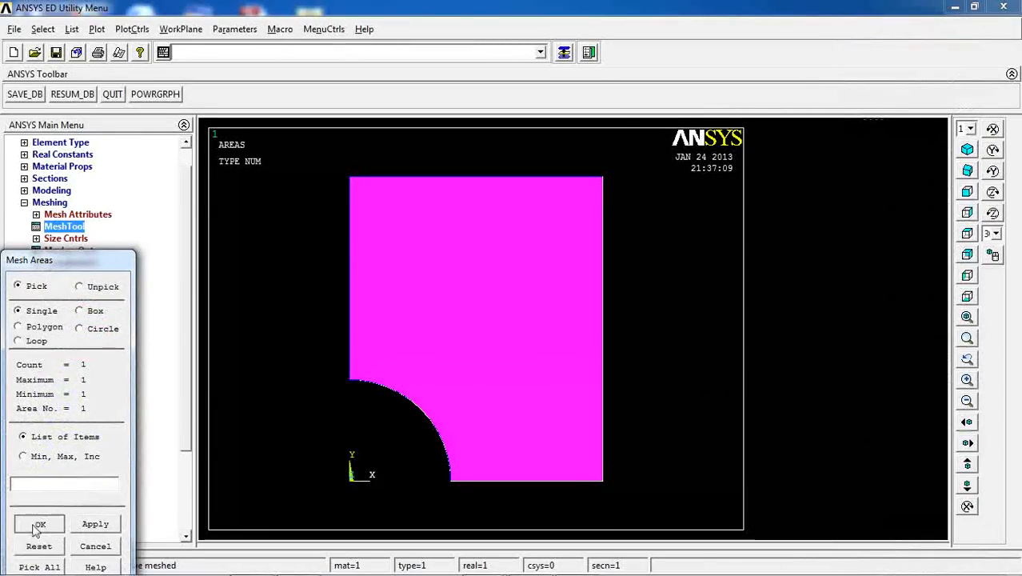
left_click(39, 523)
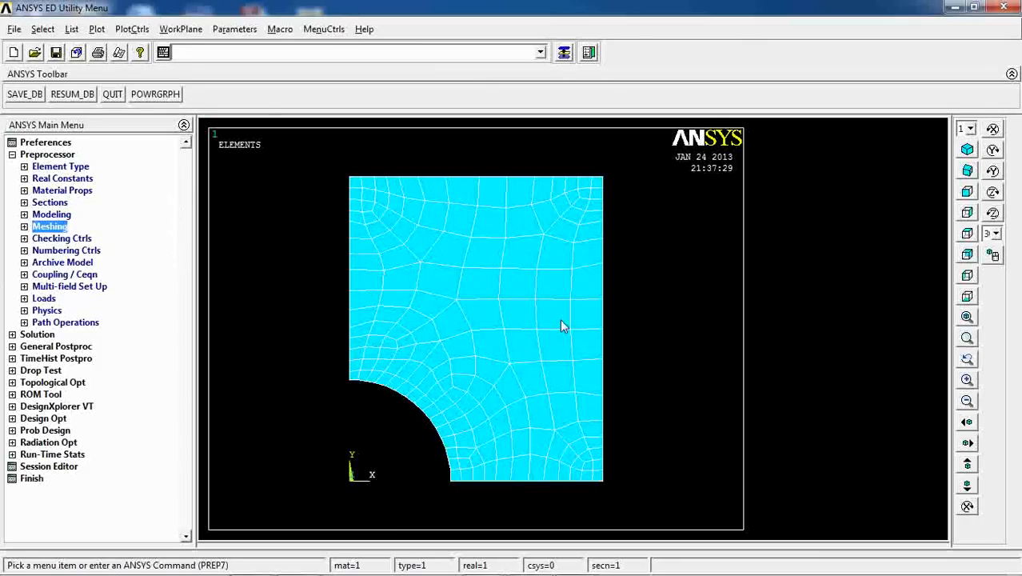
mouse_move(381, 328)
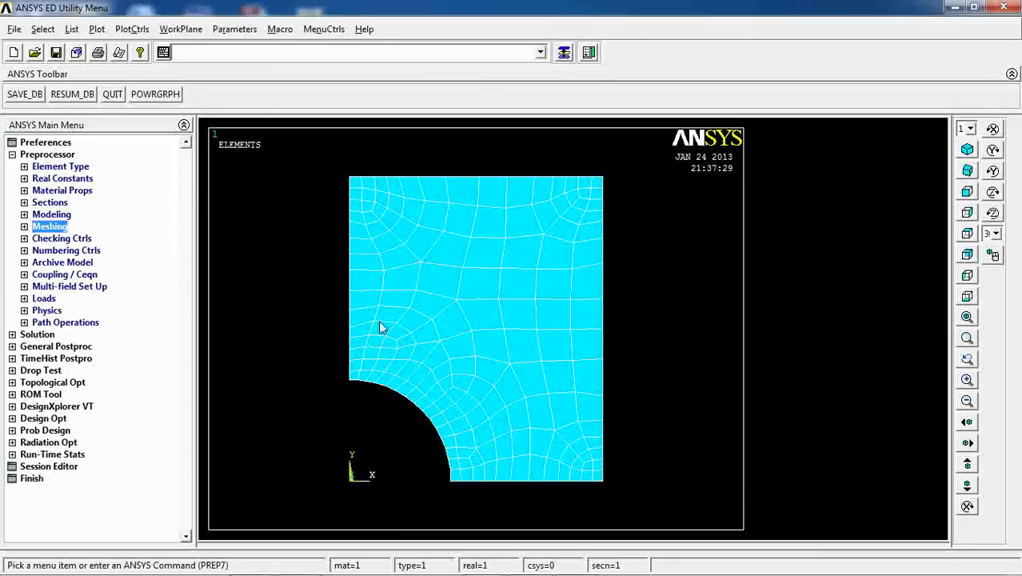
mouse_move(370, 446)
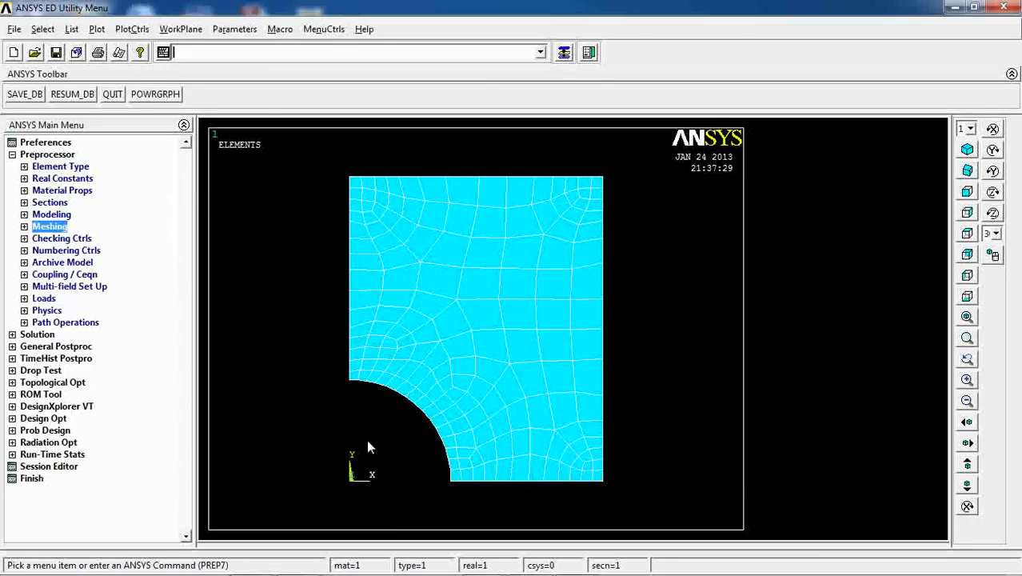
mouse_move(46, 306)
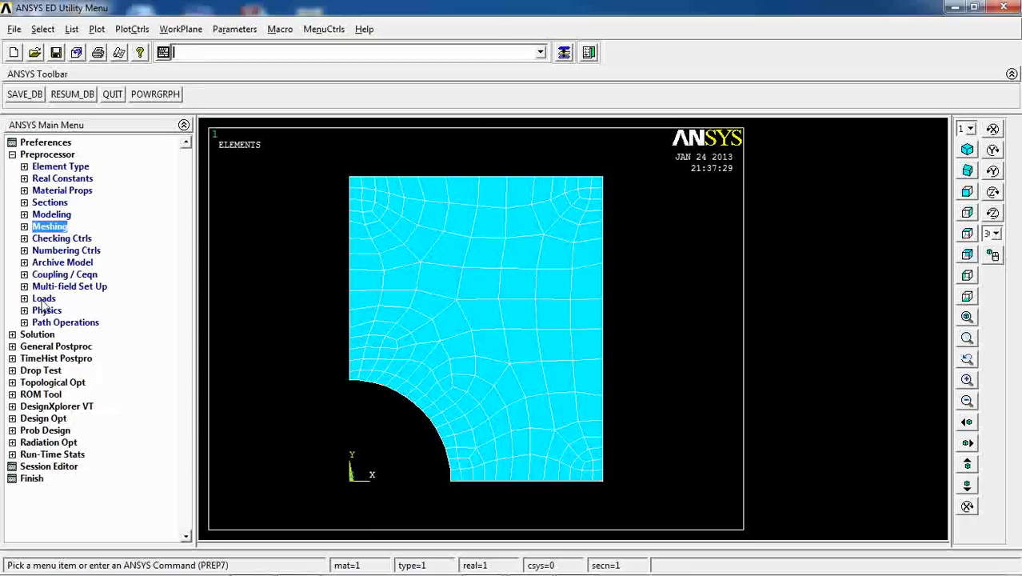
Start a new static analysis
left_click(25, 298)
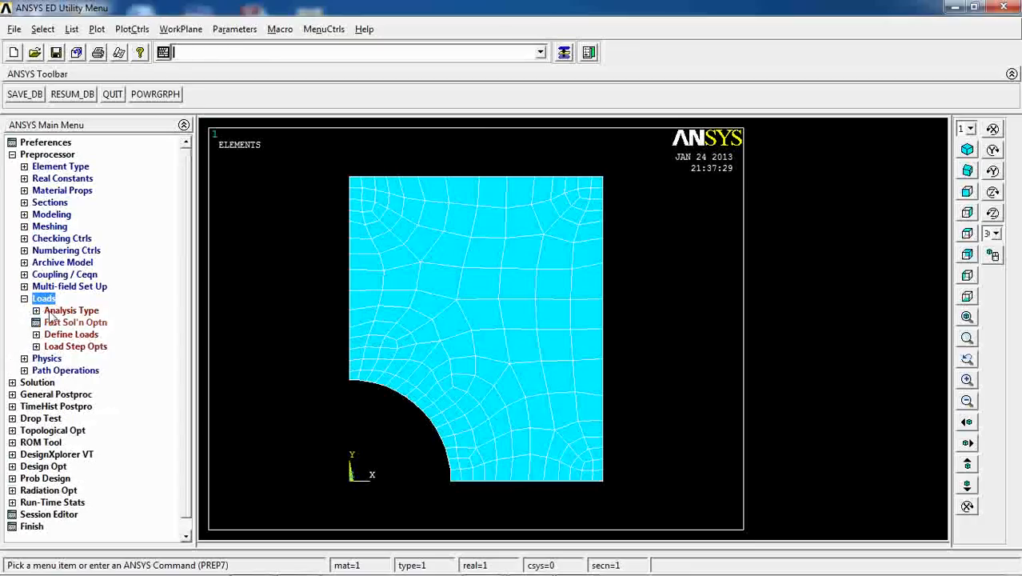
left_click(83, 321)
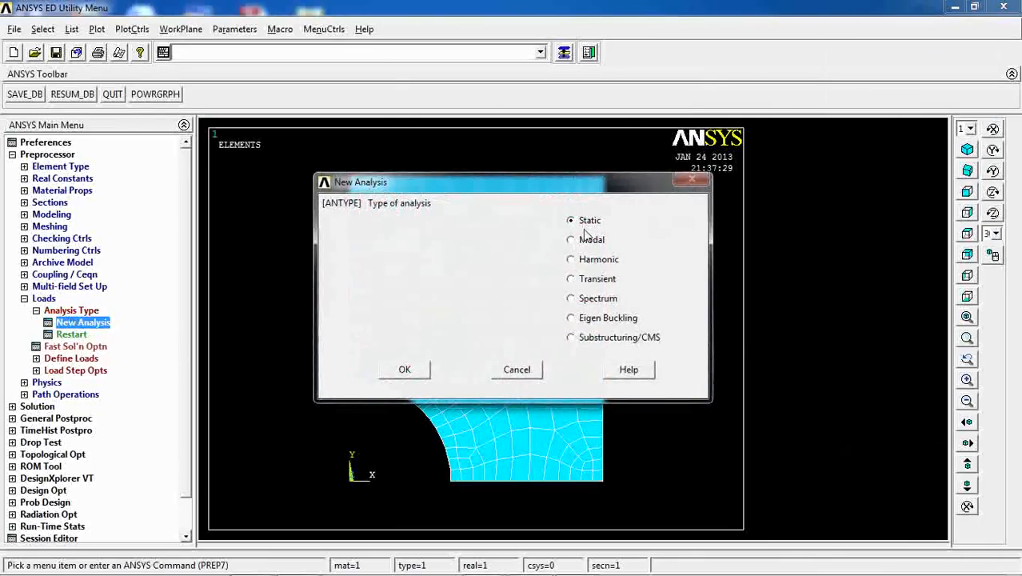
left_click(404, 368)
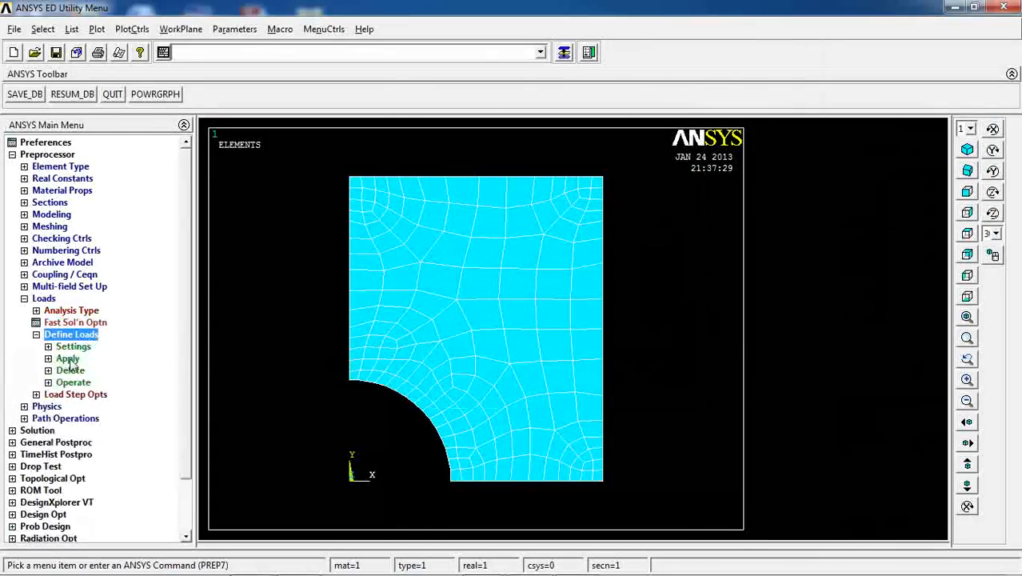
Apply symmetry boundary conditions on two picked straight plate edges
left_click(68, 358)
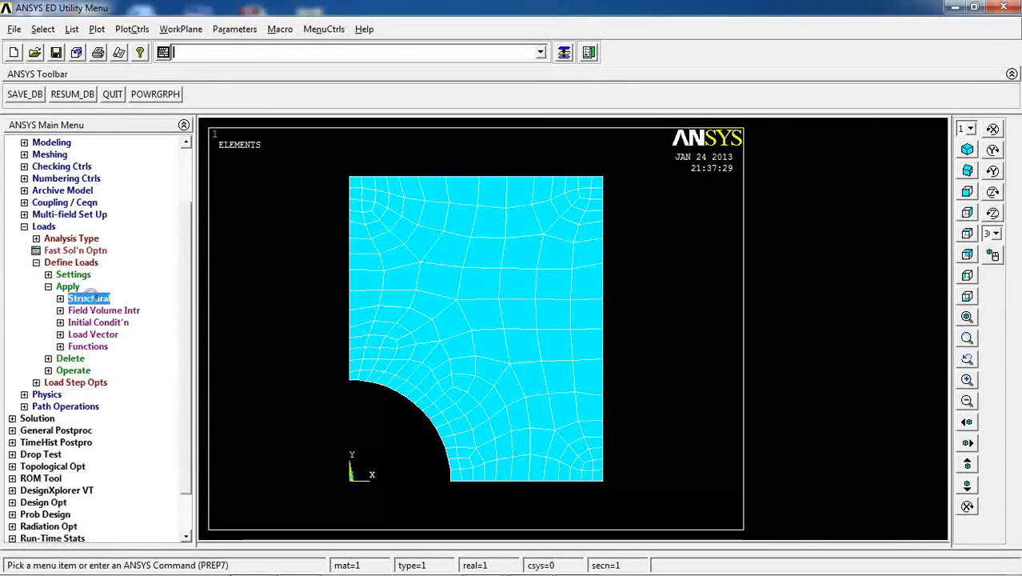
left_click(87, 297)
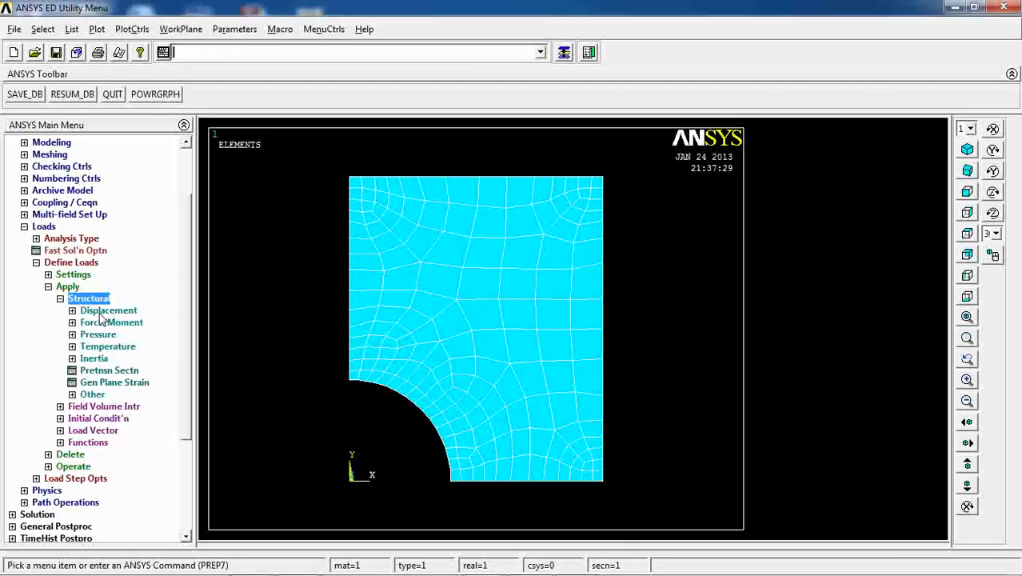
left_click(108, 310)
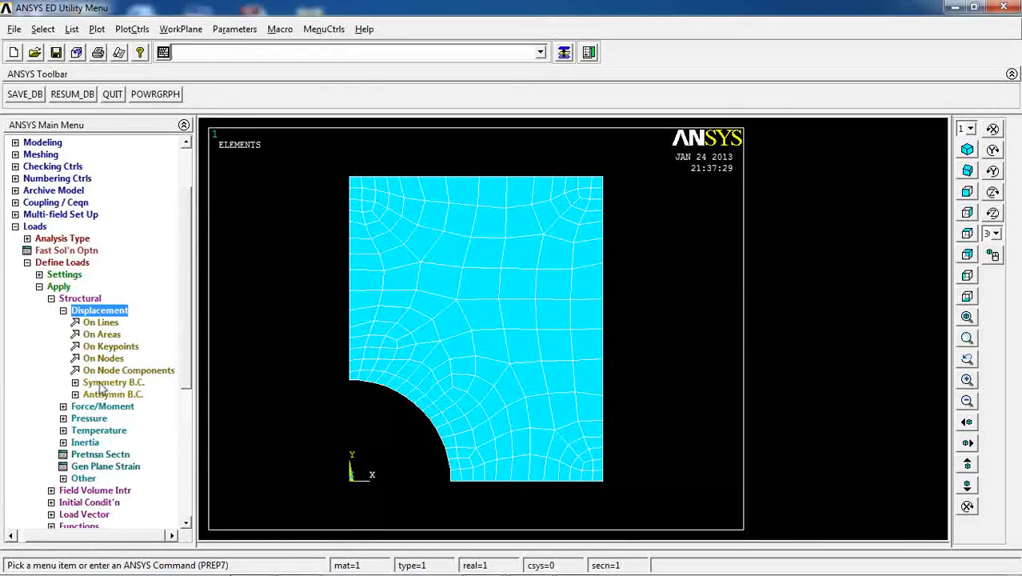
left_click(113, 382)
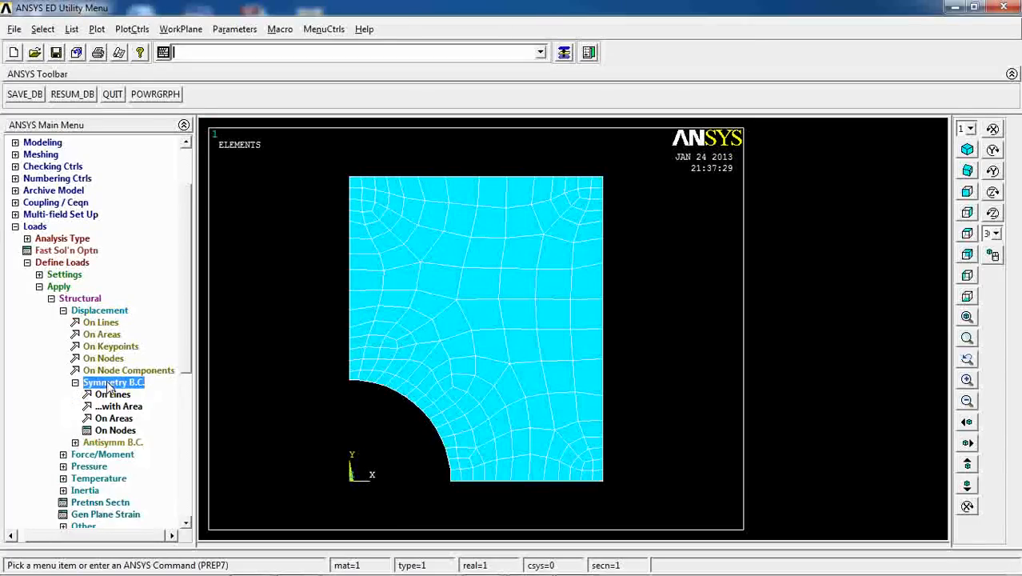
left_click(112, 393)
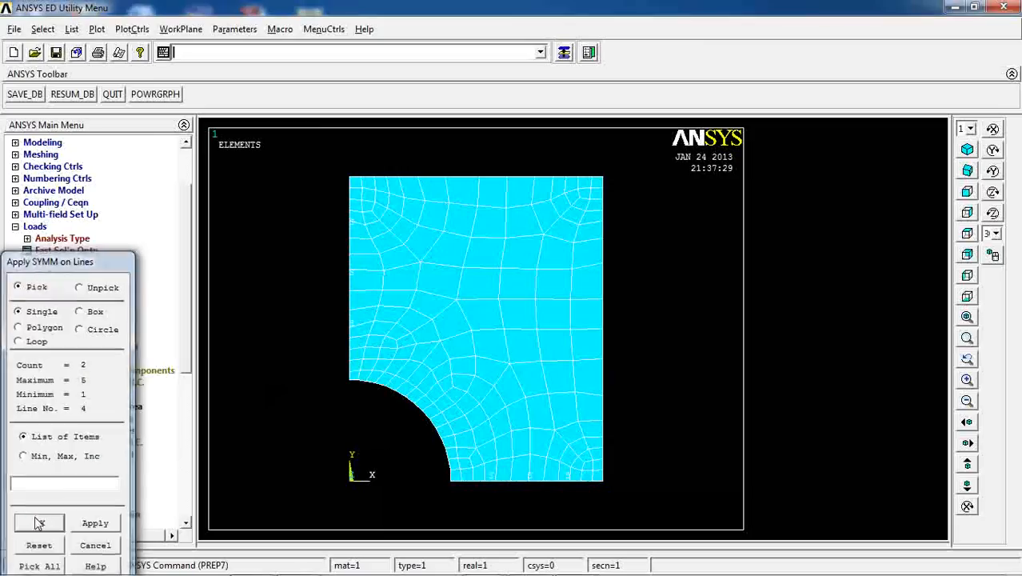
left_click(38, 522)
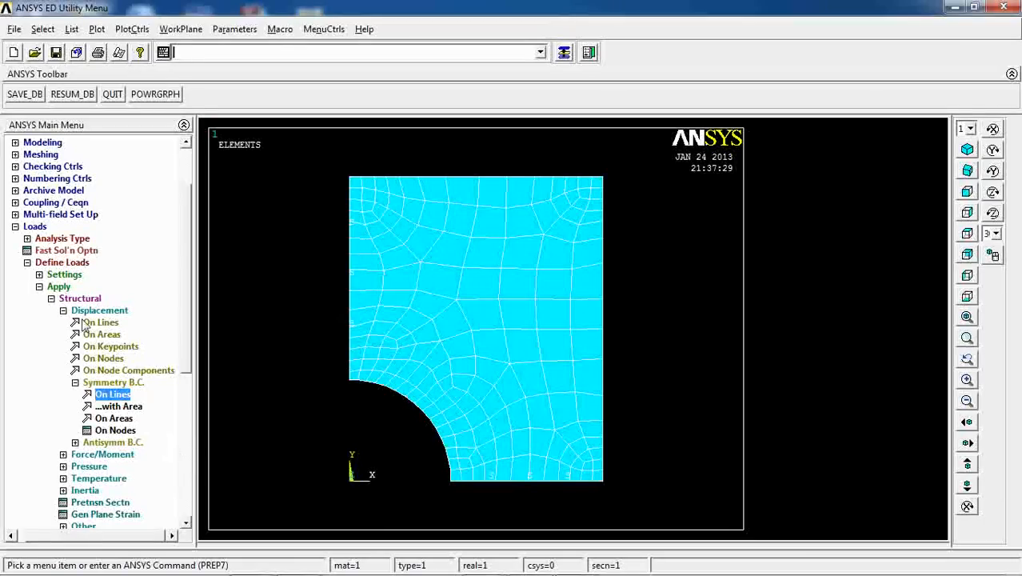
Apply a pressure of -1000 on line 3, the plate's top edge
left_click(89, 465)
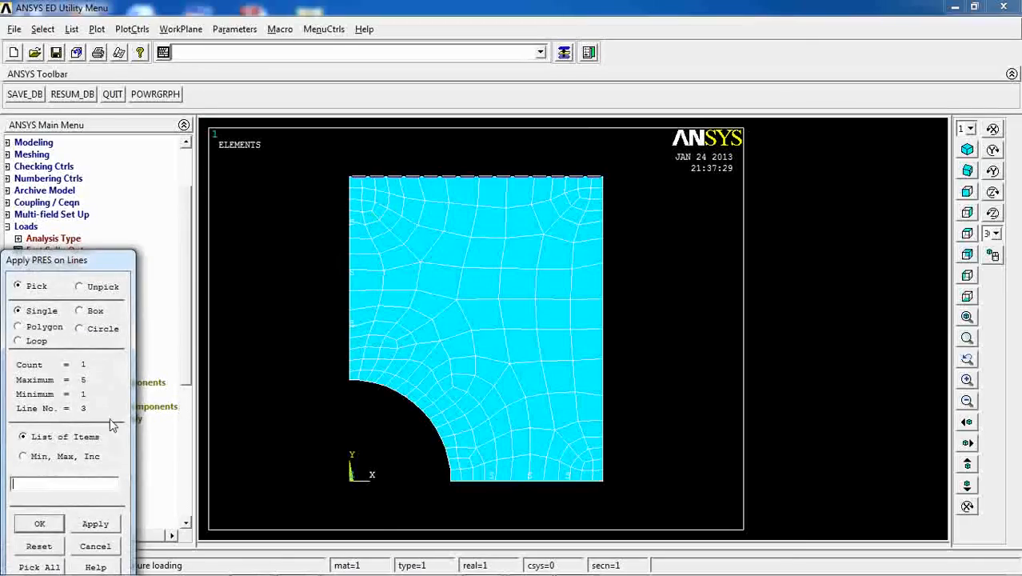
left_click(39, 523)
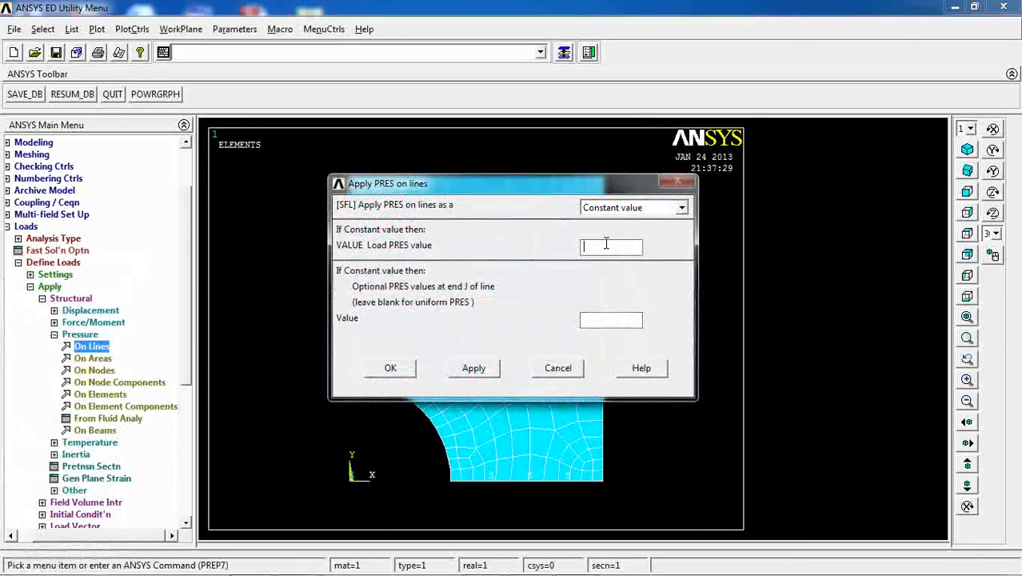
type("-1000")
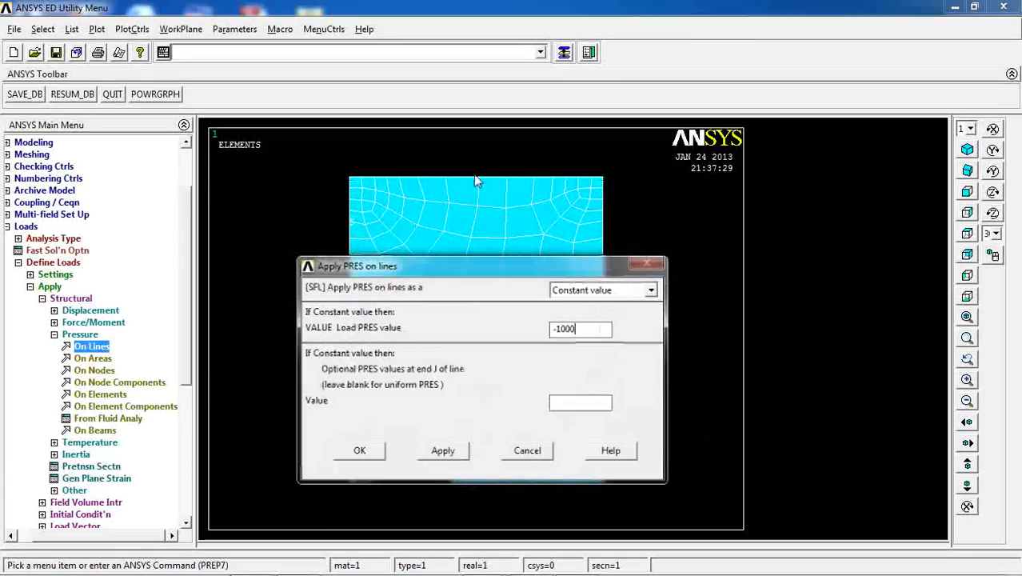
mouse_move(400, 180)
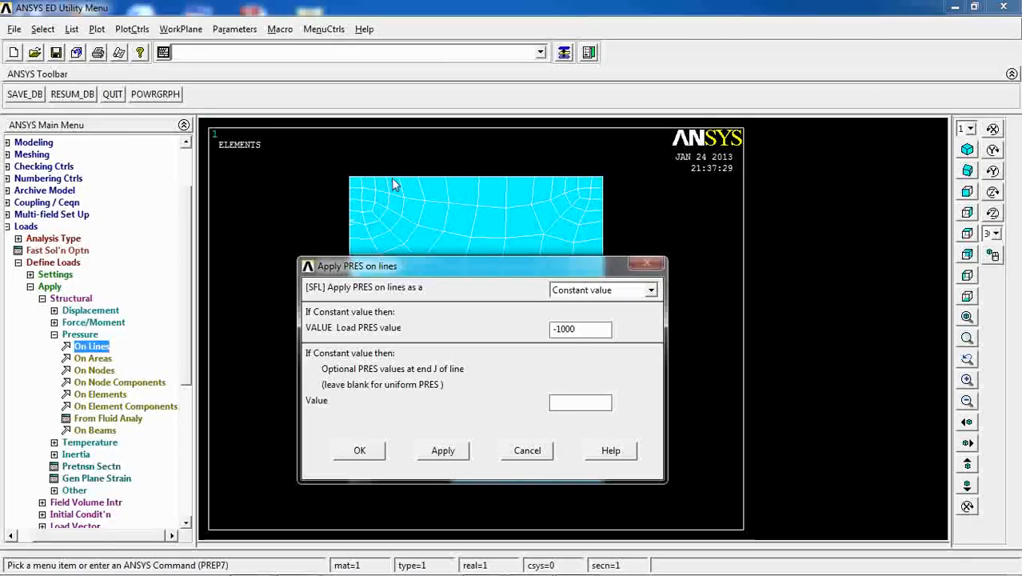
mouse_move(490, 296)
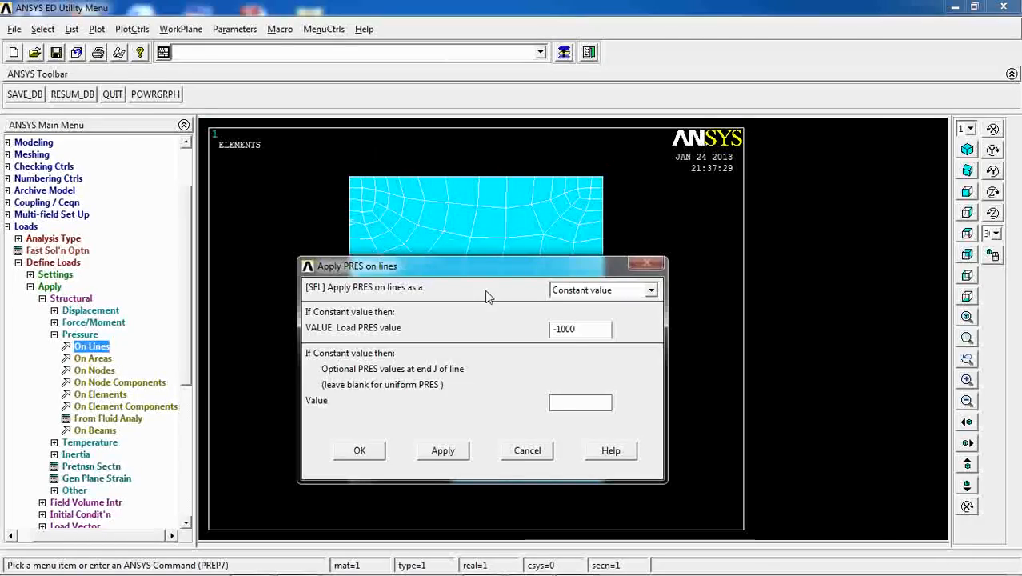
mouse_move(475, 465)
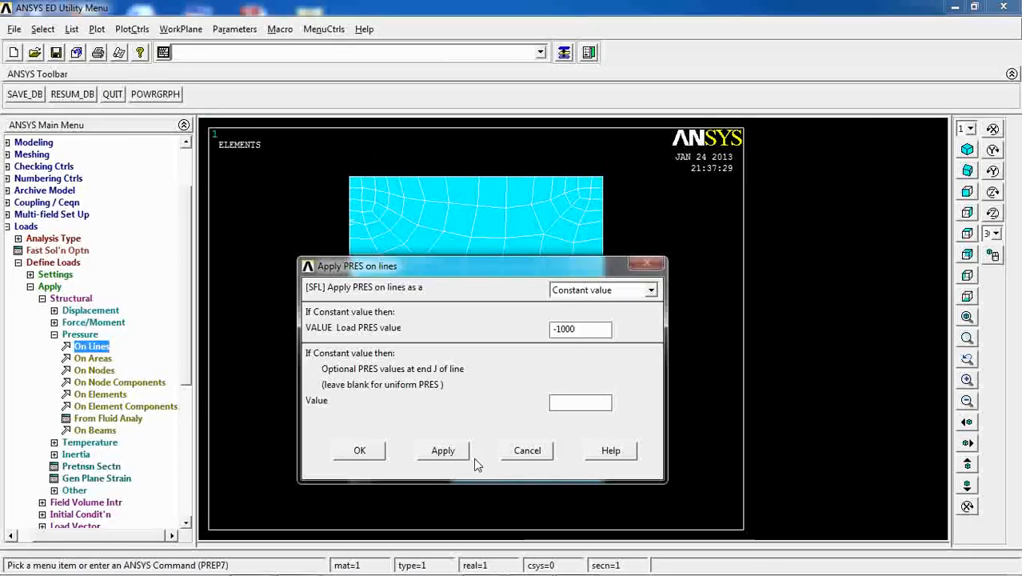
left_click(359, 450)
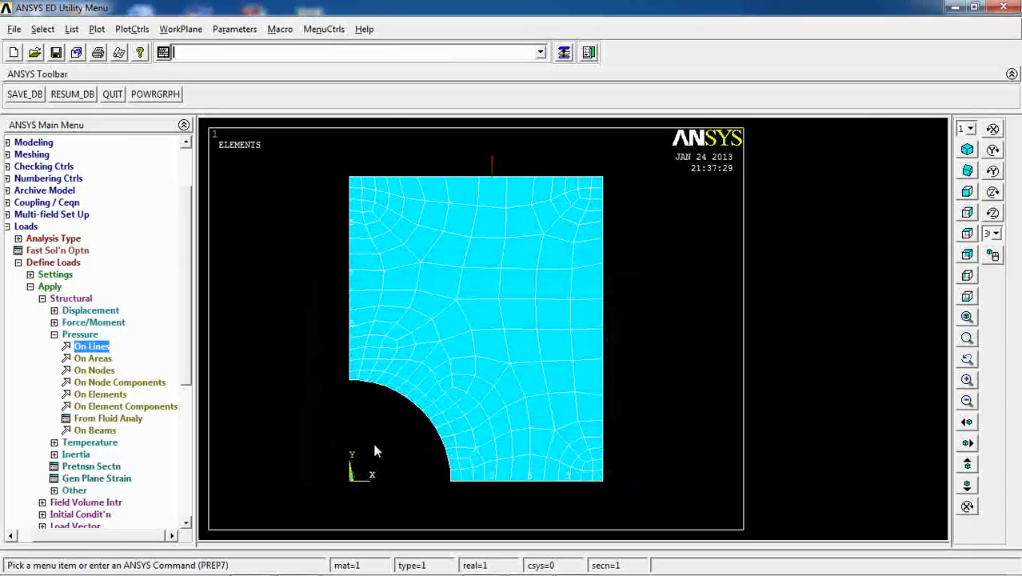
mouse_move(490, 163)
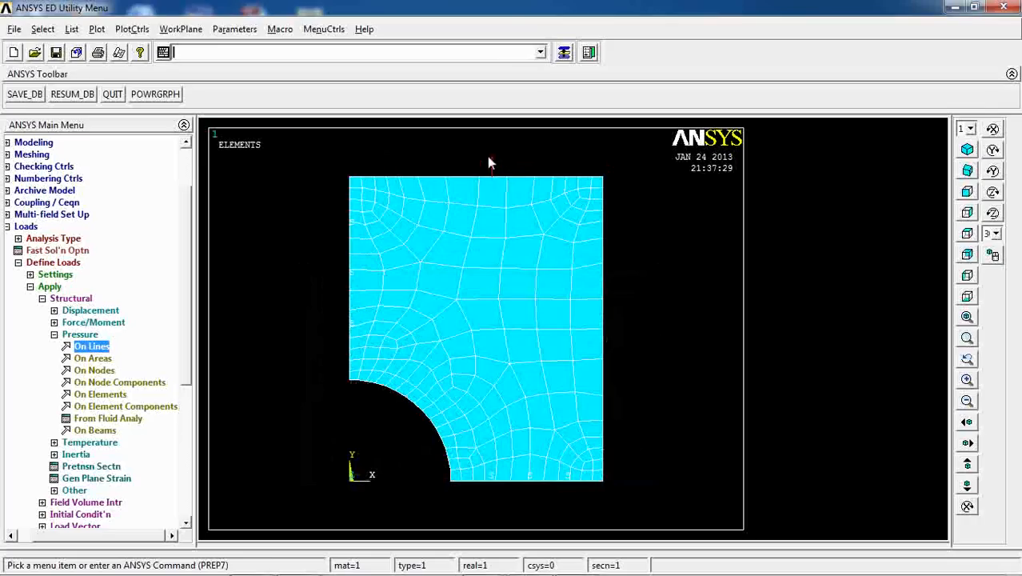
mouse_move(563, 192)
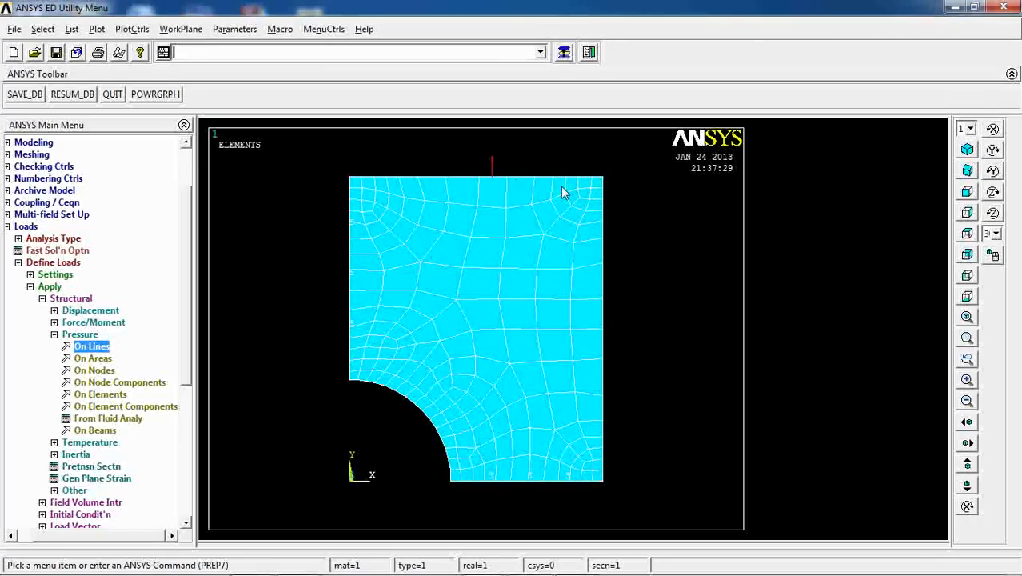
mouse_move(452, 215)
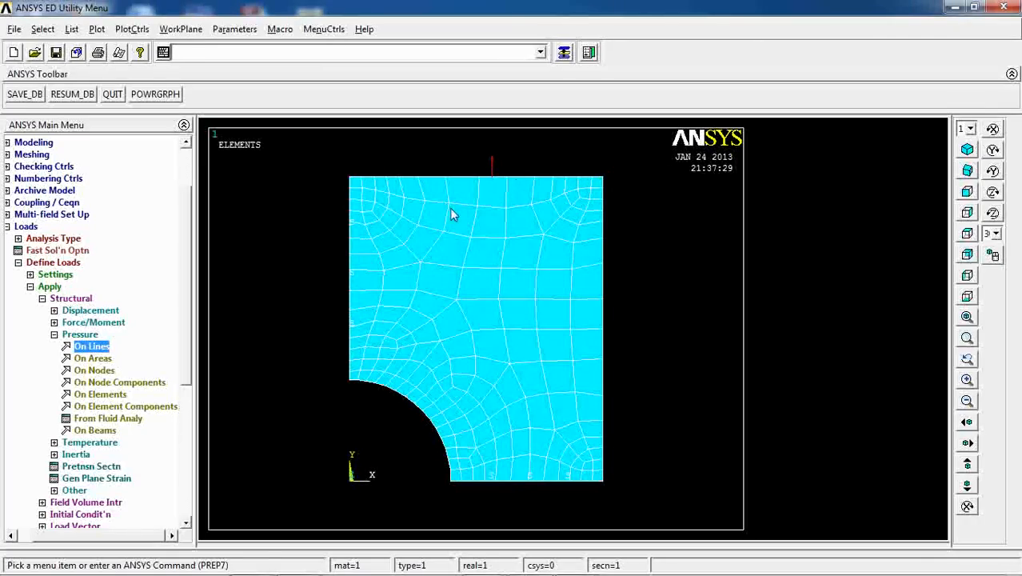
left_click(38, 286)
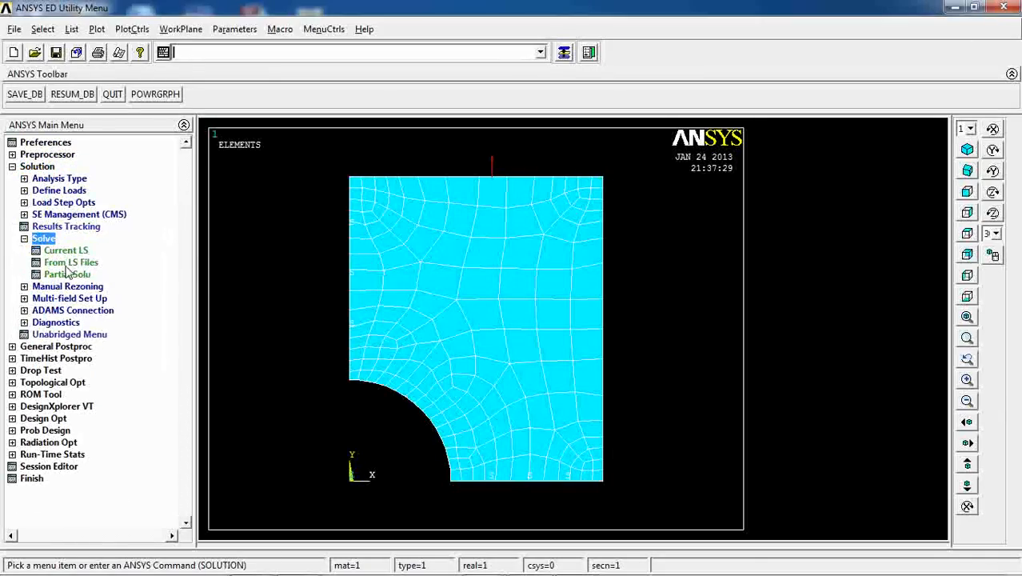
Solve the current load step and dismiss the solution-finished message
left_click(66, 250)
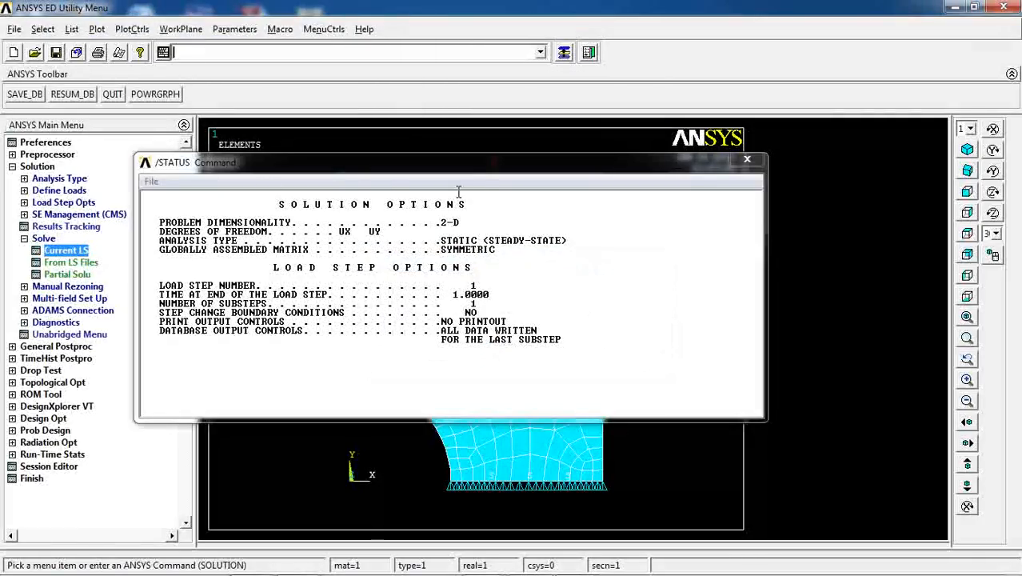
left_click(747, 158)
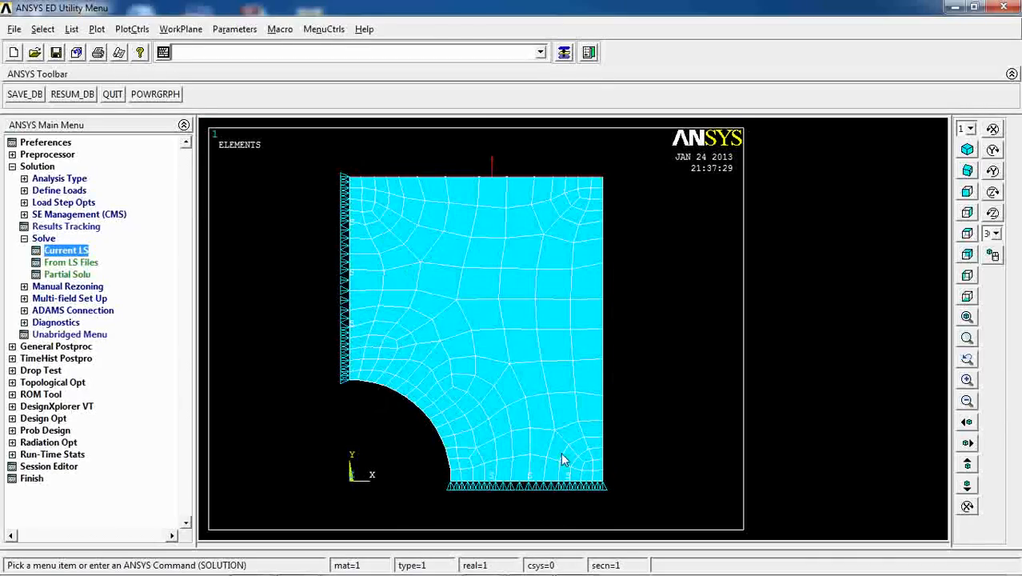
left_click(56, 346)
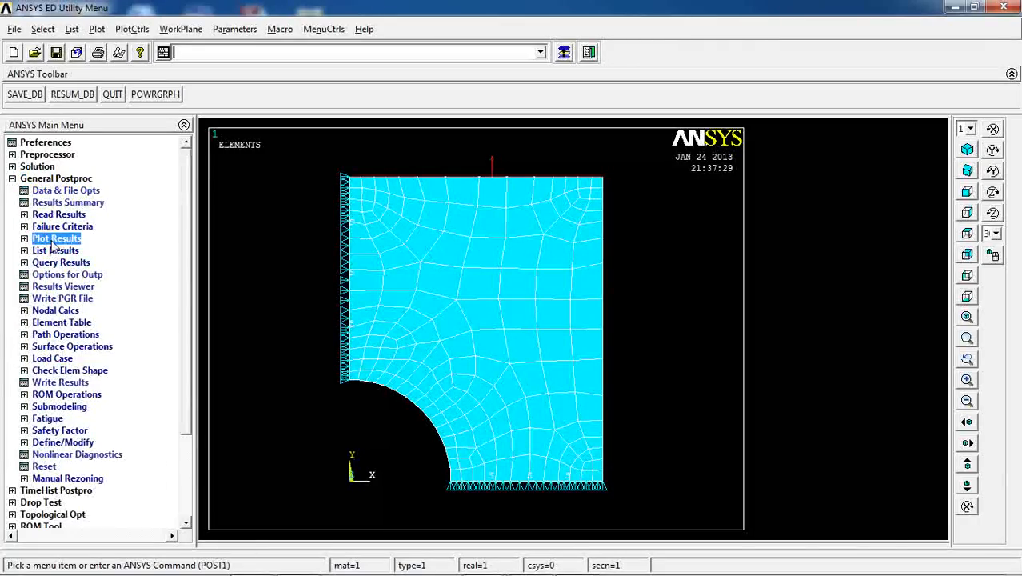
Plot Def + undeformed shape, showing maximum displacement about 0.247e-06
left_click(79, 250)
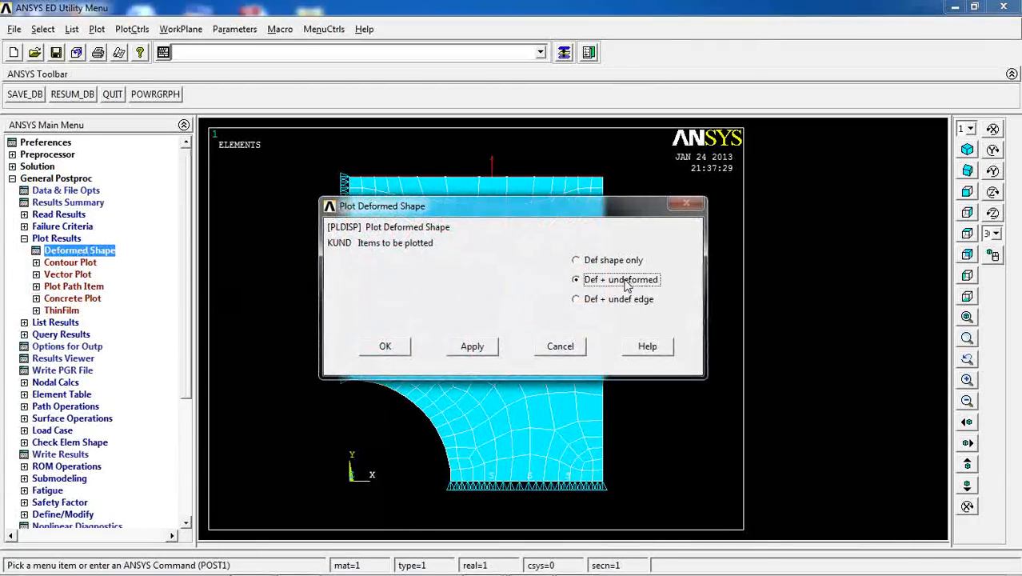
left_click(384, 345)
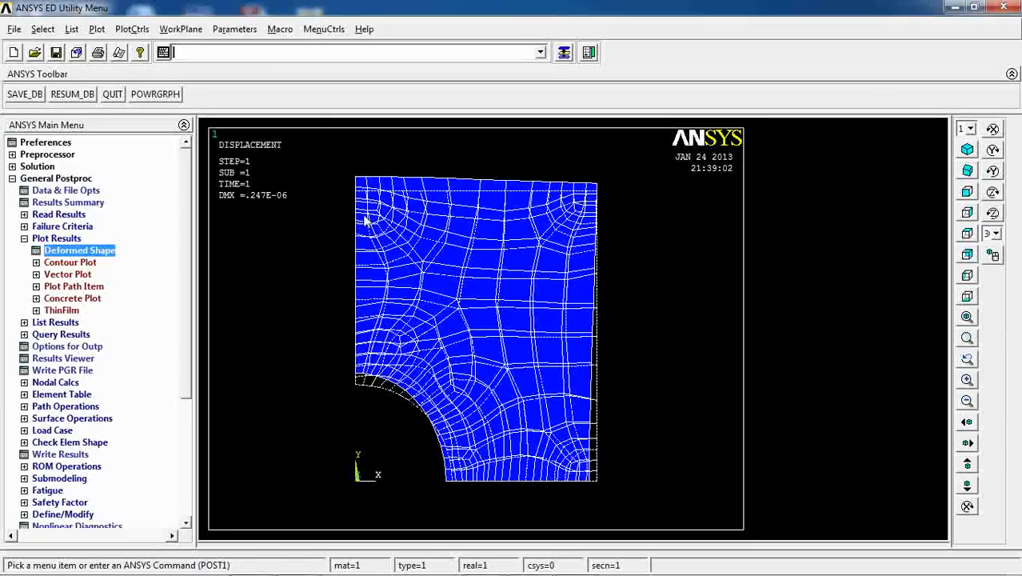
mouse_move(430, 389)
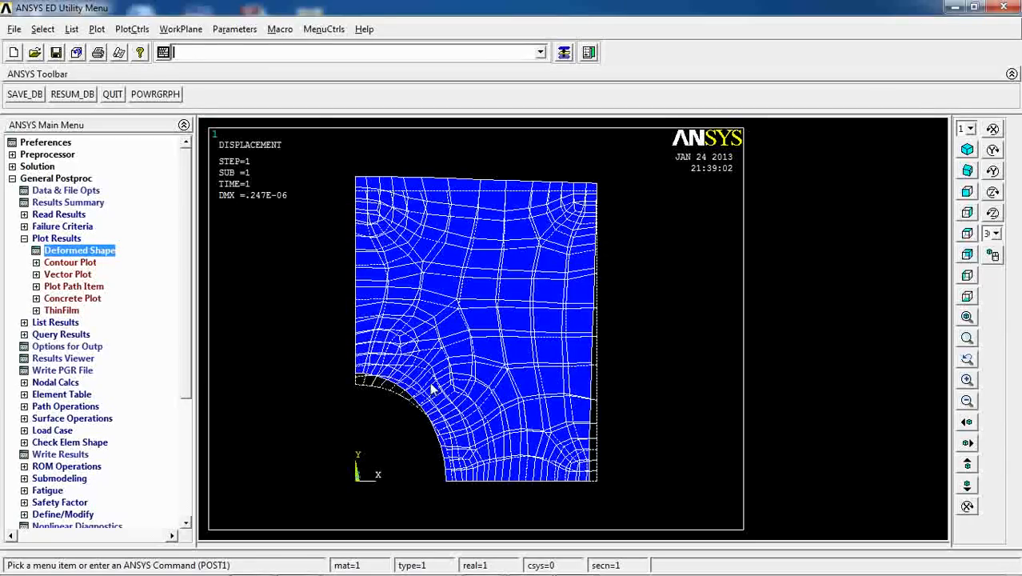
Contour nodal displacement UY, then UX, then total USUM peaking at 0.247e-06
left_click(70, 262)
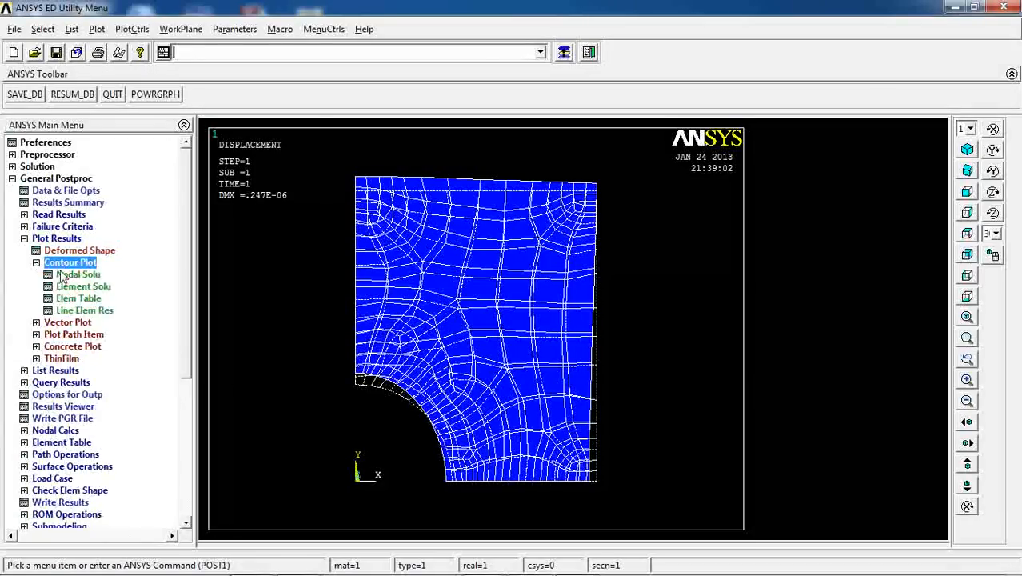
left_click(78, 273)
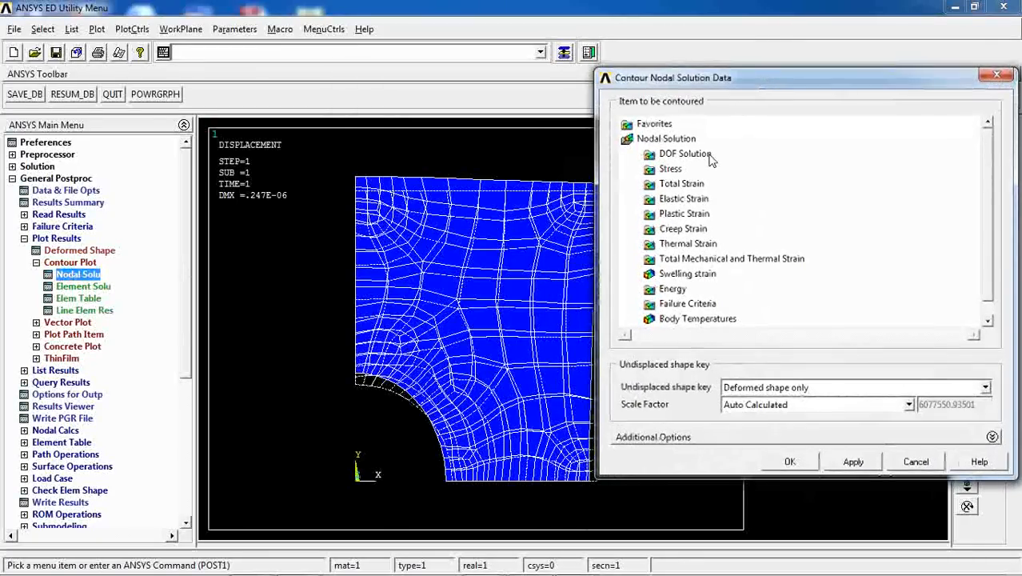
left_click(685, 153)
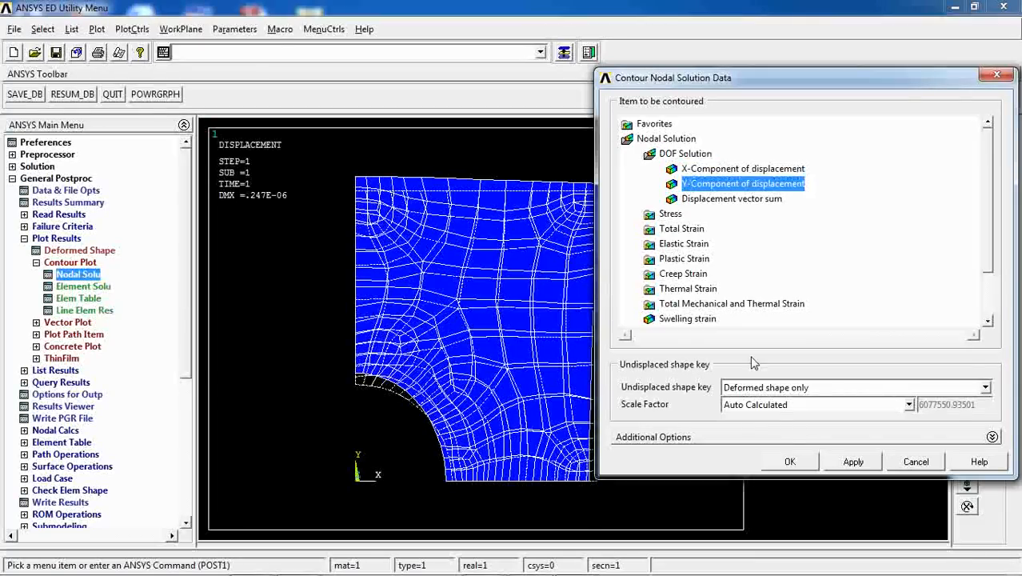
left_click(789, 461)
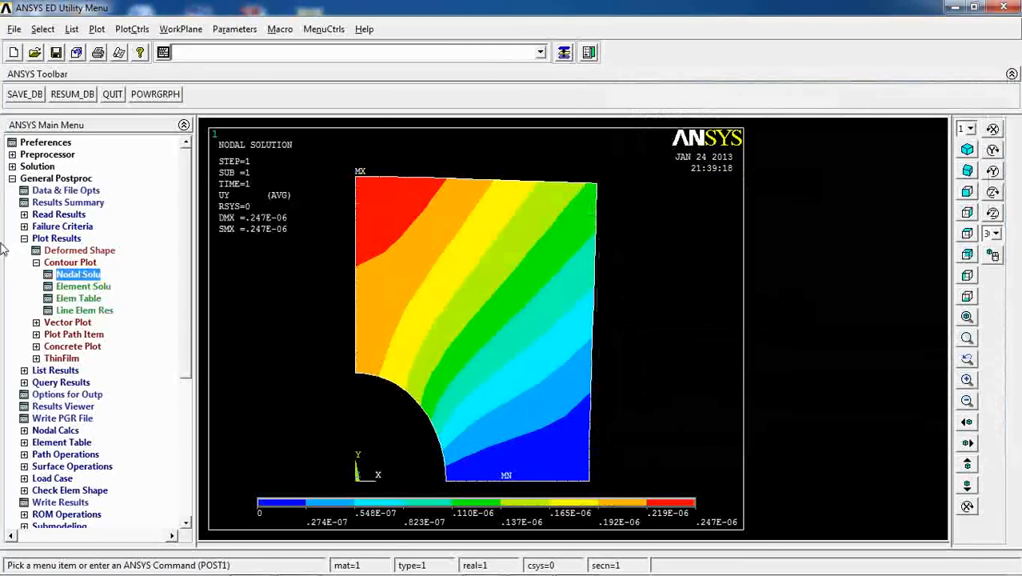
left_click(78, 273)
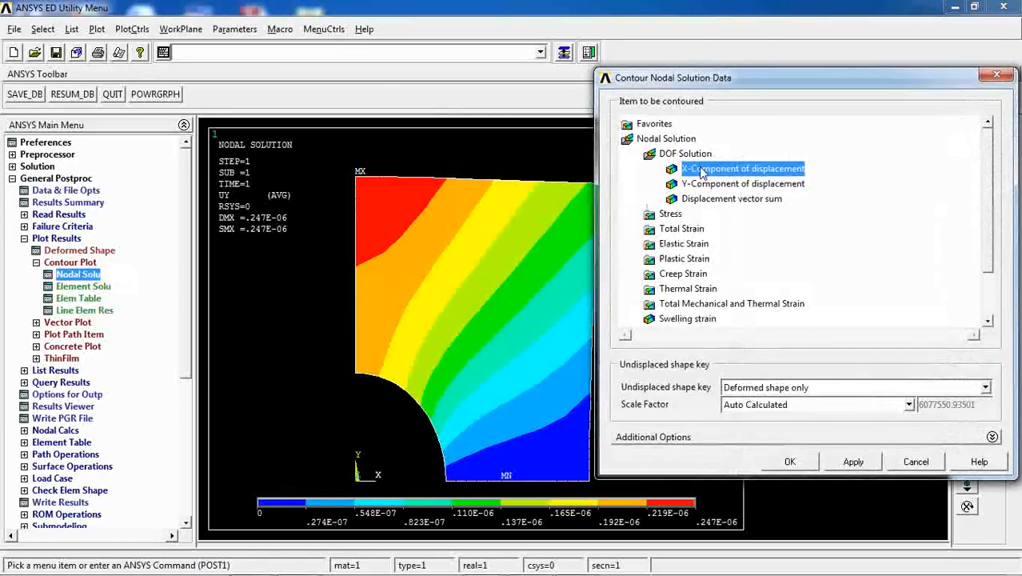
left_click(789, 461)
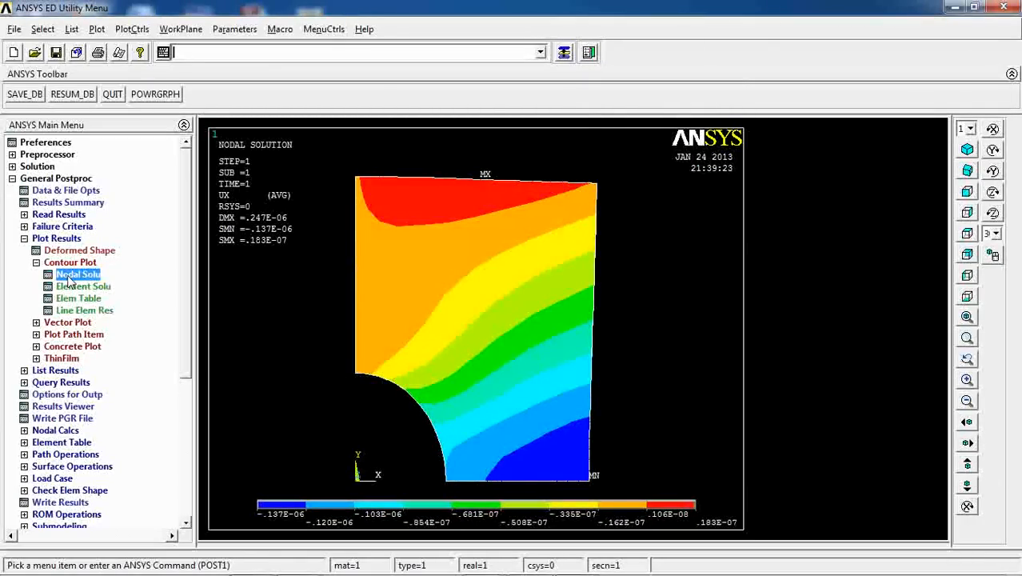
left_click(77, 273)
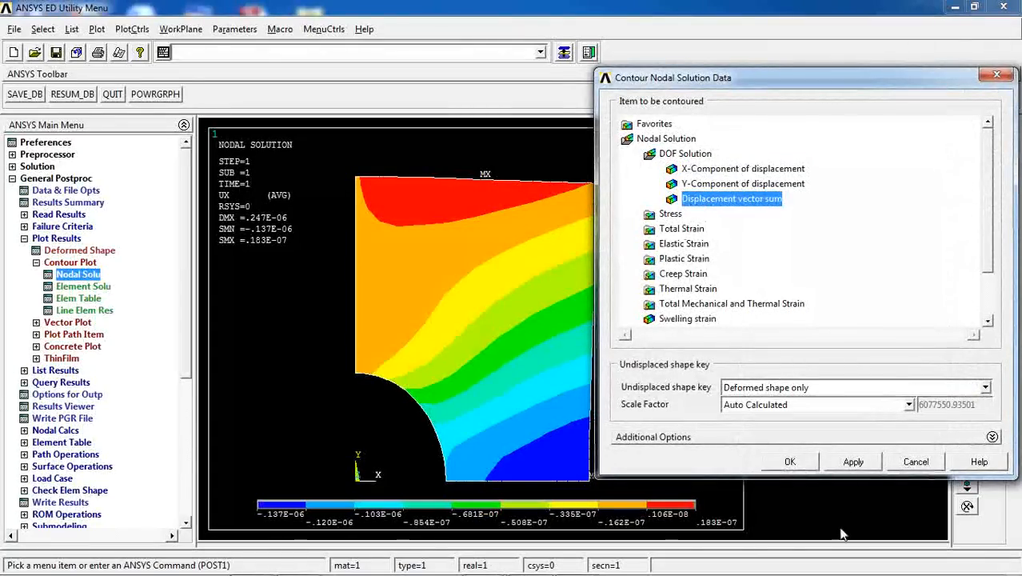
left_click(789, 461)
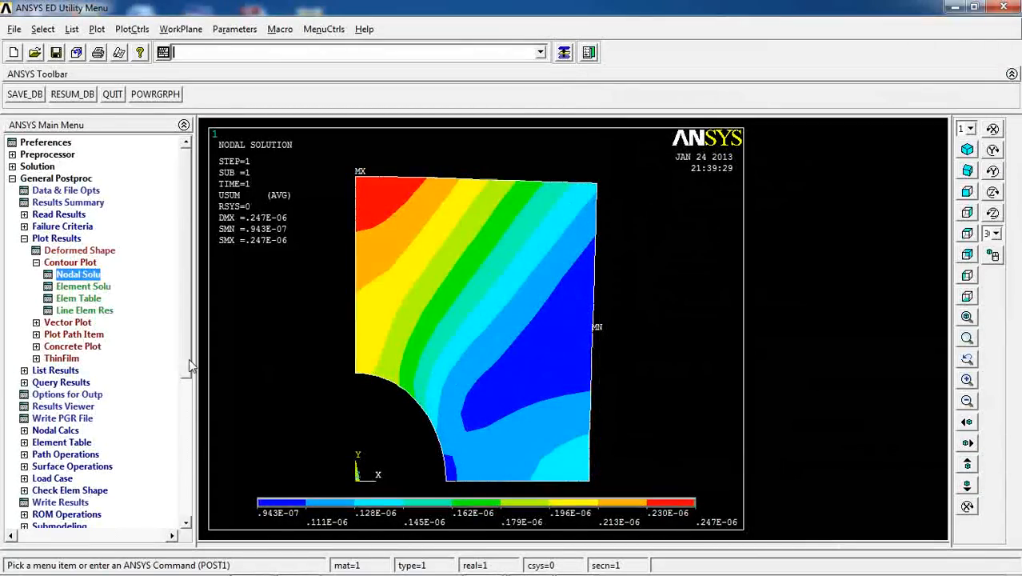
left_click(70, 261)
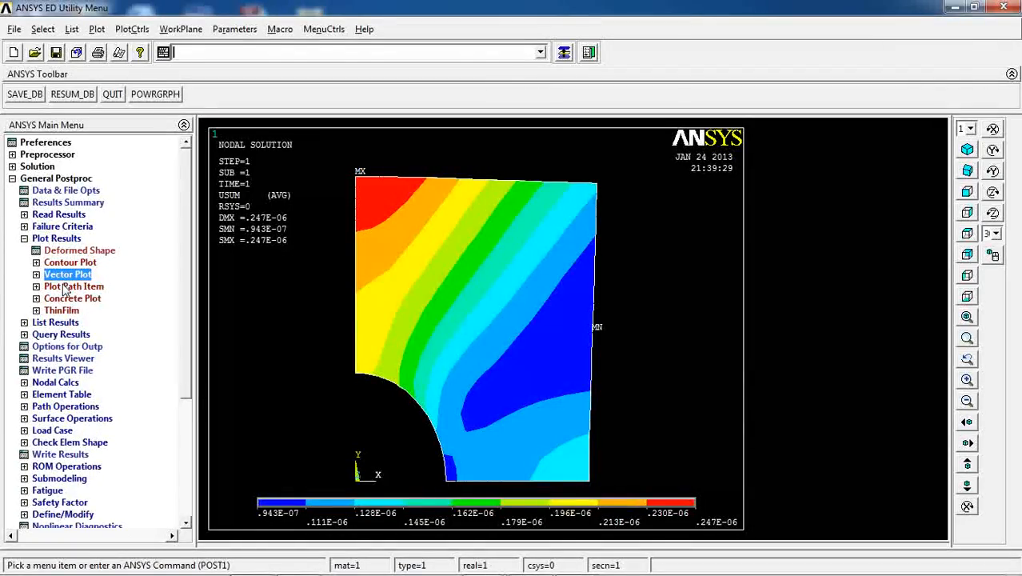
Plot predefined translation U vectors, ranging from 0.937e-07 to 0.247e-06
left_click(67, 274)
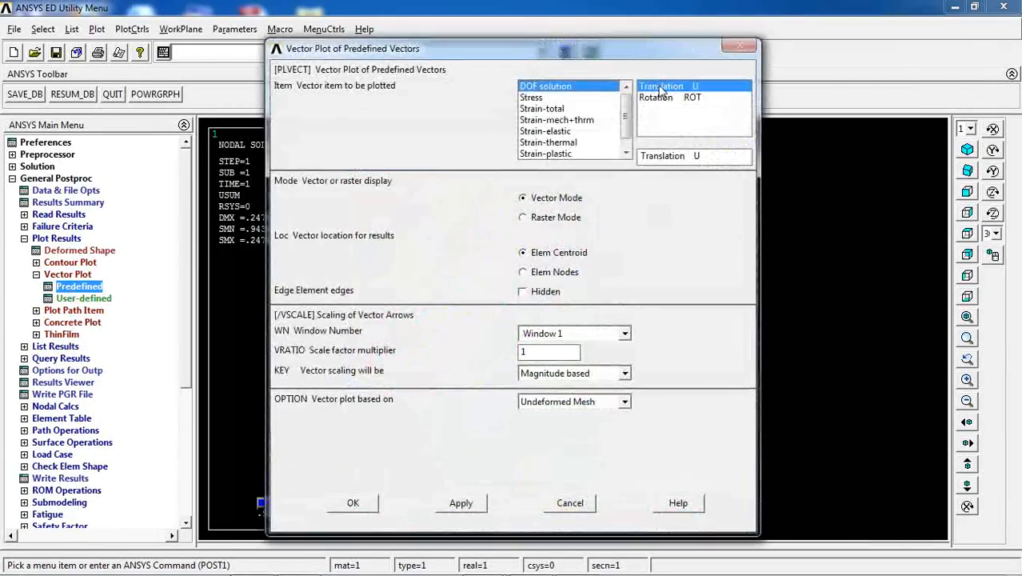
left_click(353, 502)
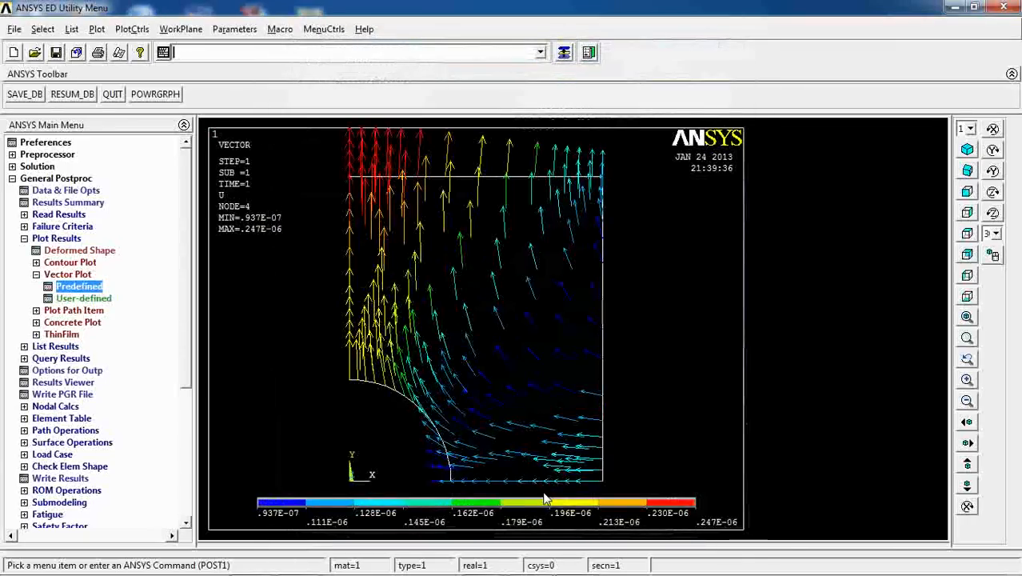
mouse_move(377, 242)
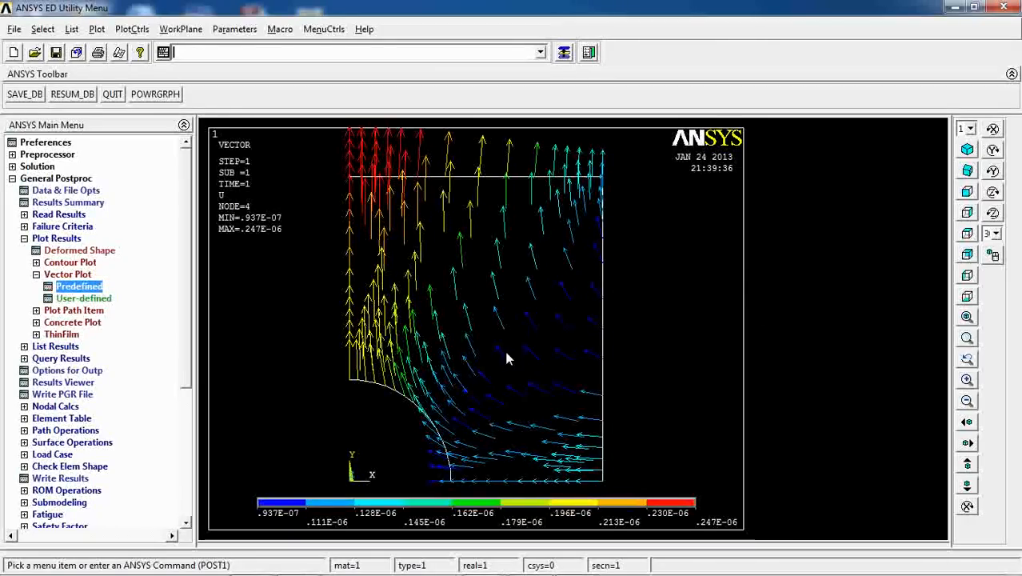
mouse_move(510, 494)
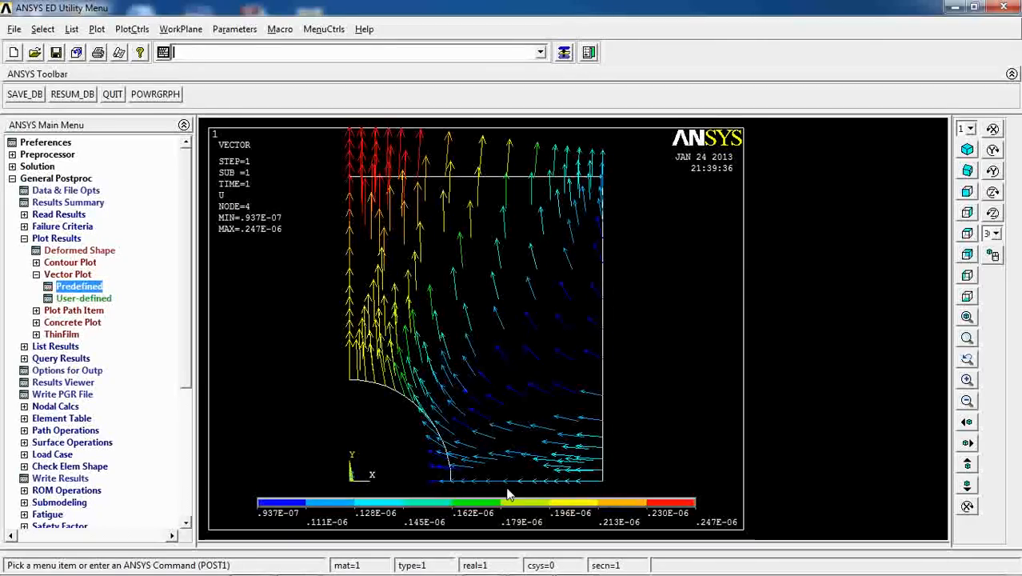
mouse_move(572, 475)
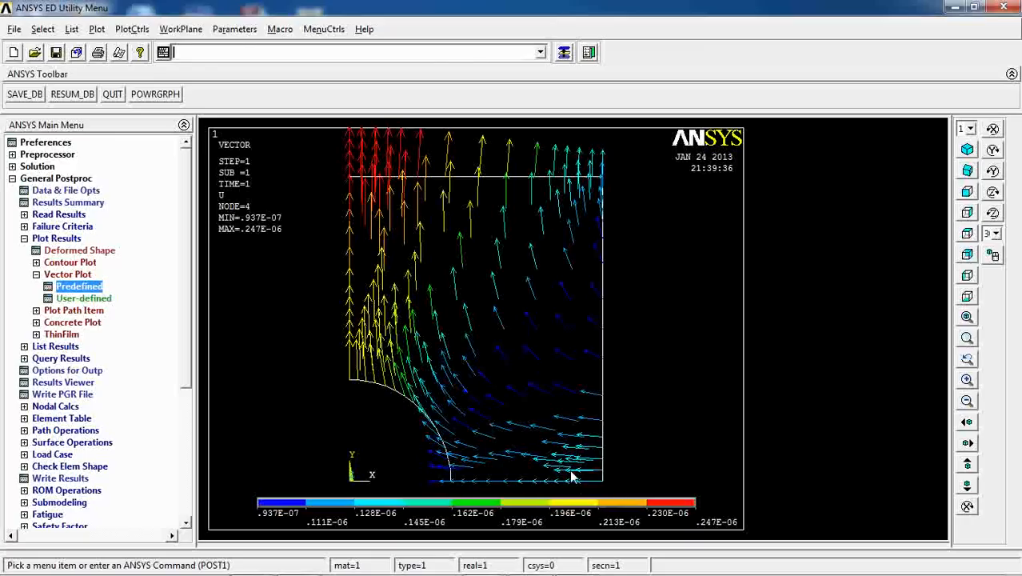
mouse_move(364, 194)
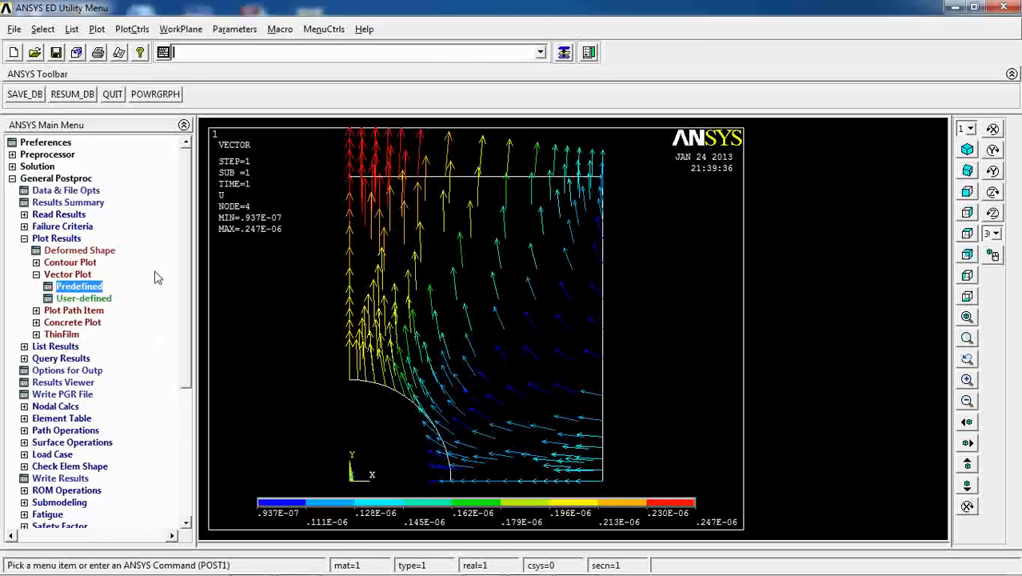
mouse_move(64, 352)
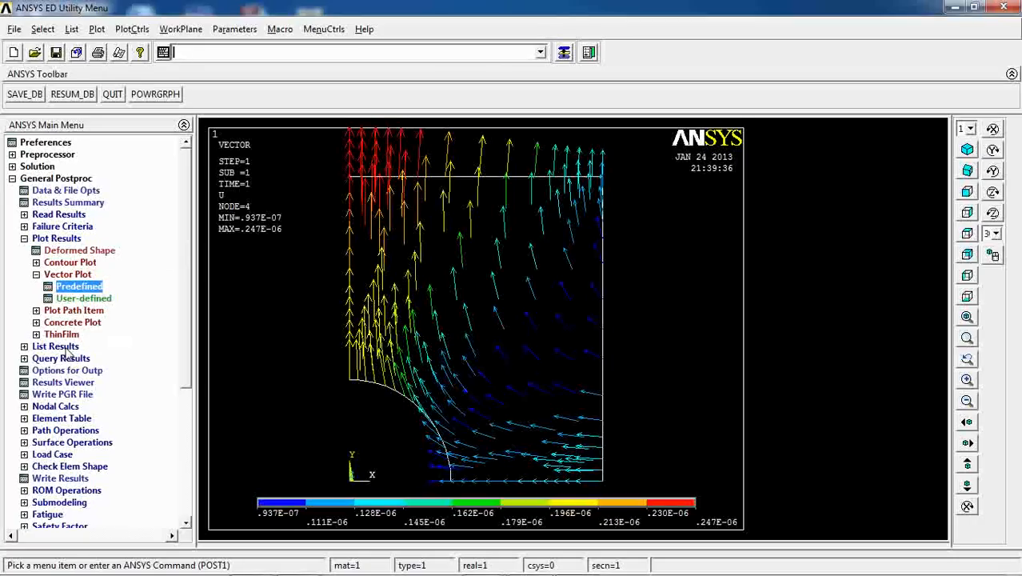
mouse_move(347, 388)
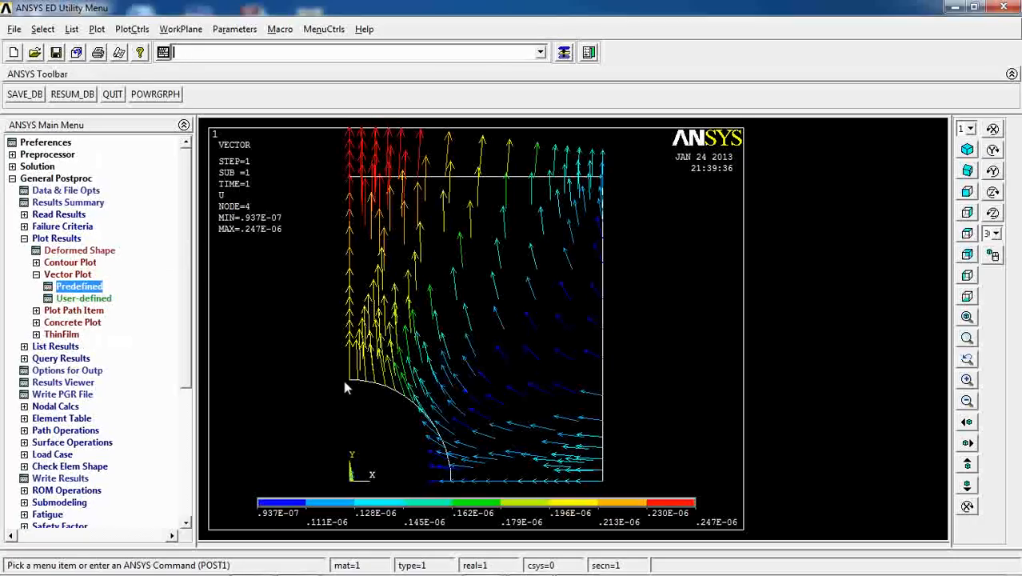
mouse_move(425, 420)
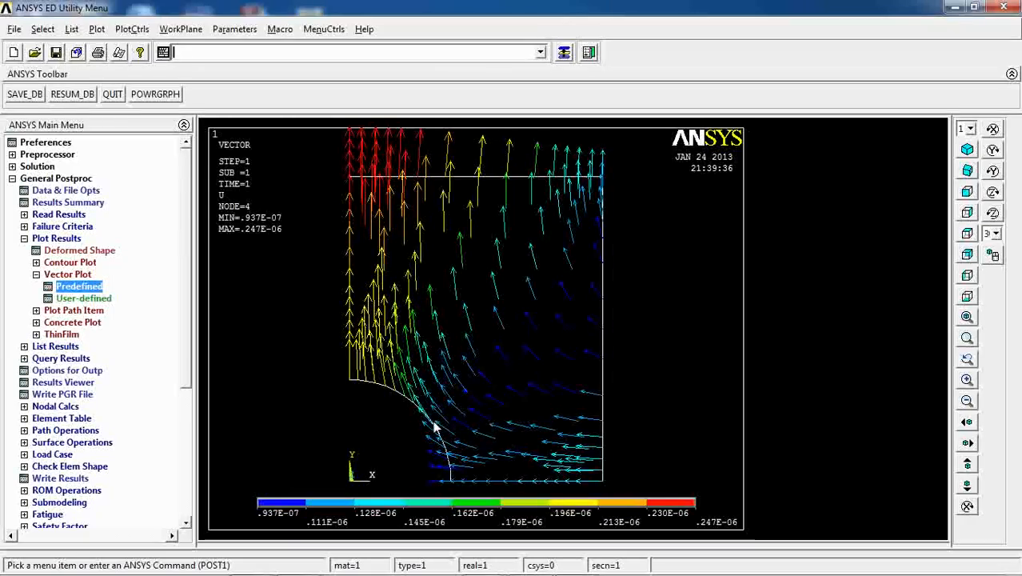
mouse_move(290, 436)
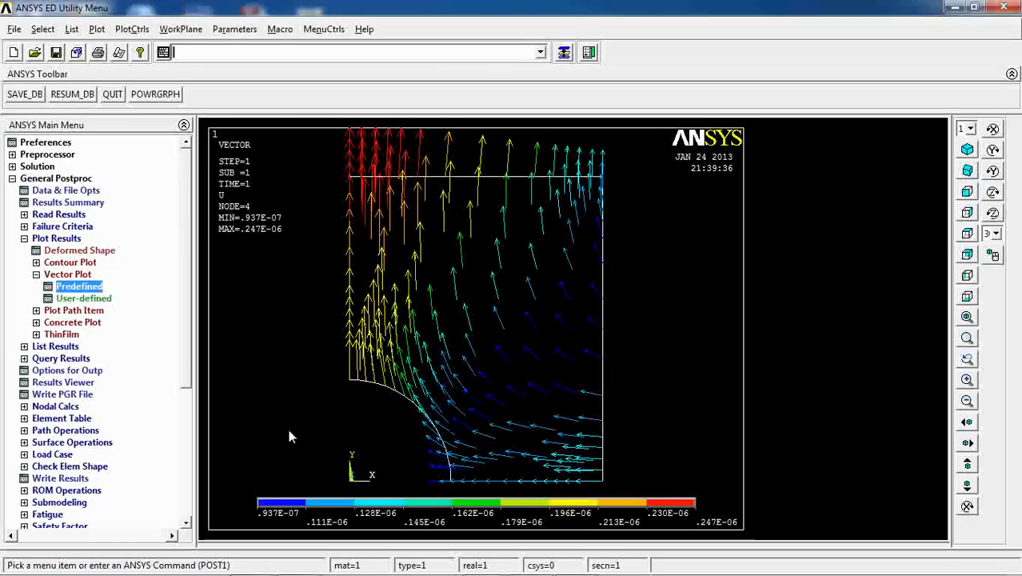
Expand List Results and browse the Select Entities entity and method options without applying them
left_click(55, 250)
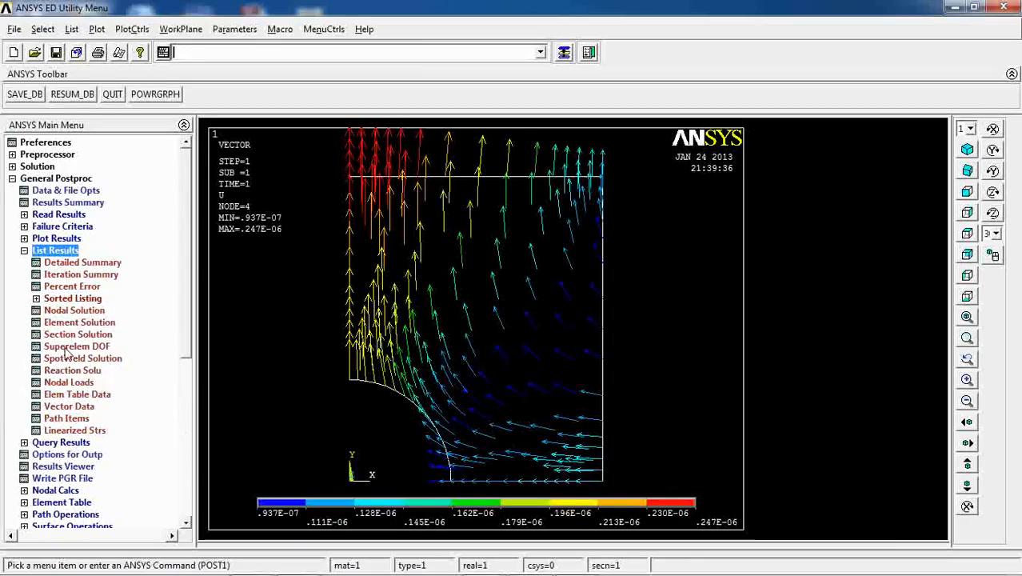
mouse_move(84, 167)
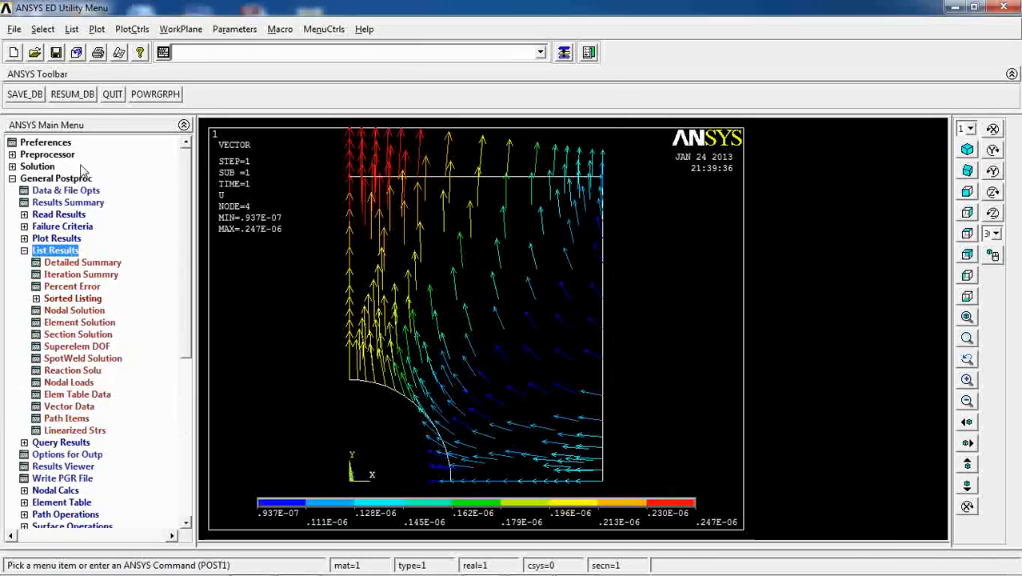
left_click(42, 28)
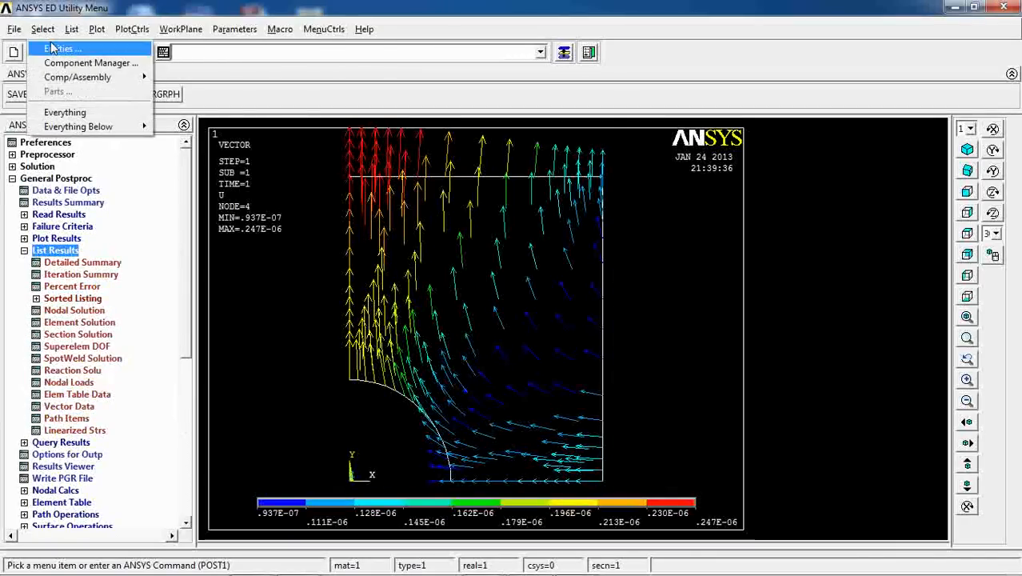
left_click(61, 49)
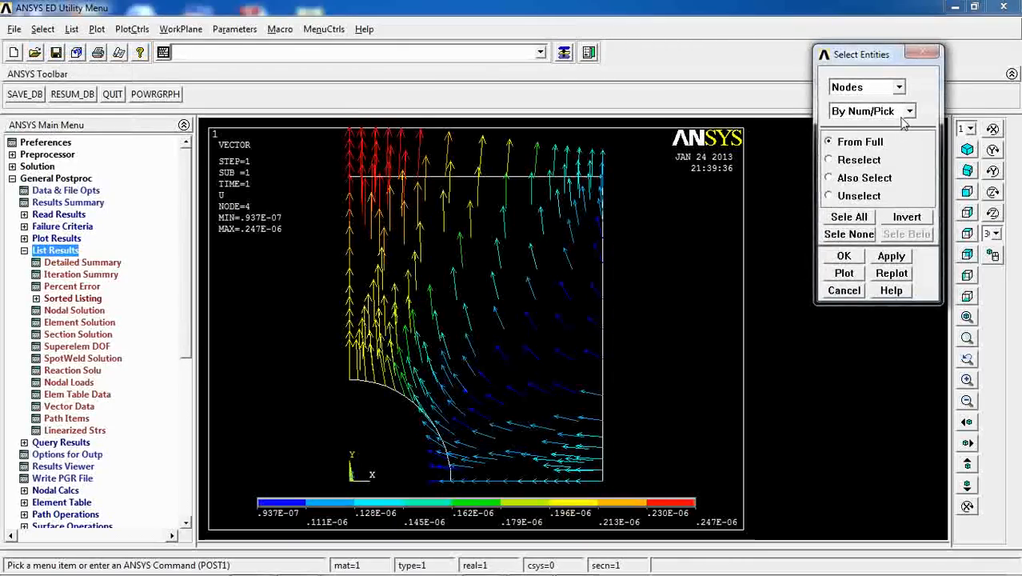
left_click(897, 87)
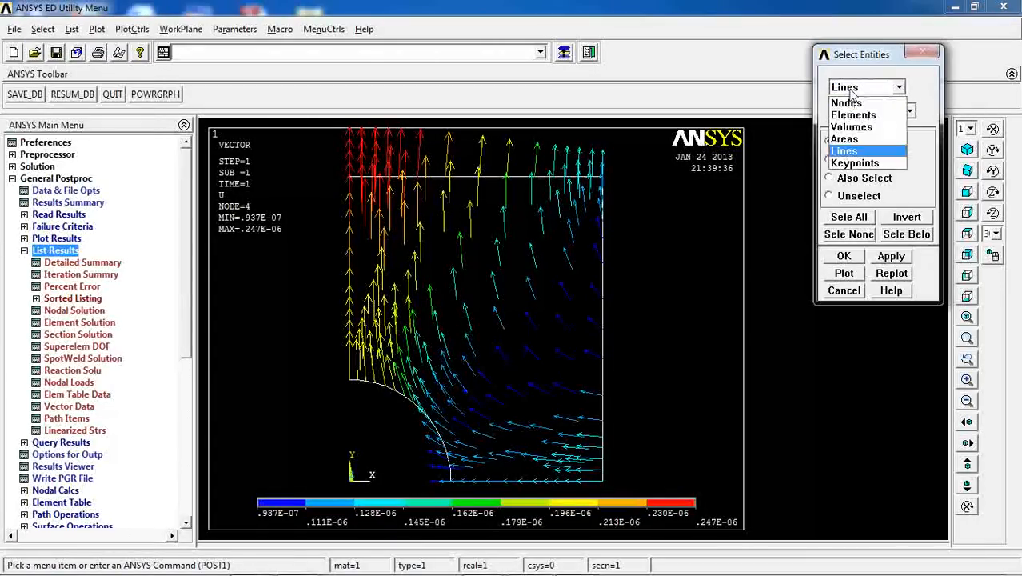
left_click(845, 102)
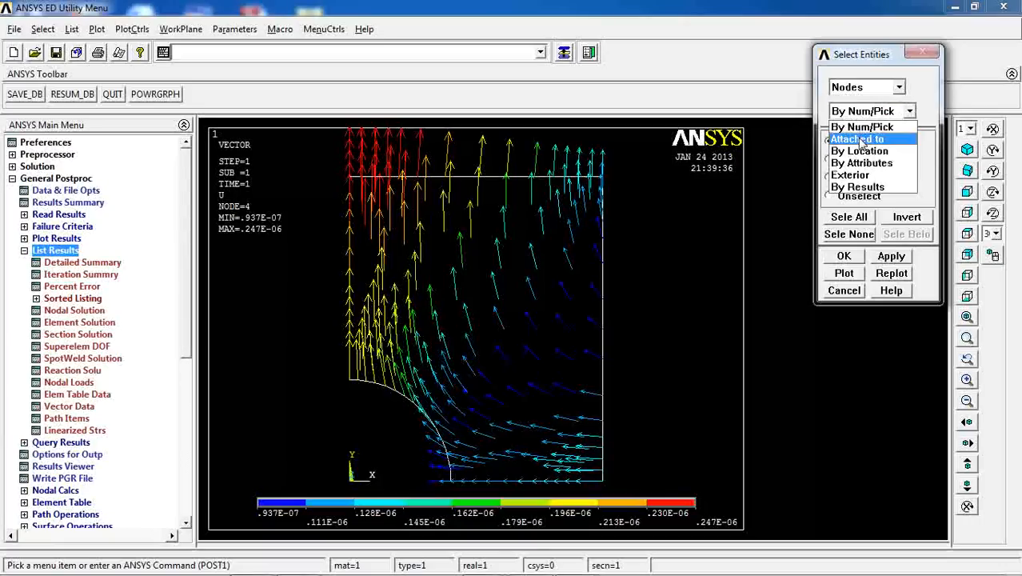
left_click(856, 138)
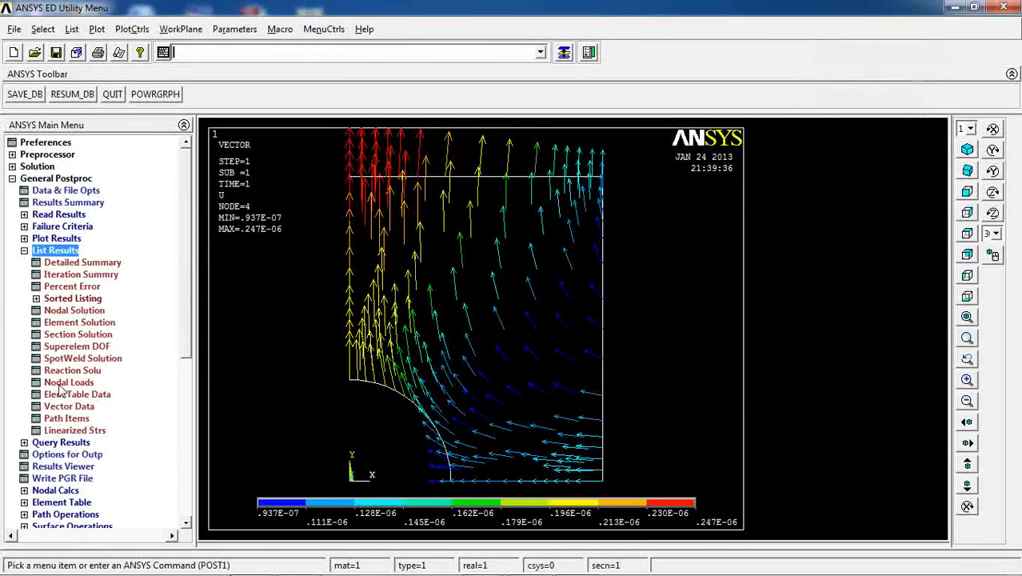
left_click(68, 381)
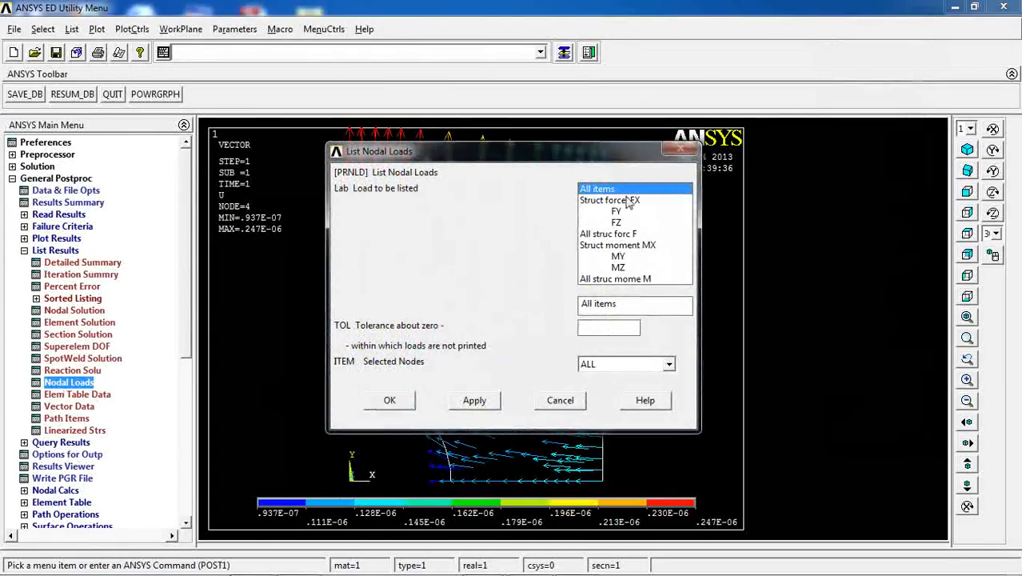
left_click(390, 400)
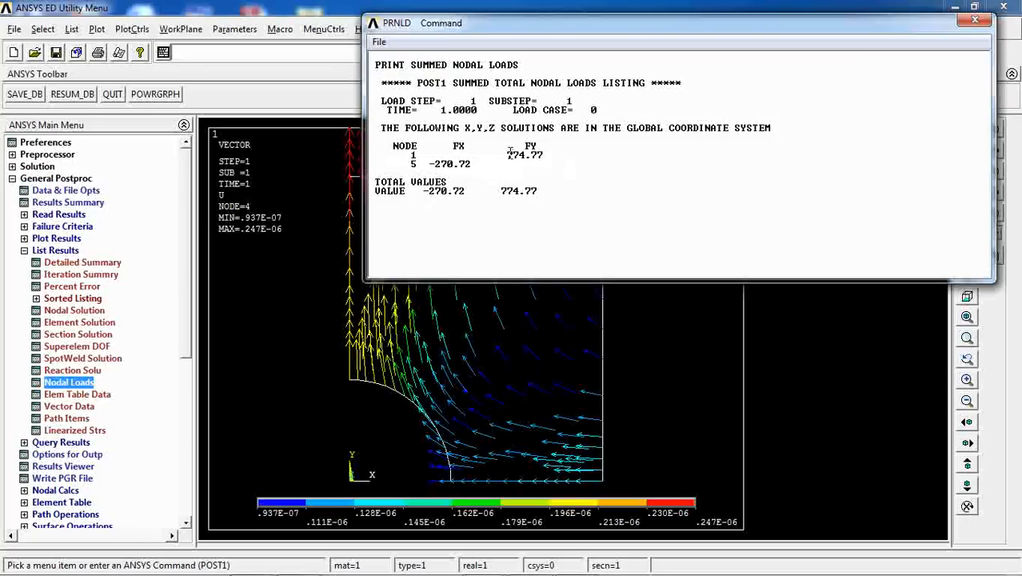
double_click(525, 156)
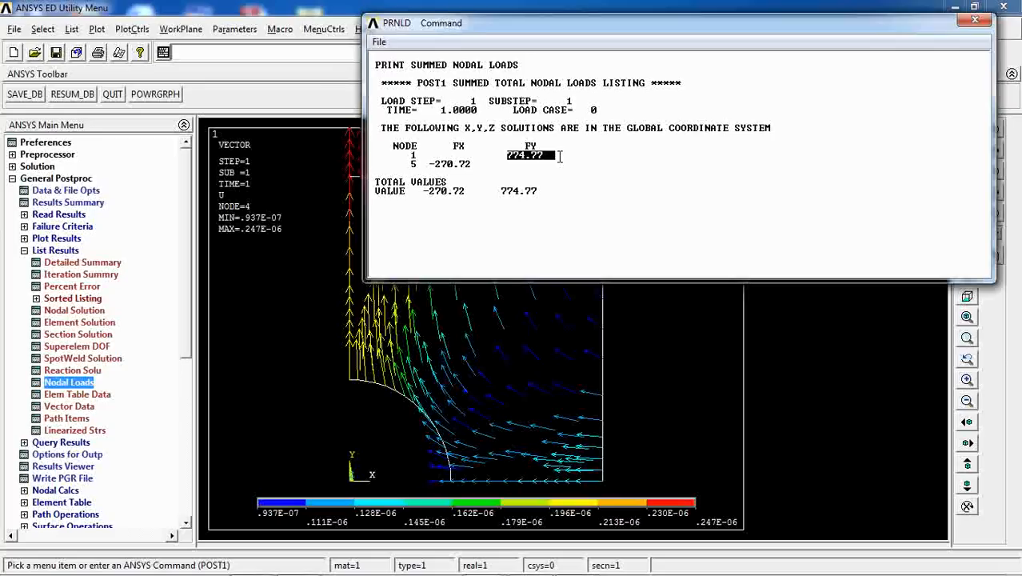
mouse_move(376, 366)
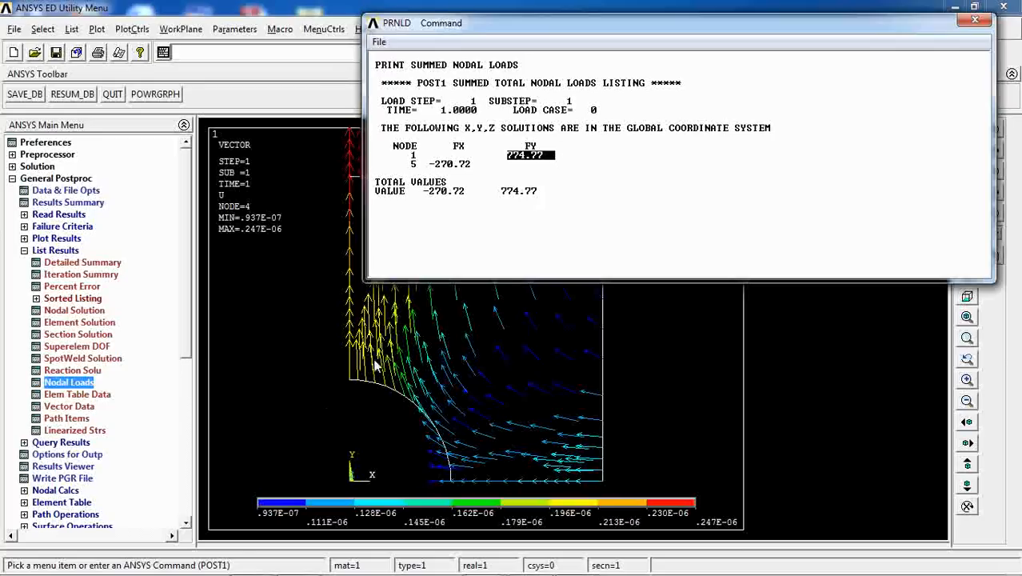
mouse_move(420, 164)
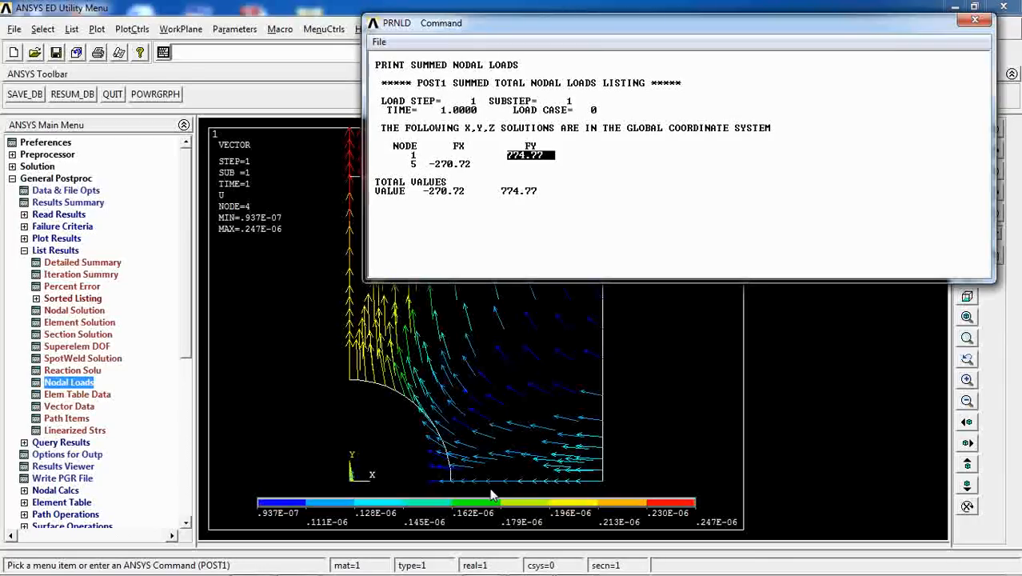
mouse_move(452, 482)
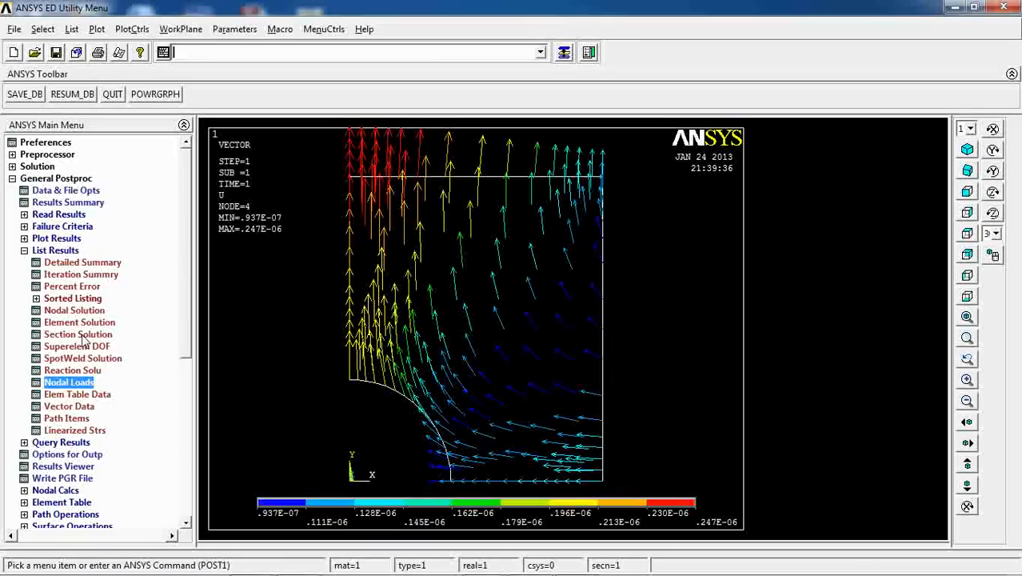
mouse_move(63, 377)
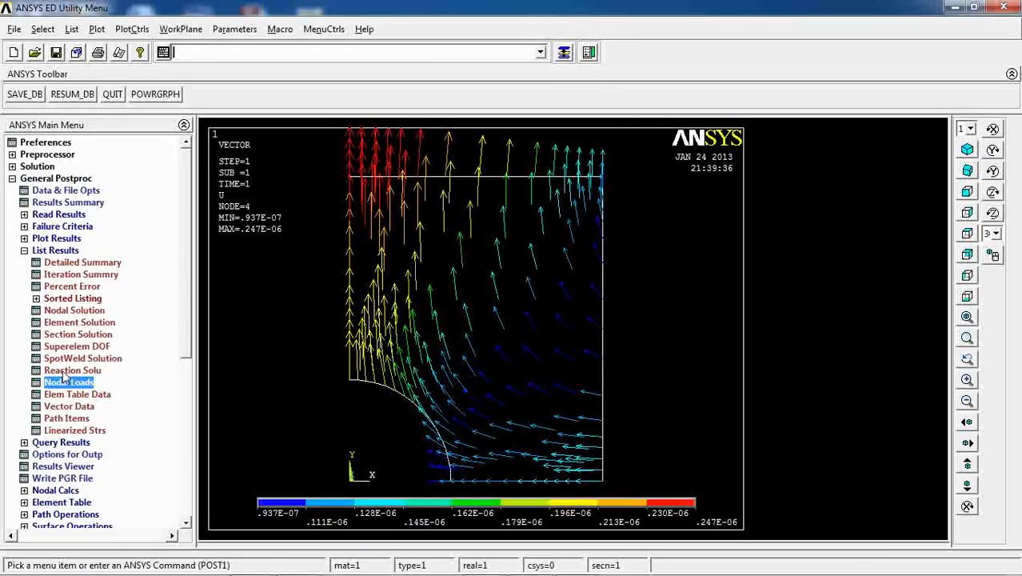
left_click(72, 370)
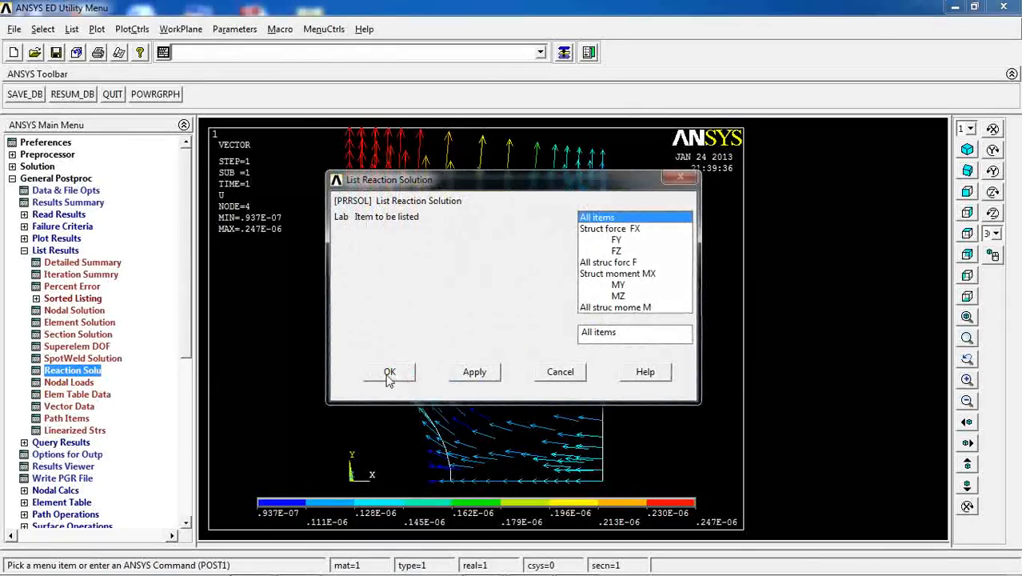
left_click(389, 371)
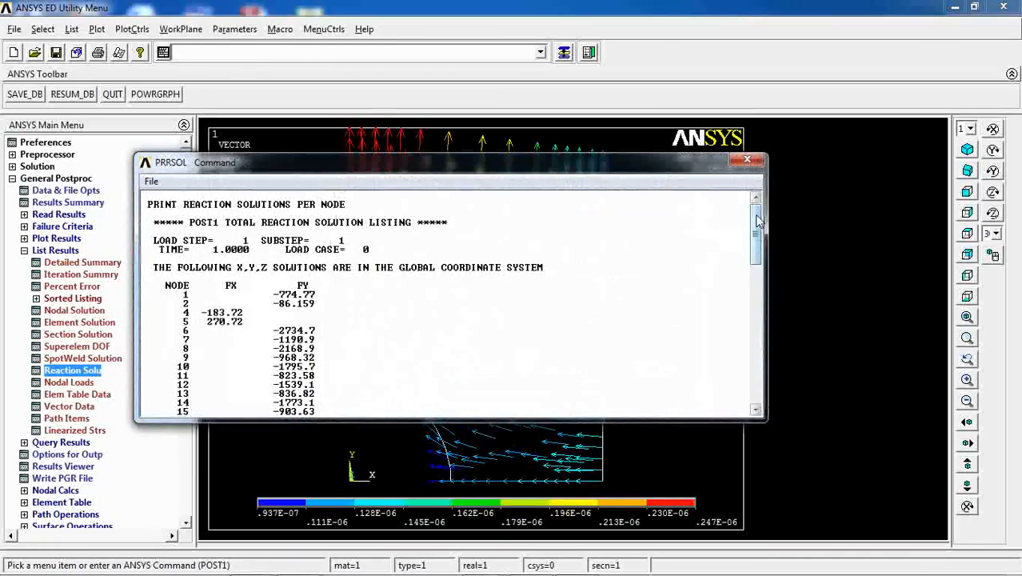
scroll("down", 3)
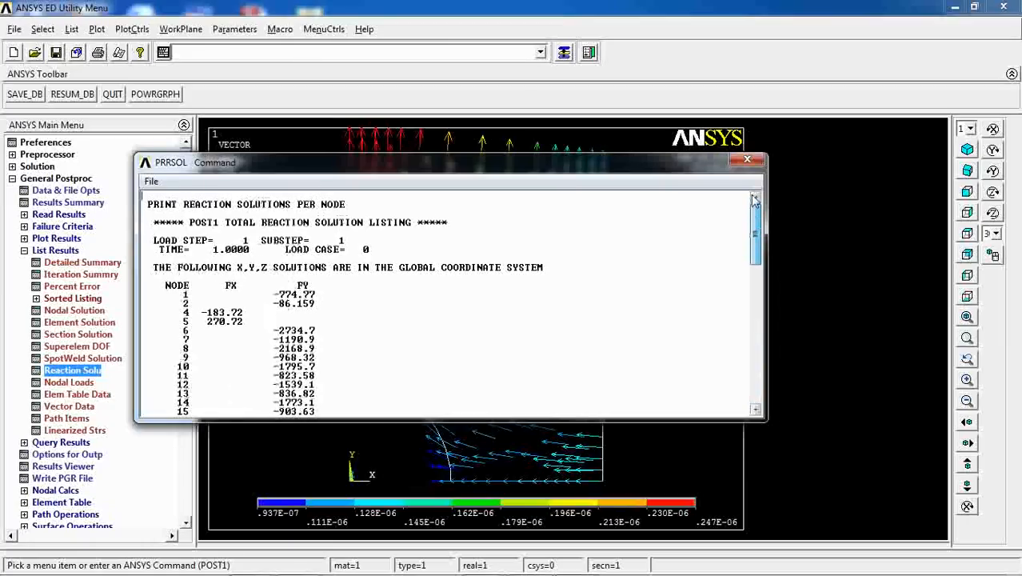
left_click_drag(448, 162, 428, 94)
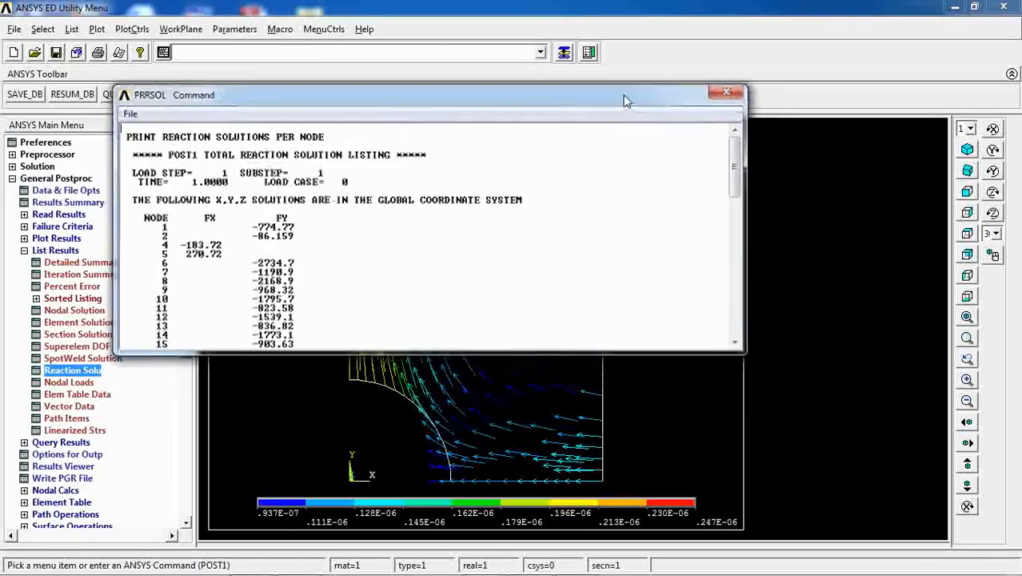
left_click_drag(431, 95, 404, 64)
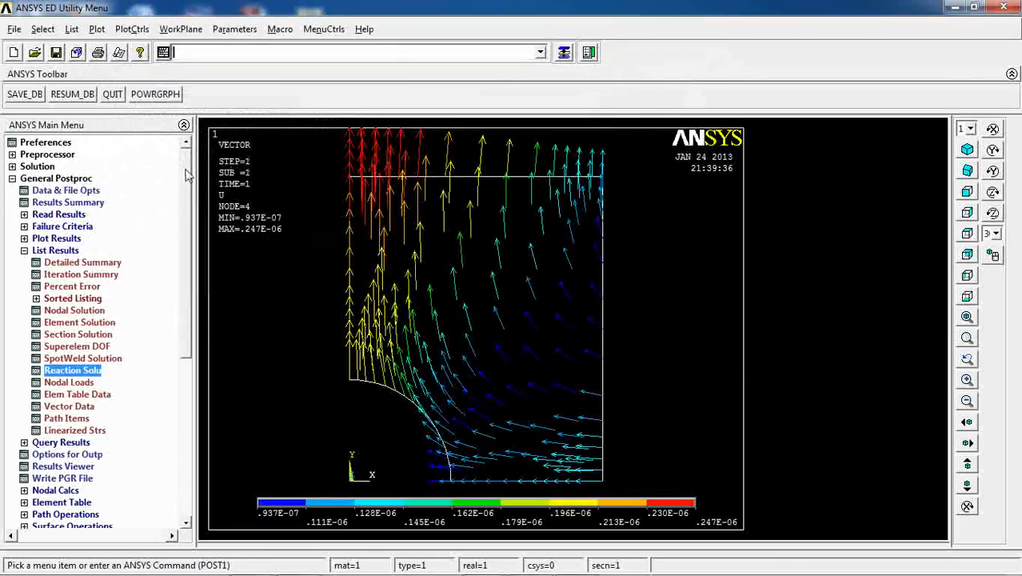
scroll("down", 3)
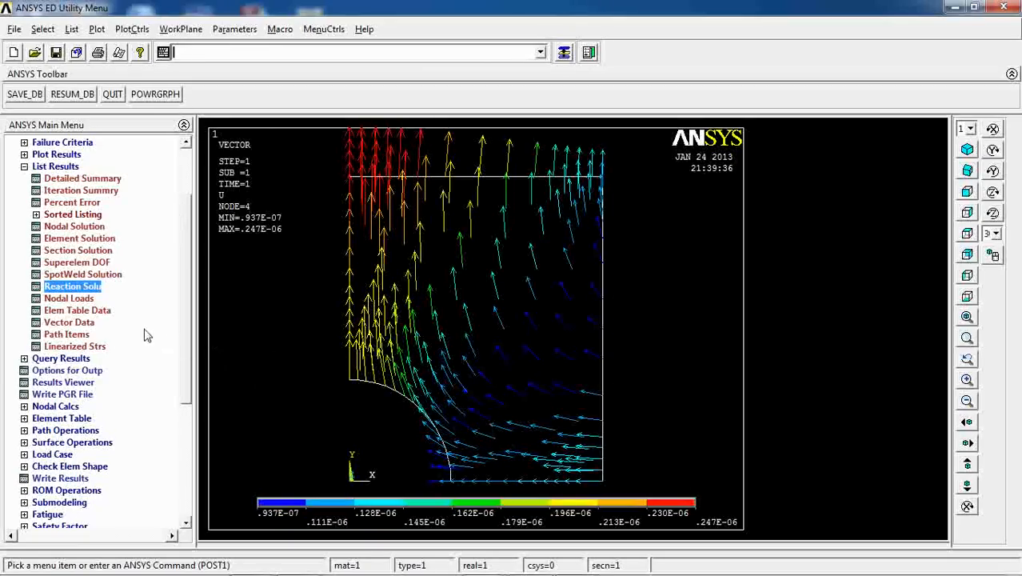
mouse_move(339, 375)
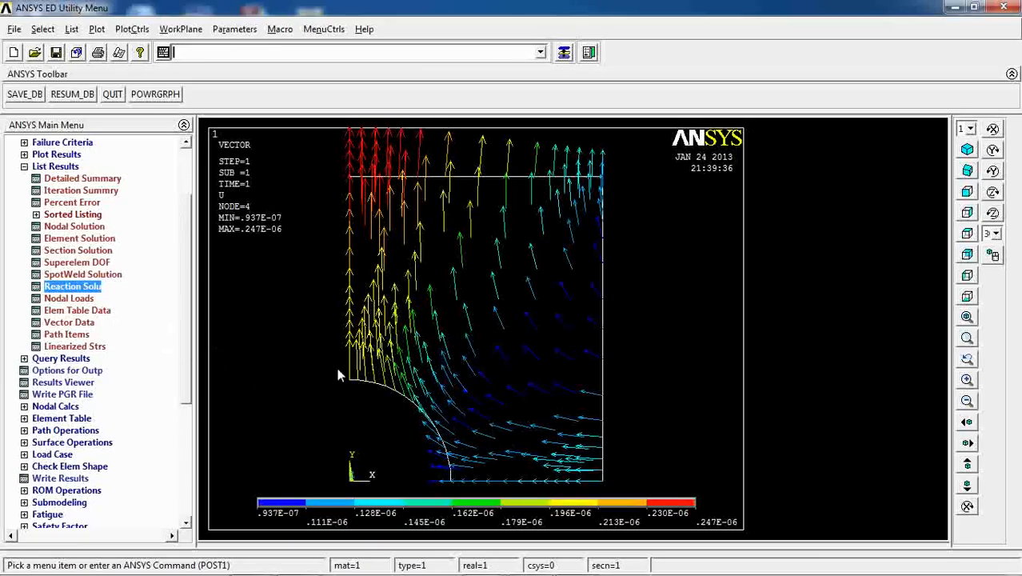
mouse_move(349, 180)
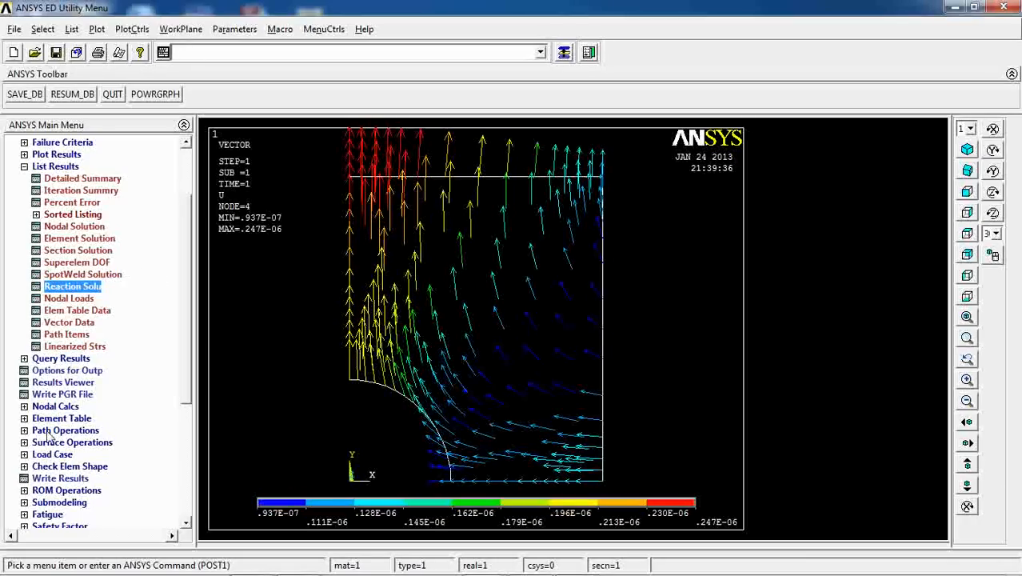
Define path Path01 by picking nodes from the plate's top-left corner
left_click(65, 430)
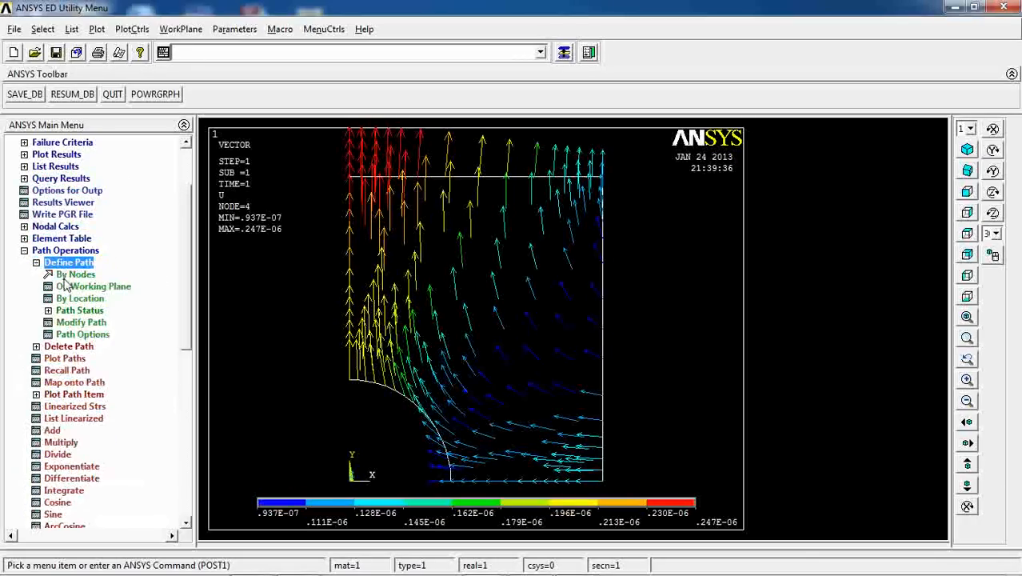
left_click(76, 274)
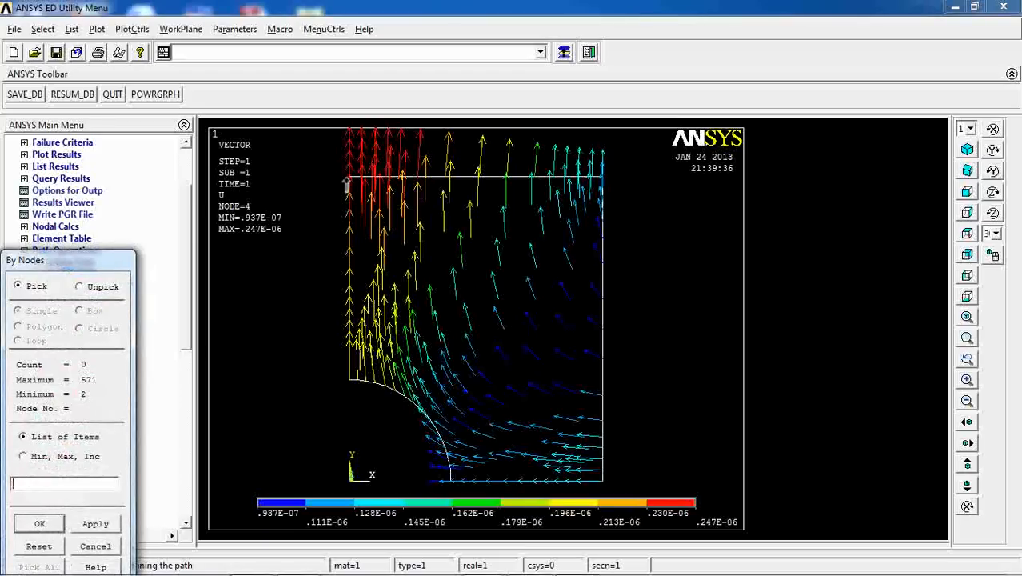
left_click(347, 178)
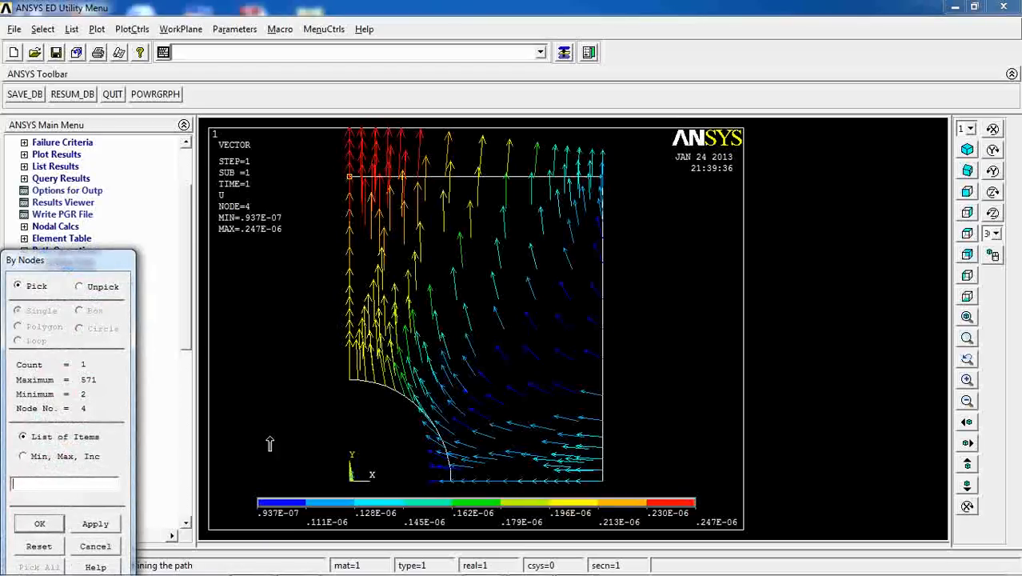
left_click(349, 378)
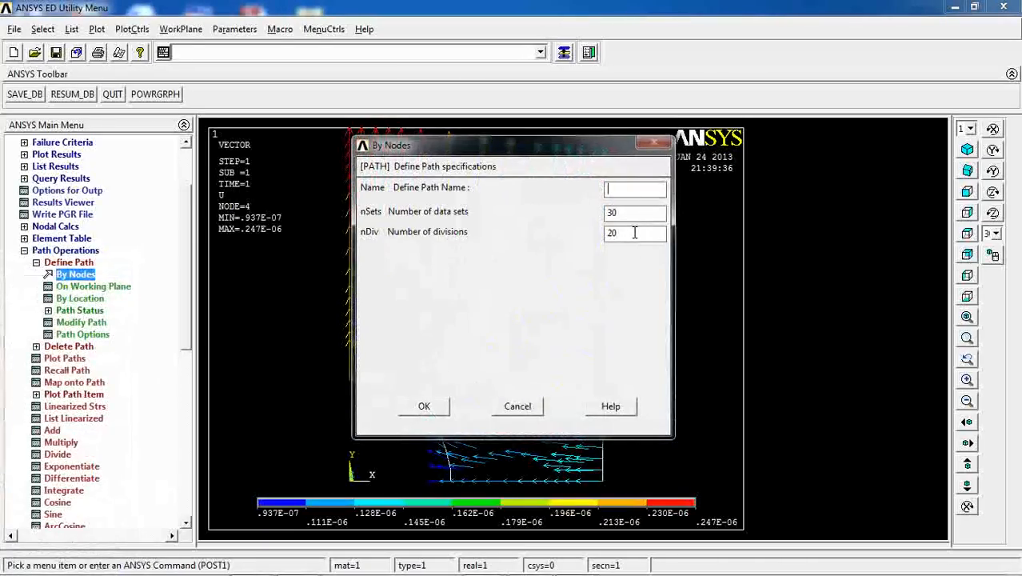
type("Pat")
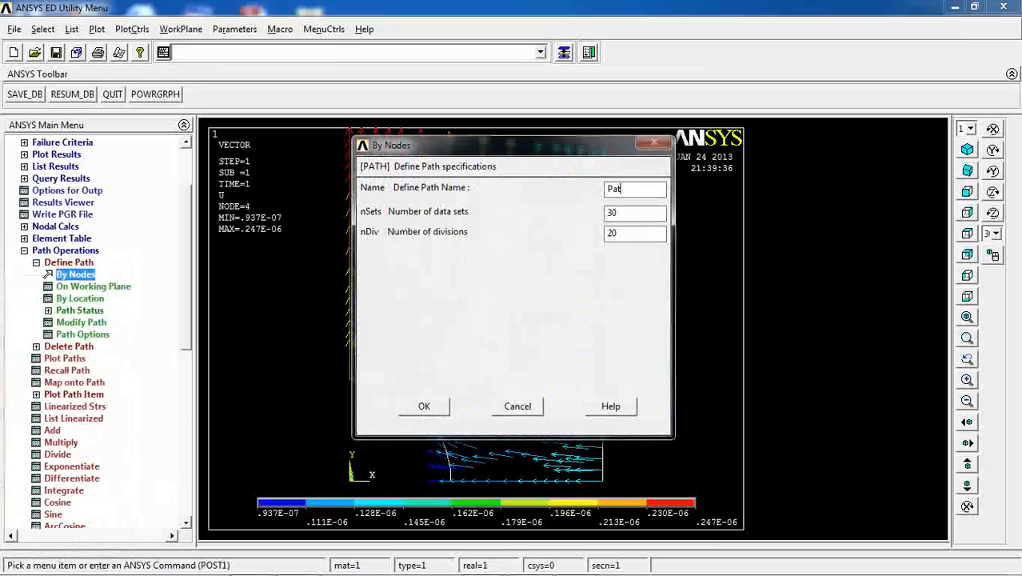
type("h01")
left_click(635, 232)
type("80")
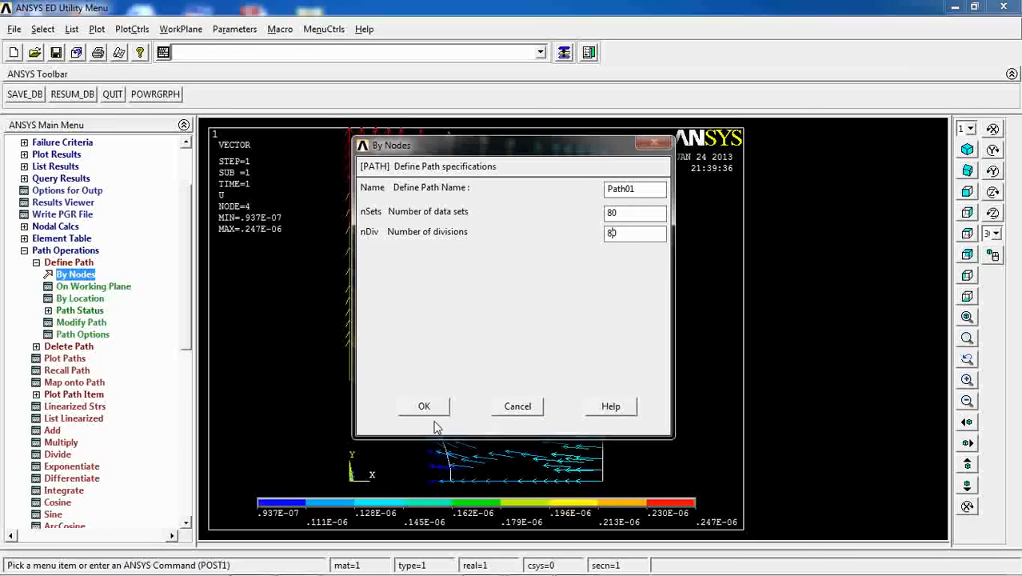
List PATH01's status (two nodes, 80 divisions), then begin mapping results onto it
left_click(423, 405)
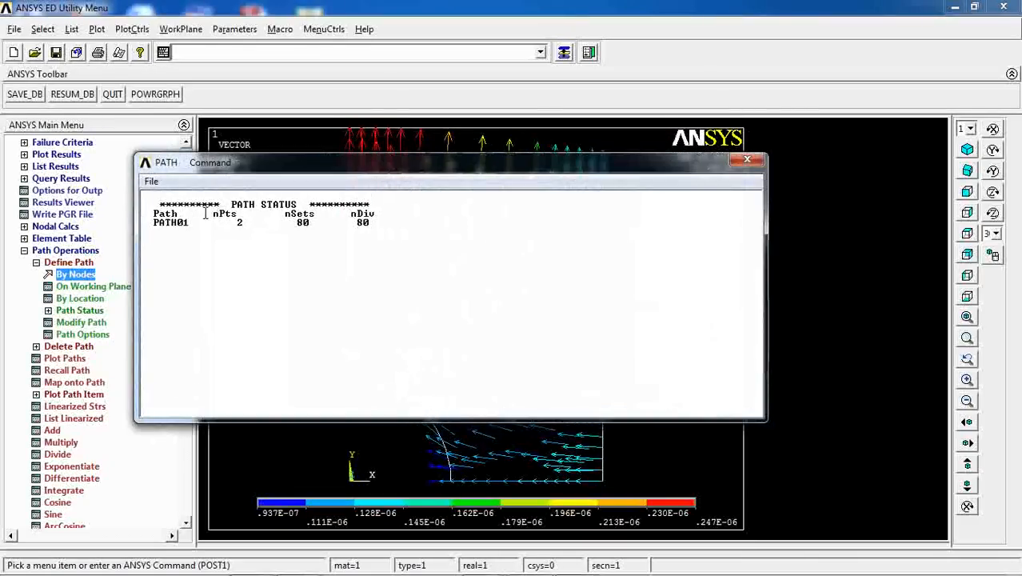
left_click(746, 159)
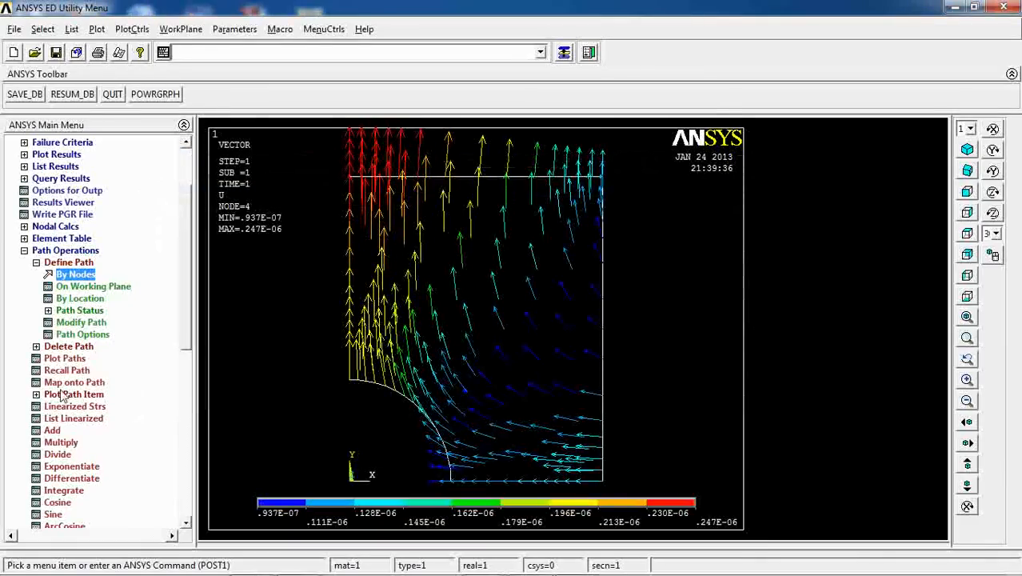
left_click(74, 381)
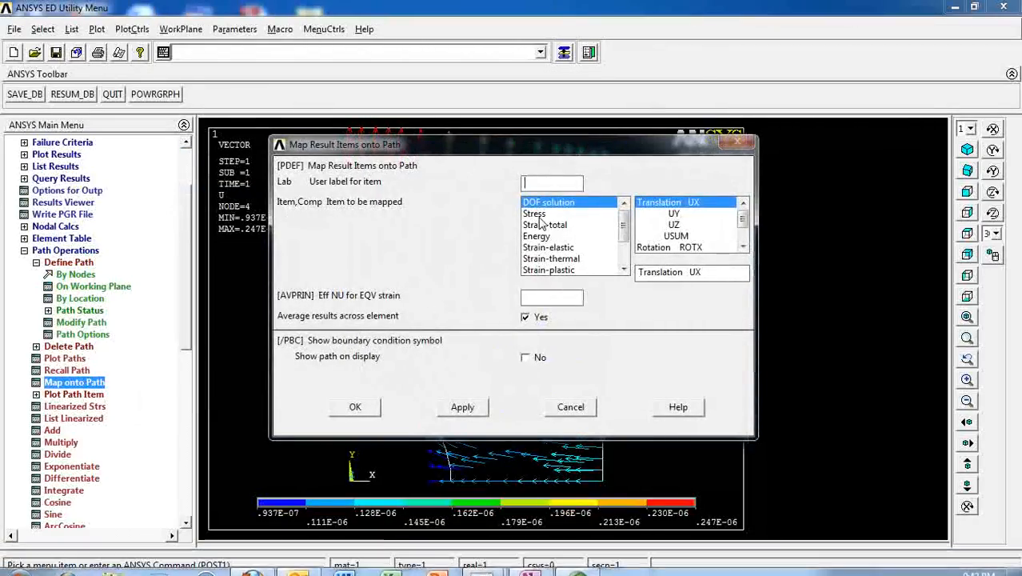
left_click(534, 212)
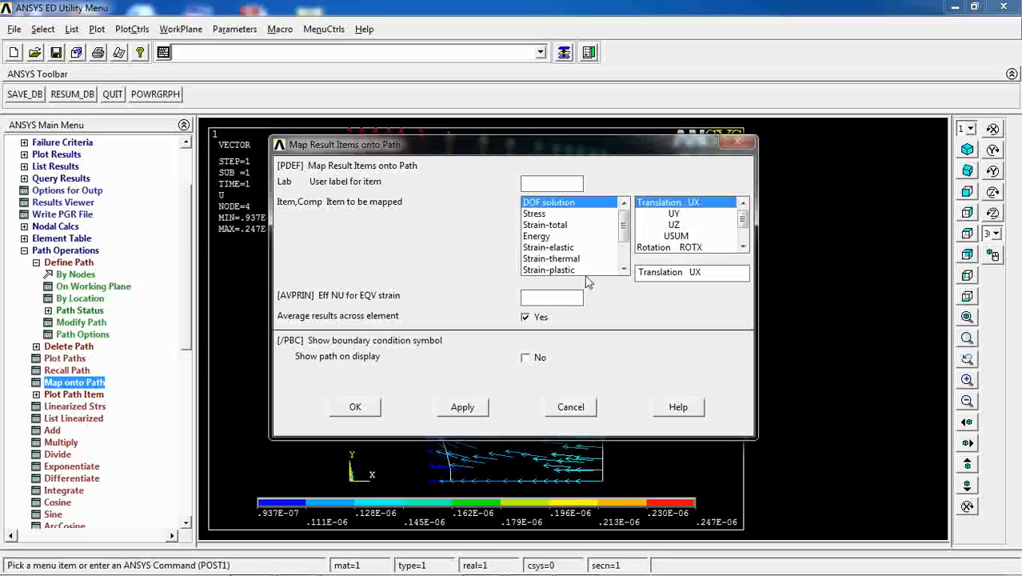
mouse_move(671, 206)
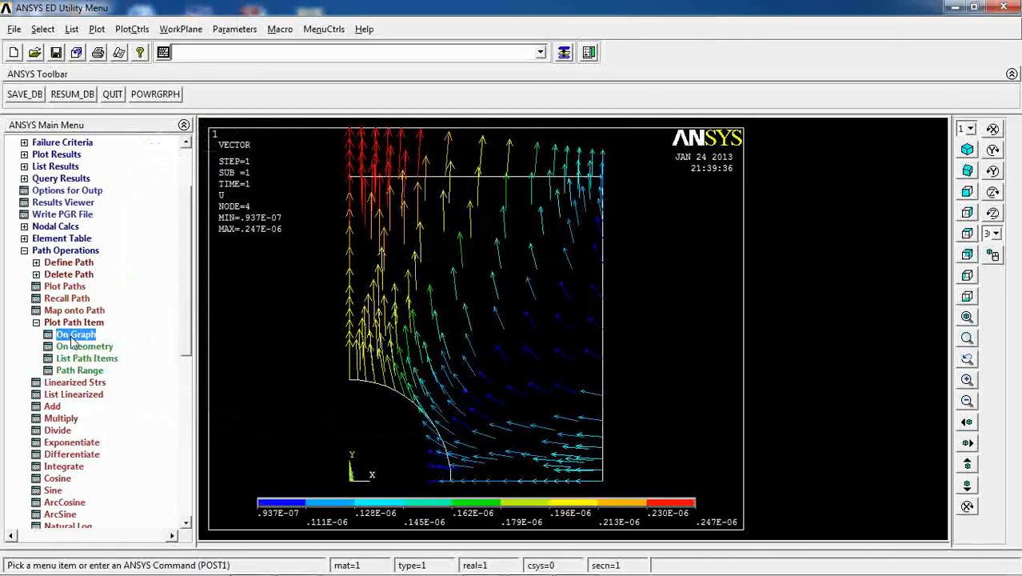
Graph SY along PATH01, then graph UY versus distance (2.468e-07 to 1.988e-07)
left_click(75, 334)
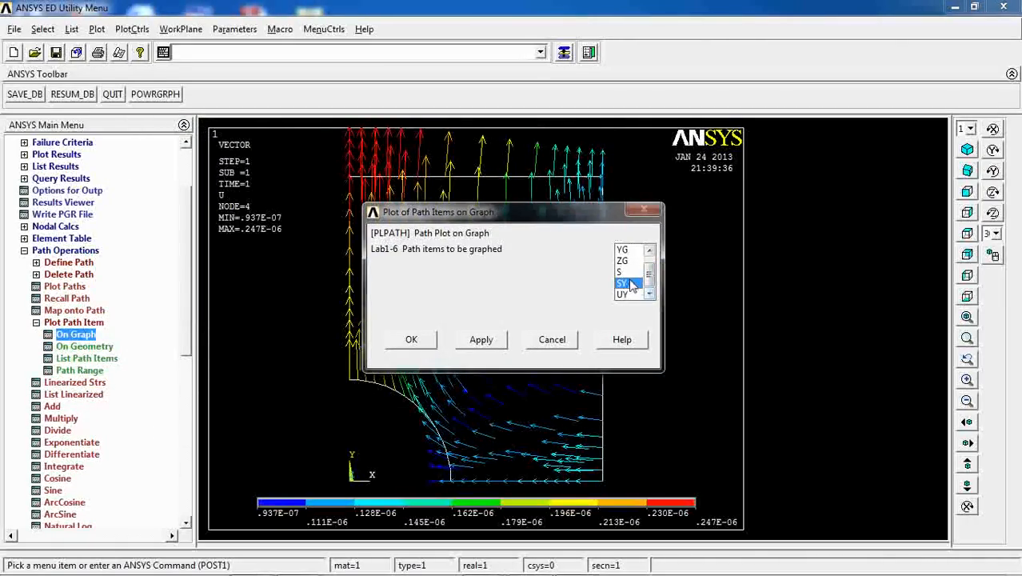
left_click(411, 339)
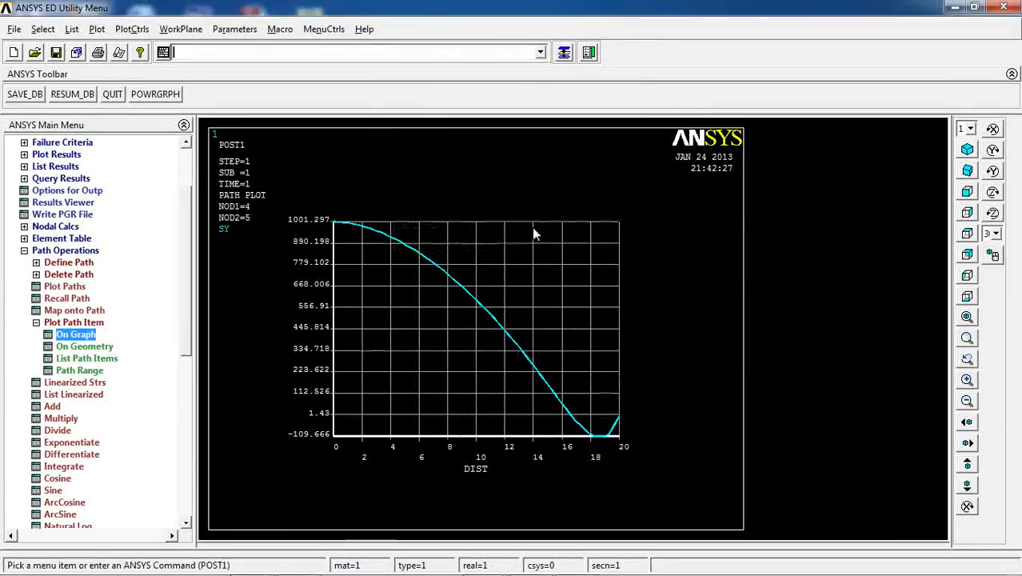
mouse_move(526, 394)
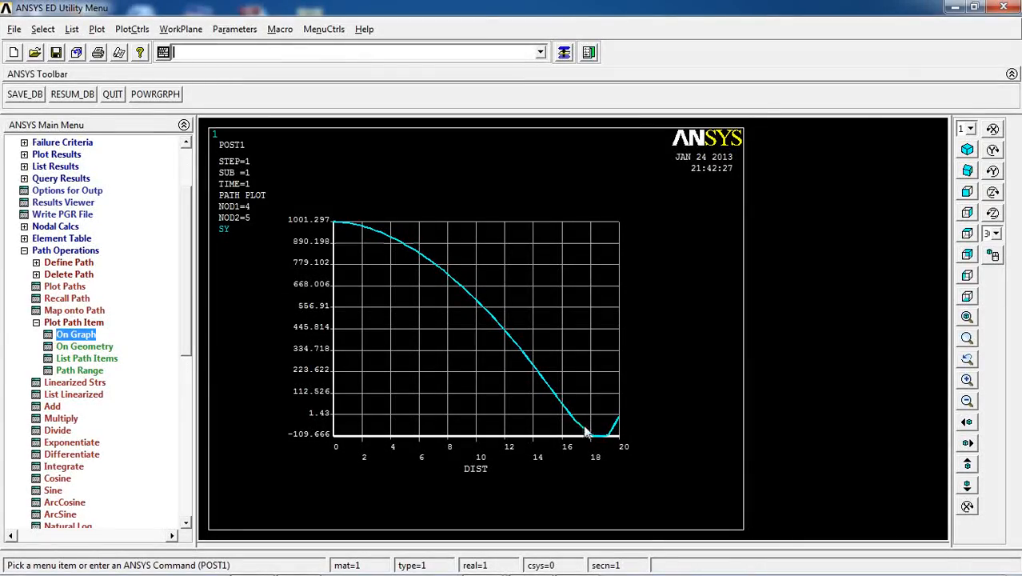
mouse_move(154, 351)
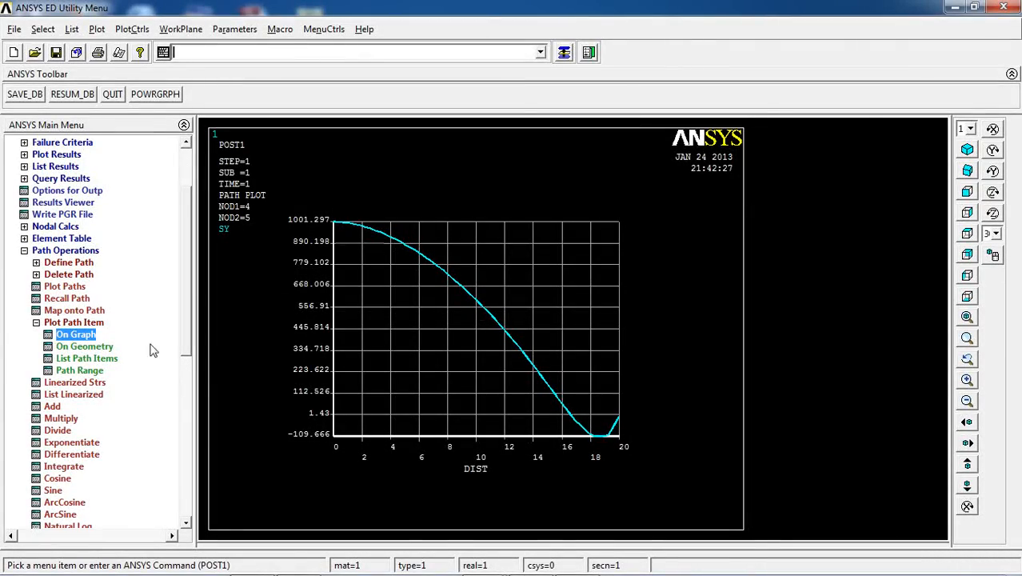
left_click(76, 333)
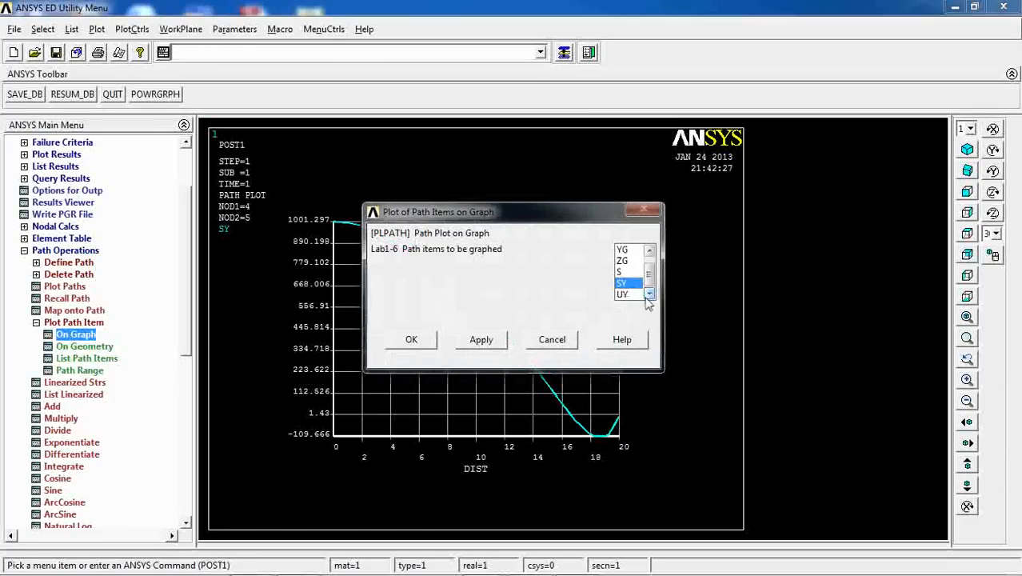
left_click(623, 294)
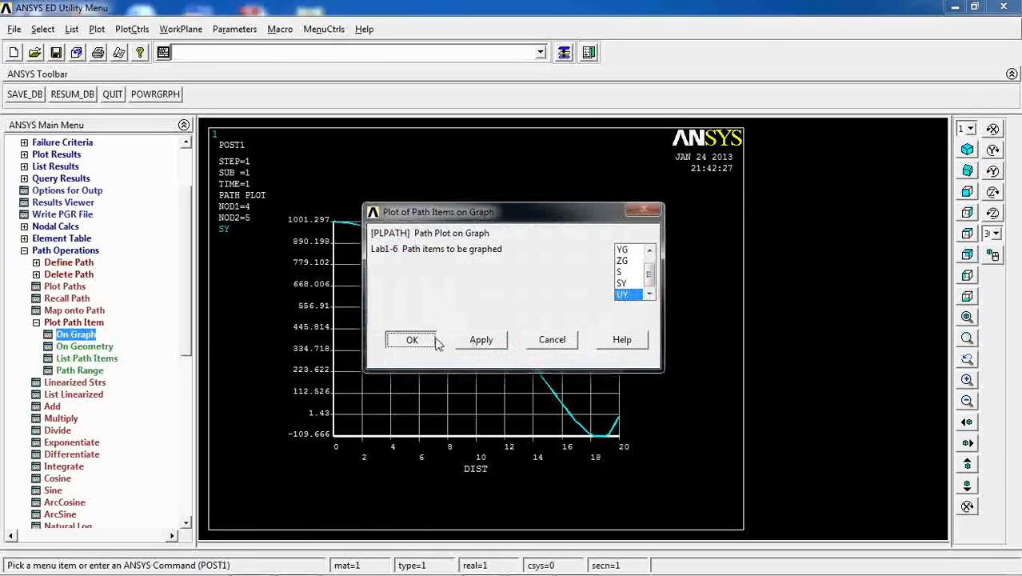
left_click(411, 339)
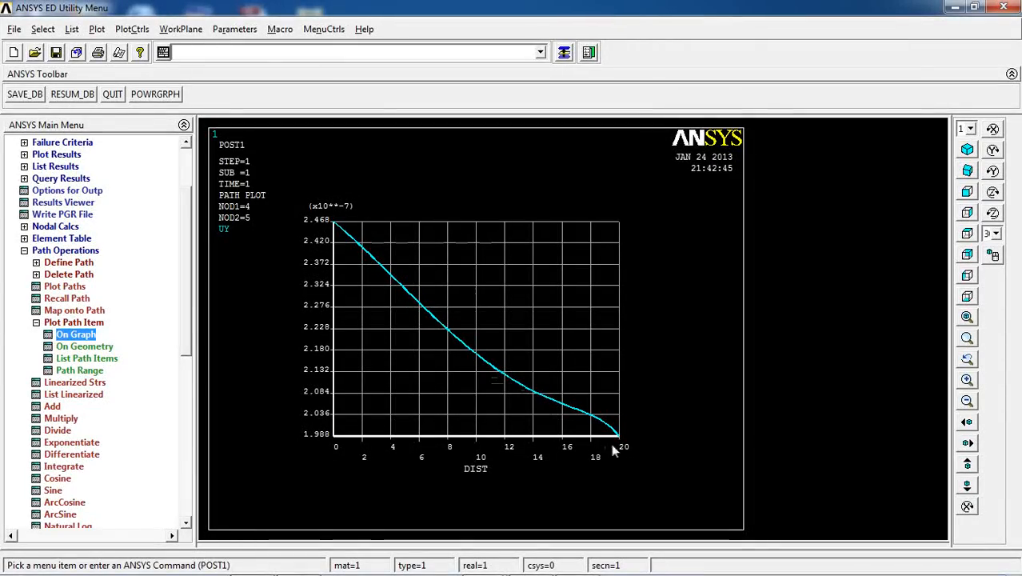
mouse_move(381, 283)
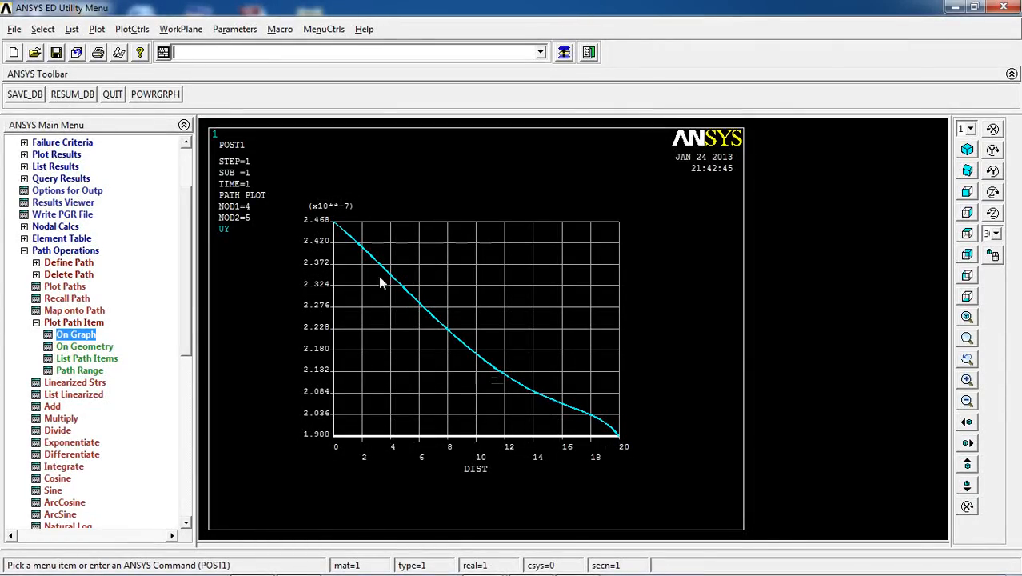
mouse_move(332, 222)
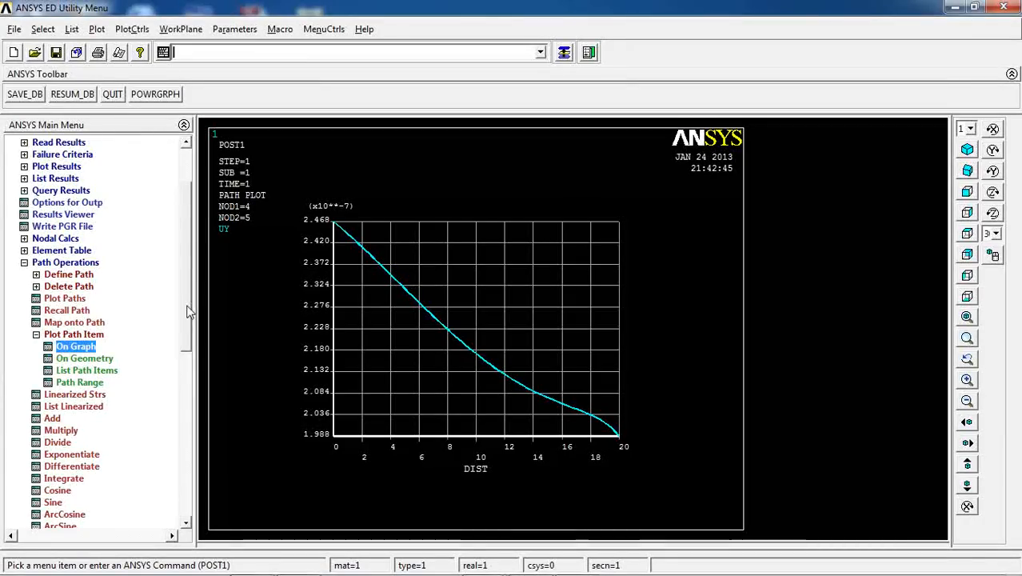
Contour the Y-component of nodal displacement over the quarter plate
scroll("up", 3)
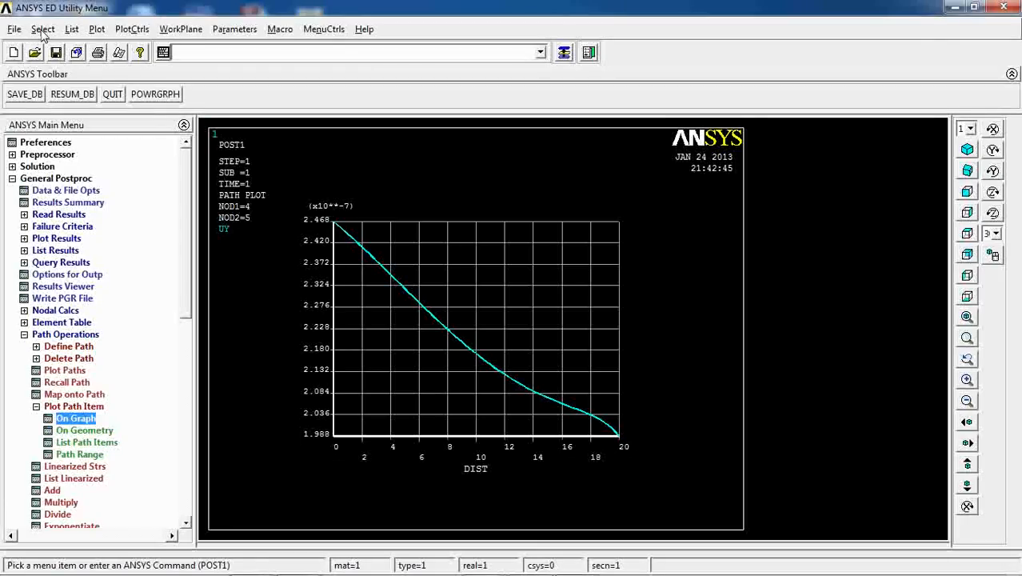
mouse_move(38, 245)
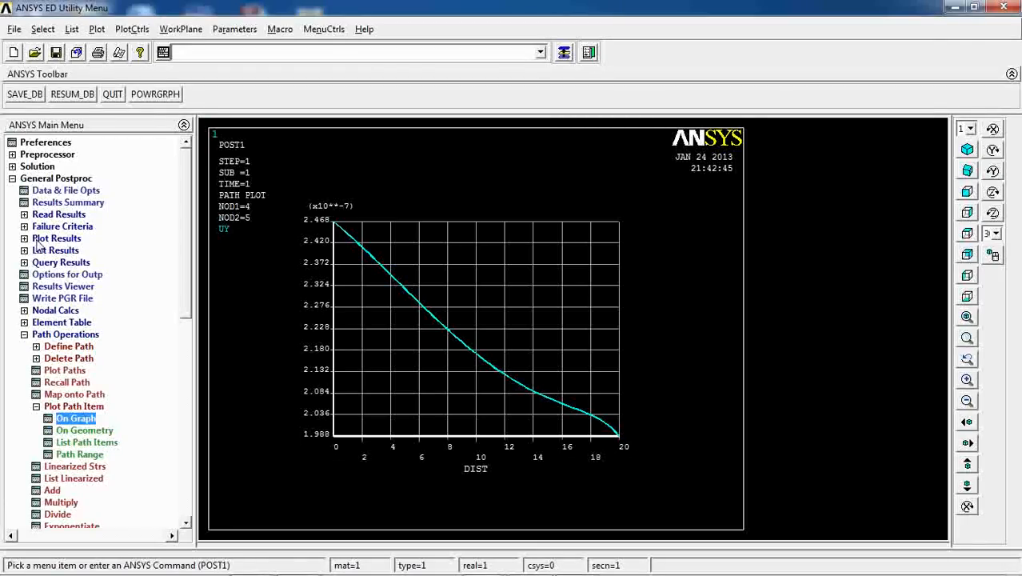
left_click(56, 237)
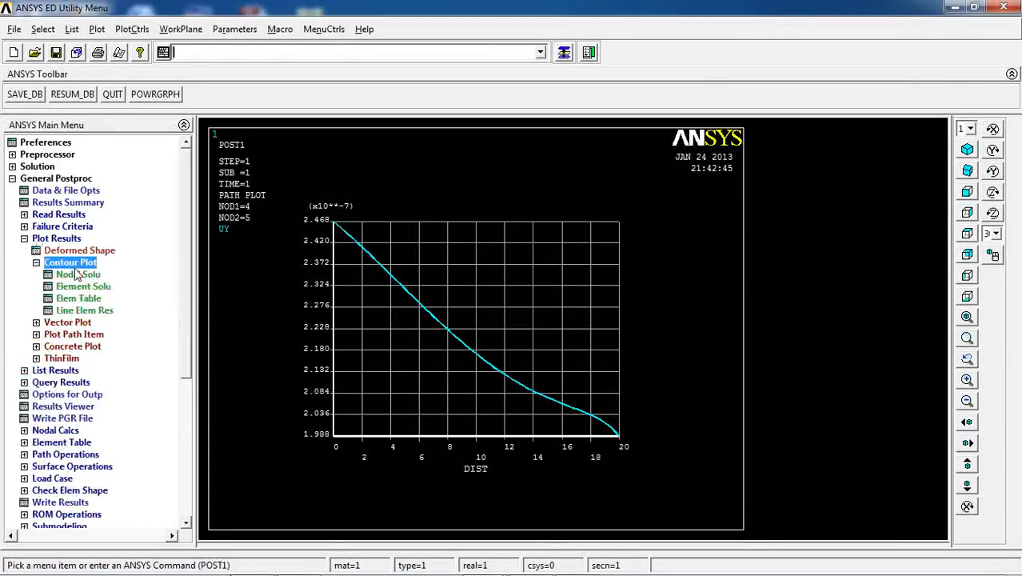
left_click(78, 274)
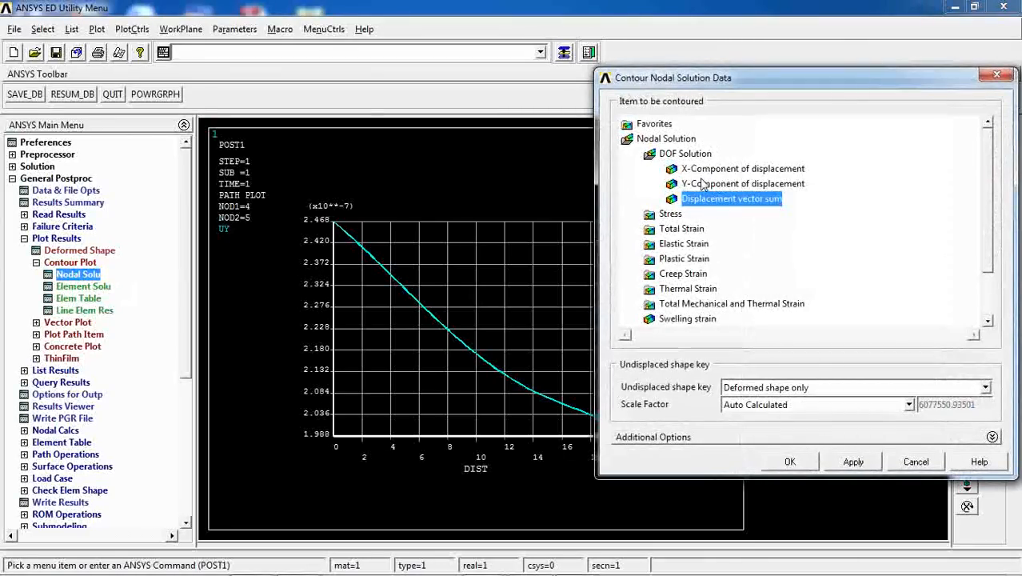
left_click(789, 461)
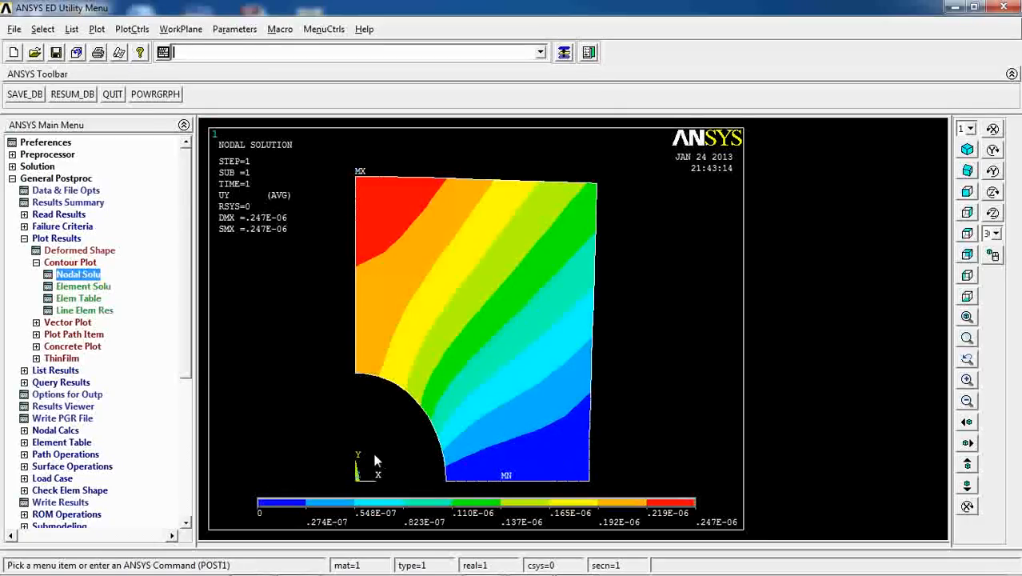
mouse_move(175, 40)
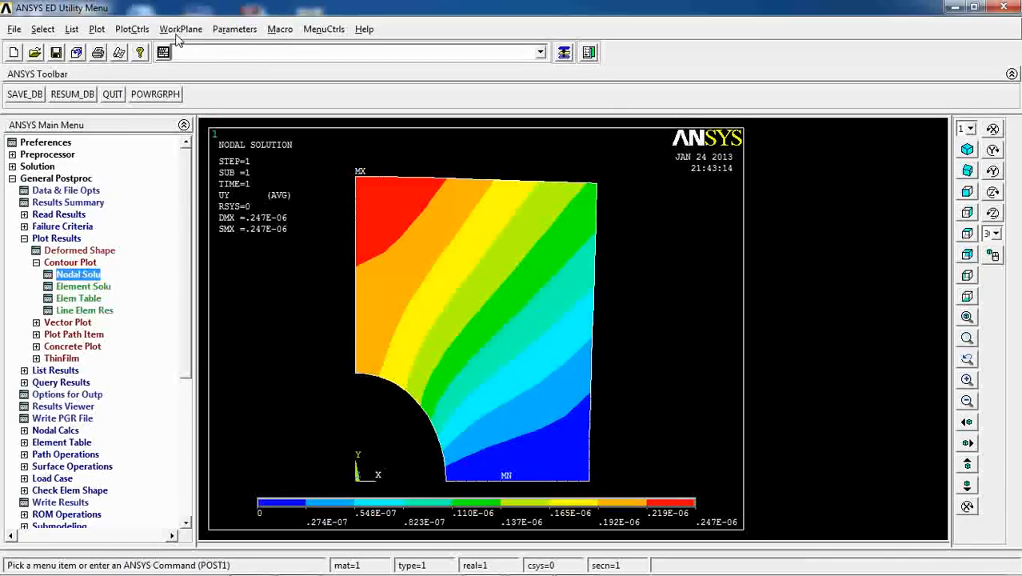
Make global cylindrical the active coordinate system
left_click(180, 29)
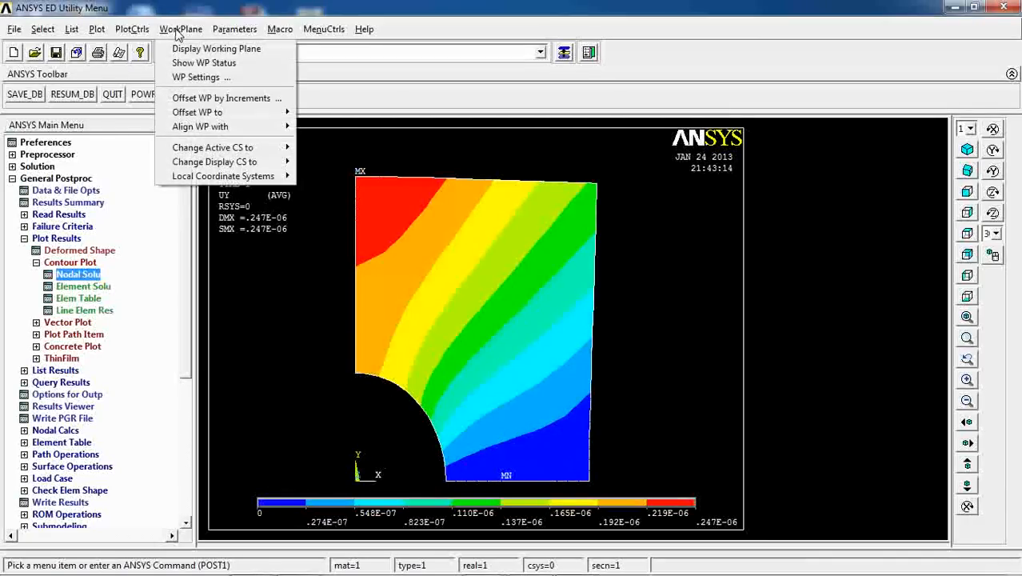
mouse_move(213, 147)
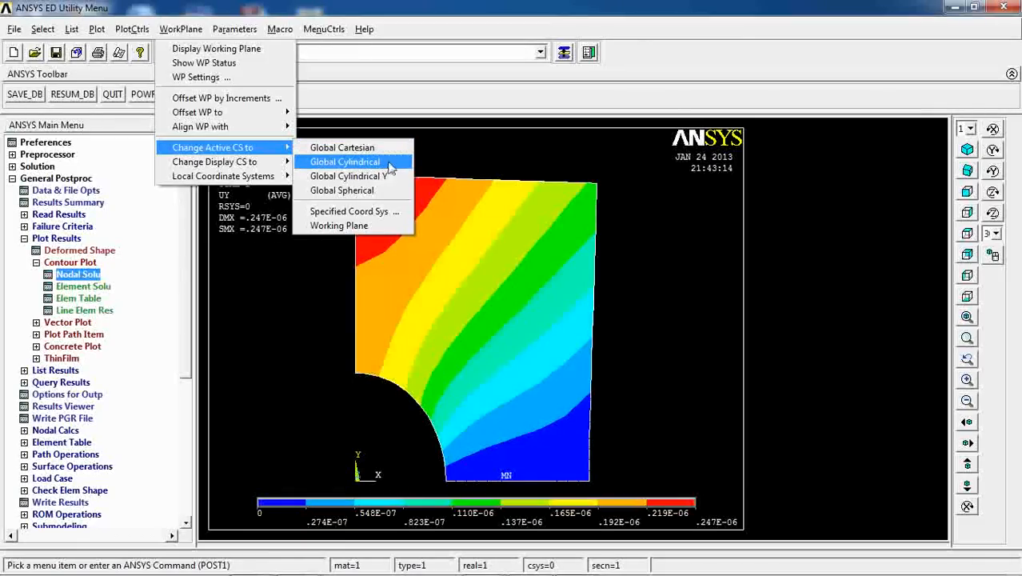
left_click(345, 161)
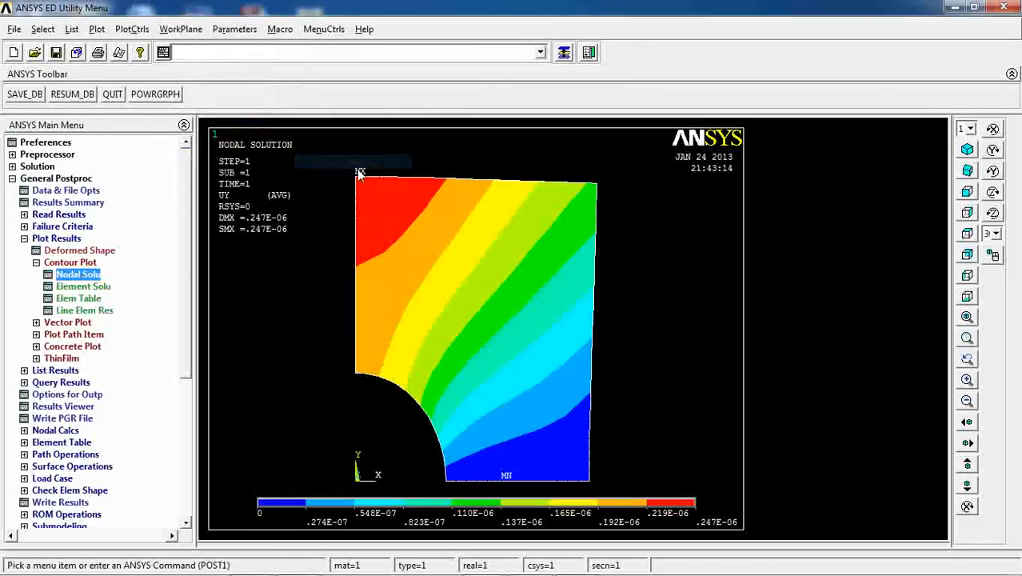
scroll("down", 3)
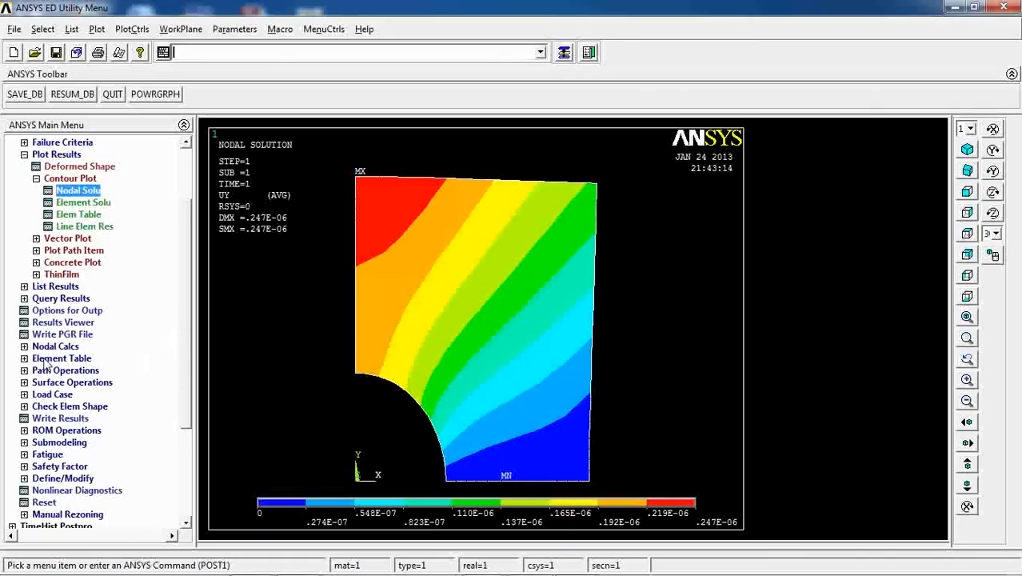
mouse_move(52, 370)
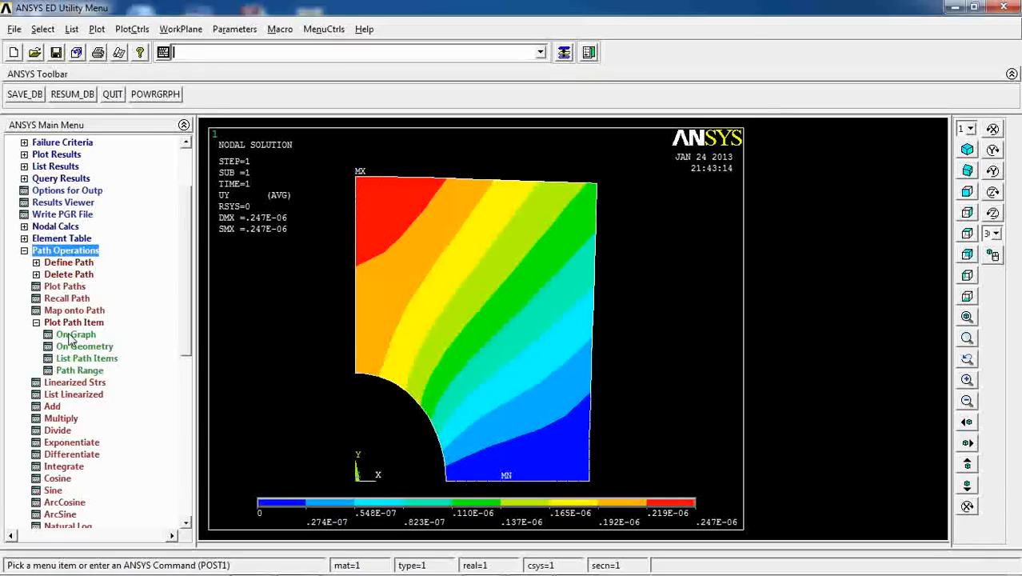
mouse_move(68, 311)
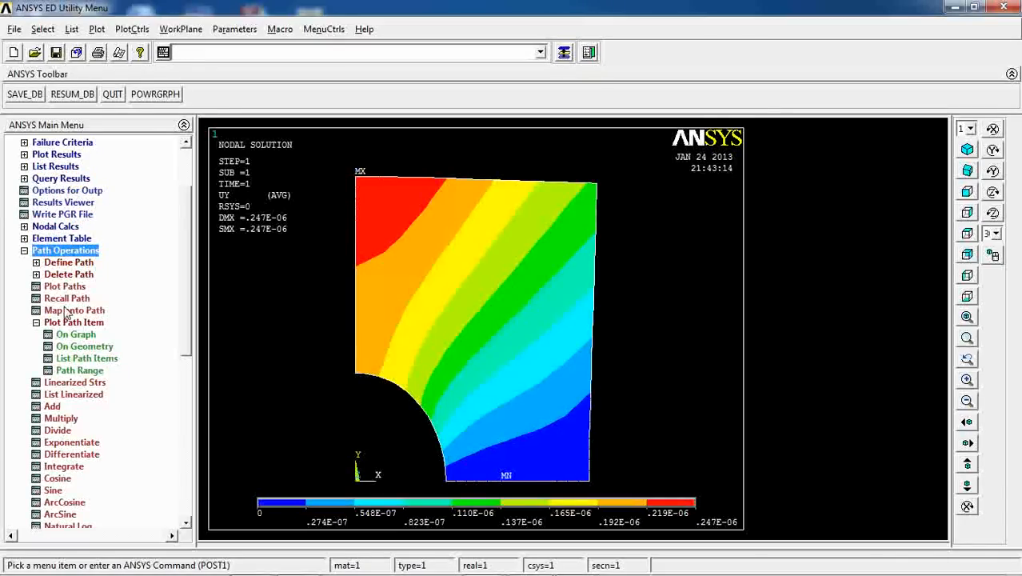
Start a by-location path named Path02 with 80 data sets and divisions
left_click(69, 262)
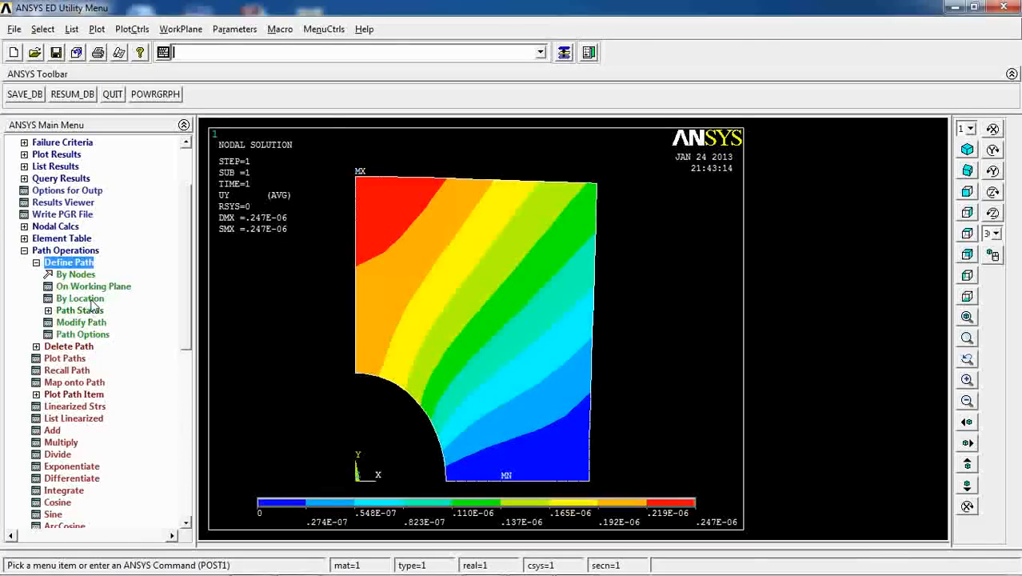
left_click(80, 298)
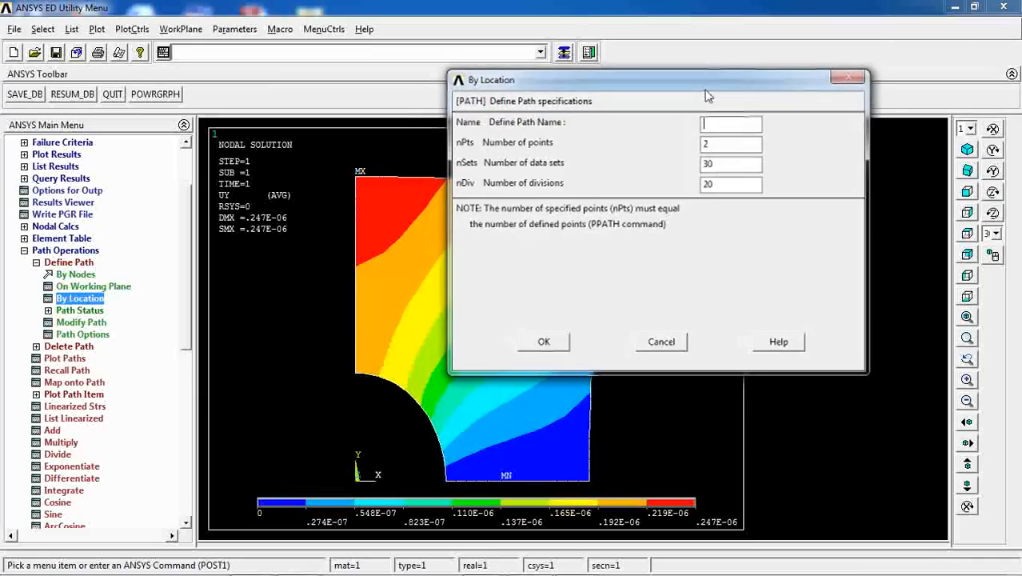
type("Path")
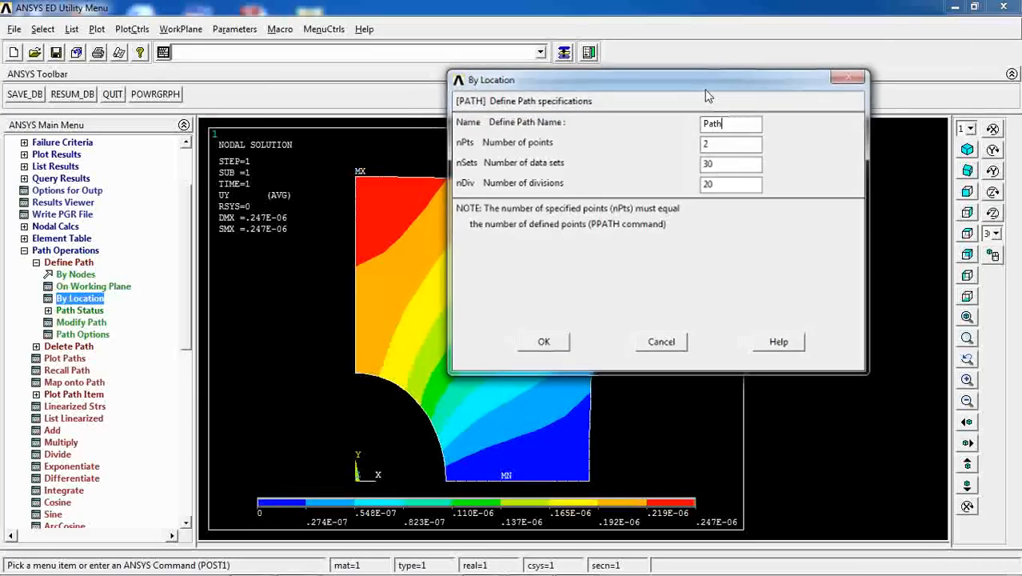
type("02")
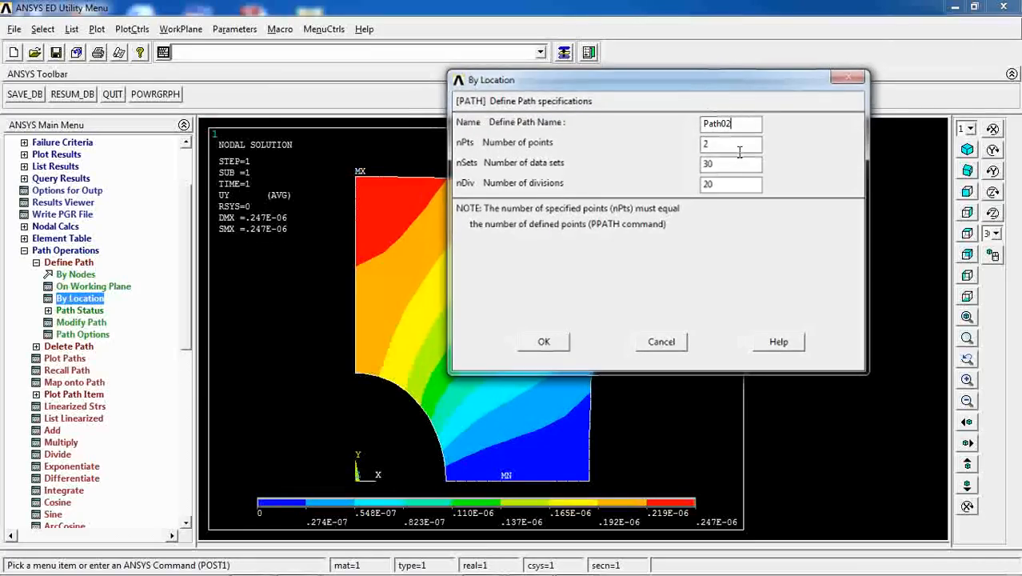
triple_click(730, 163)
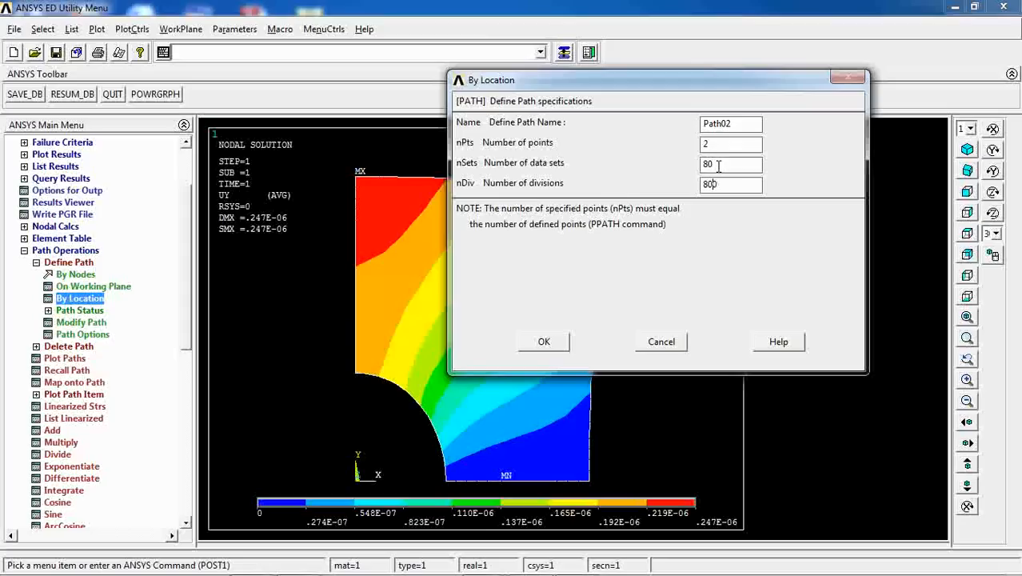
left_click(544, 341)
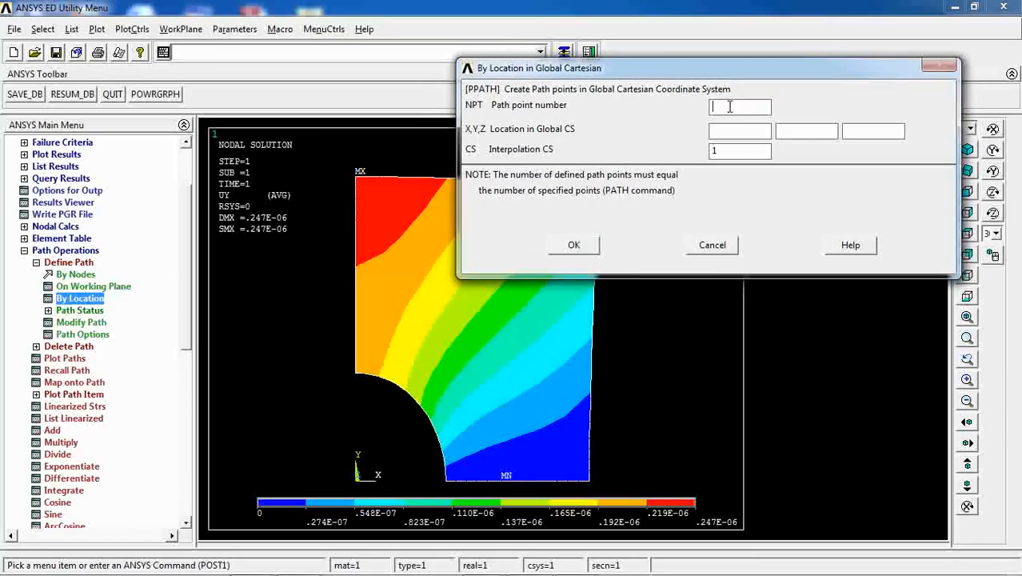
Place point 1 at (0,10), then stop after point 2 at (10,0)
type("1")
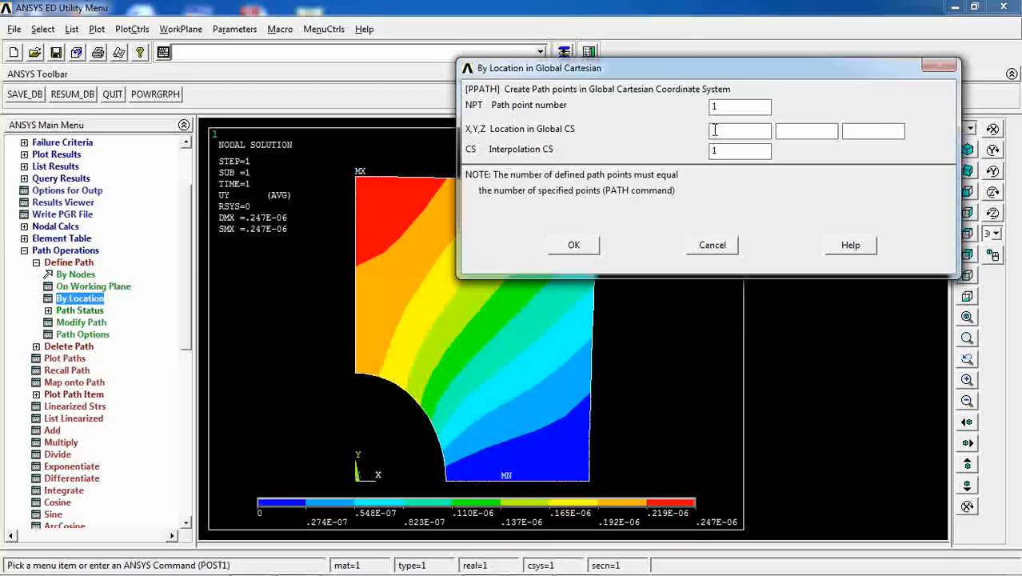
type("10")
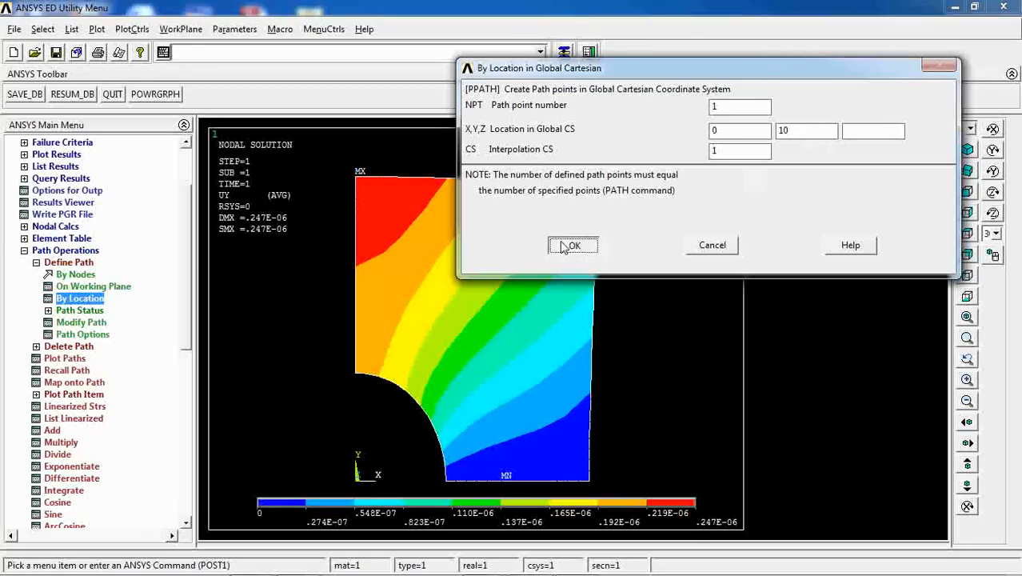
left_click(572, 244)
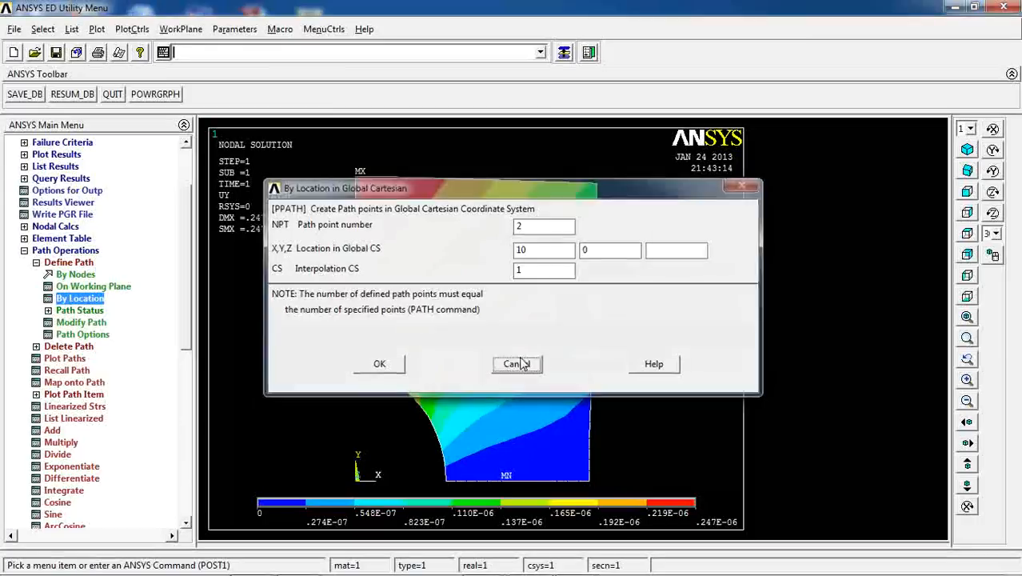
left_click(516, 364)
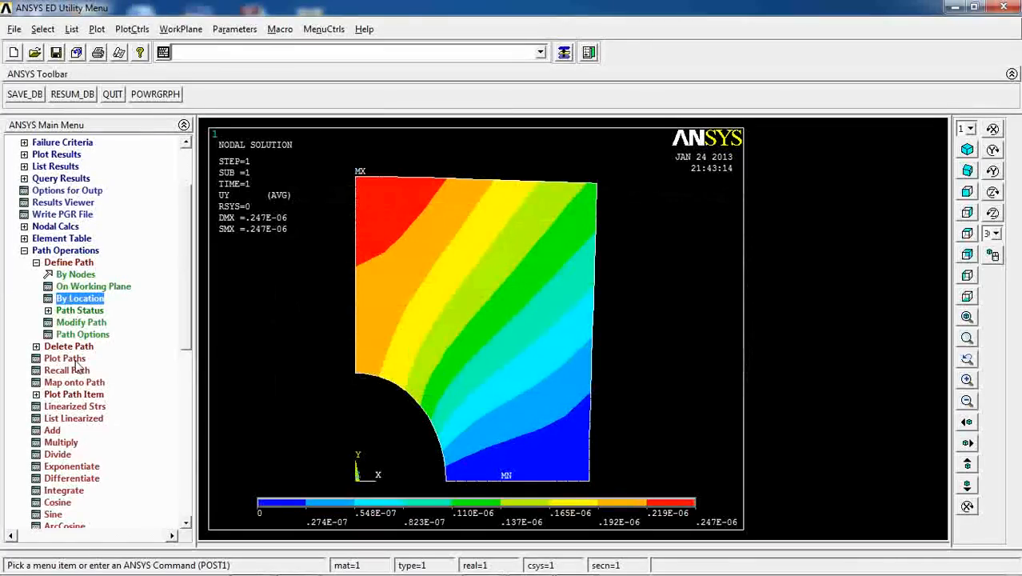
Display both paths, recall PATH02 as current, and map von Mises SEQV onto it
left_click(64, 357)
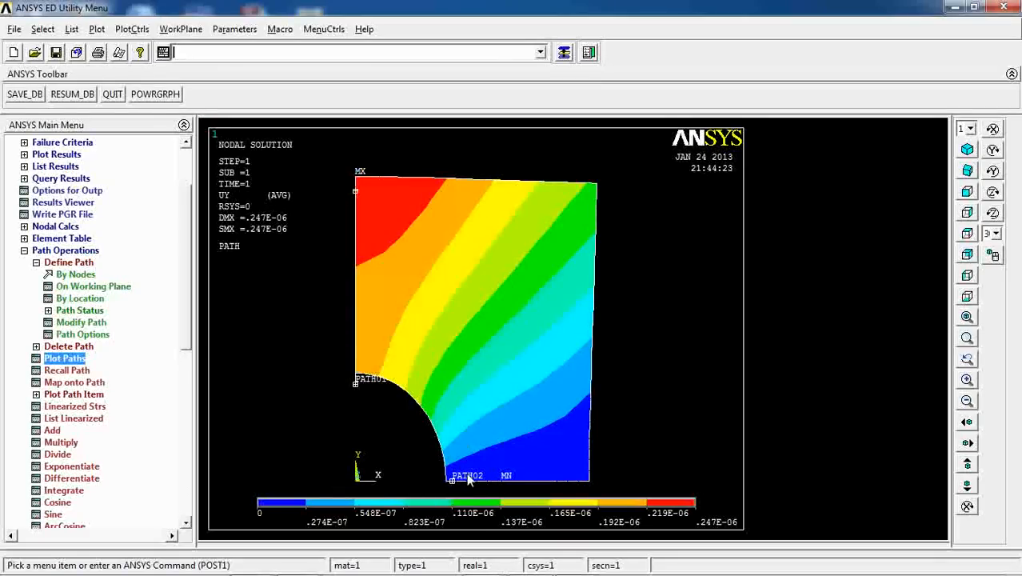
mouse_move(434, 440)
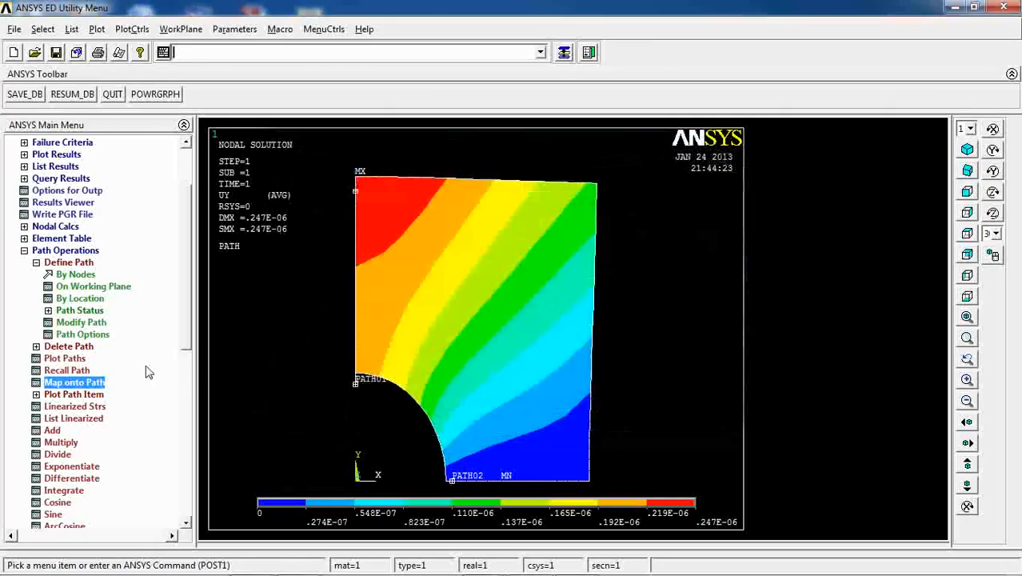
left_click(67, 370)
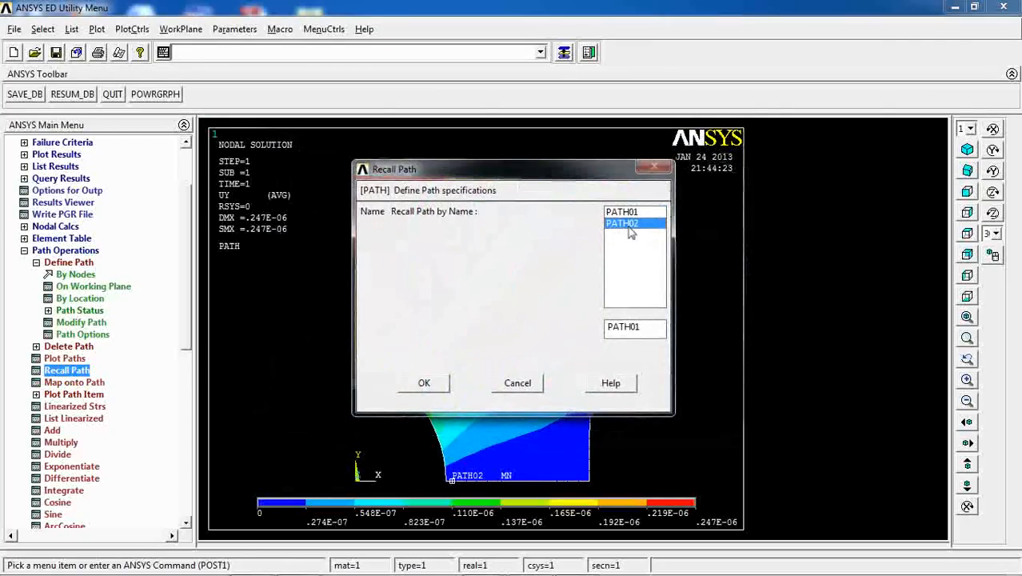
left_click(423, 382)
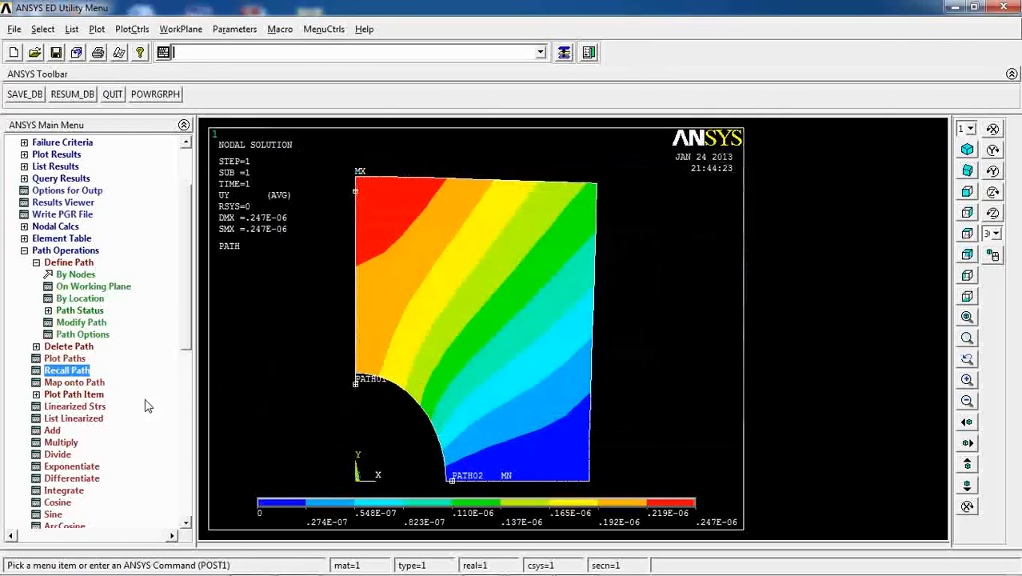
left_click(74, 381)
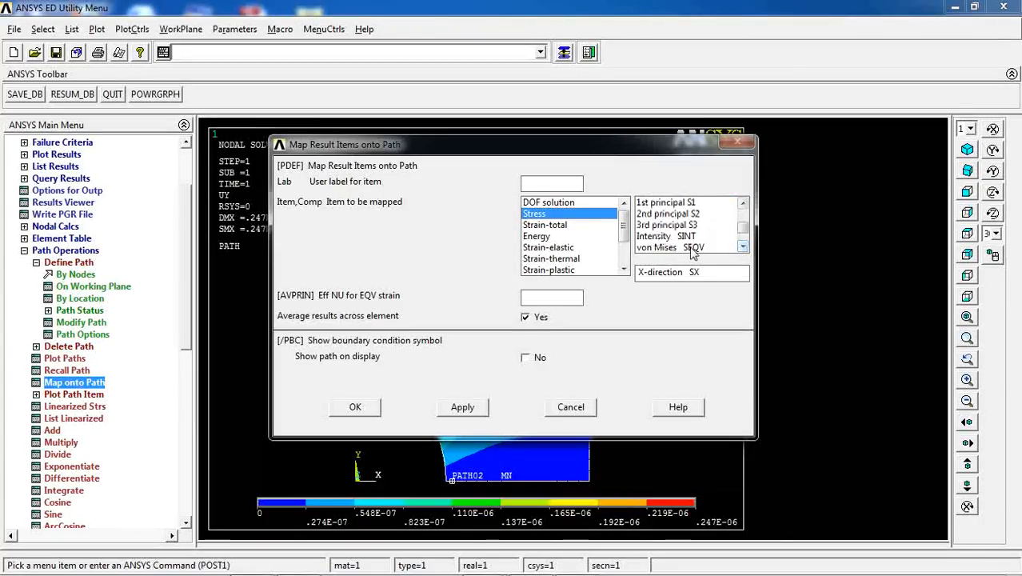
left_click(355, 406)
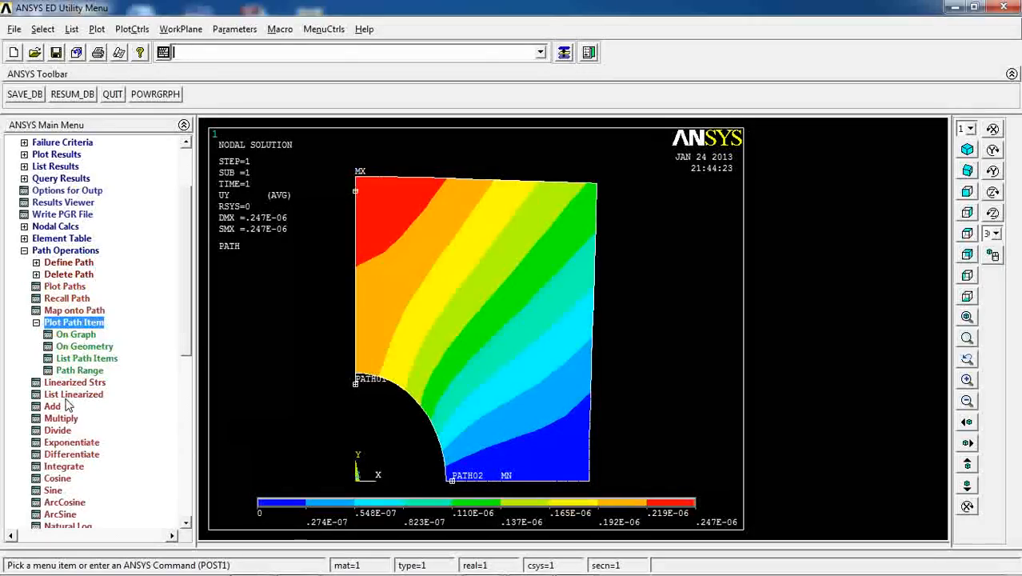
Graph SEQV along PATH02, then map and graph USUM (1.988e-07 to 1.037e-07)
left_click(76, 333)
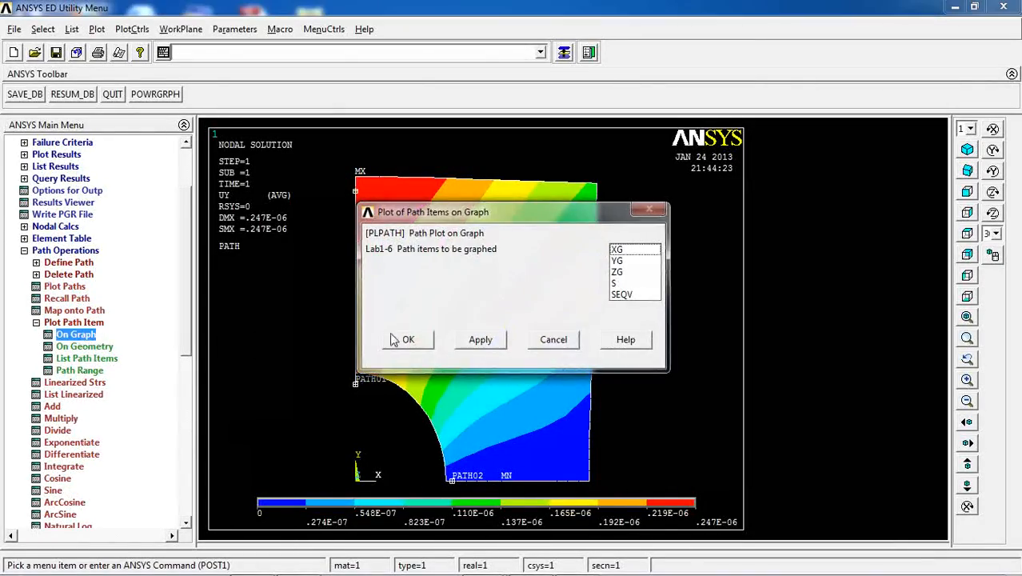
left_click(407, 339)
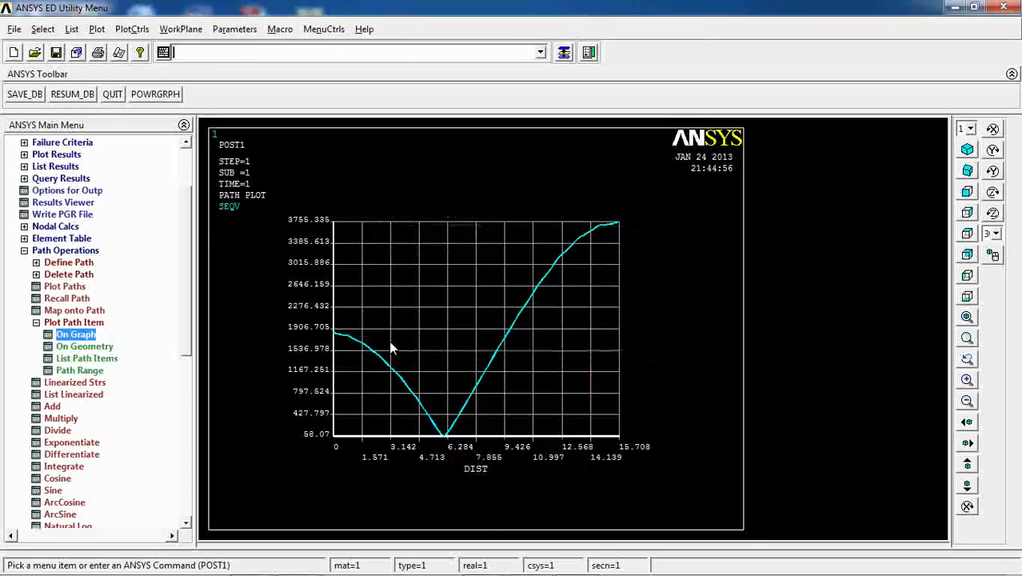
mouse_move(632, 232)
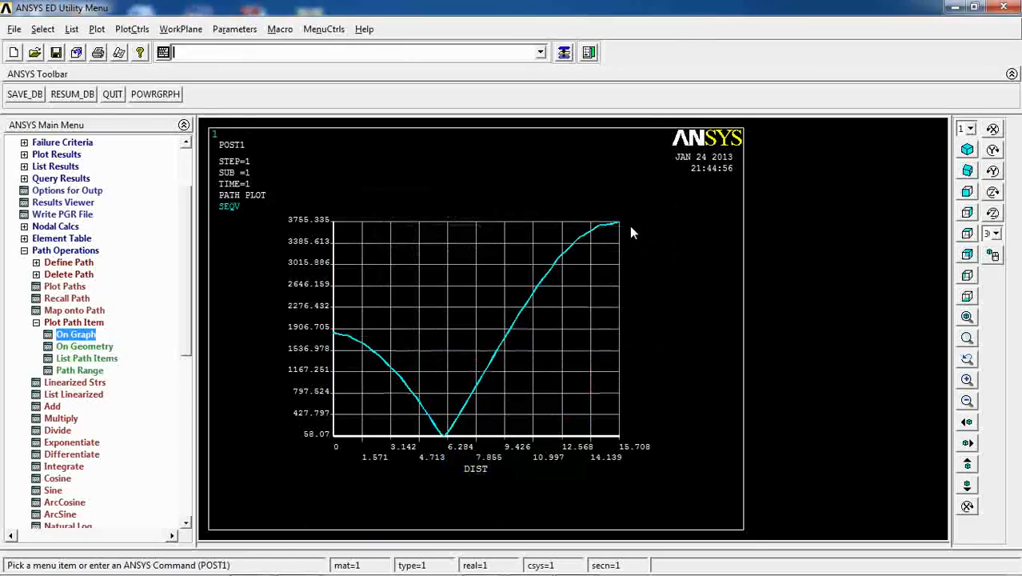
mouse_move(320, 360)
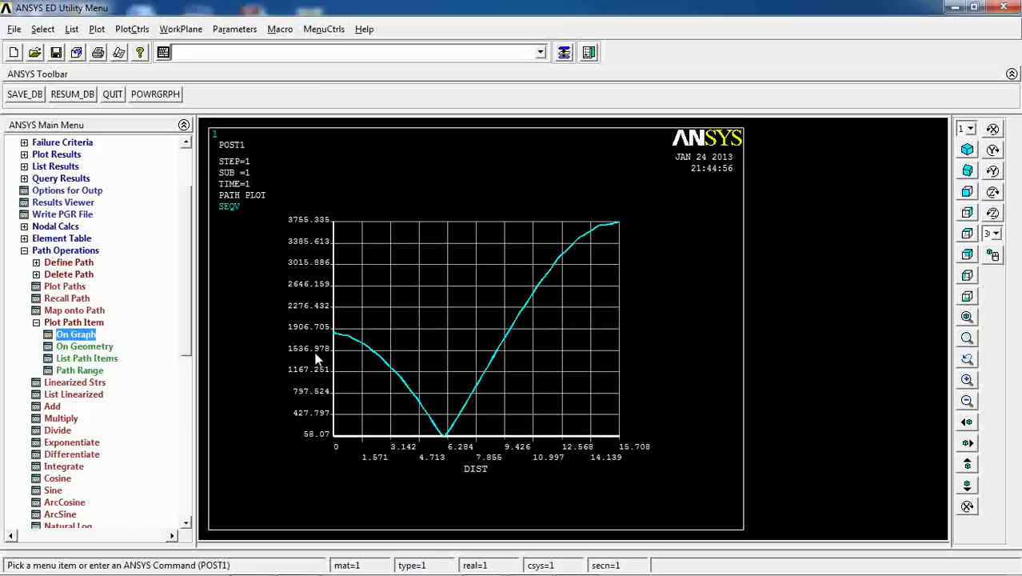
left_click(74, 310)
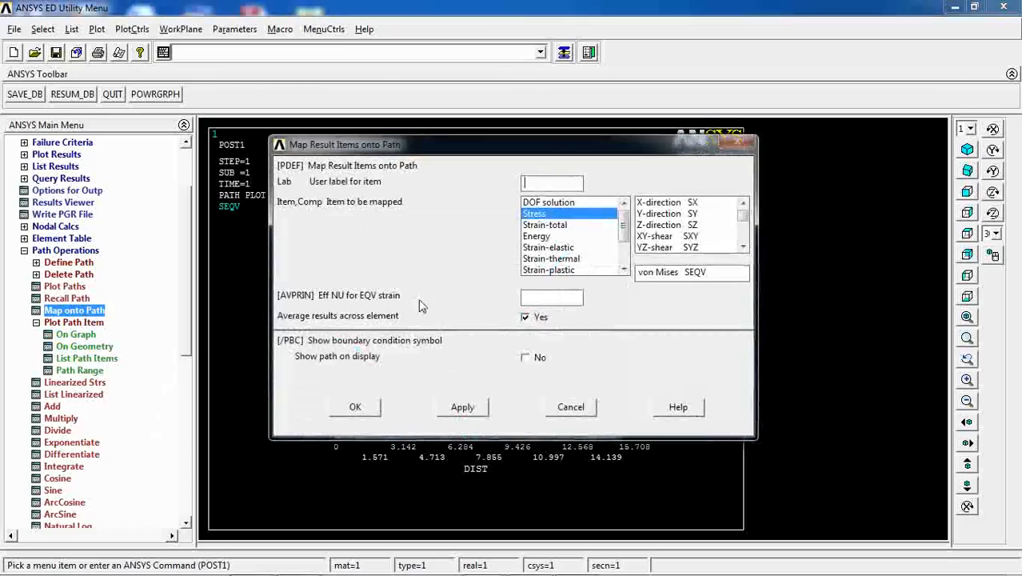
left_click(548, 201)
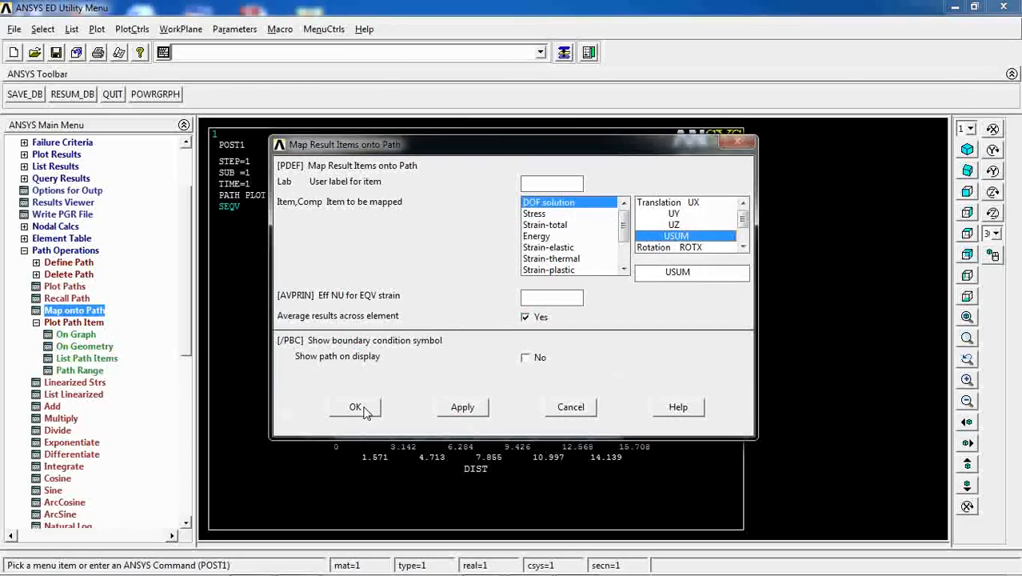
left_click(354, 407)
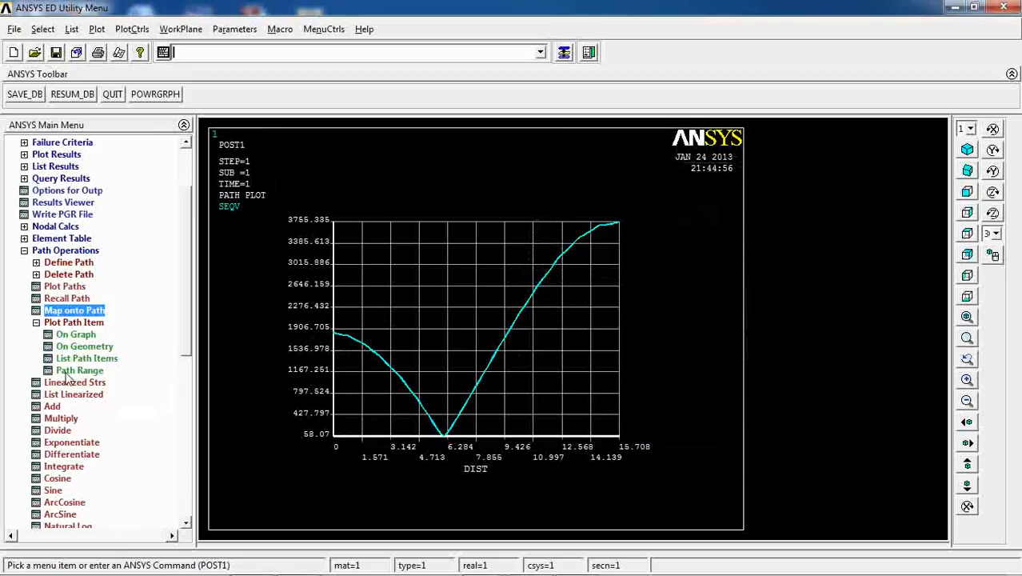
left_click(76, 334)
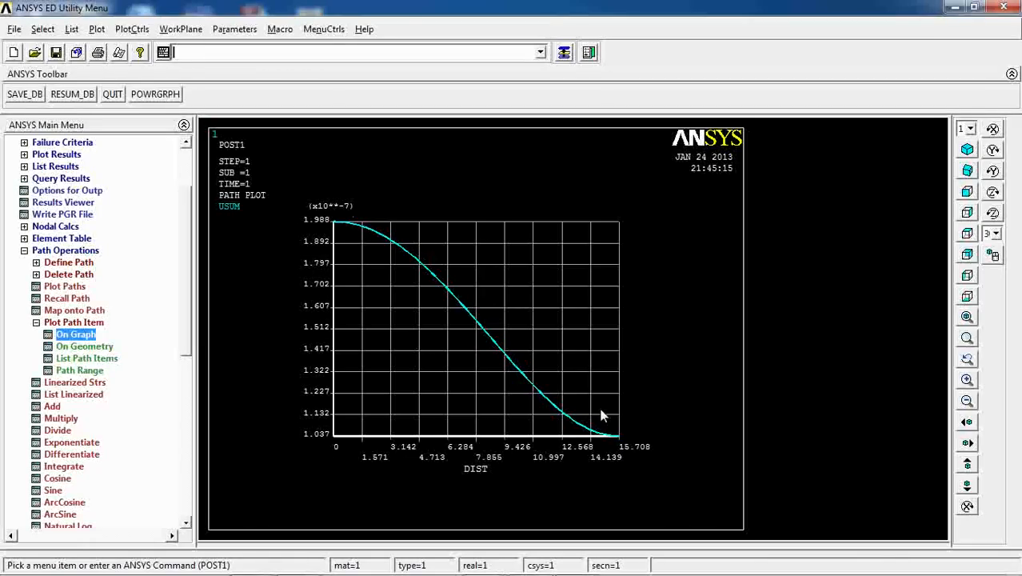
mouse_move(248, 198)
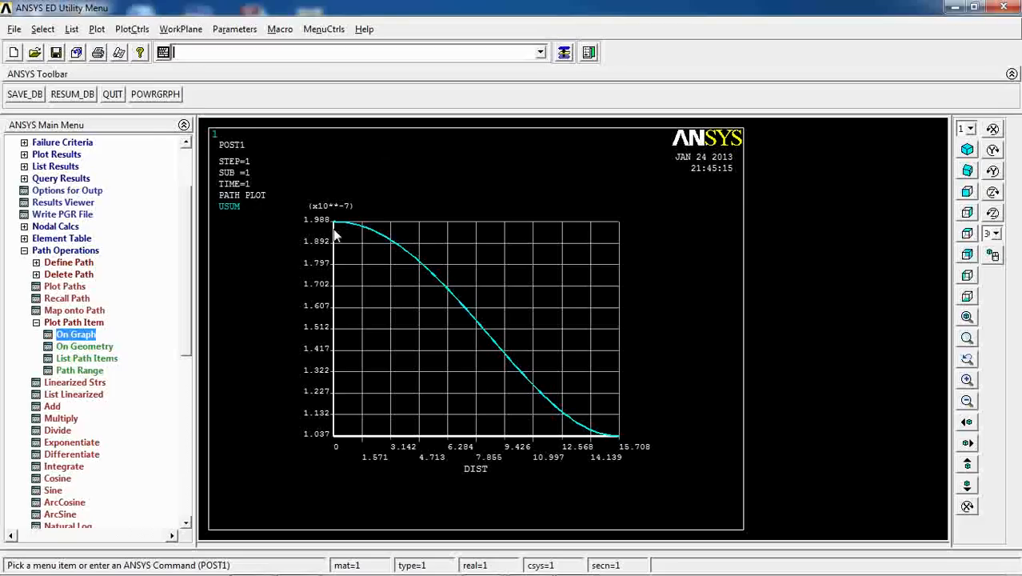
mouse_move(592, 450)
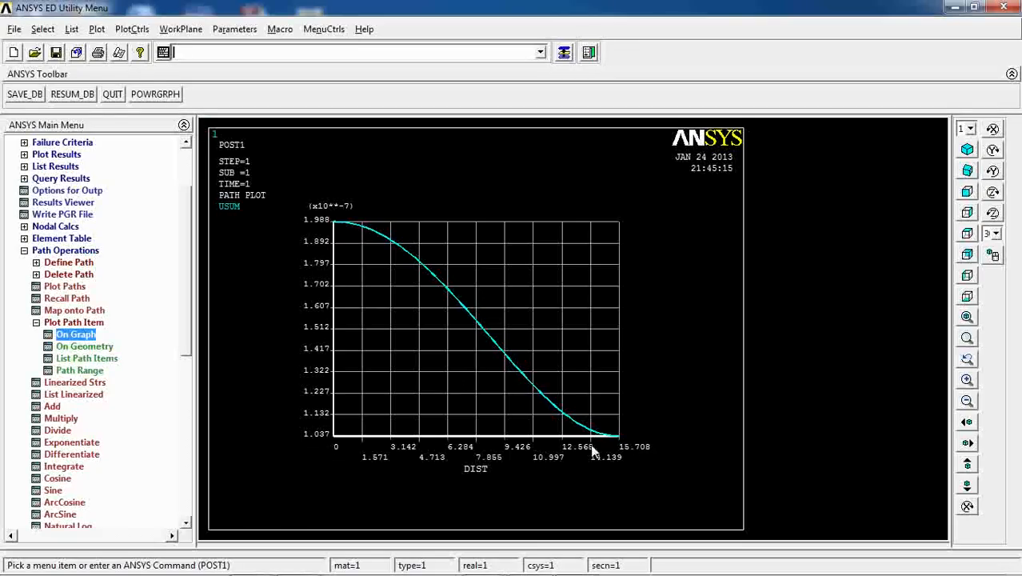
mouse_move(292, 217)
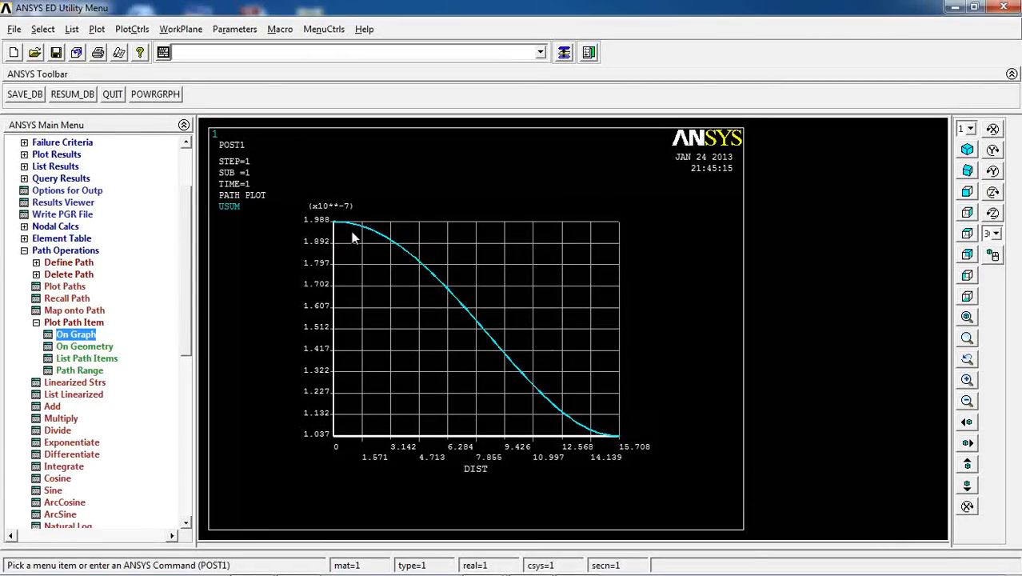
mouse_move(337, 230)
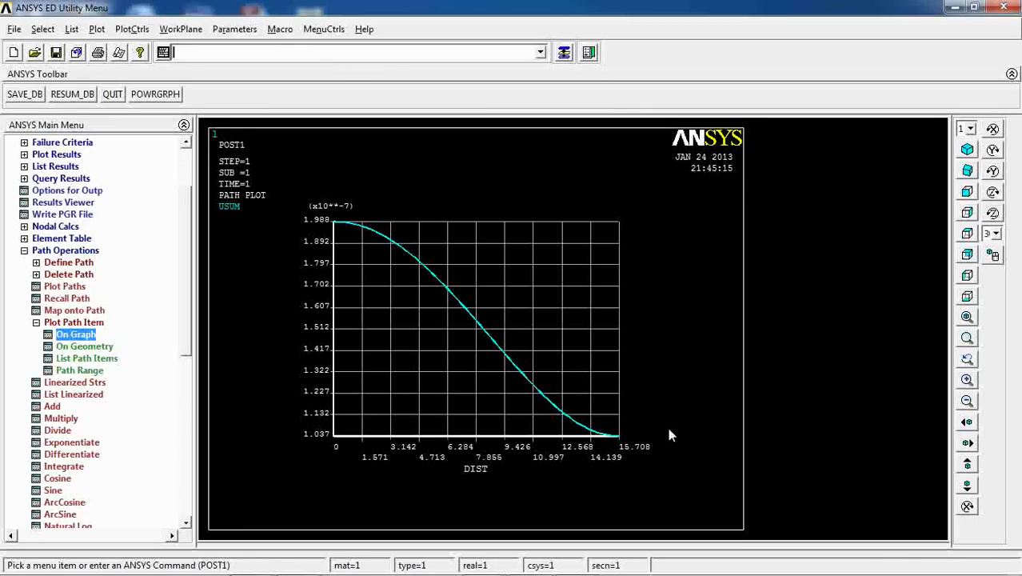
left_click(181, 29)
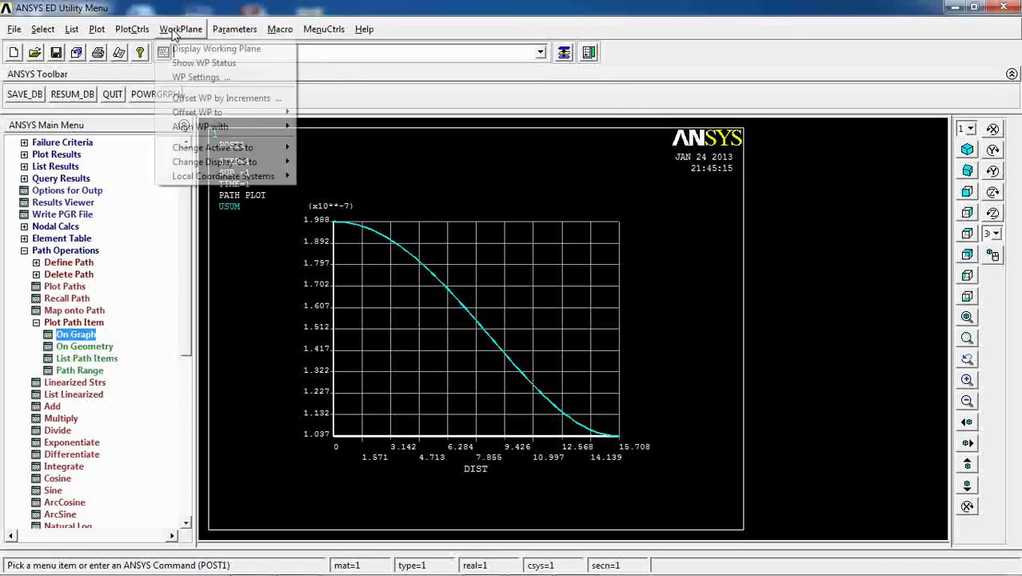
Pass through global cylindrical, then make global Cartesian the active coordinate system
left_click(213, 147)
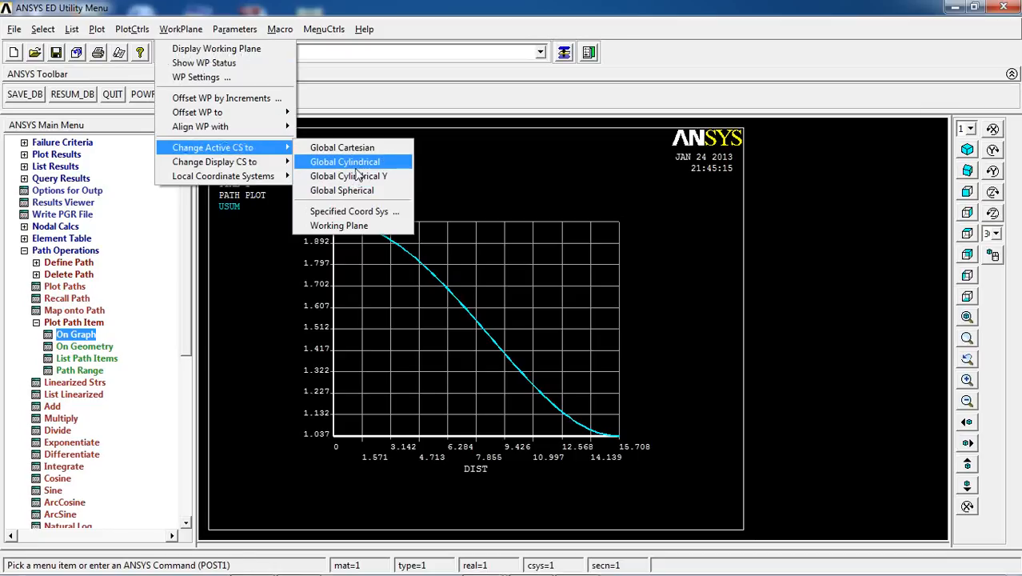
left_click(345, 162)
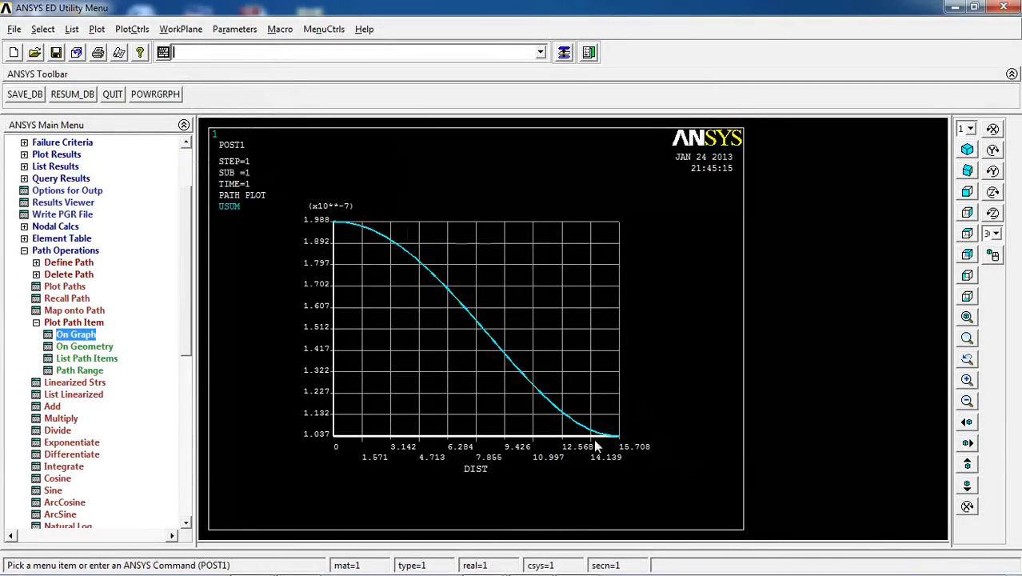
mouse_move(350, 261)
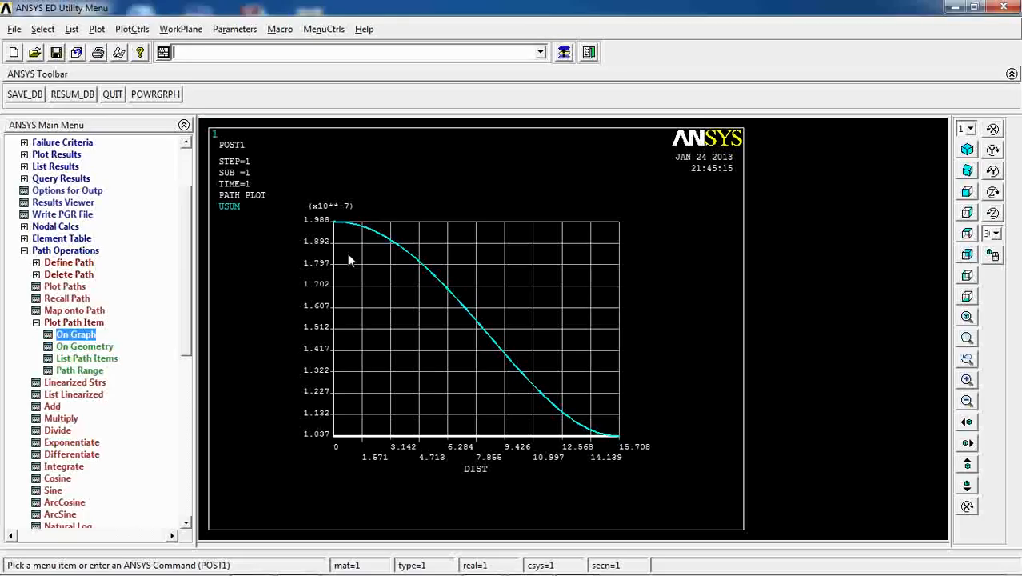
mouse_move(336, 264)
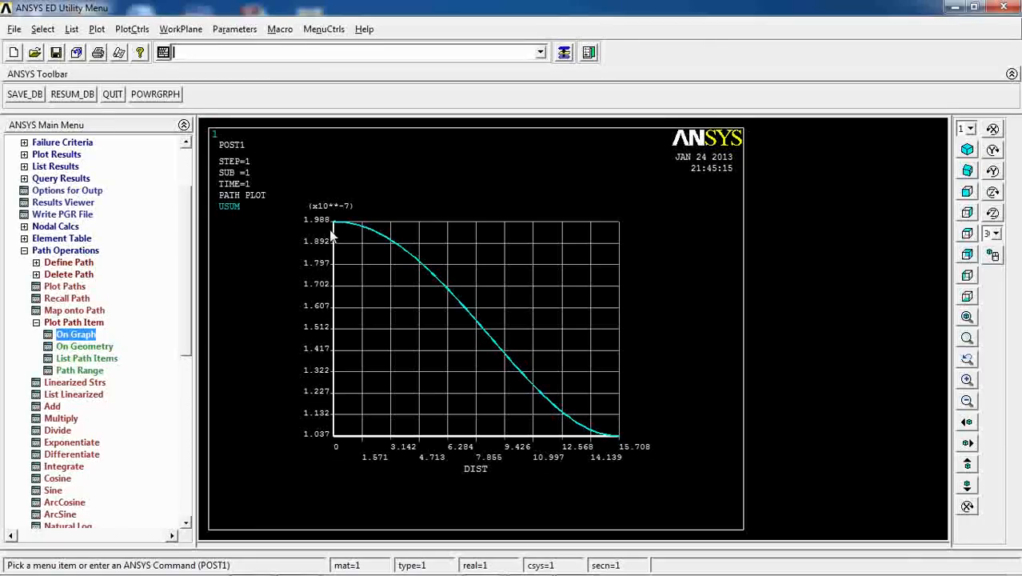
mouse_move(399, 288)
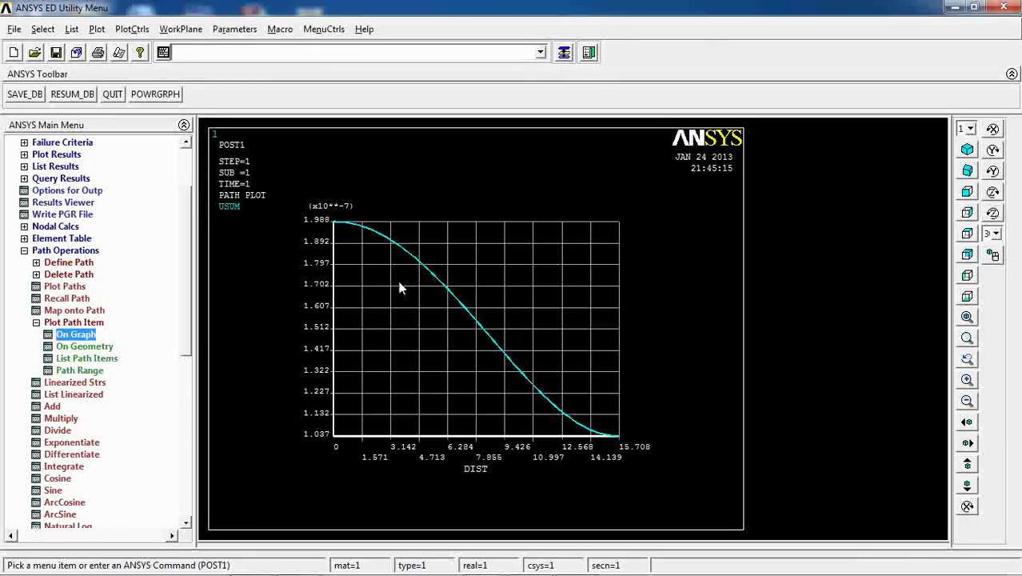
mouse_move(326, 147)
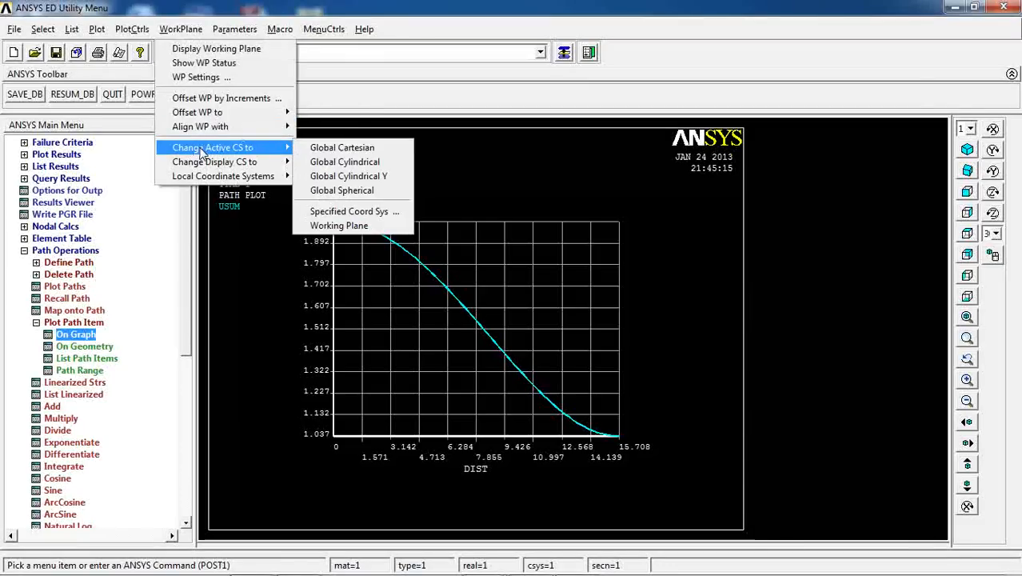
mouse_move(342, 147)
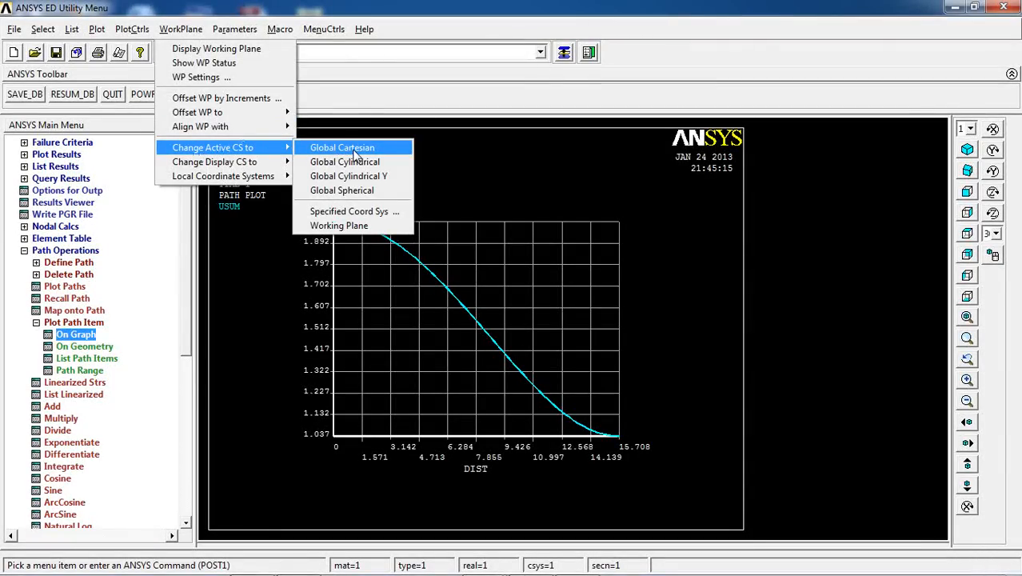
left_click(342, 147)
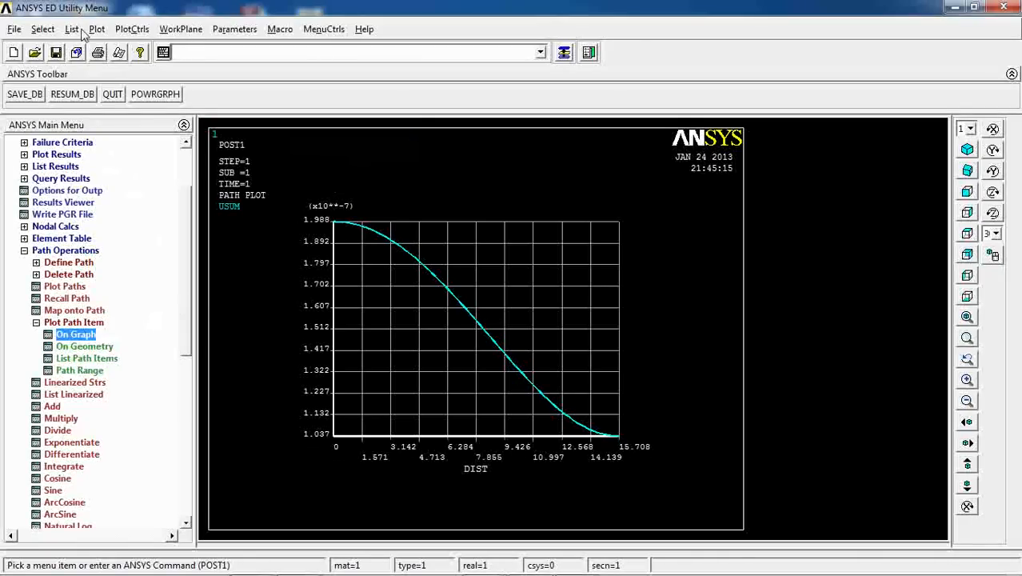
Plot the plate areas and start a two-point path named Path03 by location
left_click(97, 29)
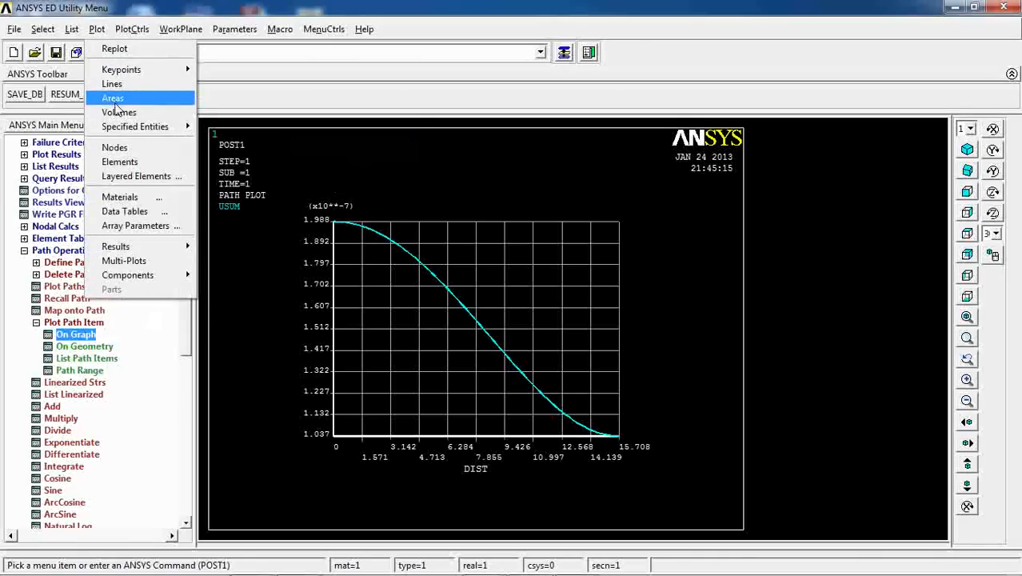
left_click(119, 162)
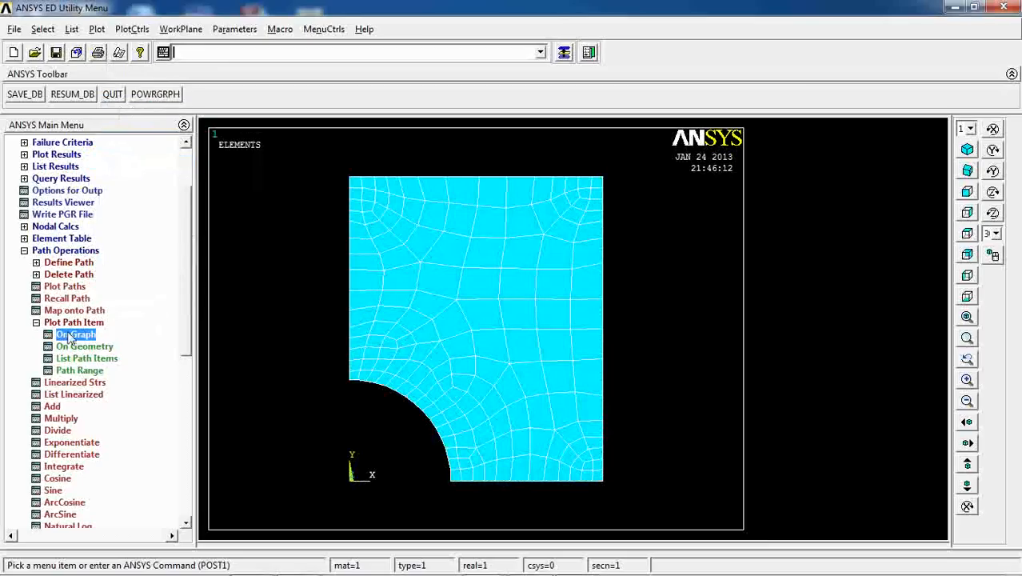
left_click(69, 262)
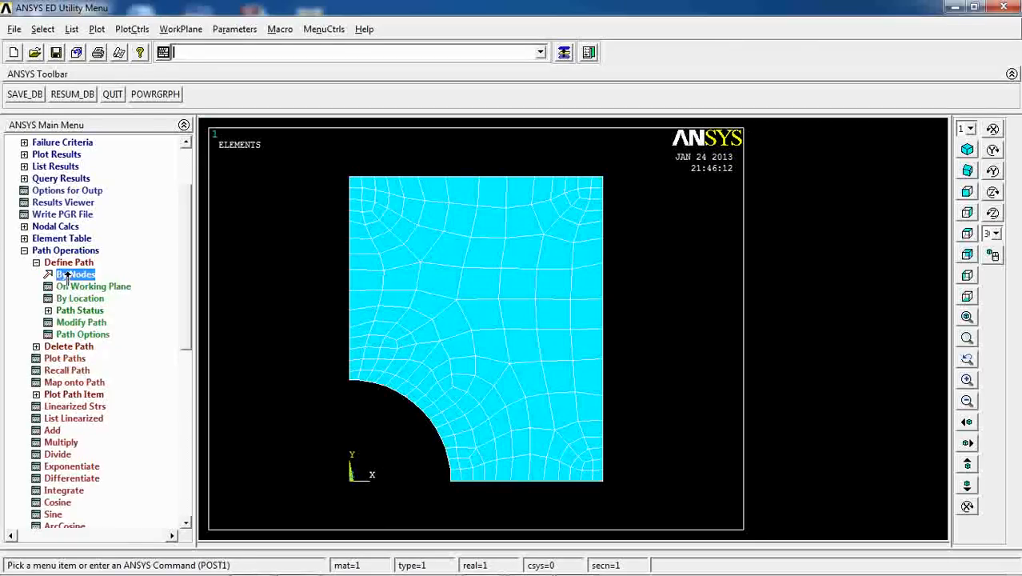
left_click(75, 274)
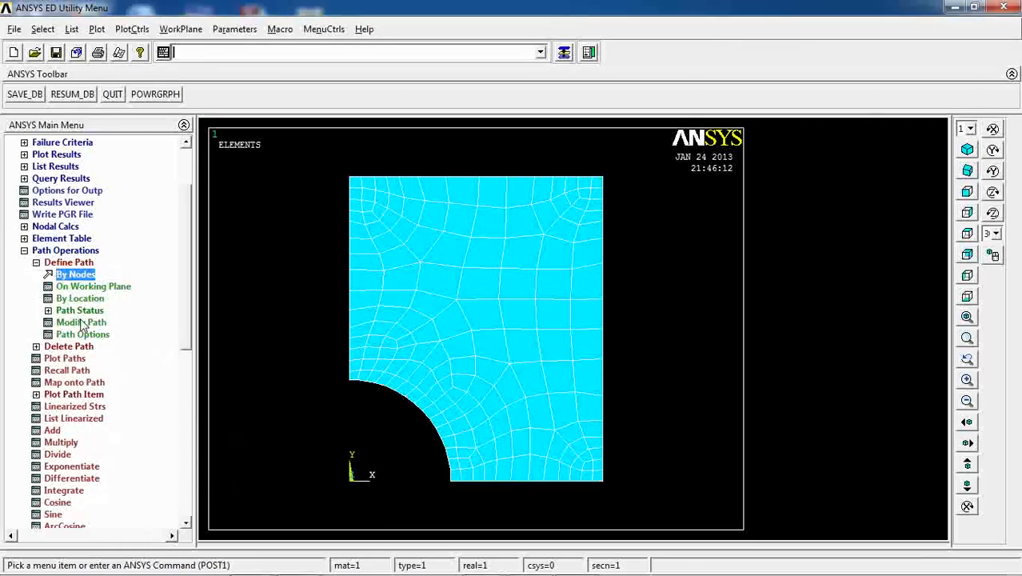
left_click(80, 298)
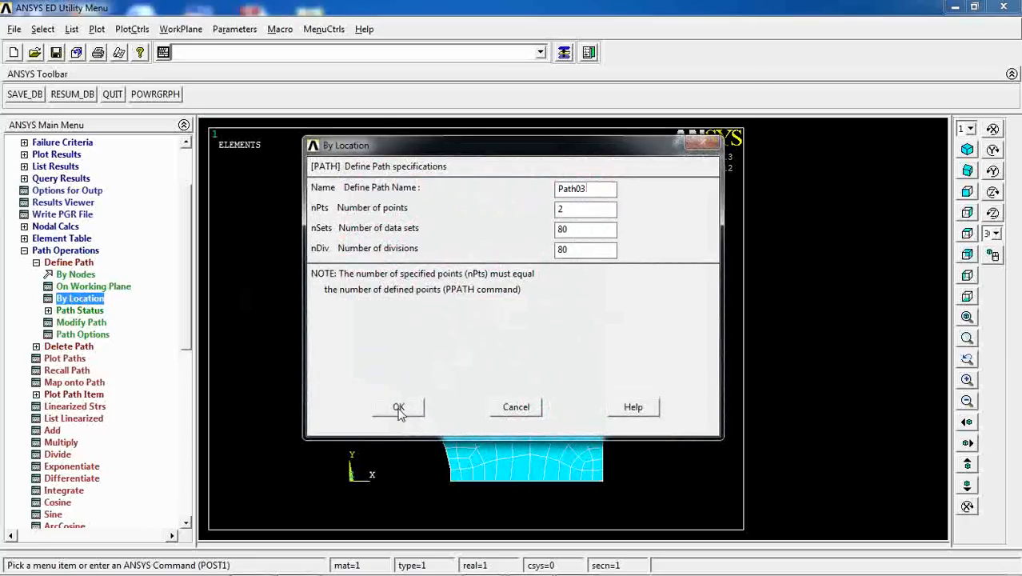
left_click(398, 407)
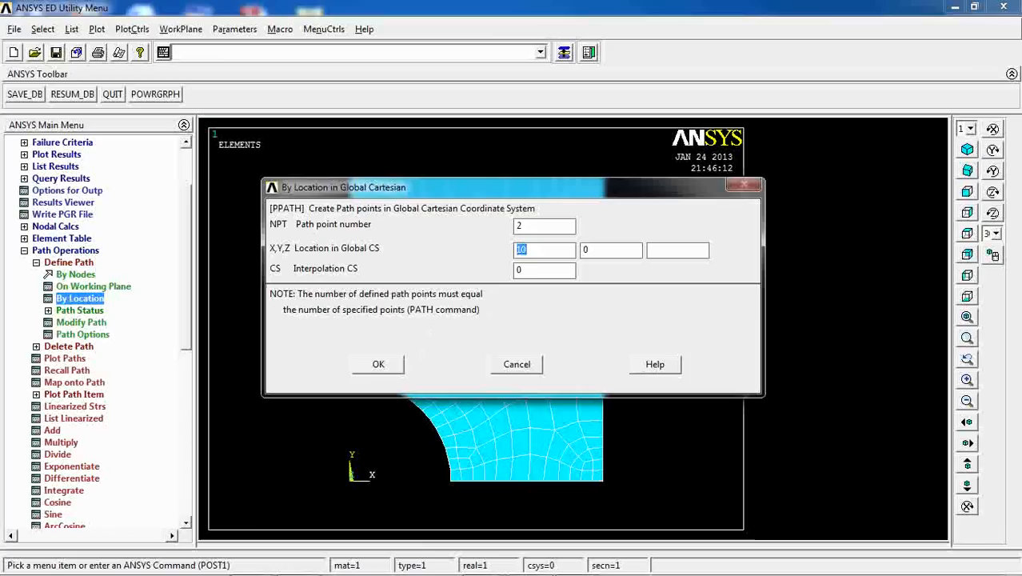
Enter Path03 point coordinates using values 0 and 10, then stop adding points
type("0")
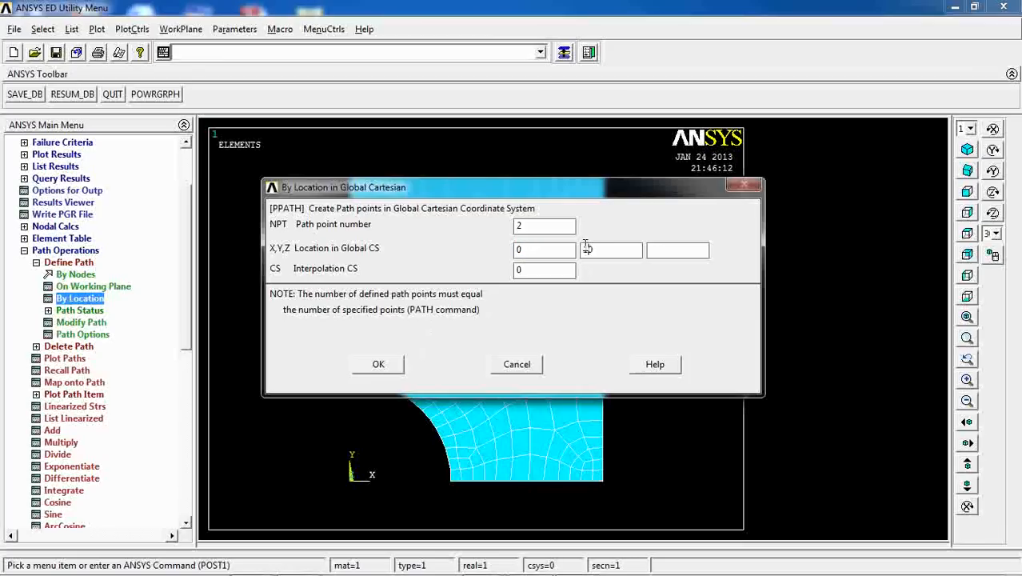
type("10")
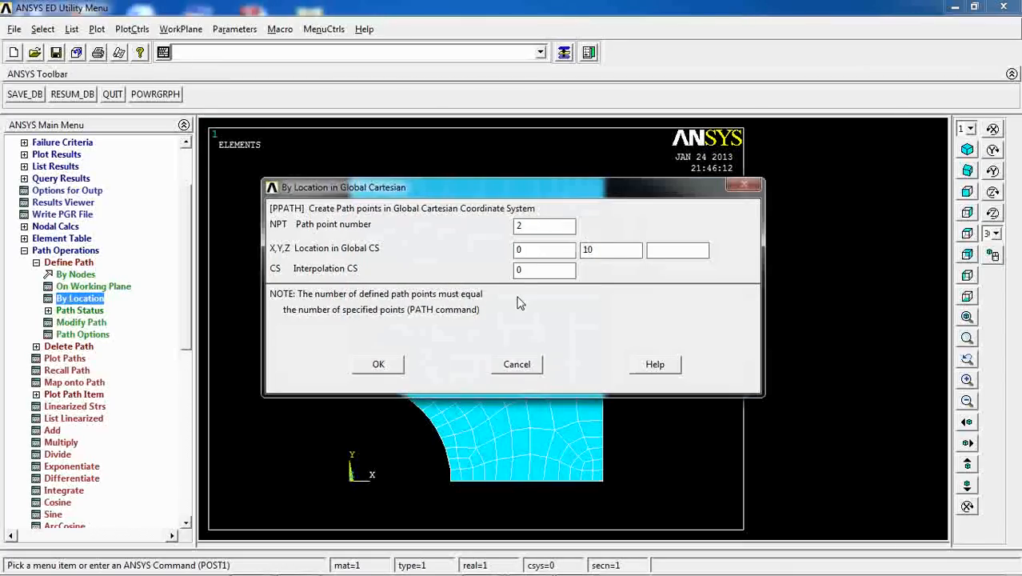
type("10")
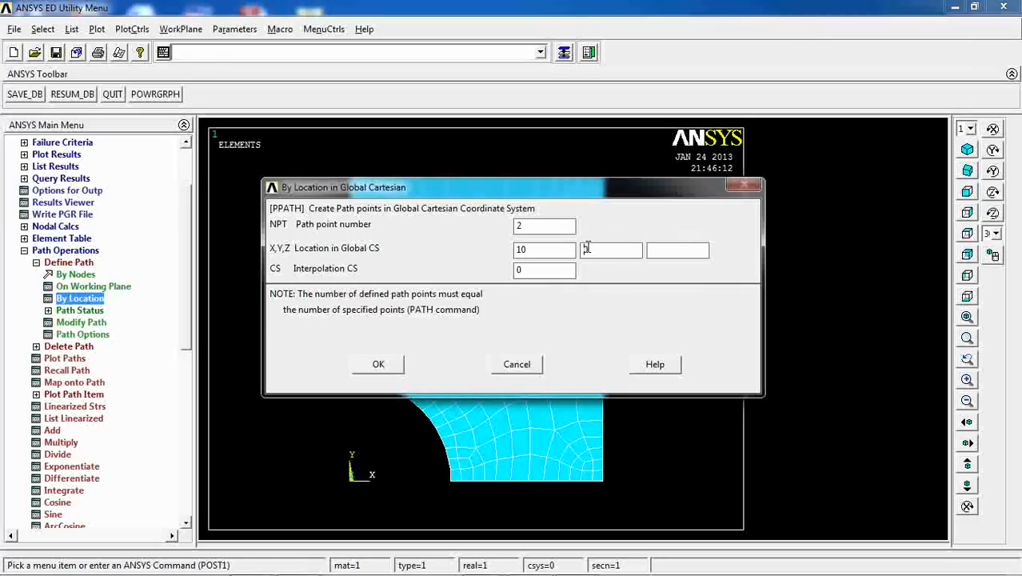
type("0")
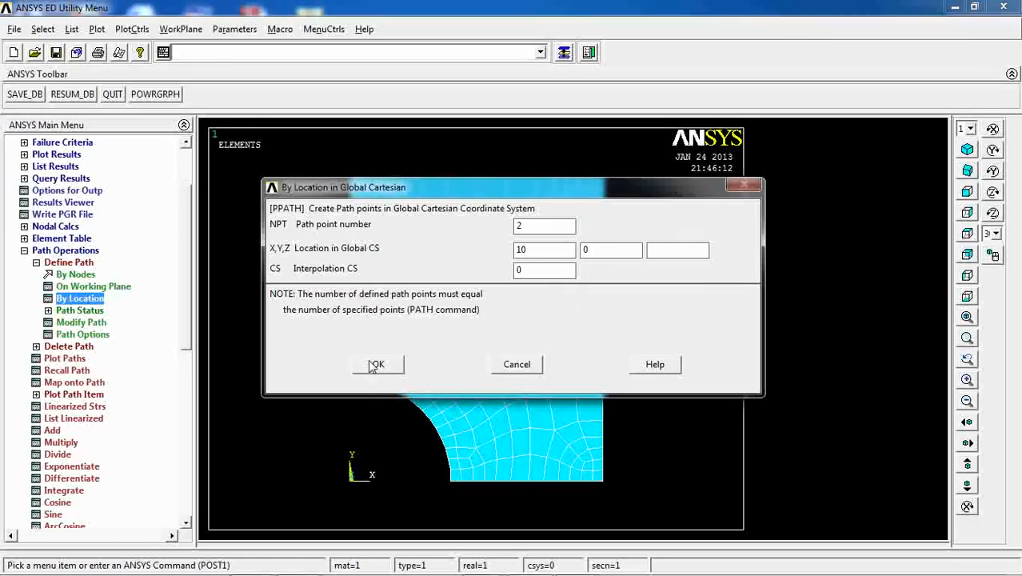
left_click(544, 225)
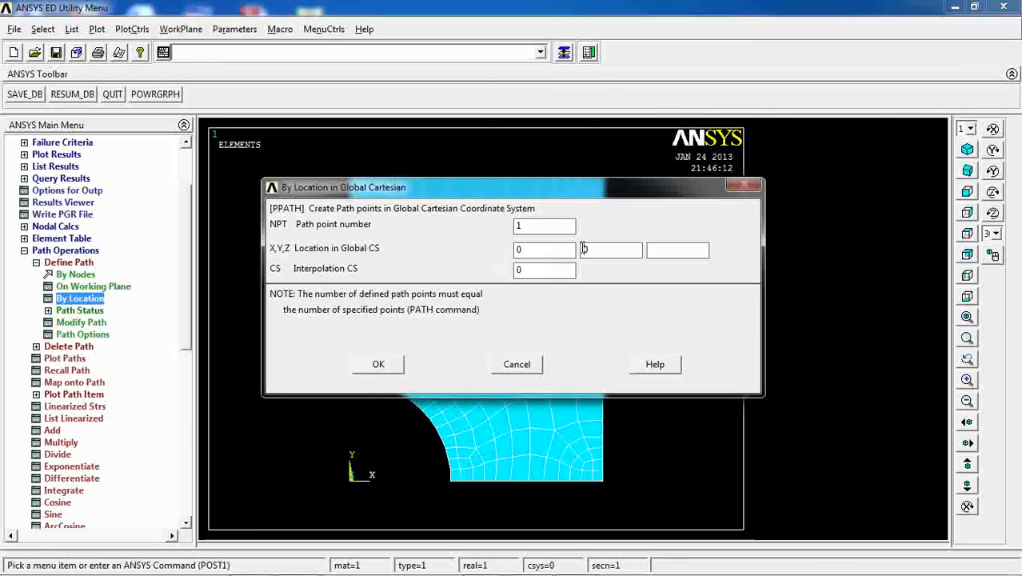
type("10")
type("0")
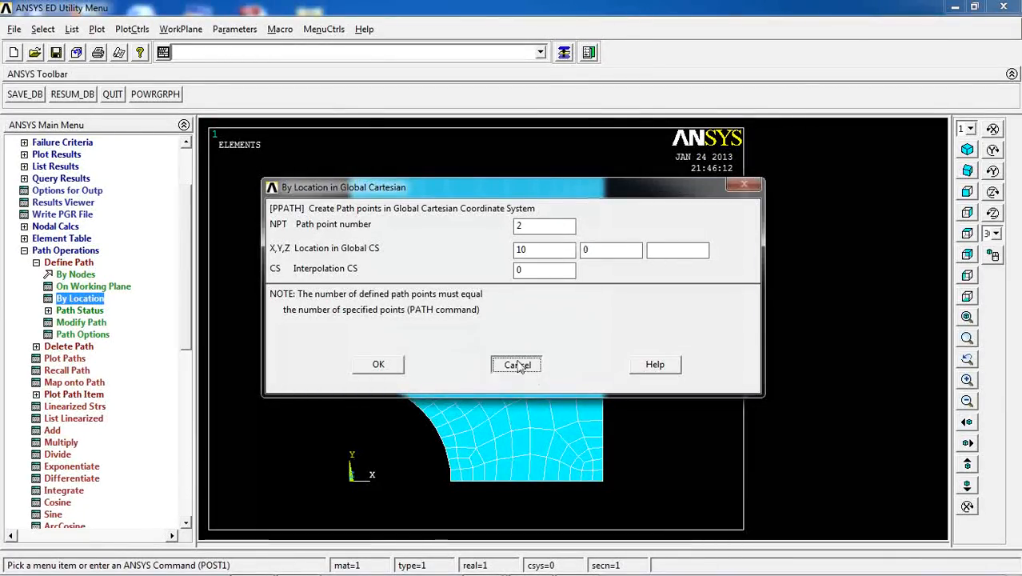
left_click(516, 364)
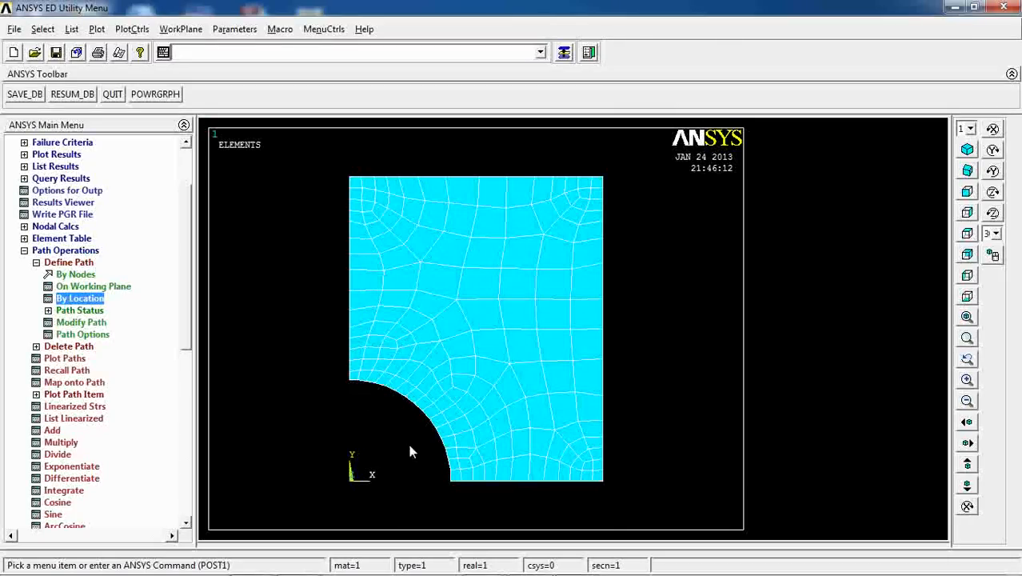
mouse_move(326, 451)
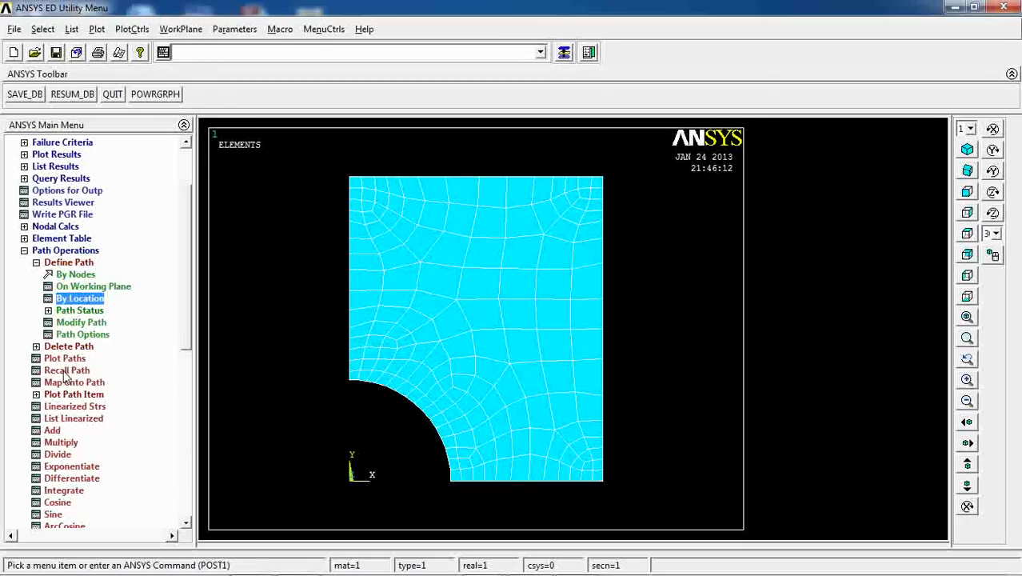
Map total displacement USUM onto Path03 and dismiss the off-element warning
left_click(74, 382)
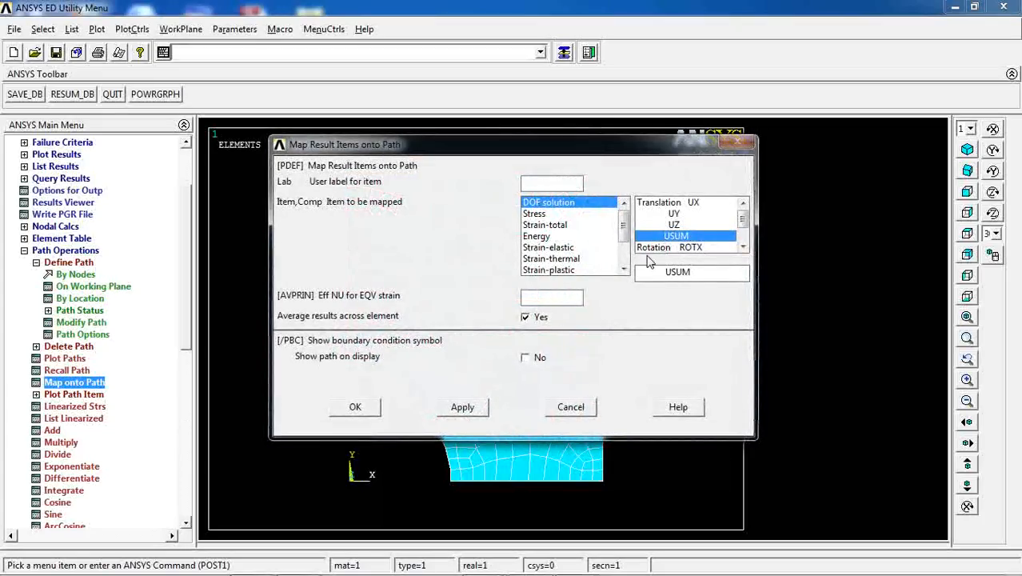
left_click(355, 406)
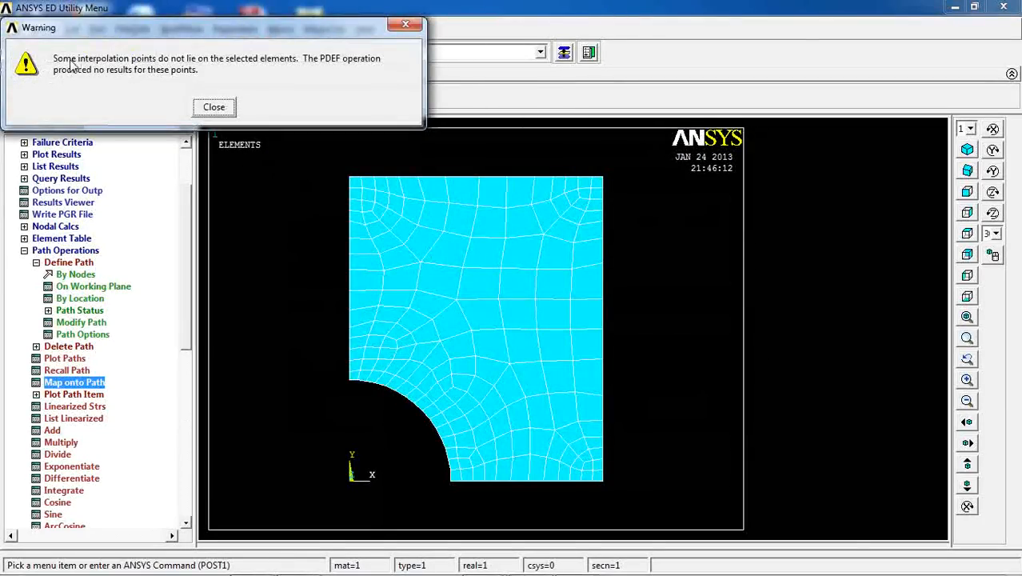
mouse_move(235, 85)
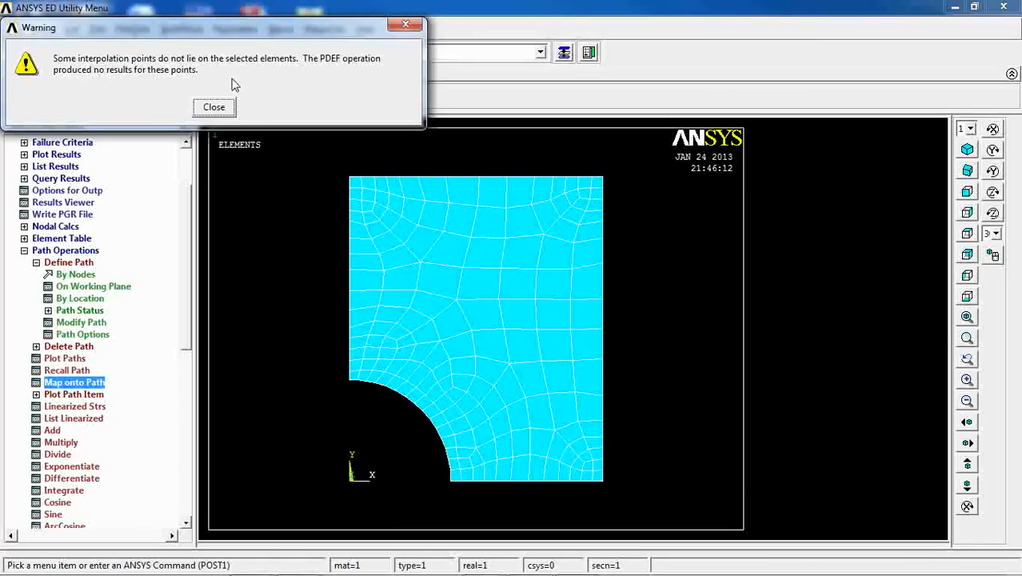
mouse_move(153, 68)
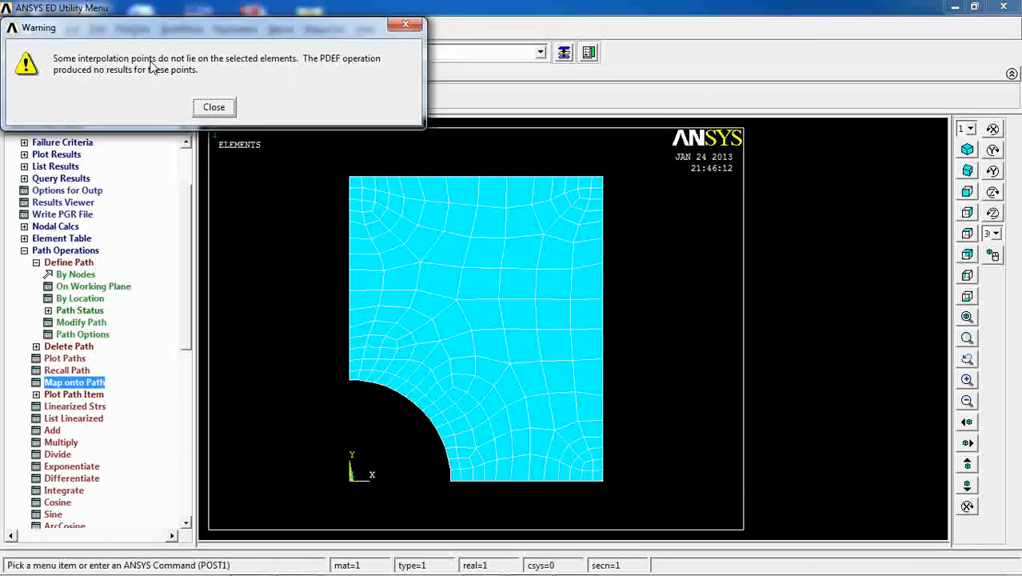
left_click(214, 106)
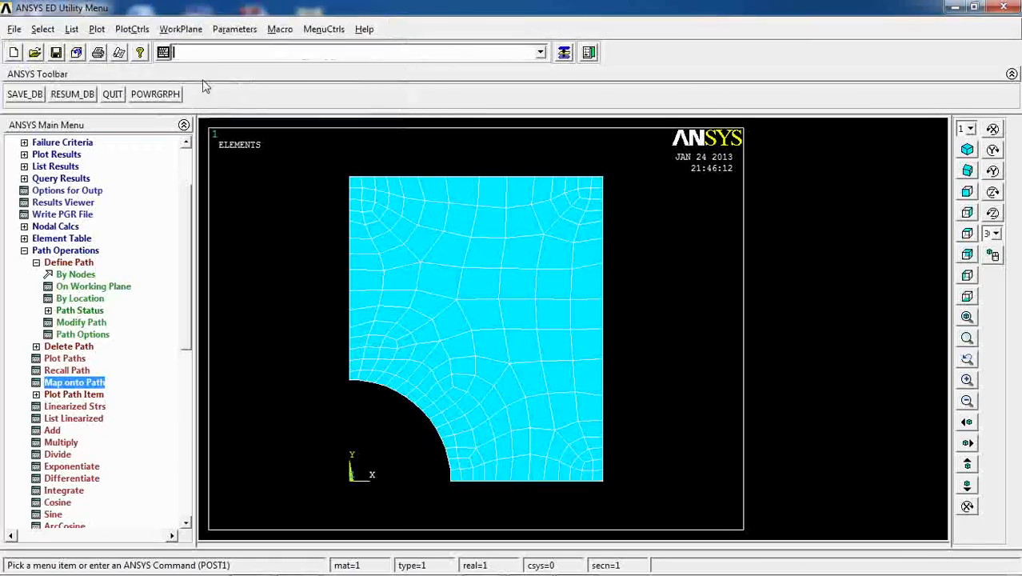
left_click(180, 29)
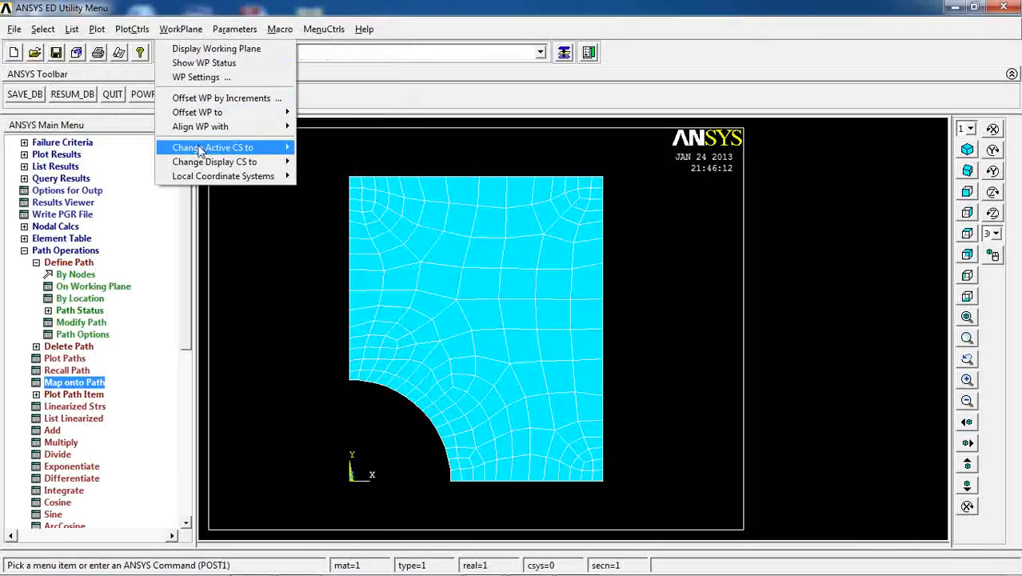
Pick Global Cylindrical as the active coordinate system, then reopen the Change Active CS choices
left_click(212, 148)
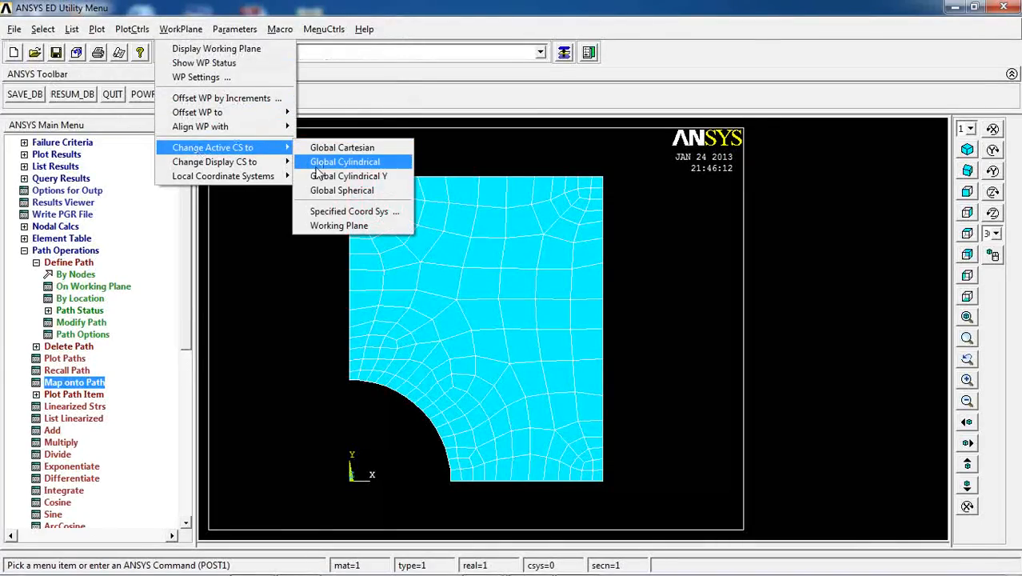
left_click(343, 162)
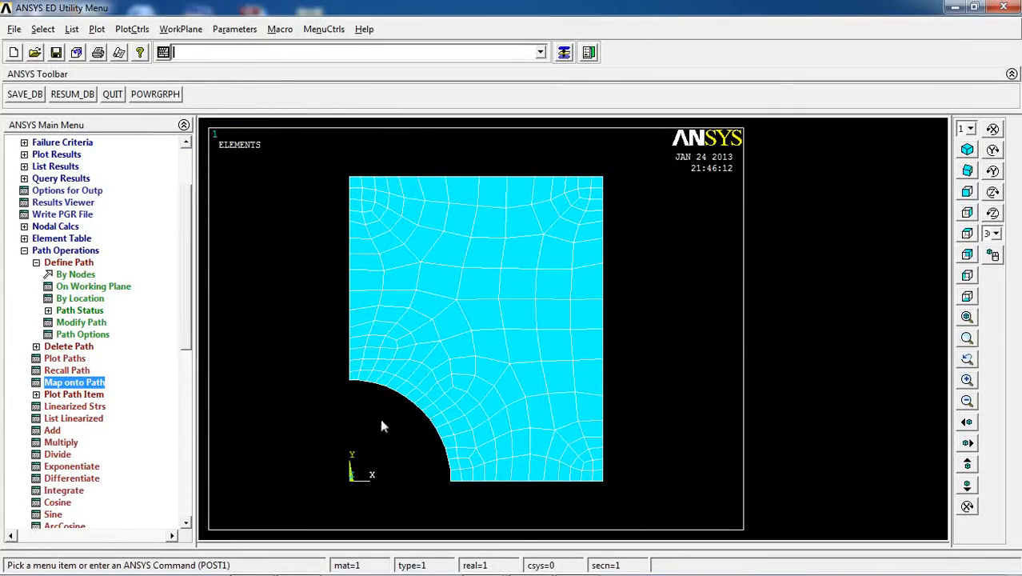
mouse_move(366, 403)
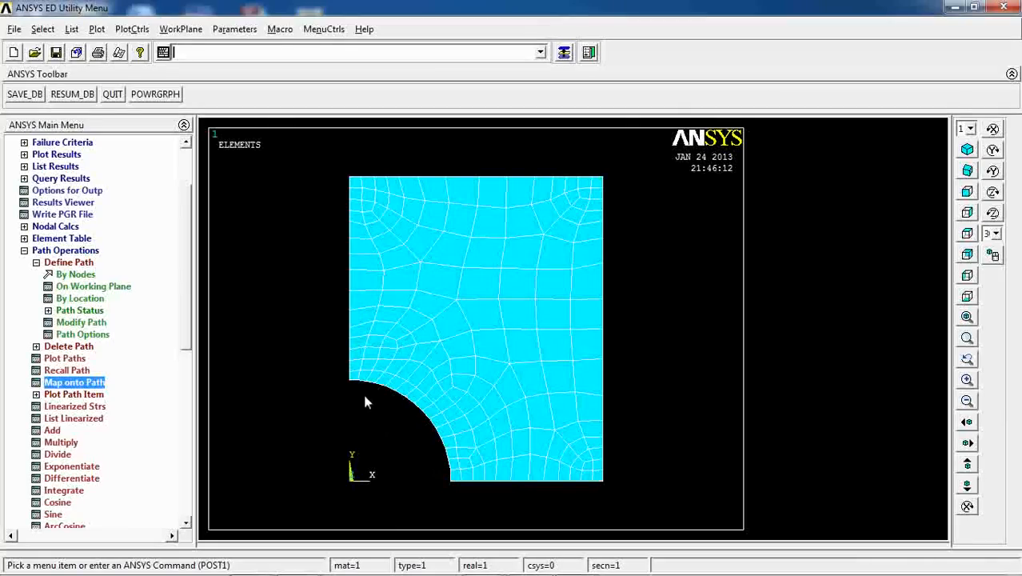
mouse_move(393, 406)
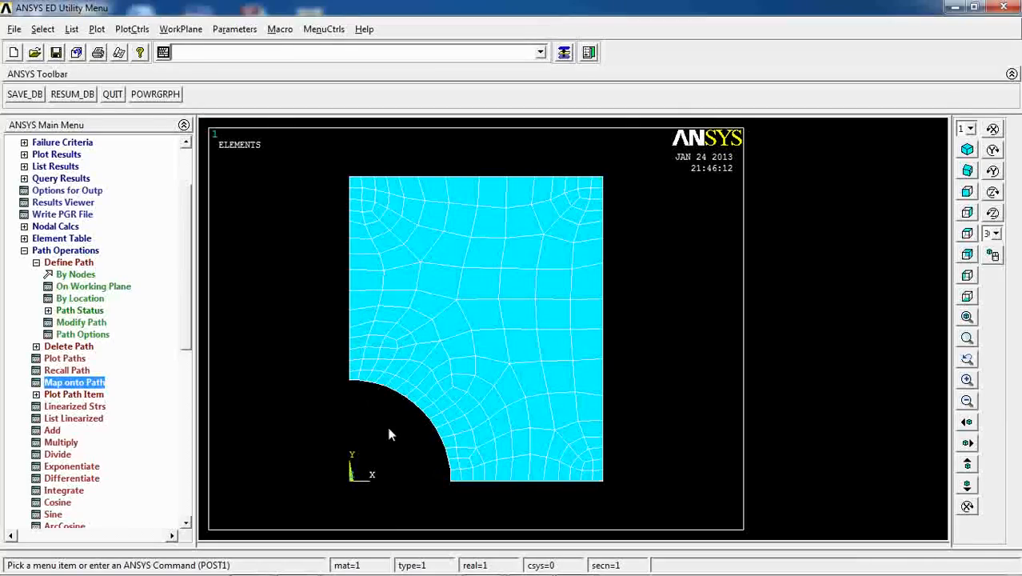
mouse_move(366, 270)
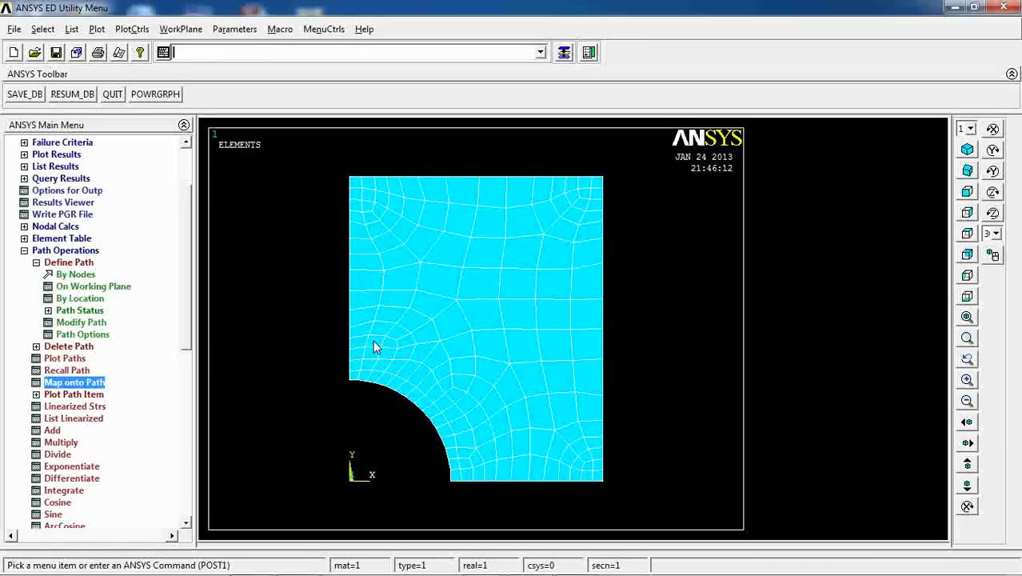
mouse_move(369, 351)
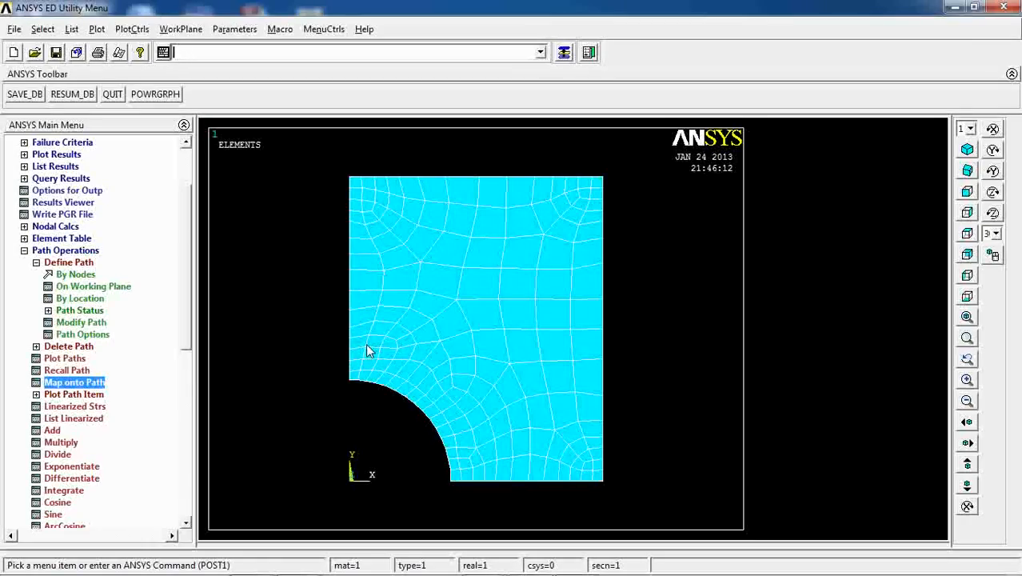
left_click(181, 29)
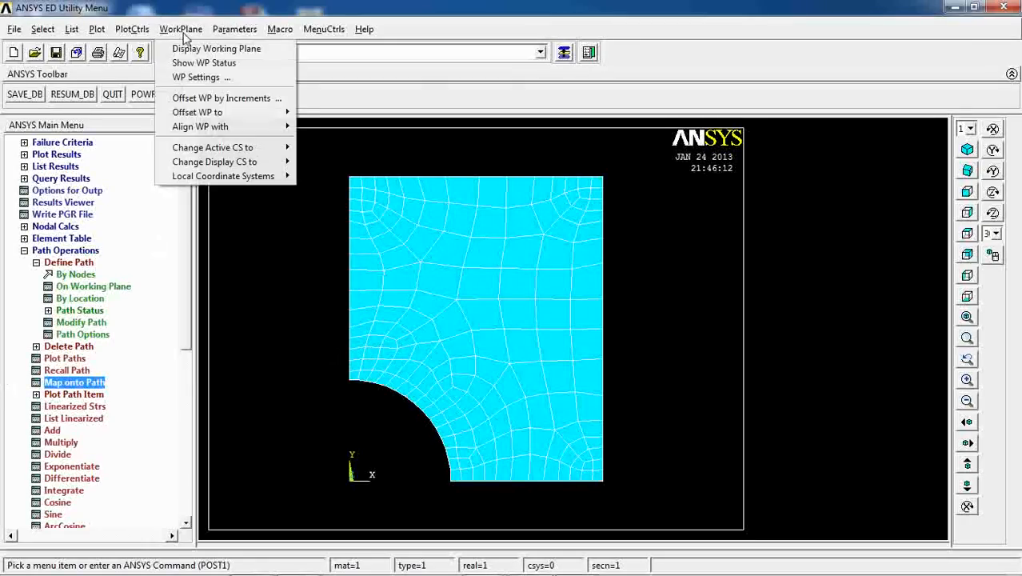
left_click(213, 147)
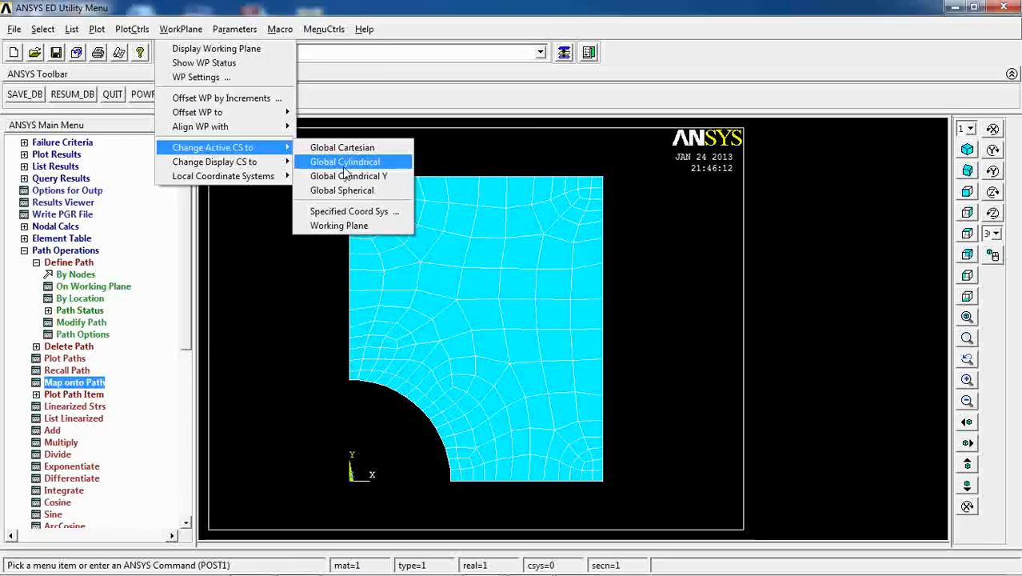
mouse_move(299, 261)
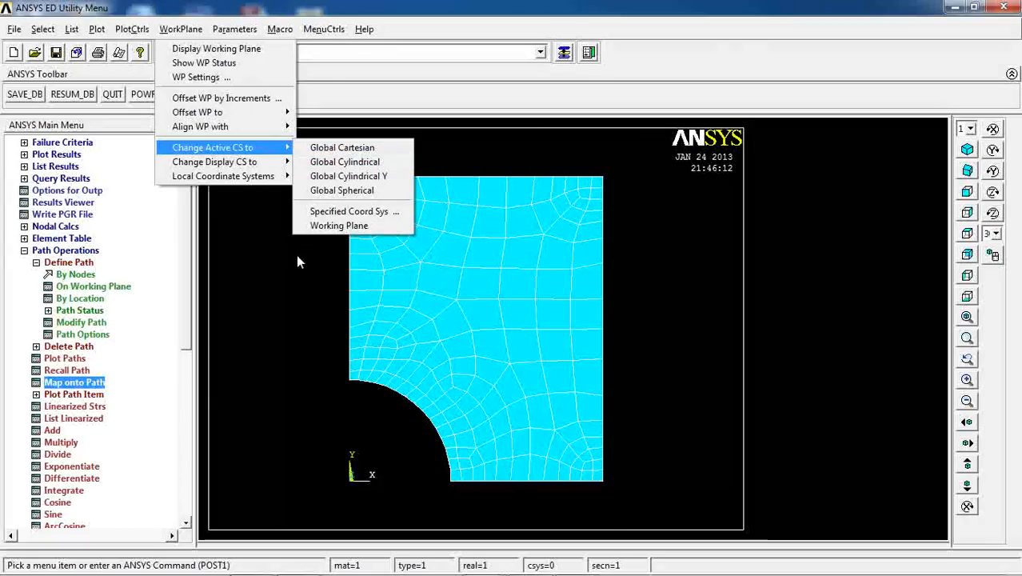